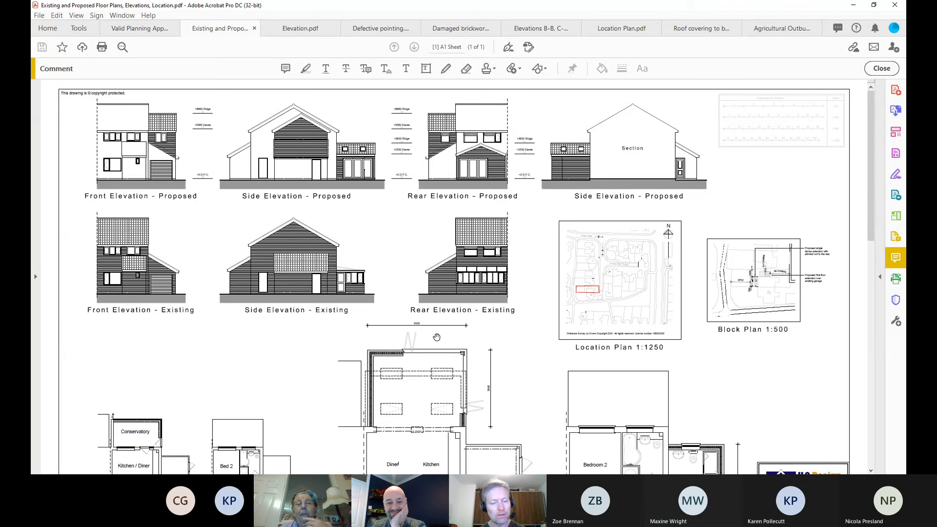
mouse_move(490, 292)
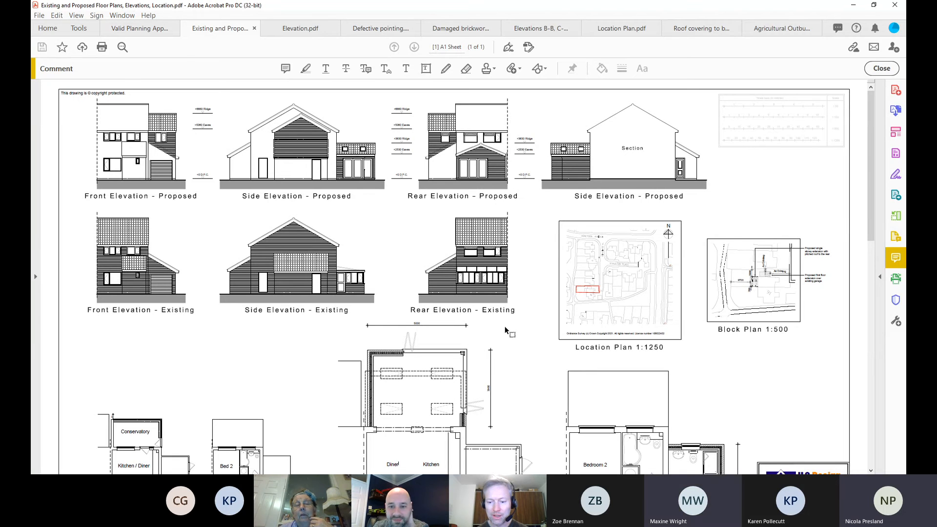
mouse_move(509, 341)
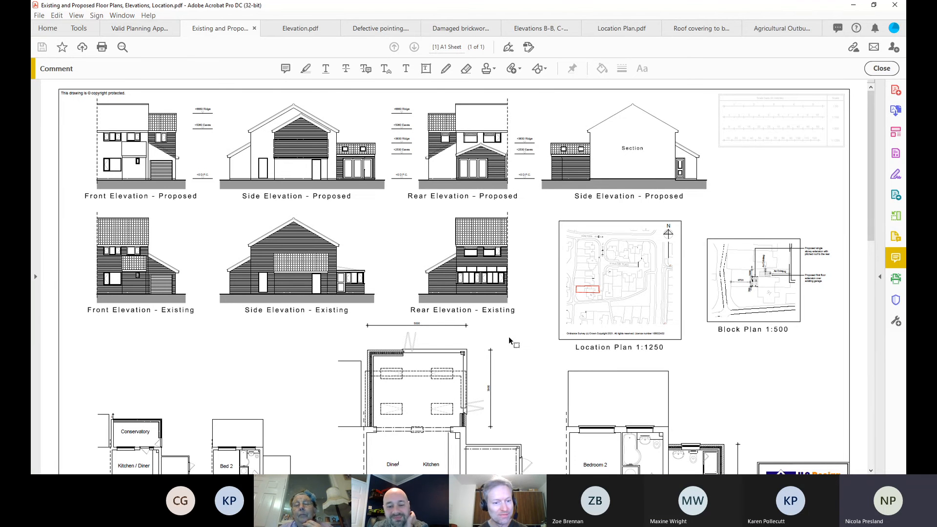
- Scroll down the outbuilding Elevation drawing
scroll(down, 3)
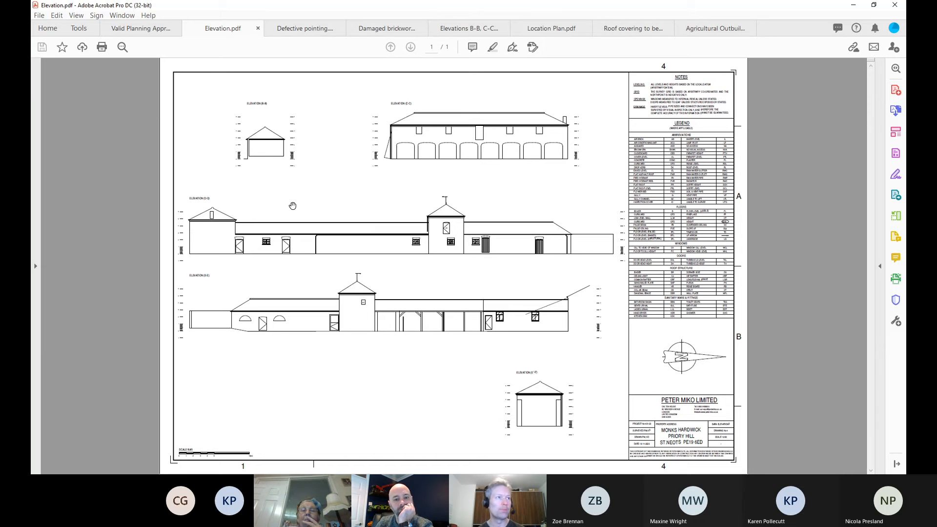
mouse_move(323, 123)
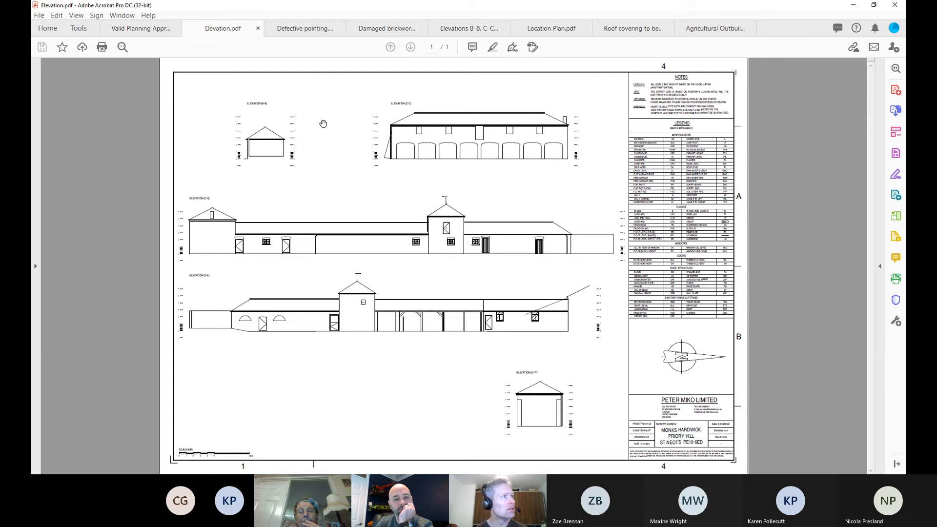
- Flip through the defective pointing, damaged brickwork and roof covering photos, ending on Location Plan.pdf
click(304, 28)
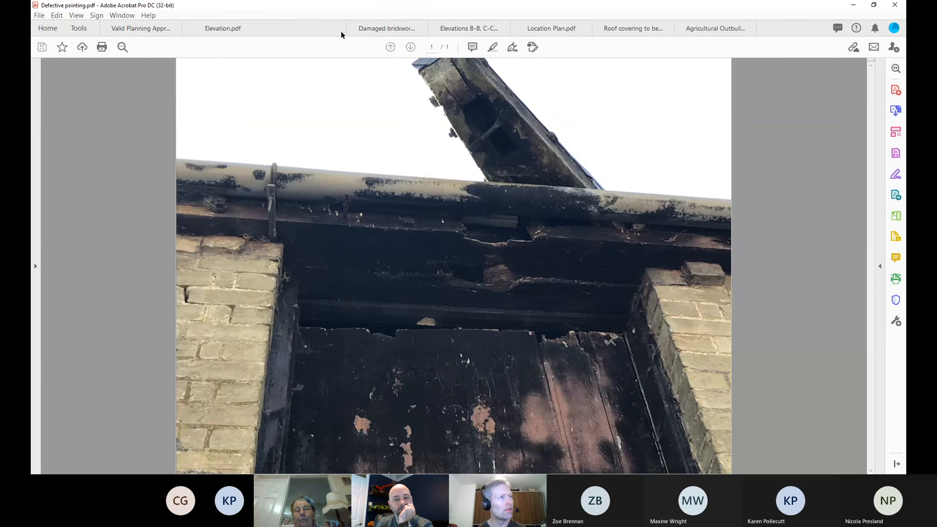
click(304, 28)
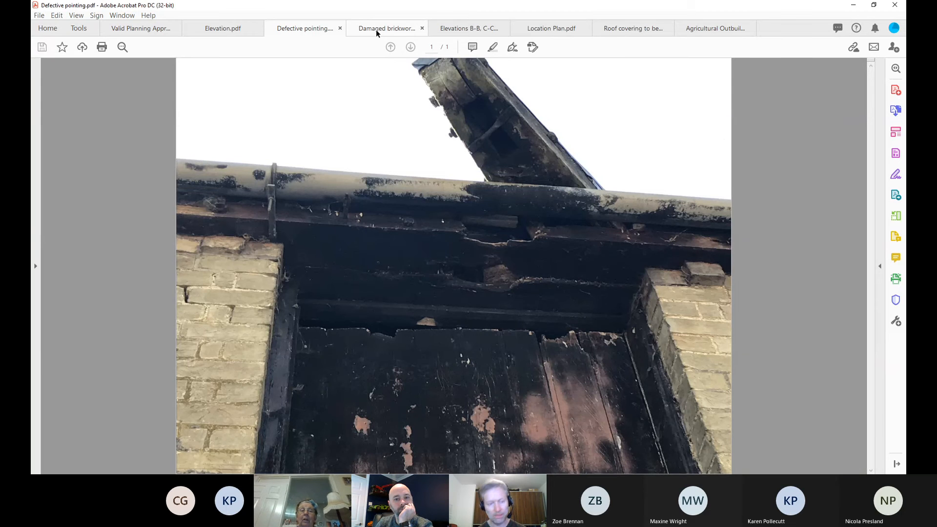
click(386, 28)
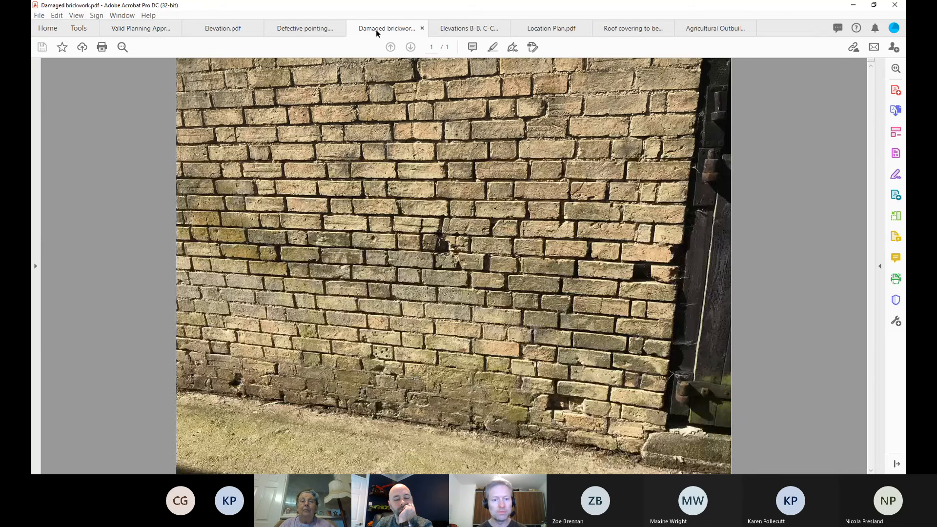
click(468, 28)
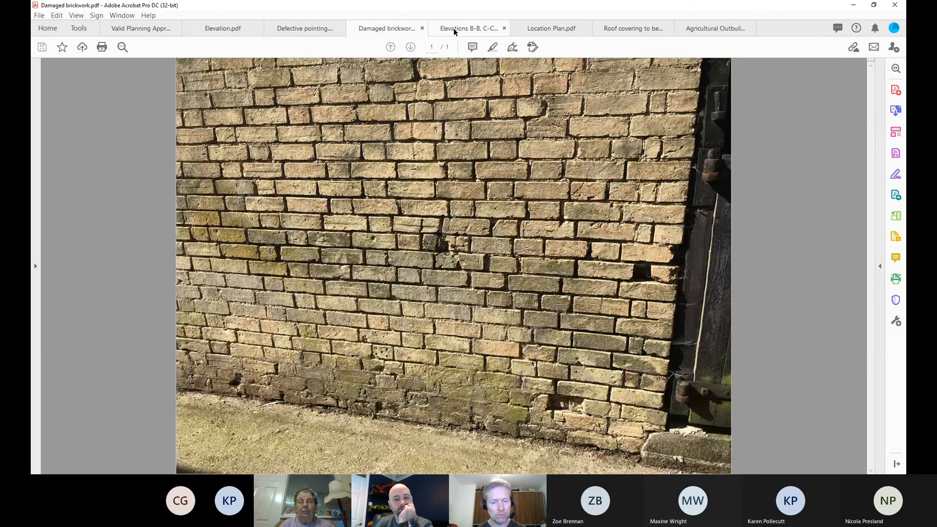
click(303, 28)
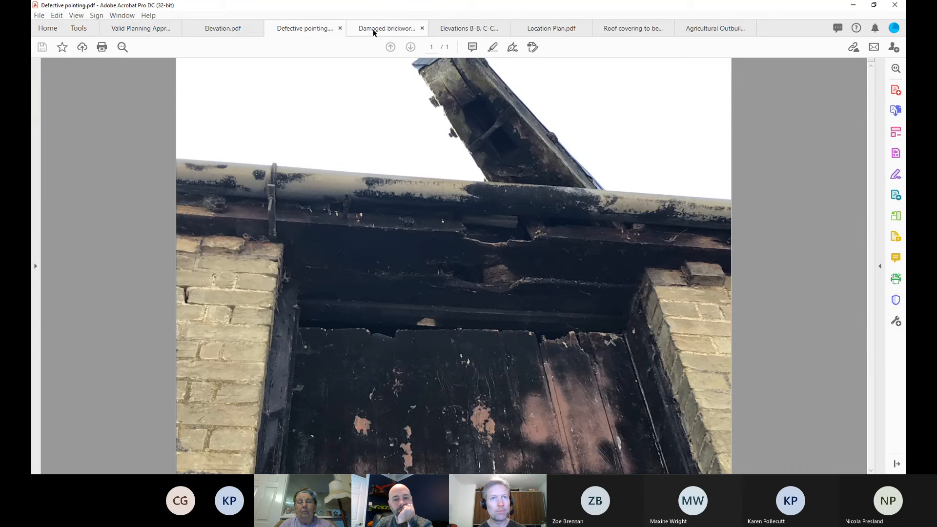
click(386, 28)
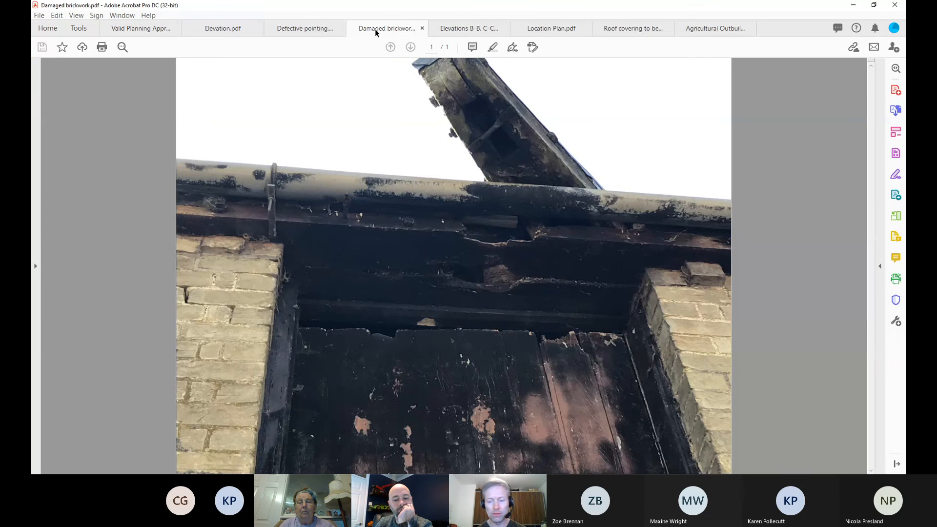
click(633, 28)
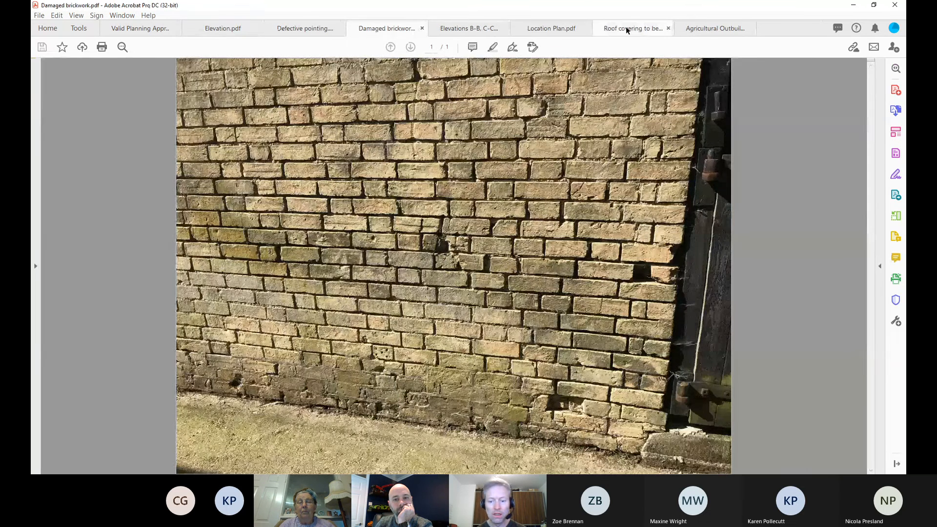
click(632, 28)
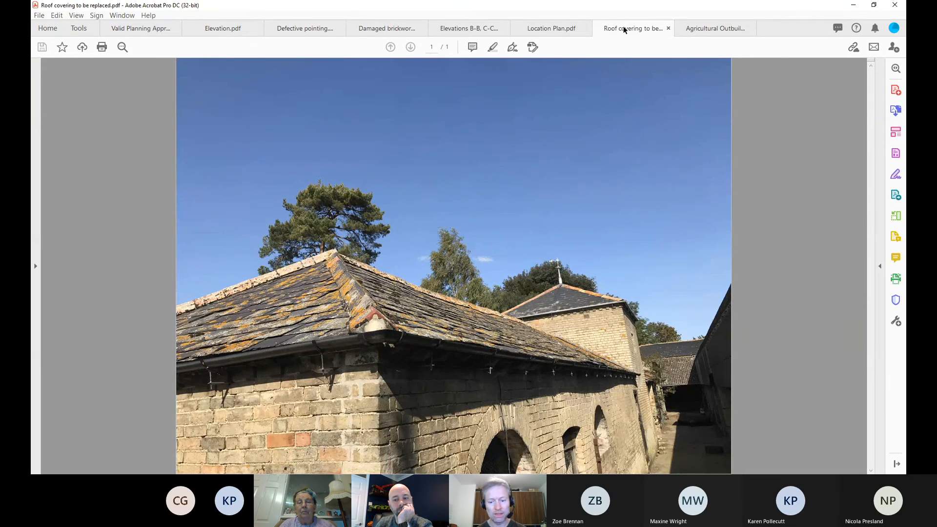
click(550, 29)
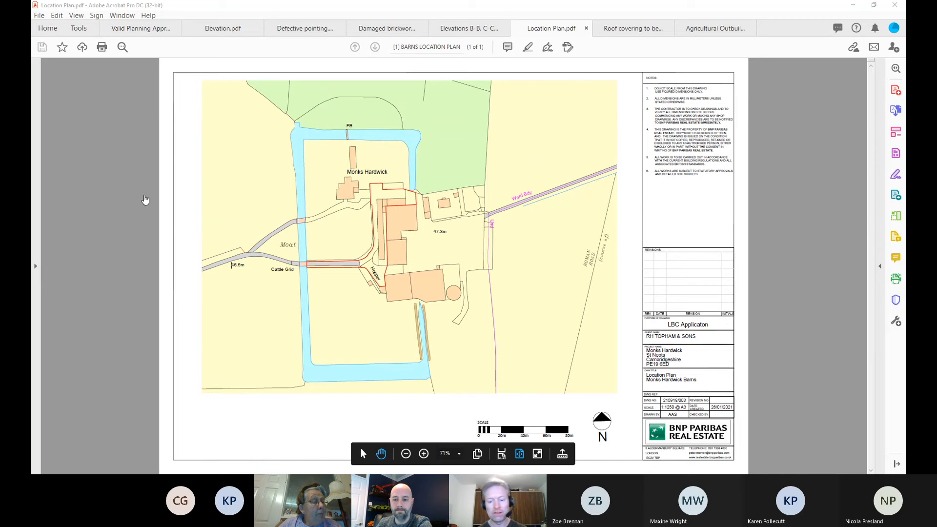
mouse_move(120, 199)
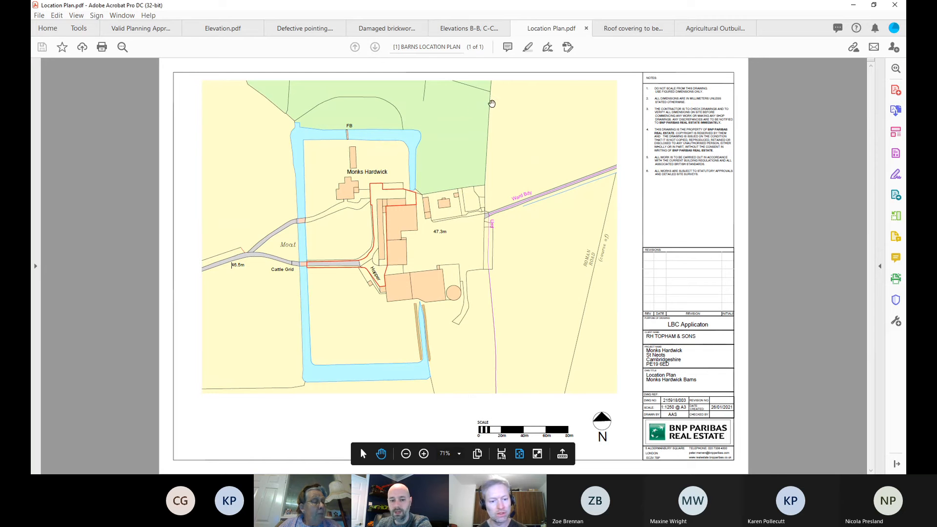
mouse_move(280, 294)
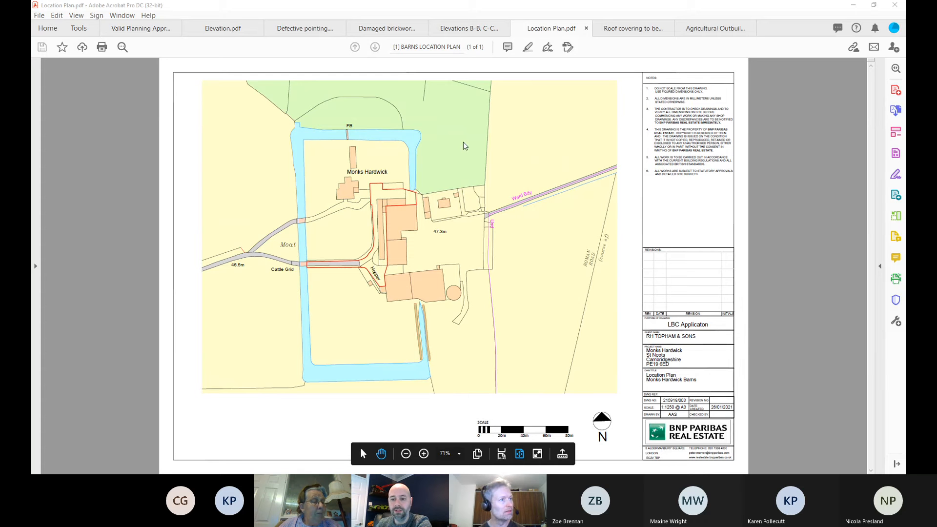
mouse_move(185, 164)
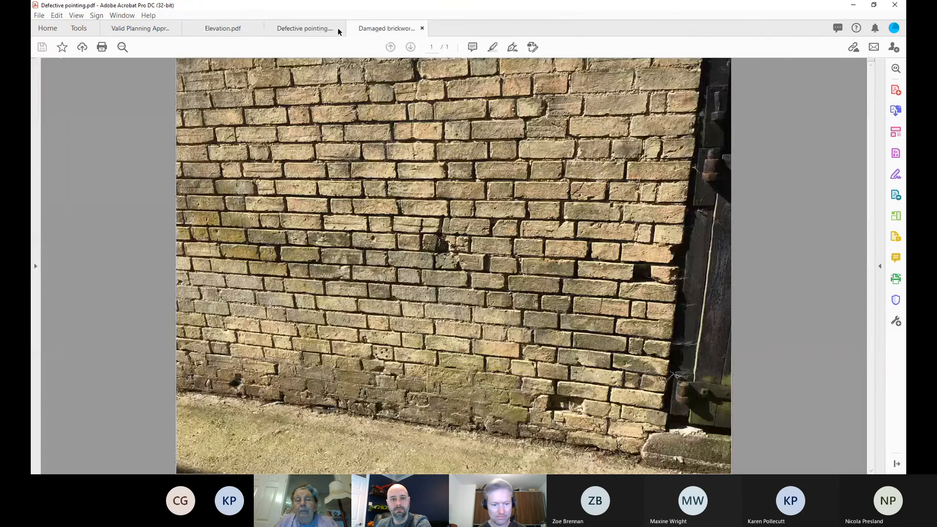
- Close the defective pointing photo tab
click(139, 28)
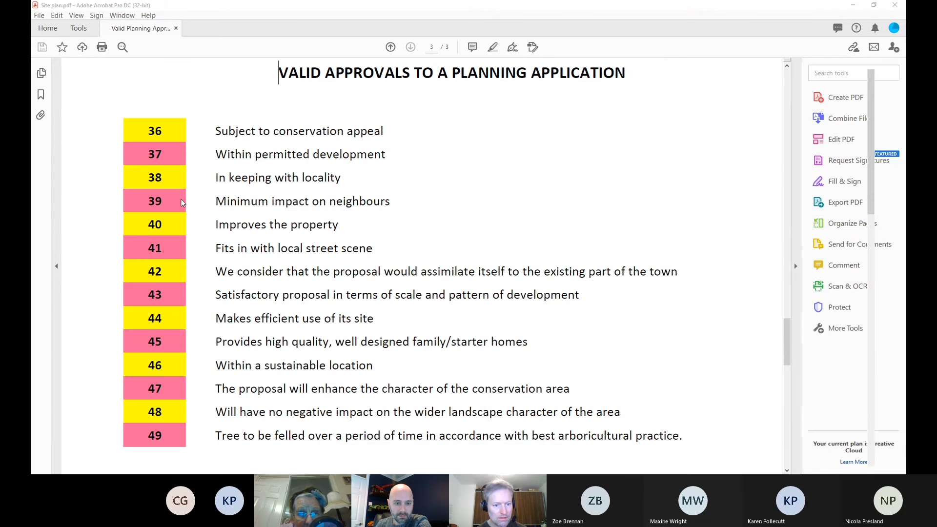
- Open Site plan.pdf, show its comments list, then return to the approvals list
click(222, 28)
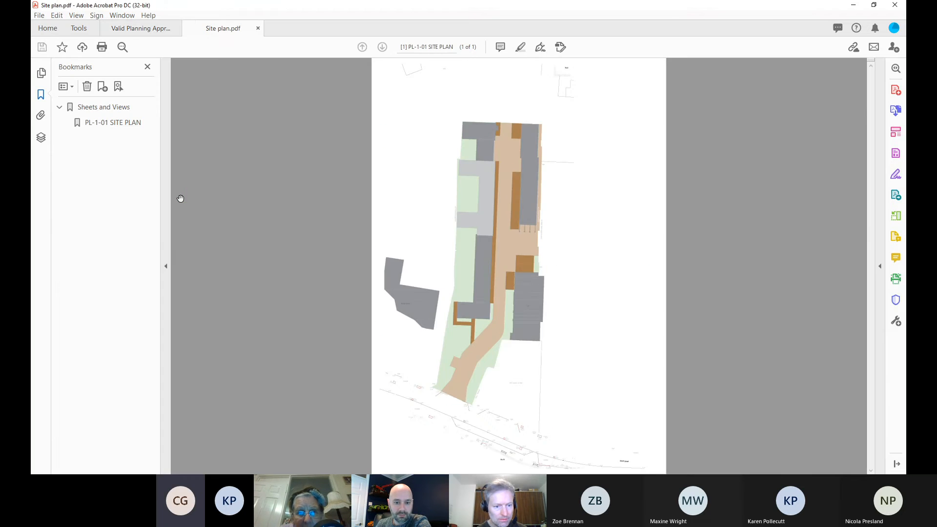
click(895, 257)
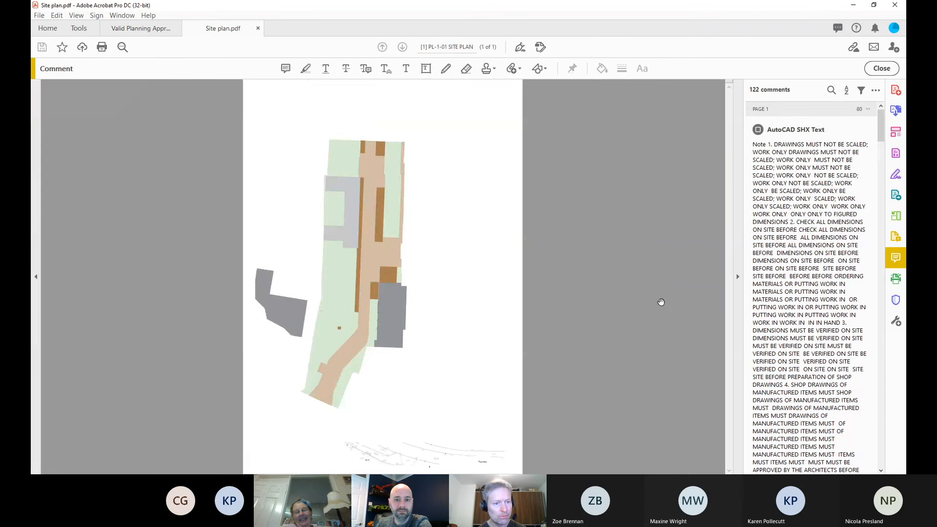
click(141, 28)
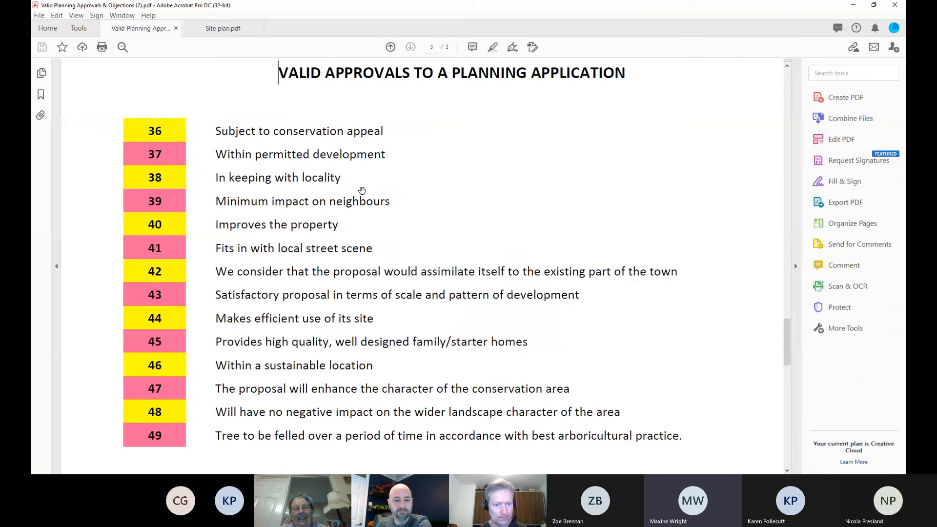
mouse_move(479, 242)
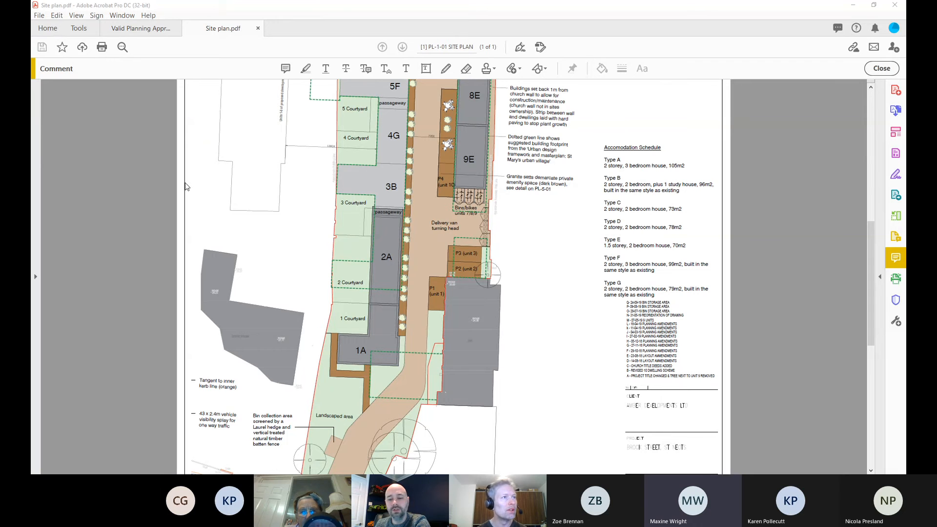
mouse_move(193, 172)
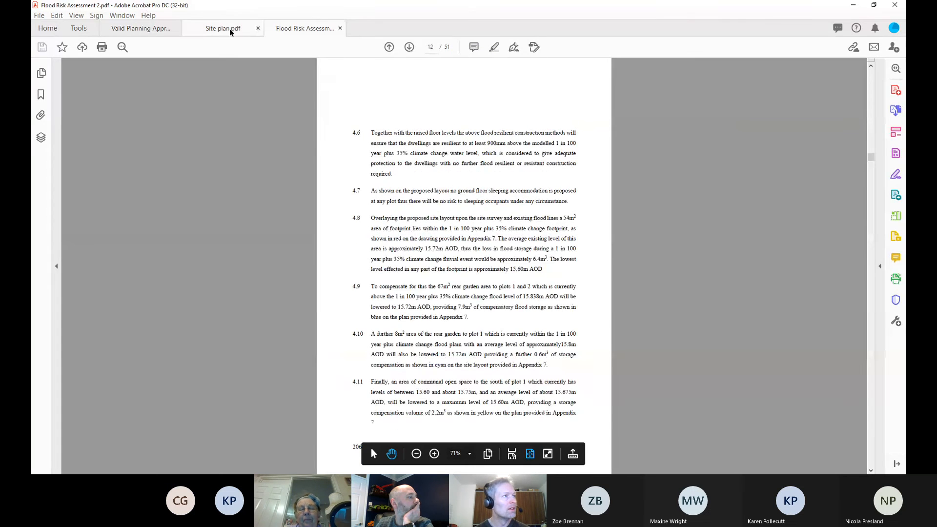
- Return to the site plan and scroll through the housing layout up to plot 7D
click(222, 29)
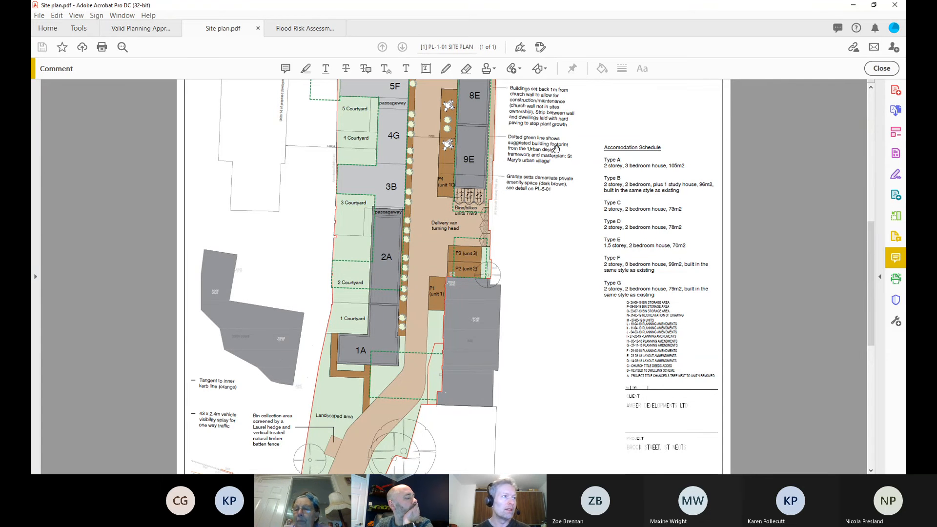
scroll(down, 3)
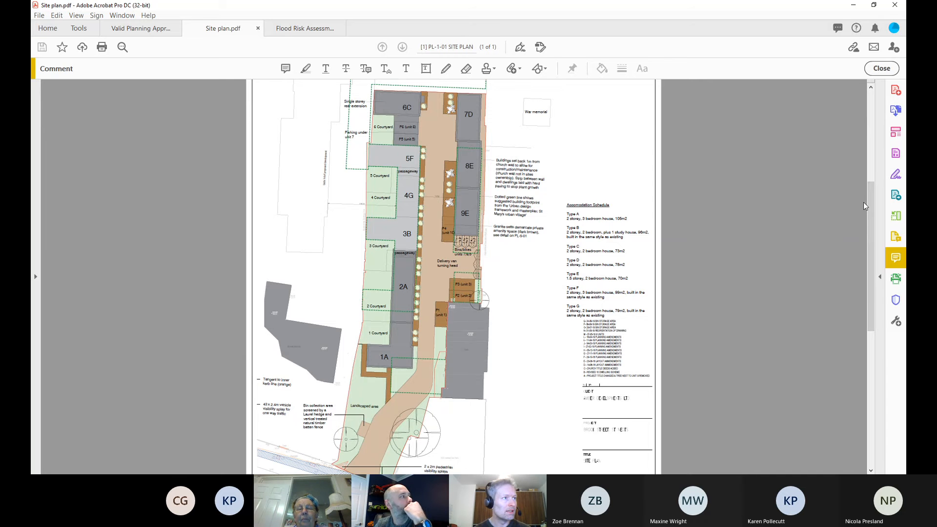
scroll(down, 3)
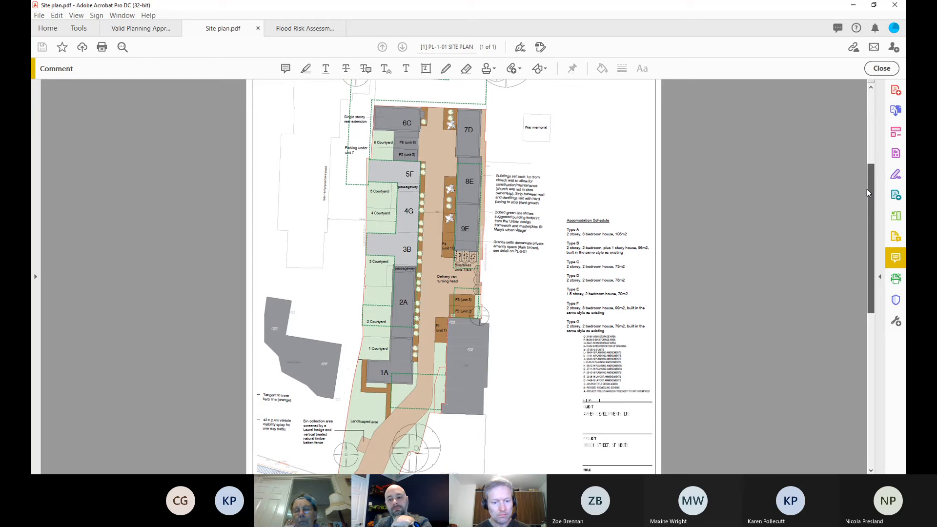
scroll(down, 3)
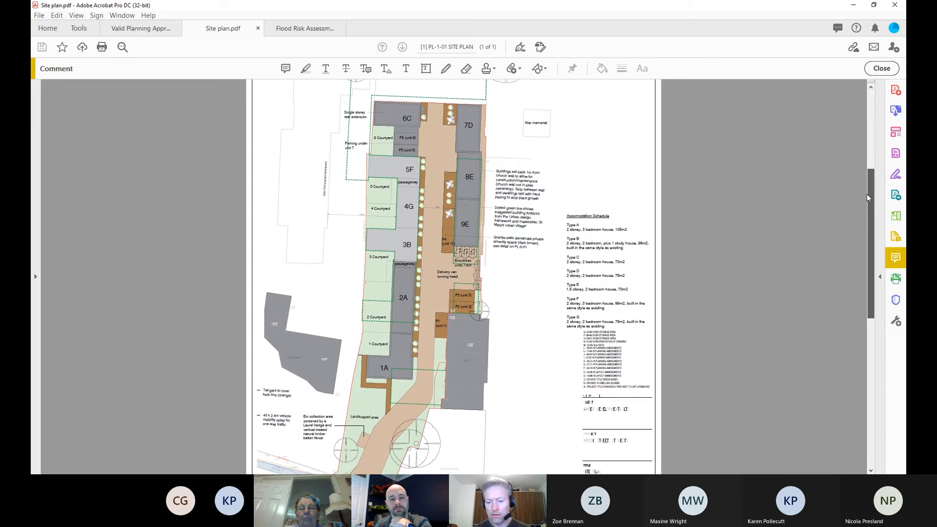
scroll(down, 3)
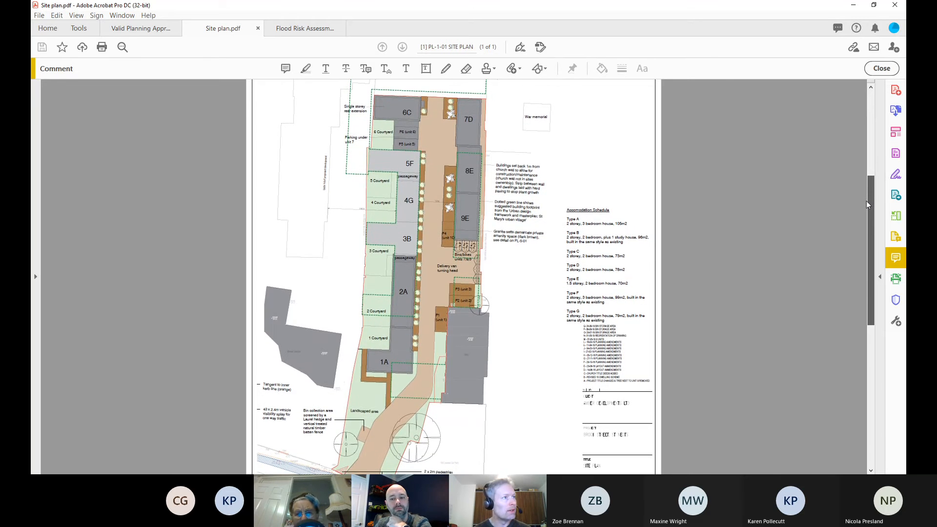
scroll(down, 3)
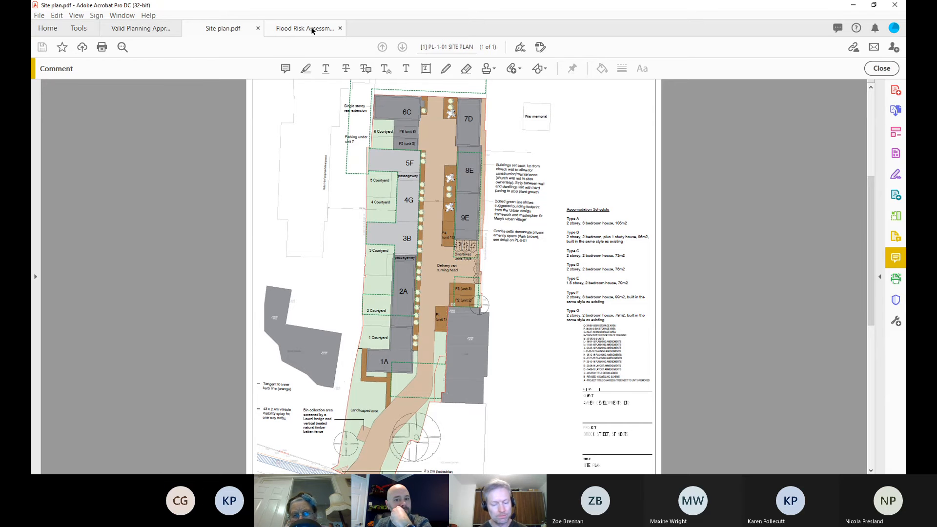
- Check the flood risk assessment's MTC Engineering cover, then return to the site plan
click(305, 29)
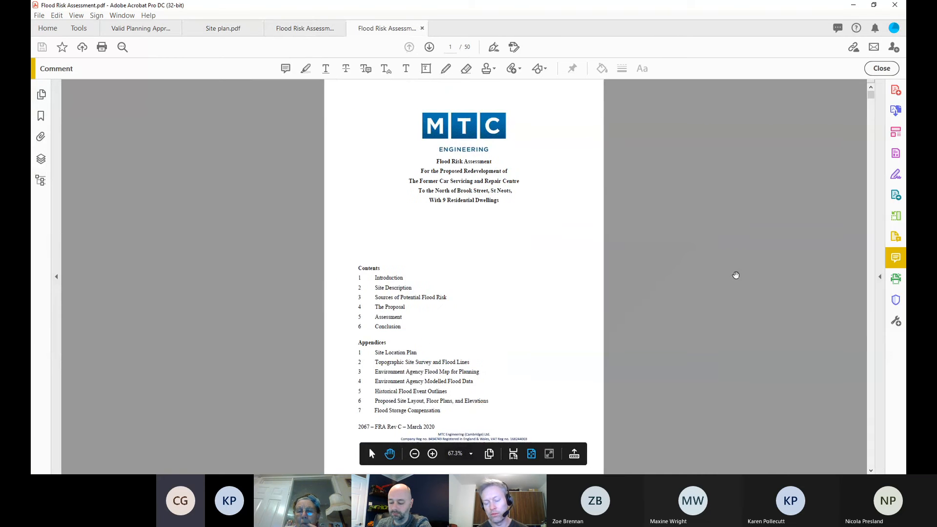
mouse_move(706, 264)
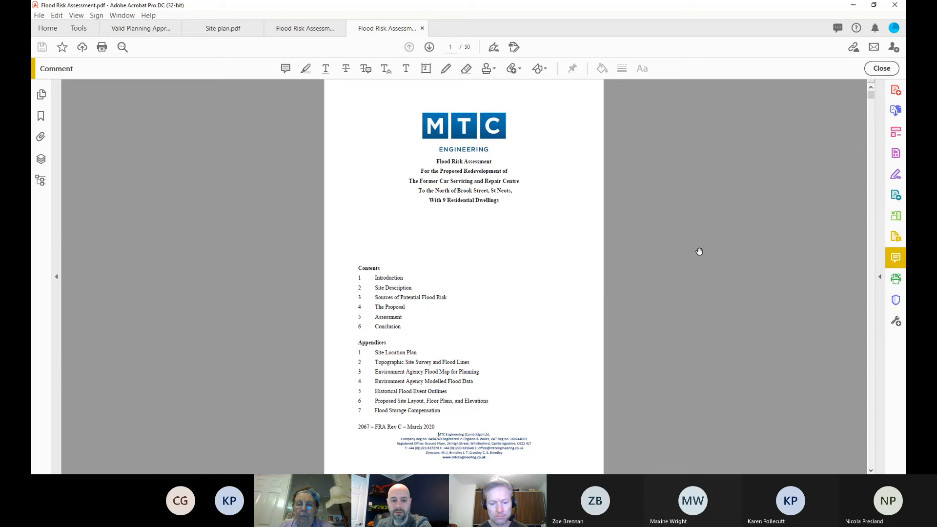
mouse_move(693, 250)
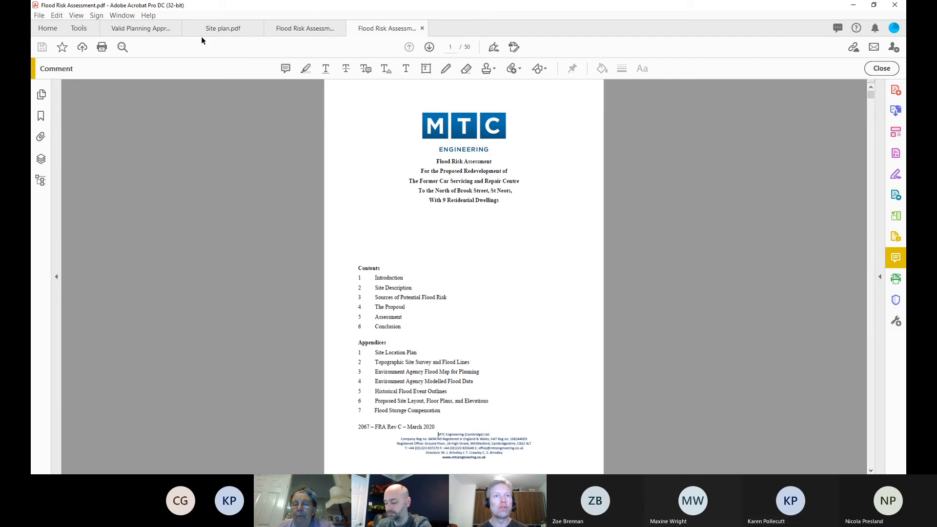
click(222, 29)
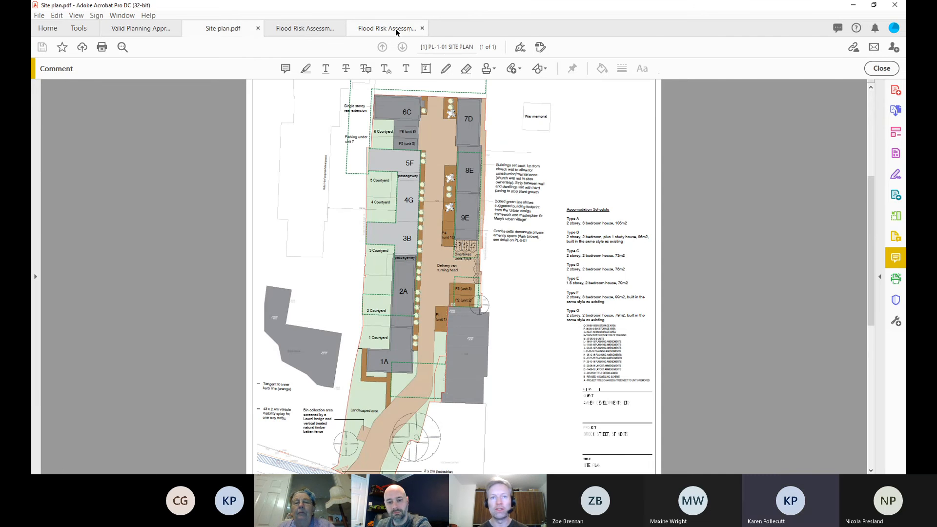
click(387, 28)
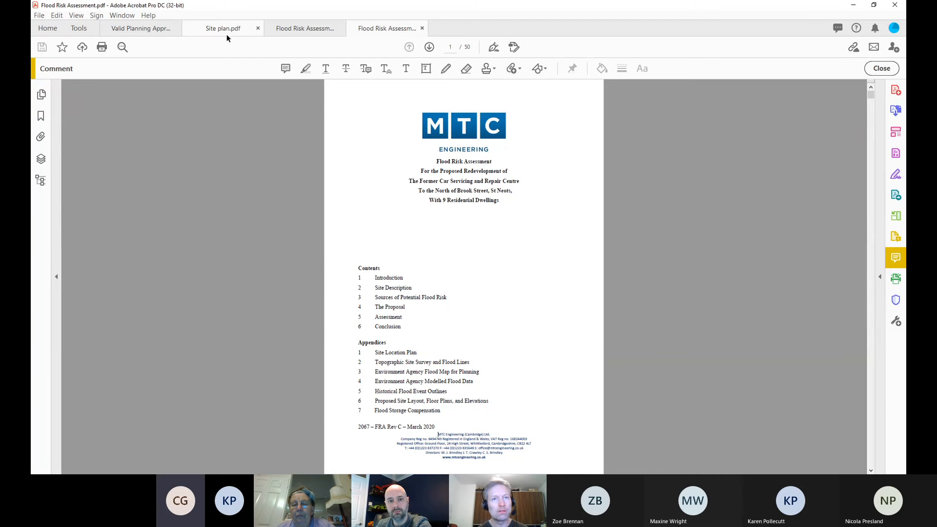
click(223, 29)
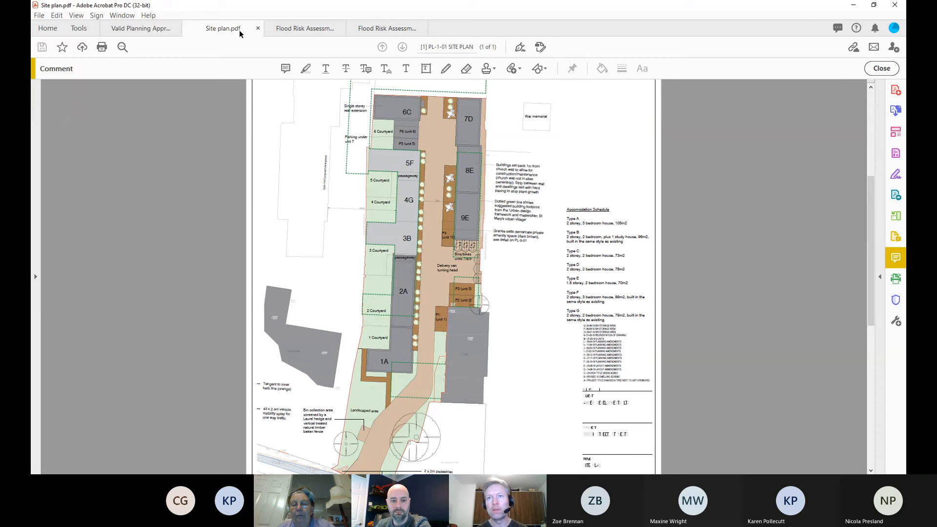
mouse_move(473, 101)
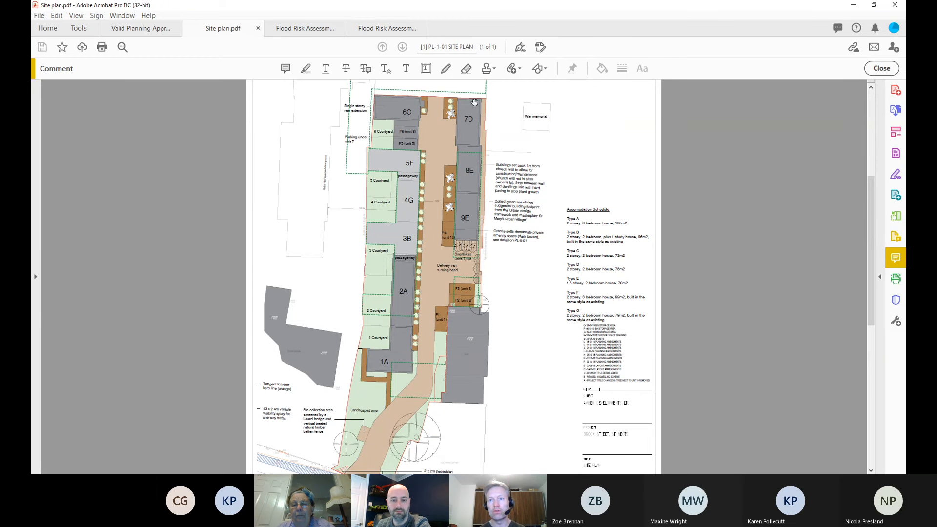
mouse_move(550, 160)
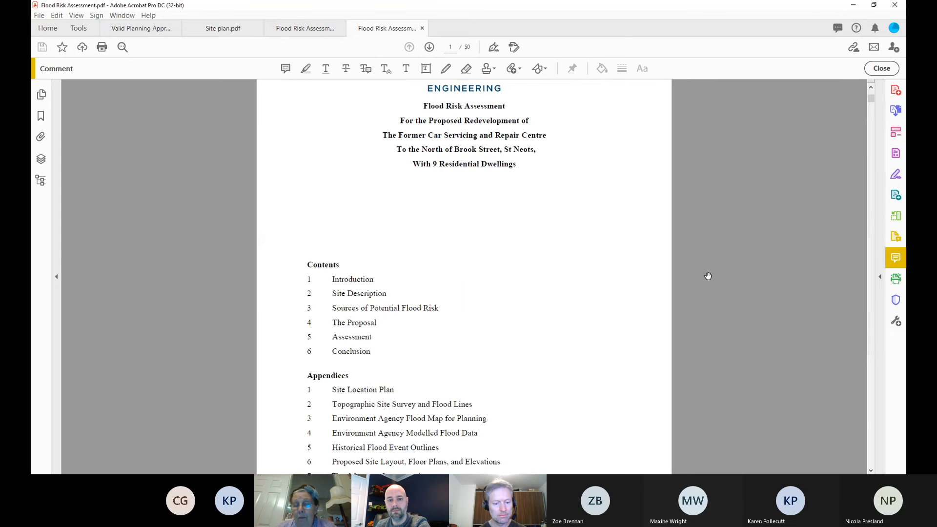
- Scroll the flood risk assessment to section 3, then return to the approvals list
scroll(down, 3)
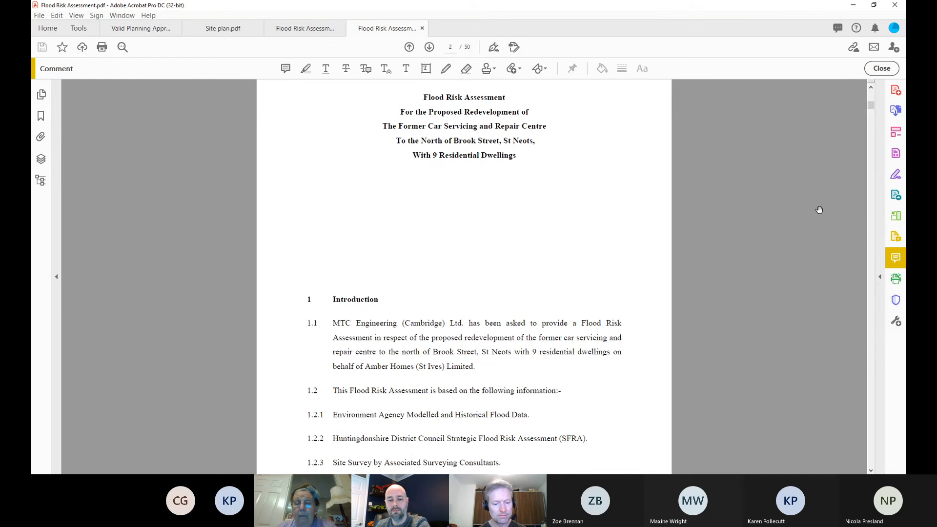
scroll(down, 3)
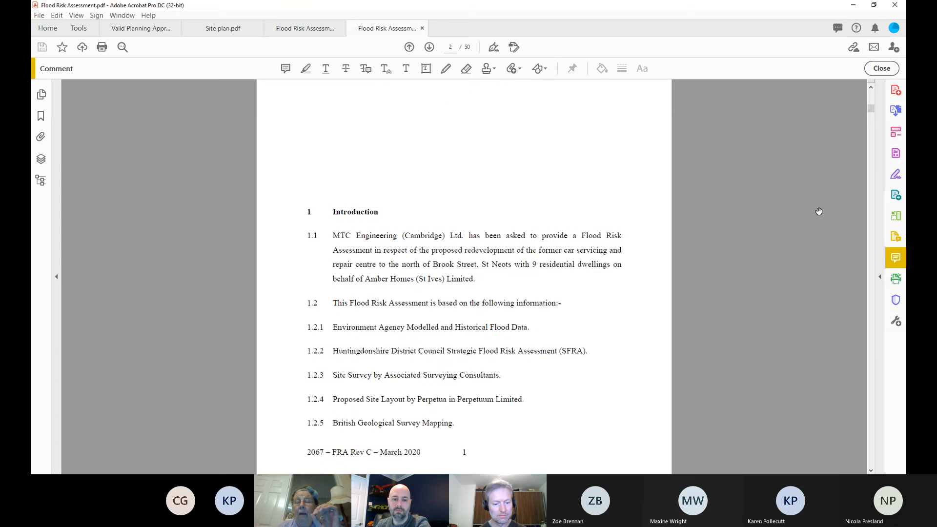
scroll(down, 3)
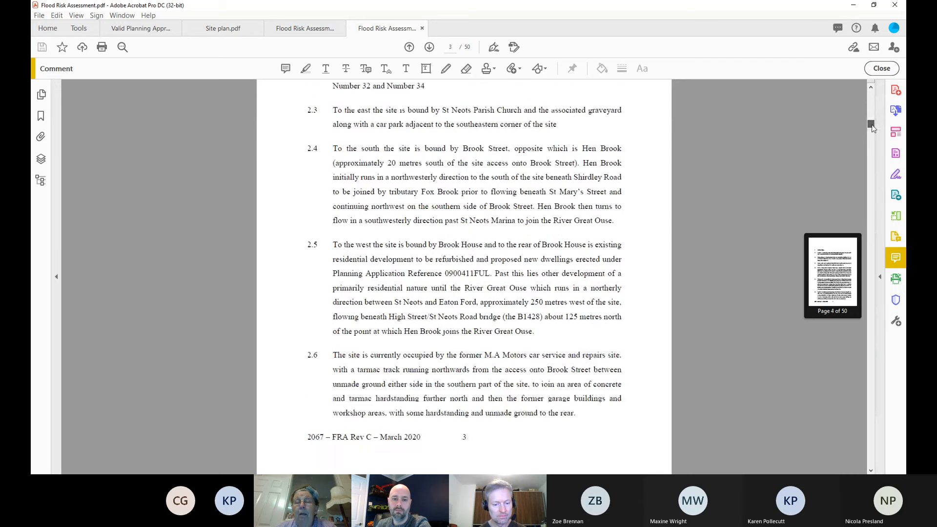
scroll(down, 3)
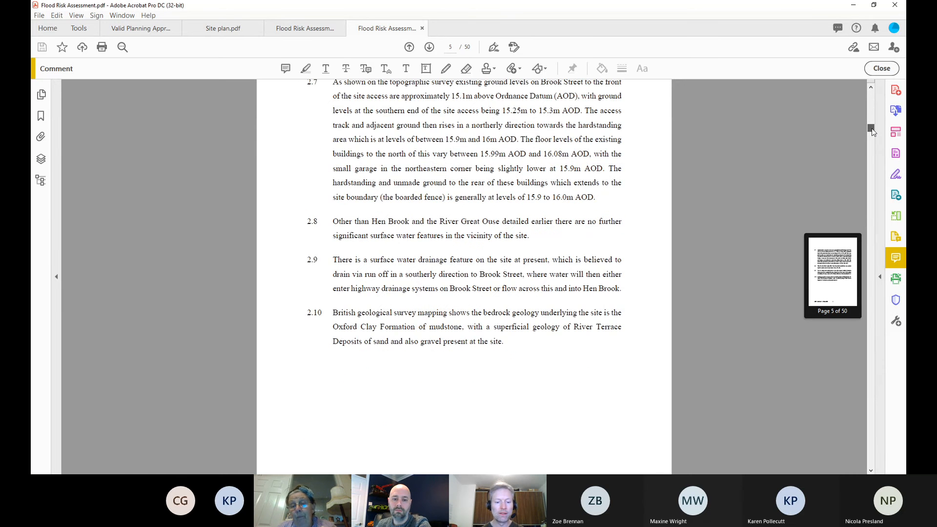
scroll(down, 3)
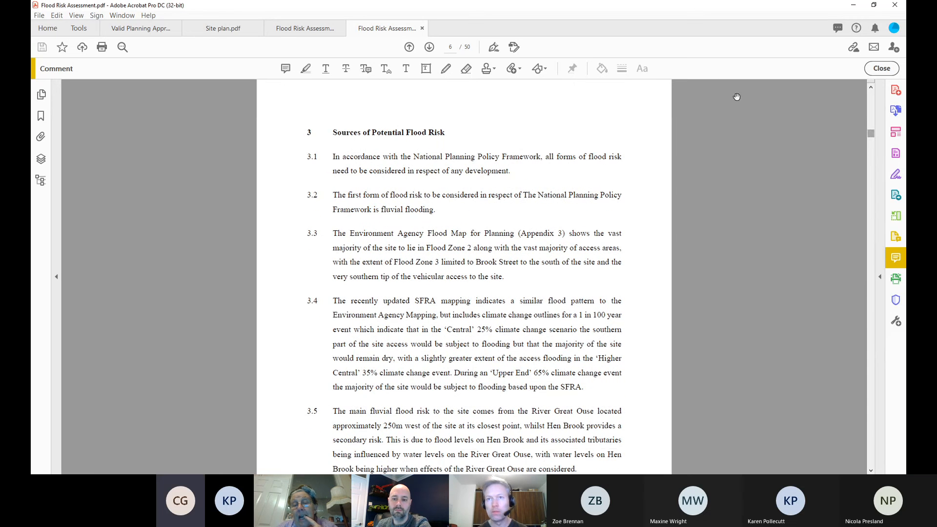
click(142, 28)
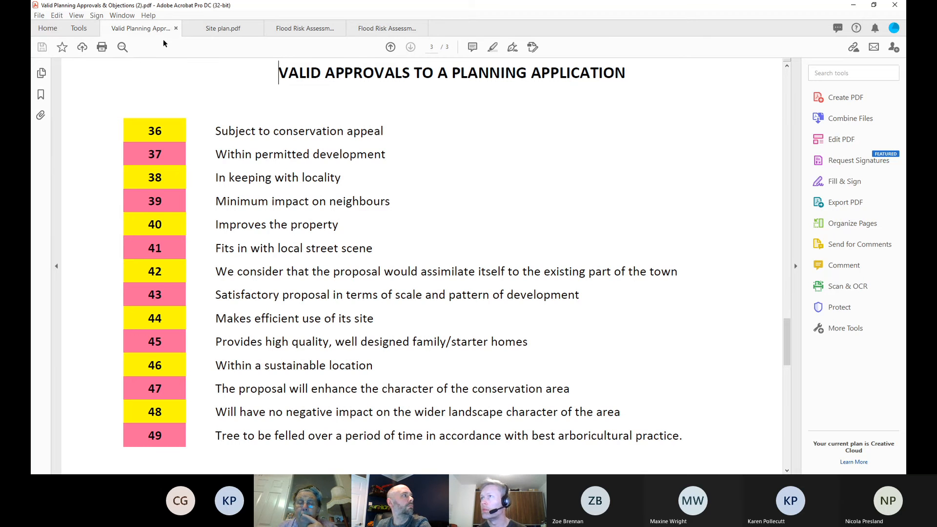
mouse_move(165, 47)
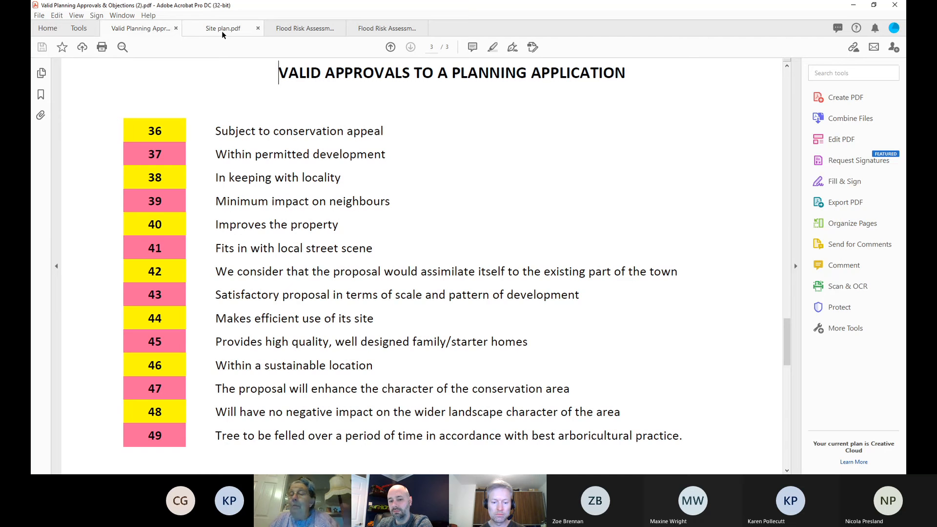
- Switch to the site plan drawing showing plots 1A to 7D
click(222, 29)
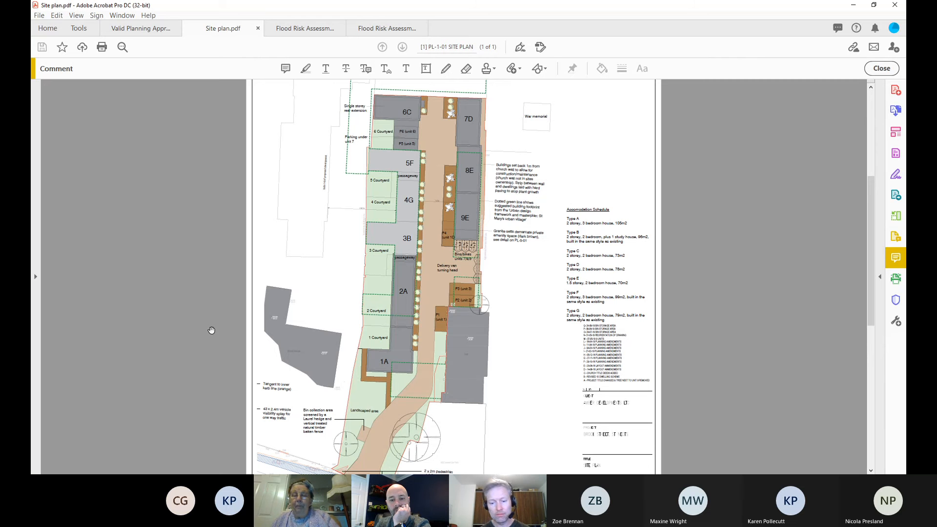
mouse_move(245, 267)
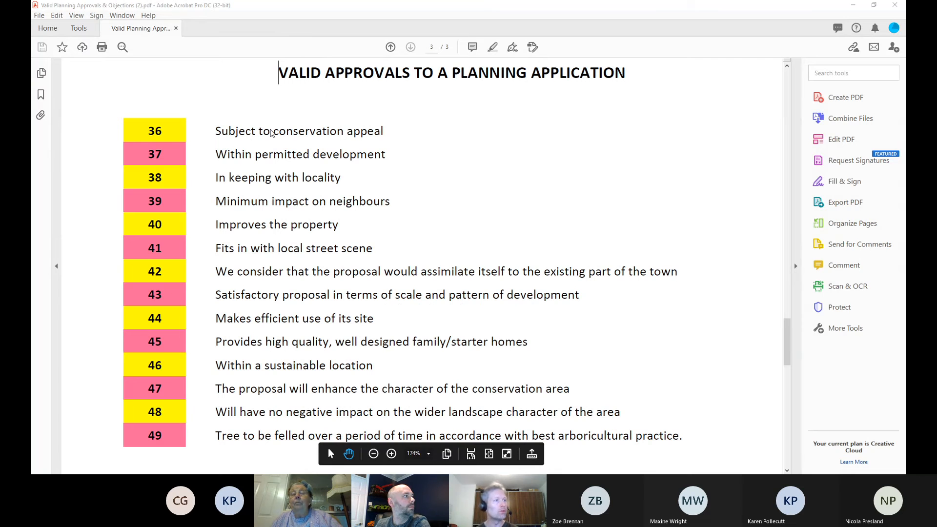
mouse_move(178, 192)
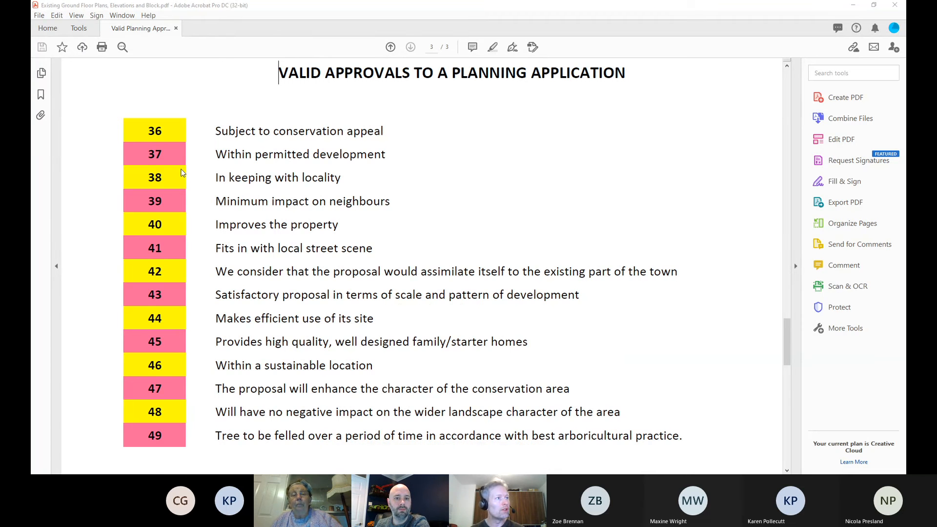
- Open the Existing Ground Floor Plans, Elevations and Block drawing tab
click(221, 29)
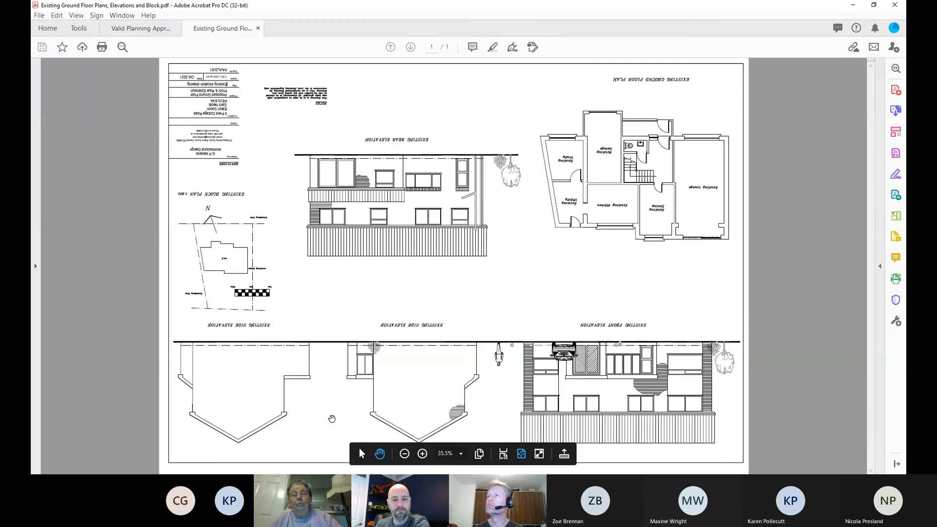
- Rotate the existing drawing upright, open Proposed Elevations.pdf and rotate it upright
click(404, 453)
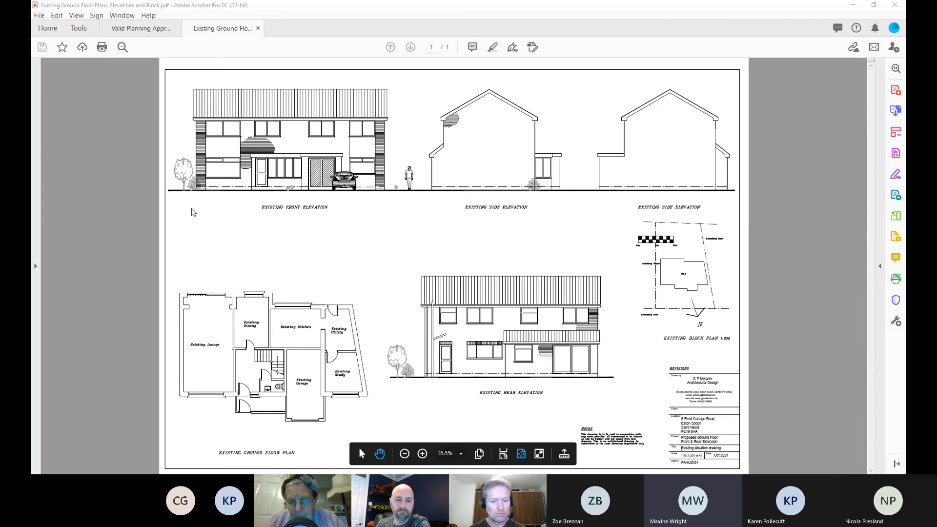
mouse_move(190, 205)
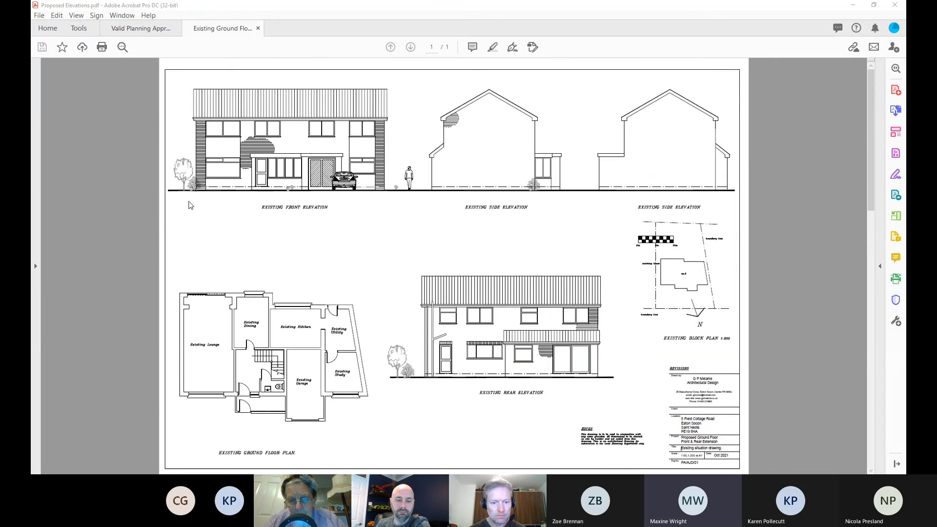
click(305, 29)
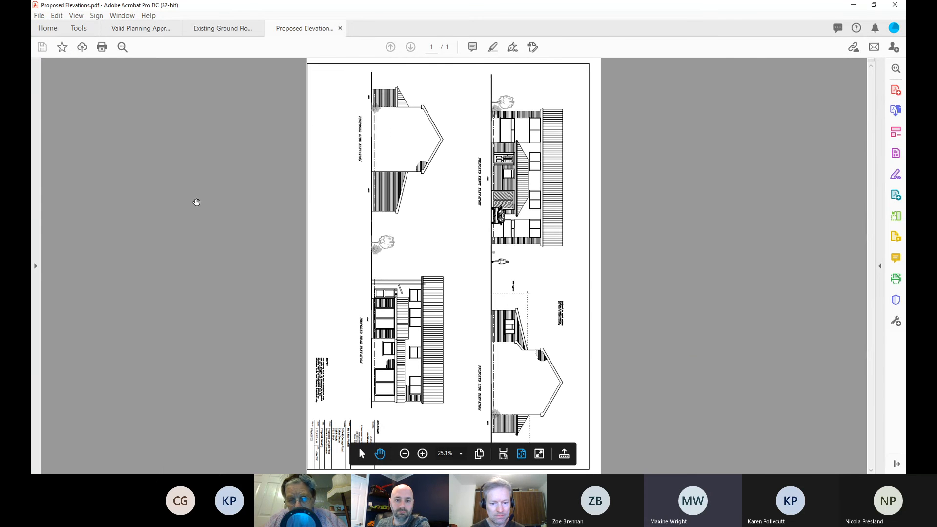
click(421, 453)
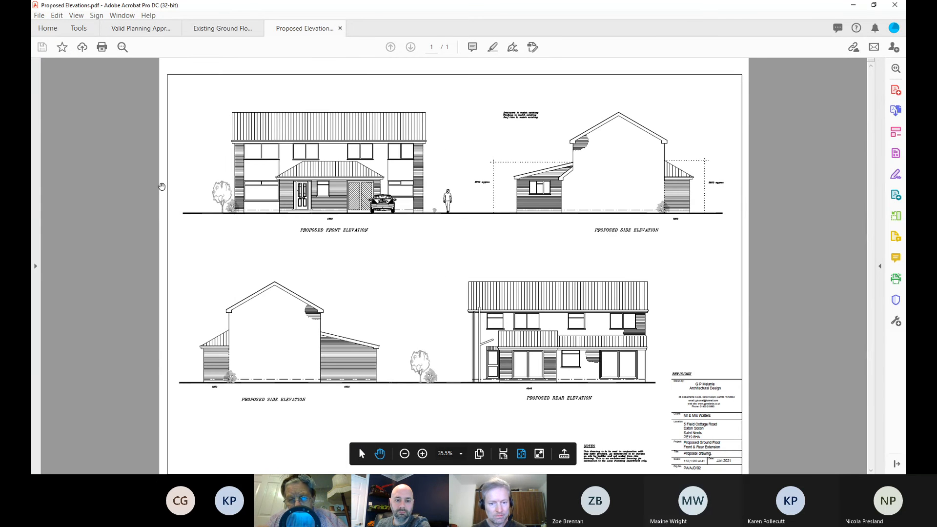
- Compare against the existing drawings, then zoom into the proposed front, side and rear elevations
click(222, 28)
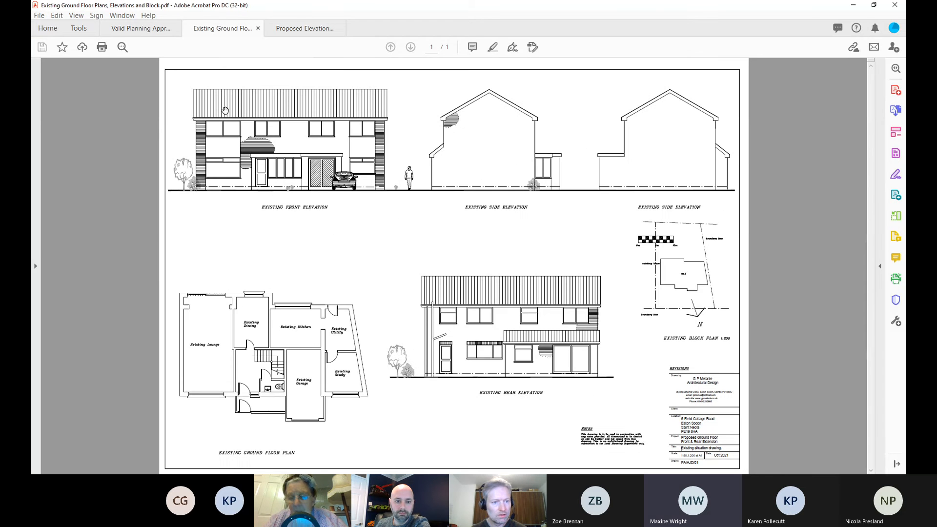
mouse_move(293, 233)
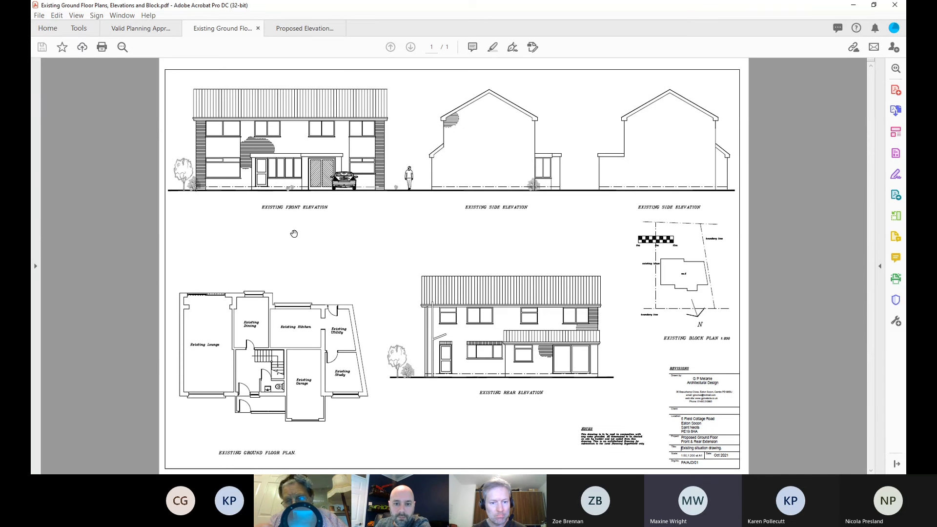
click(304, 29)
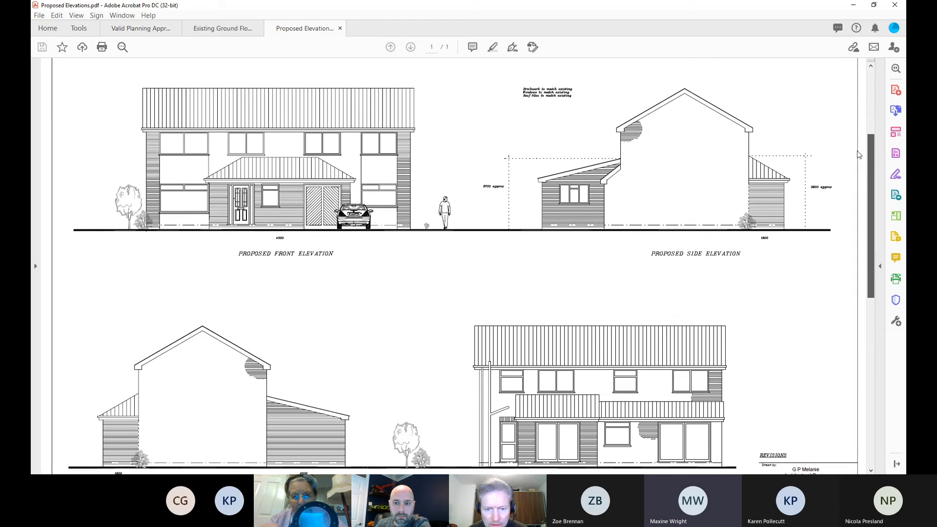
scroll(down, 3)
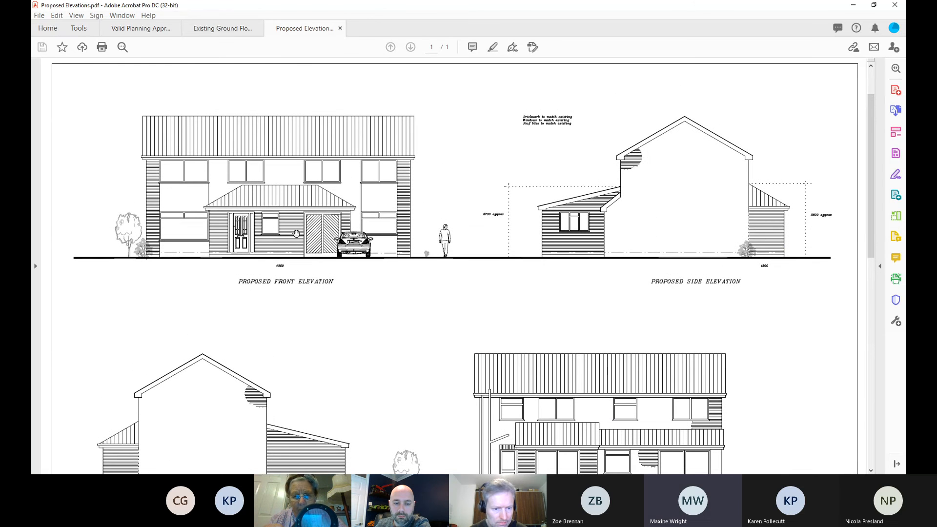
mouse_move(673, 284)
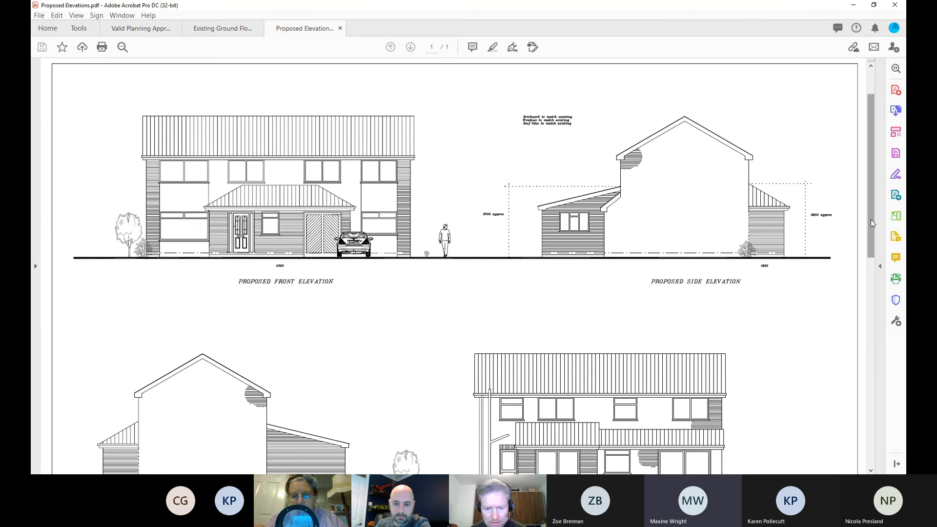
scroll(down, 3)
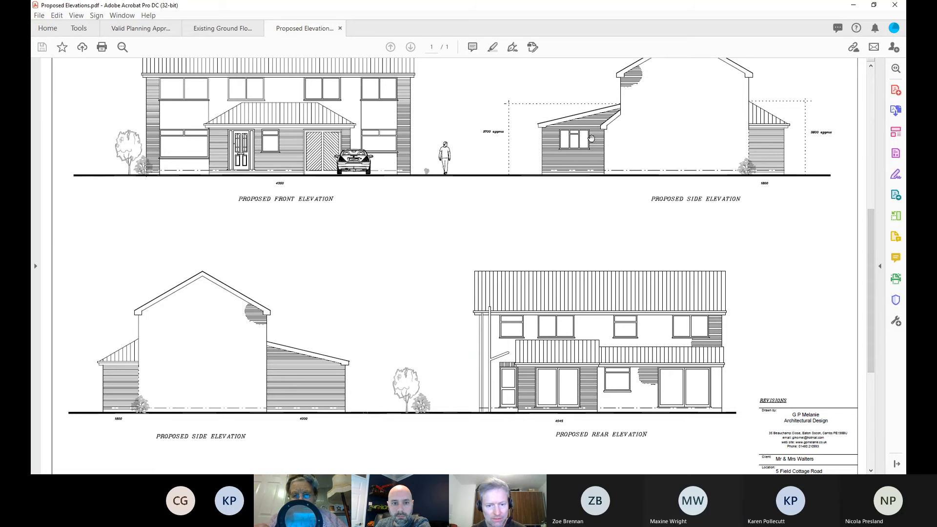
mouse_move(582, 135)
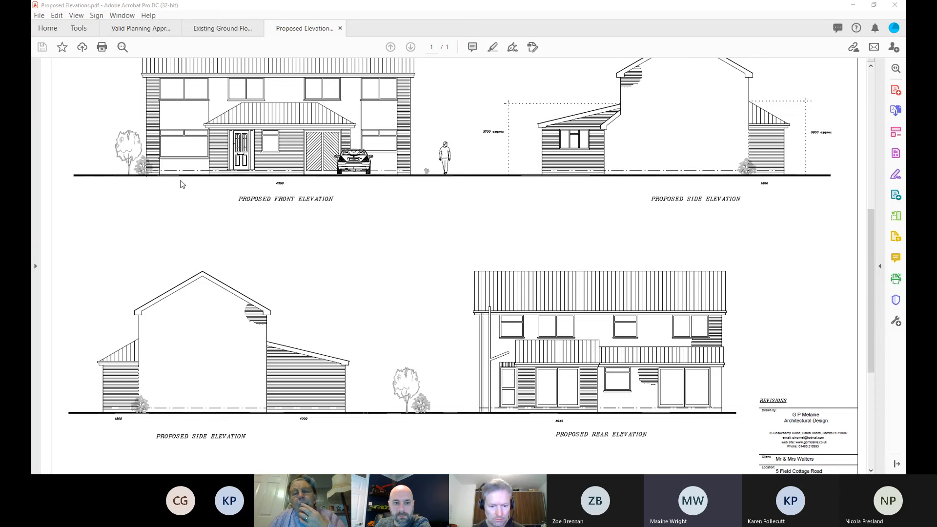
- Open Location Plan.pdf, zoom in on the outlined plot, then open the proposed ground floor plan
click(387, 29)
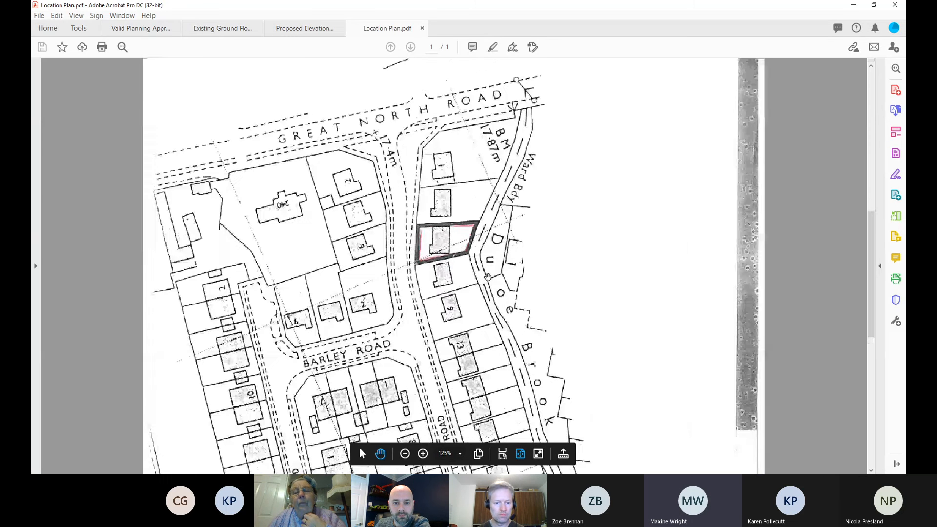
click(423, 453)
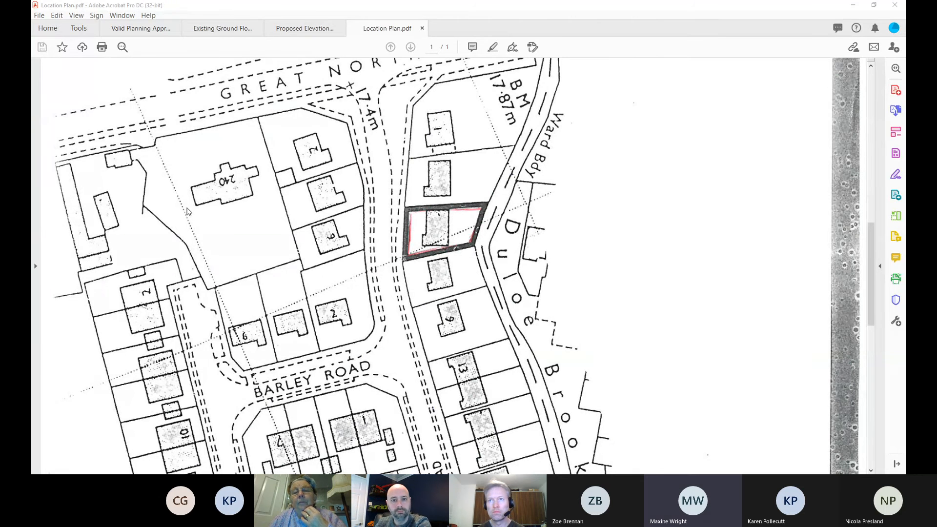
click(469, 28)
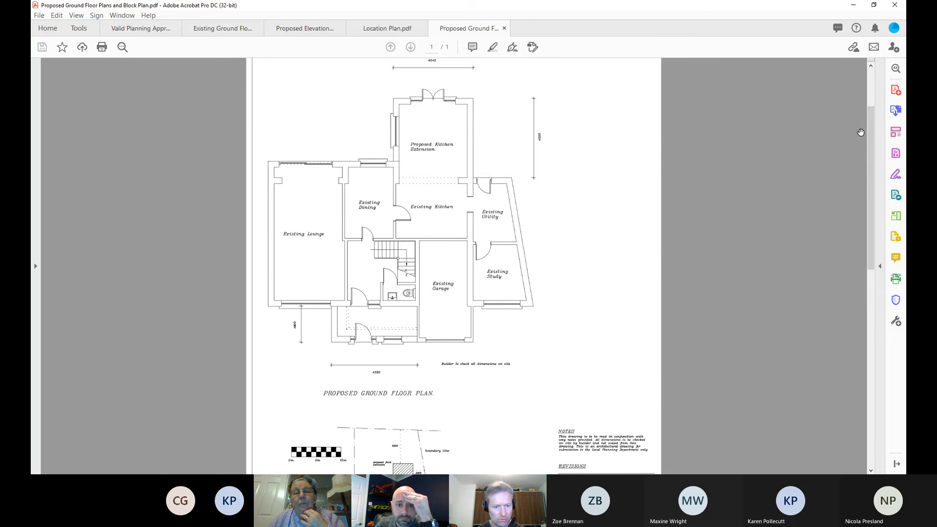
- Scroll down through the proposed block plan to inspect it closely
scroll(down, 3)
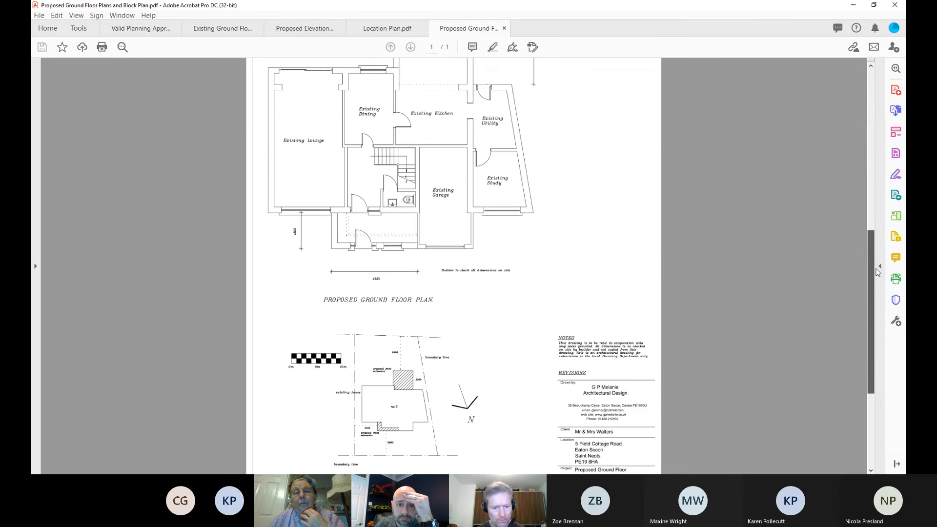
scroll(down, 3)
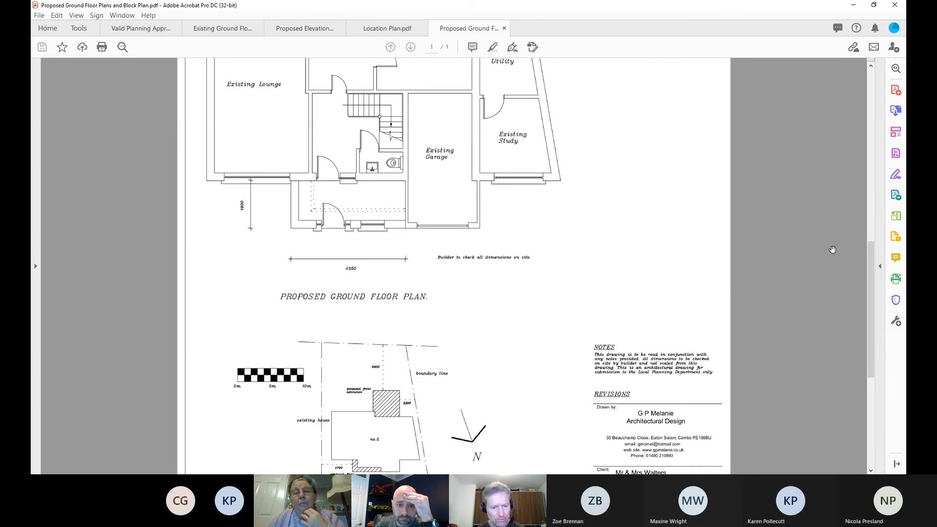
scroll(down, 3)
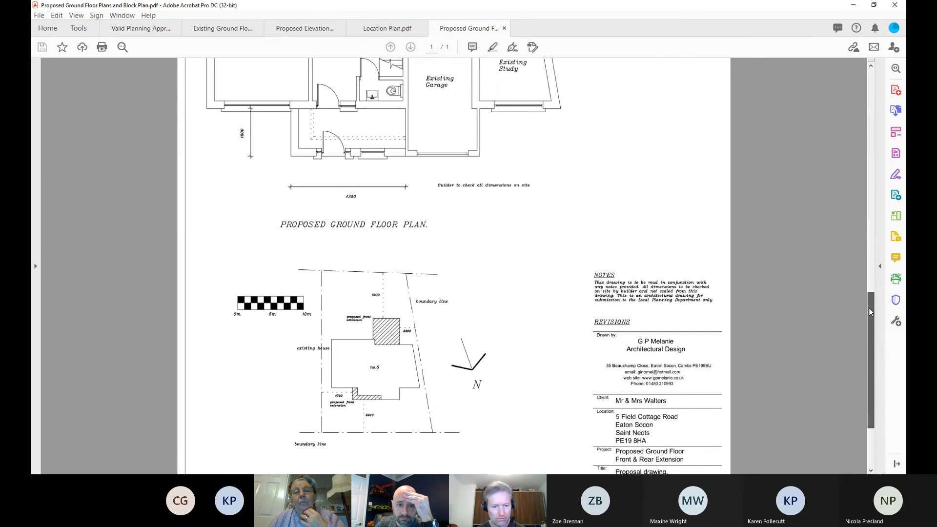
scroll(down, 3)
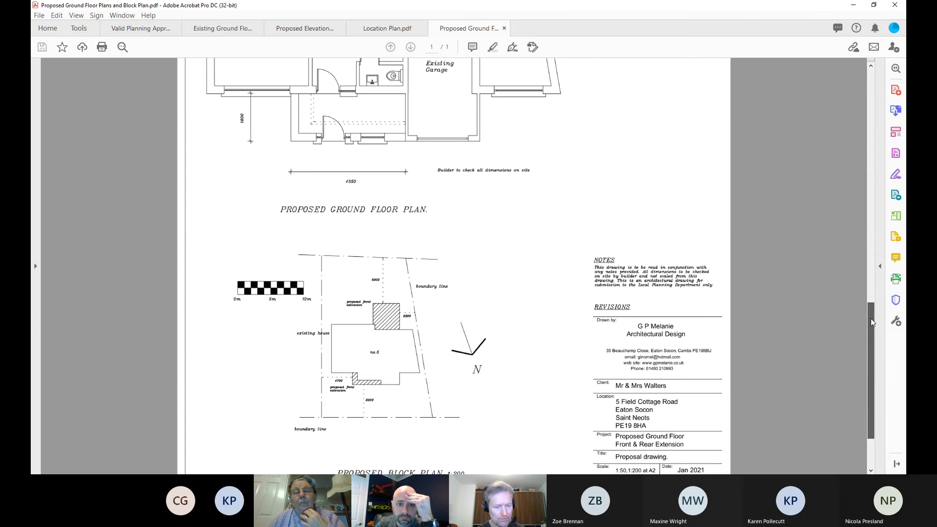
scroll(down, 3)
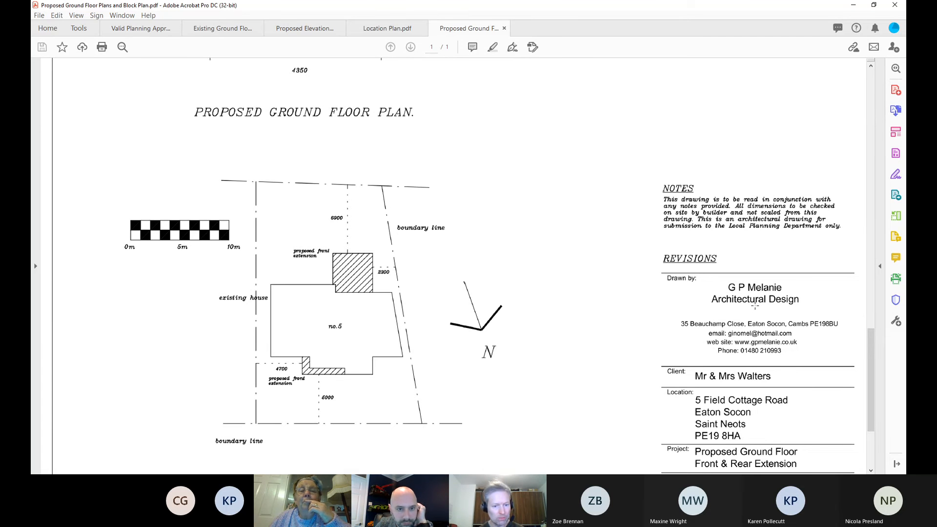
mouse_move(753, 303)
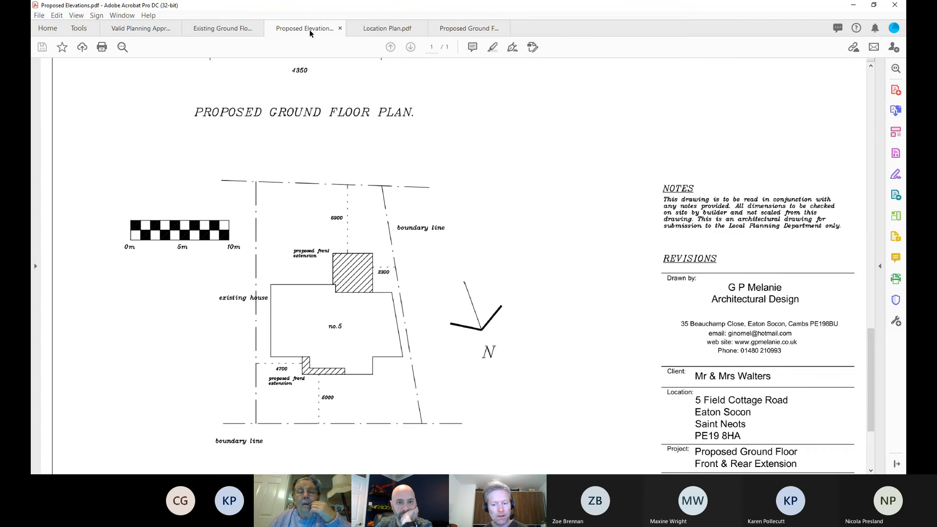
scroll(down, 3)
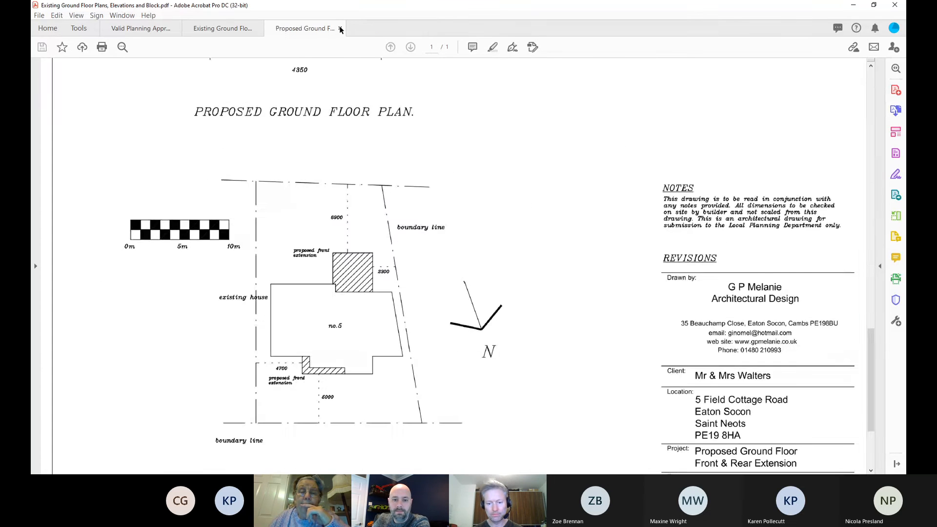
- Close the previous application's remaining drawing tab
click(141, 29)
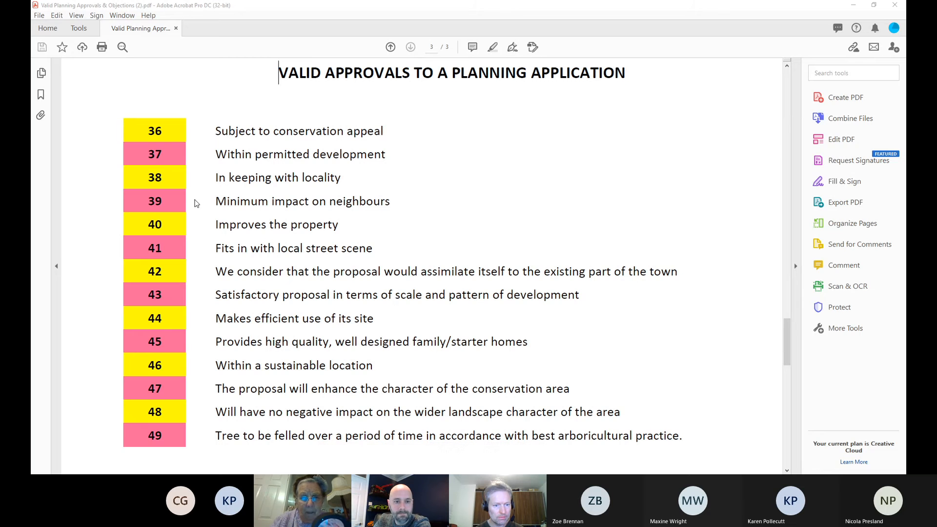
mouse_move(191, 173)
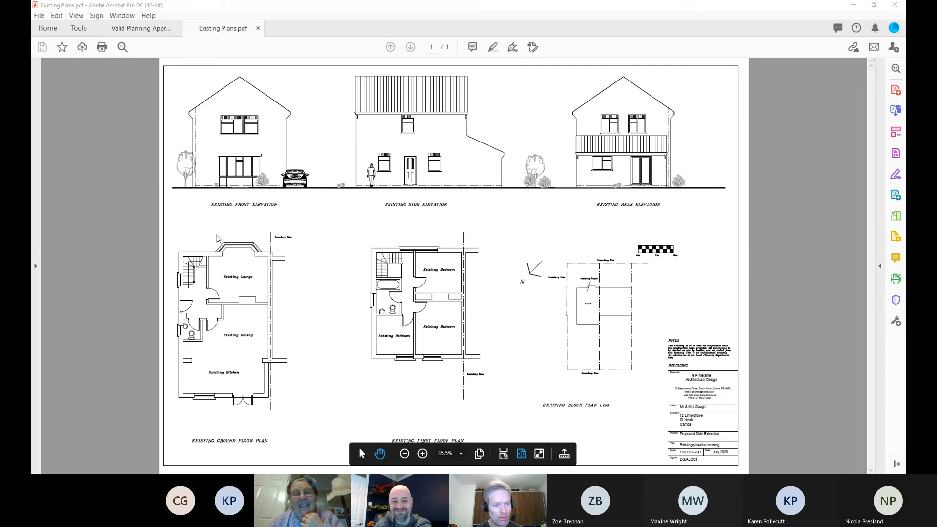
mouse_move(193, 221)
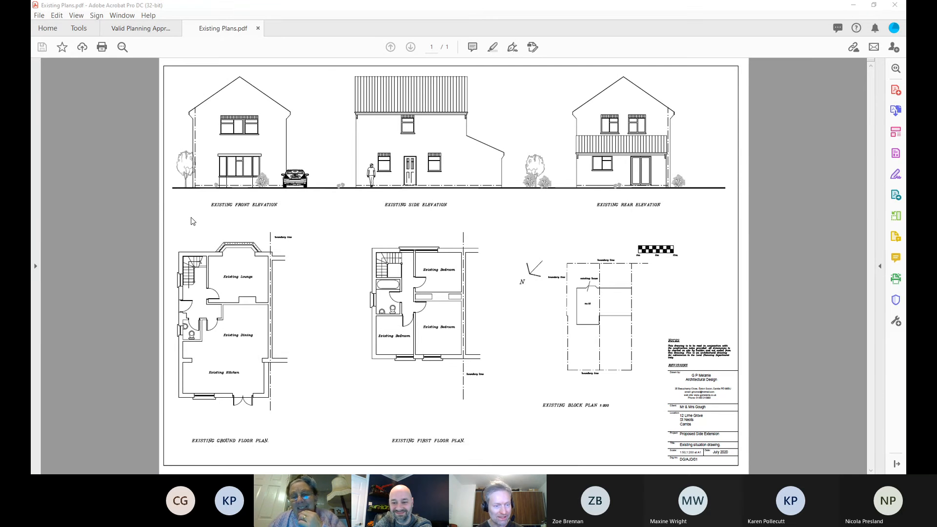
click(141, 28)
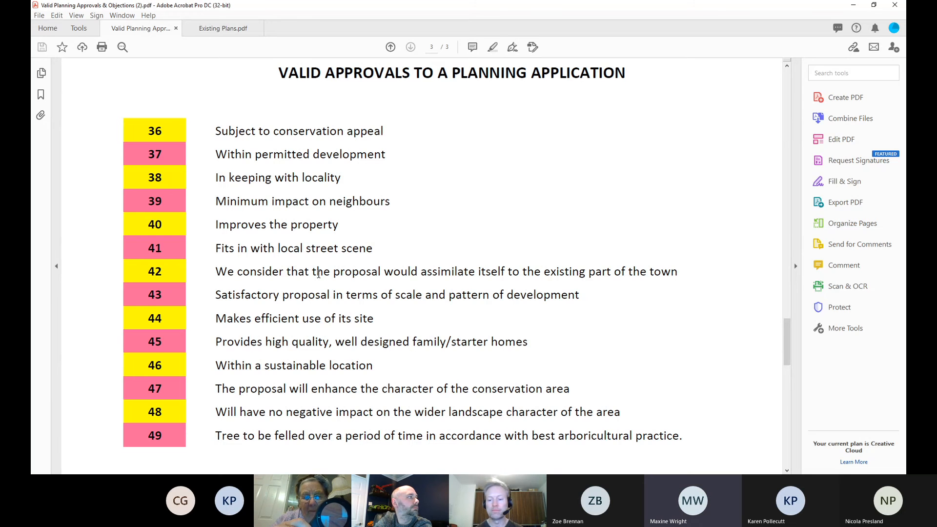
click(223, 28)
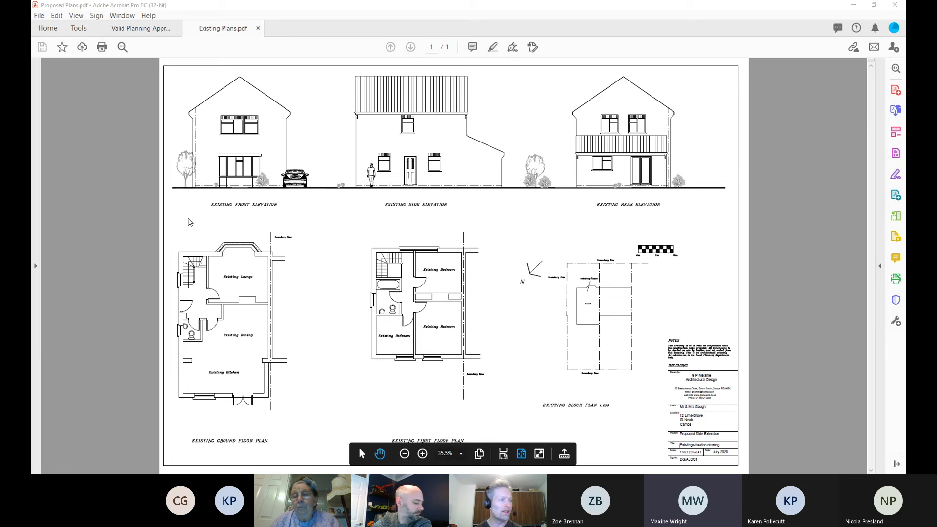
- Open Proposed Plans.pdf and compare it against the existing plans drawing
click(305, 29)
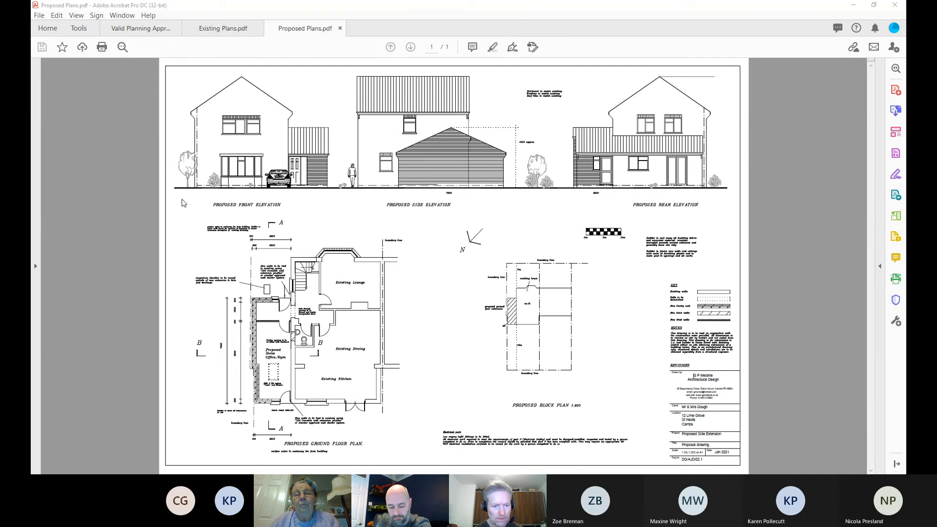
click(223, 28)
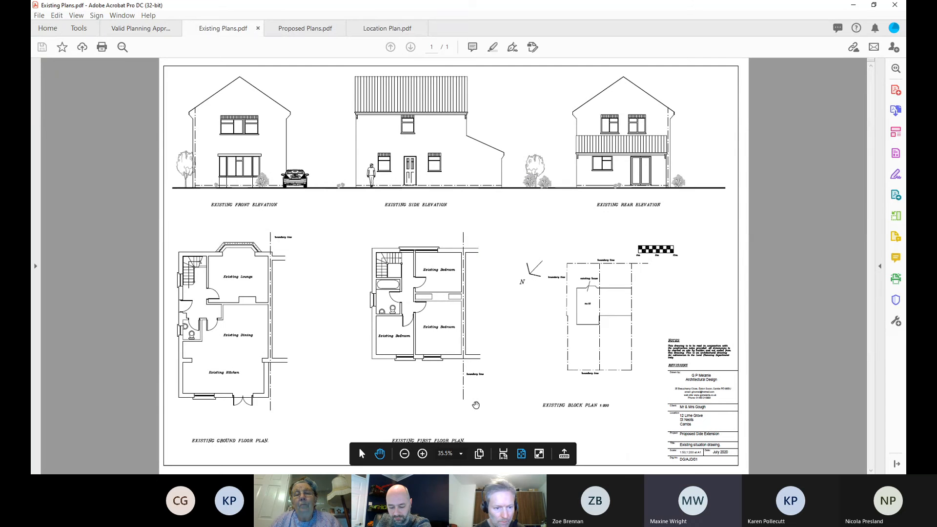
mouse_move(356, 68)
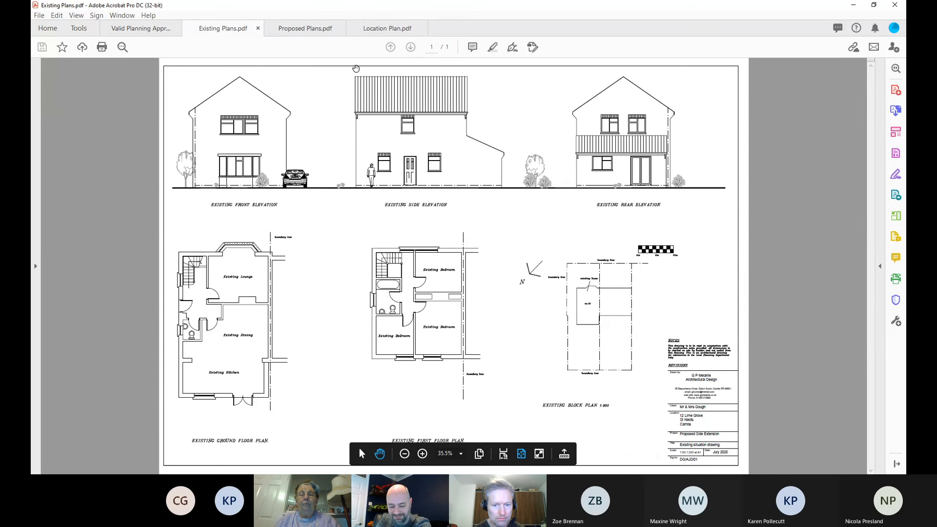
click(304, 29)
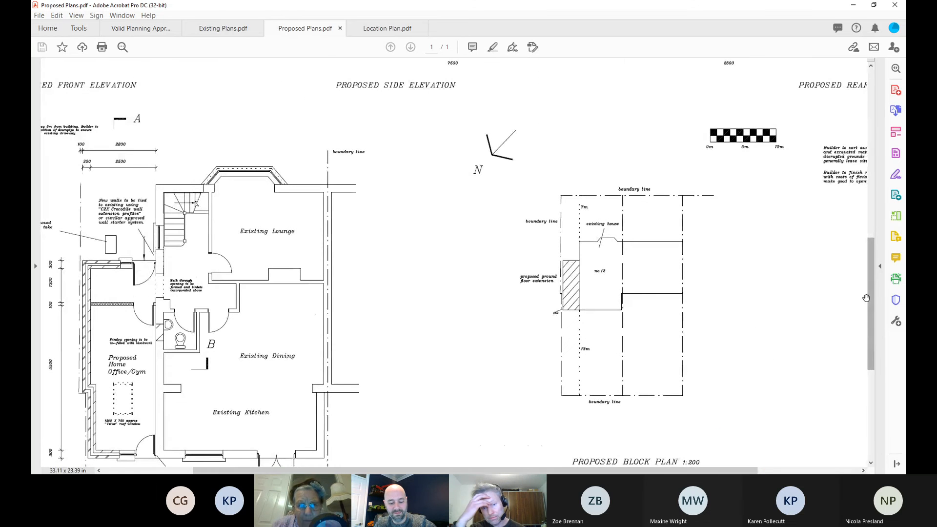
- Scroll over the proposed ground floor and block plans, then bring up the location plan
scroll(down, 3)
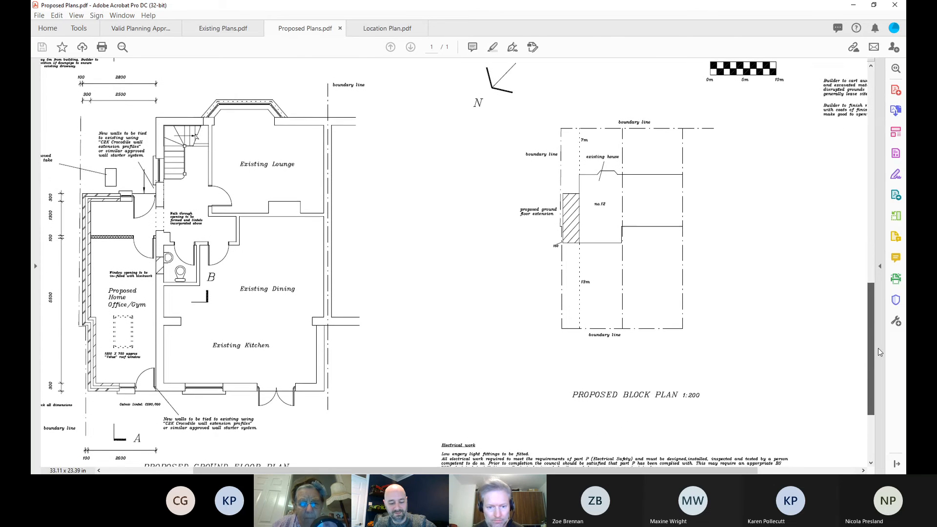
scroll(down, 3)
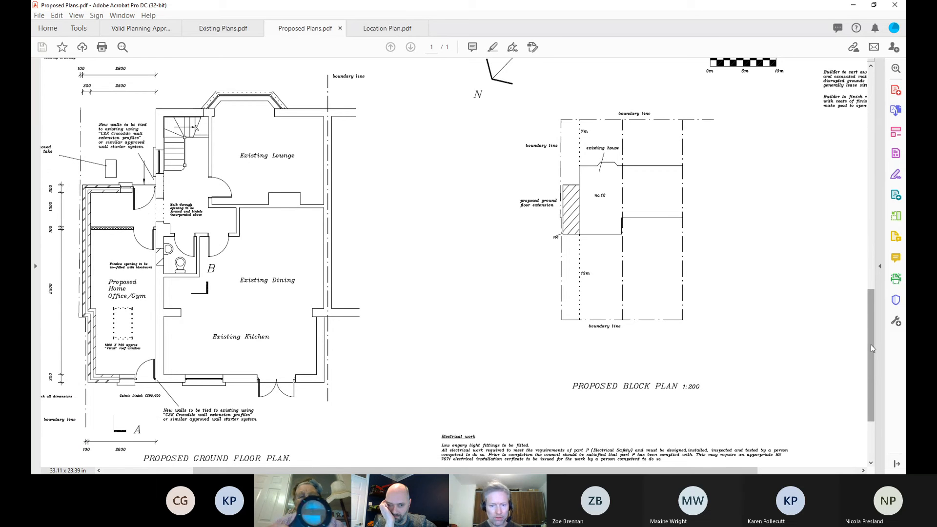
click(387, 28)
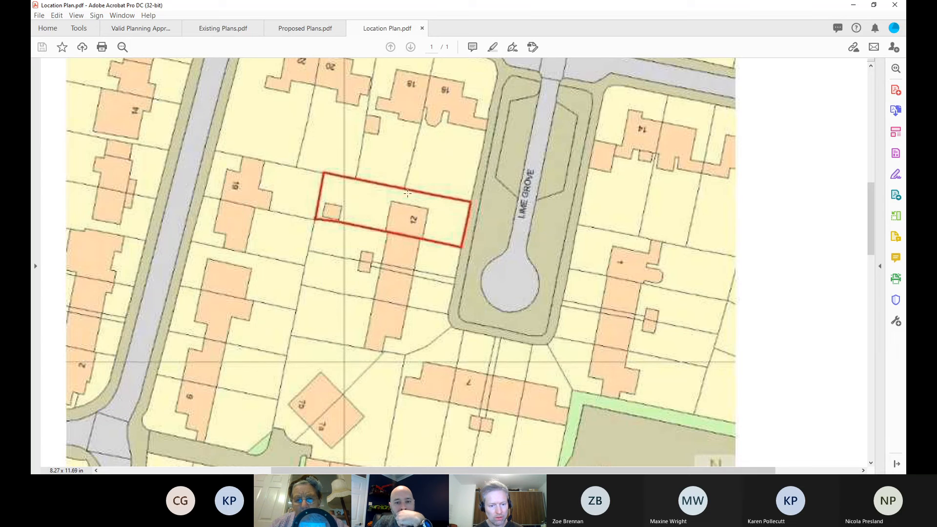
mouse_move(442, 197)
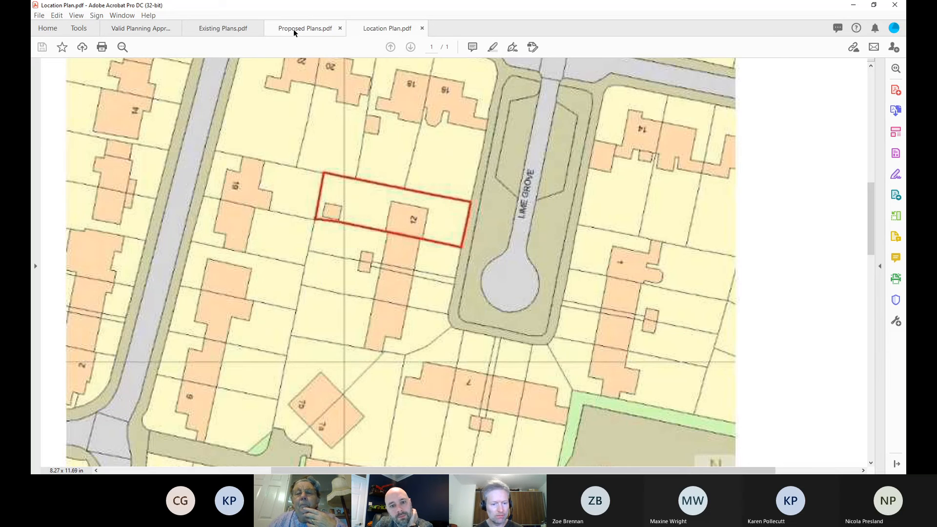
- Return from the location plan to the house plan drawings
click(304, 28)
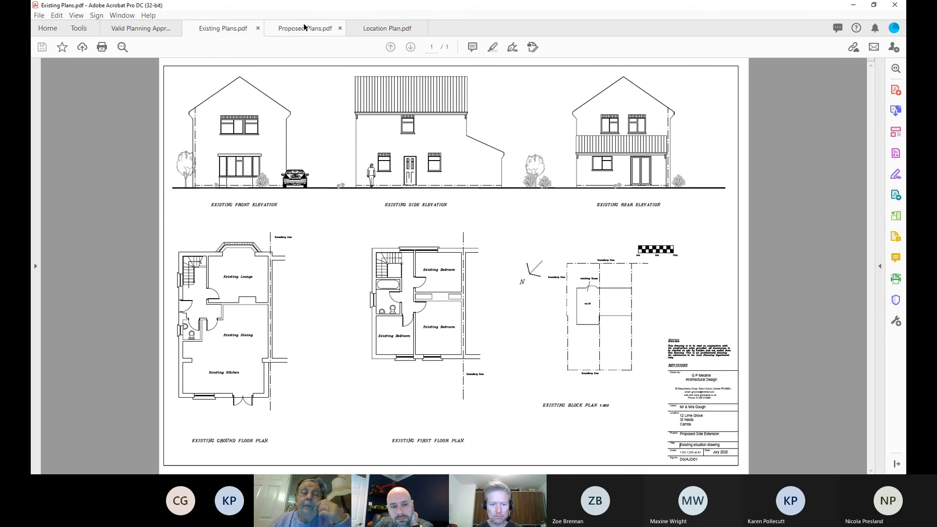
- View the proposed elevations with the side extension, then switch back to the location plan
click(305, 28)
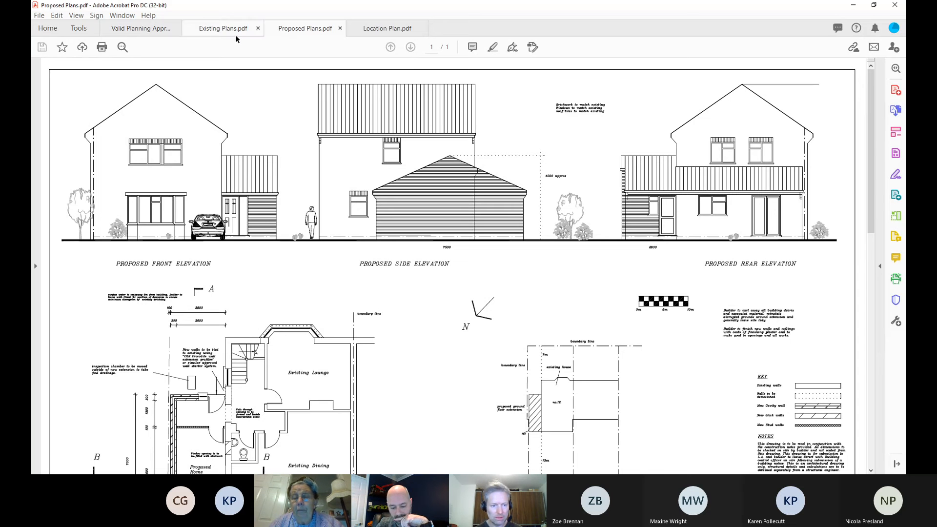
click(387, 29)
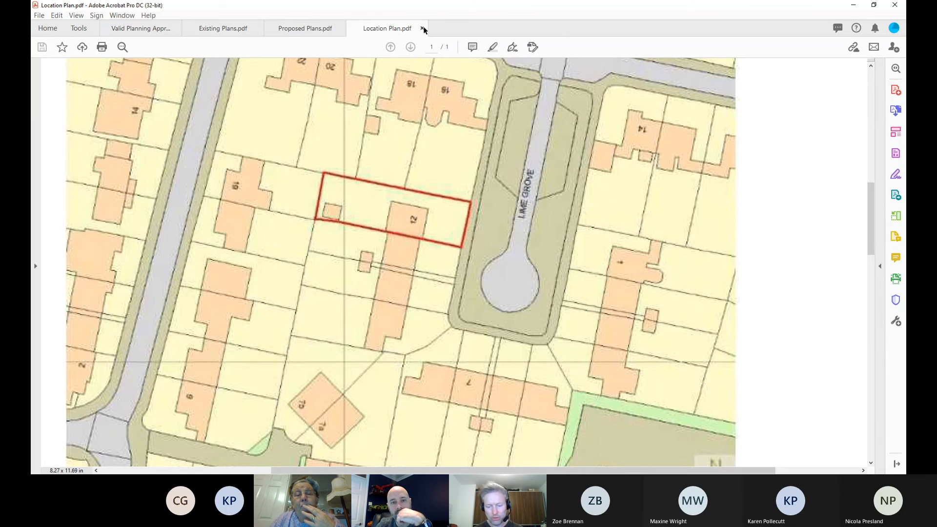
- Close the Location Plan.pdf tab
click(423, 28)
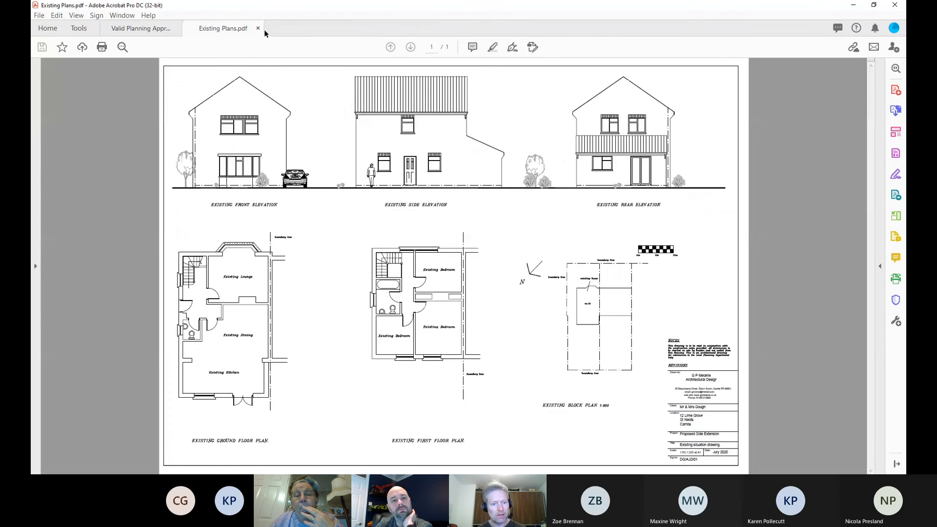
- Close Existing Plans.pdf, leaving the approvals list showing reasons 36 to 49
click(140, 28)
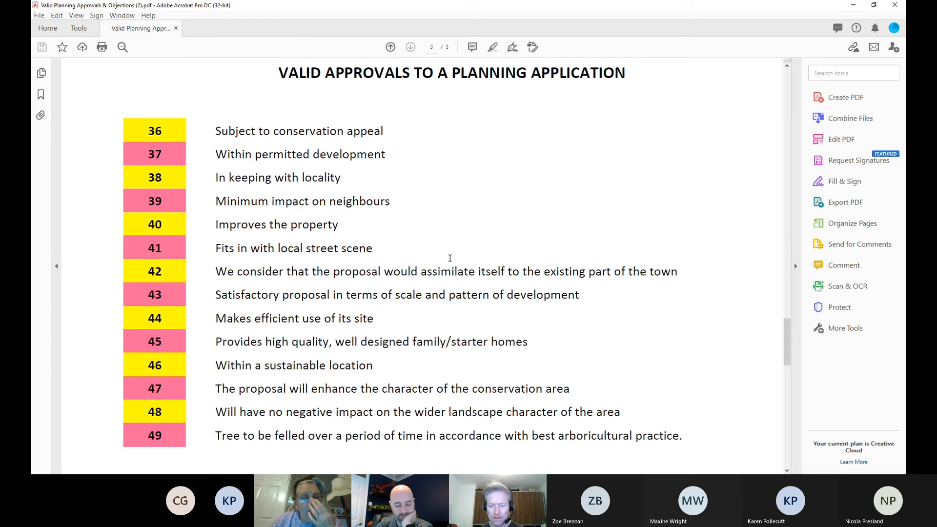
mouse_move(585, 230)
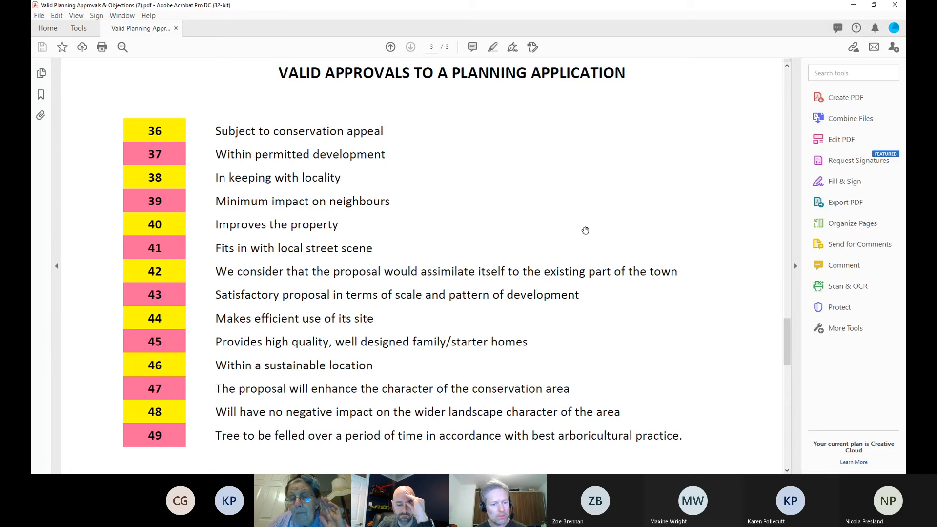
mouse_move(582, 232)
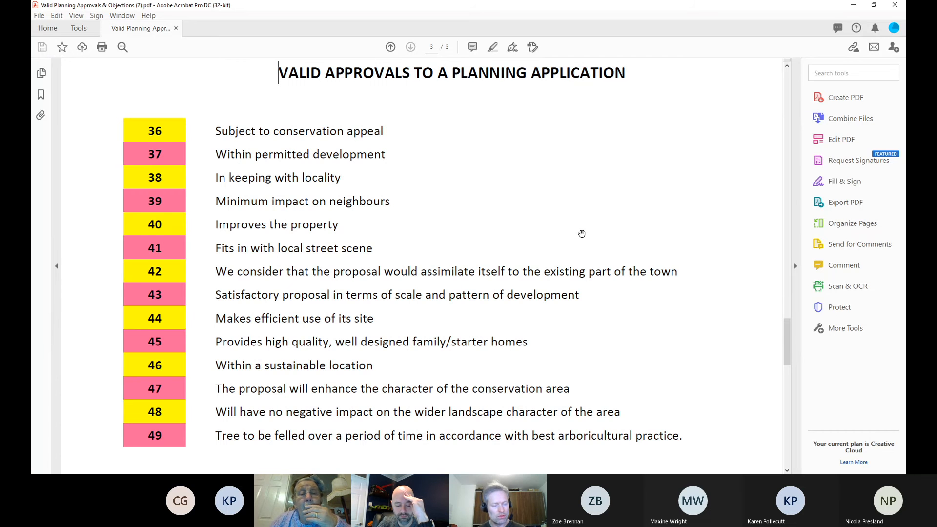
mouse_move(575, 235)
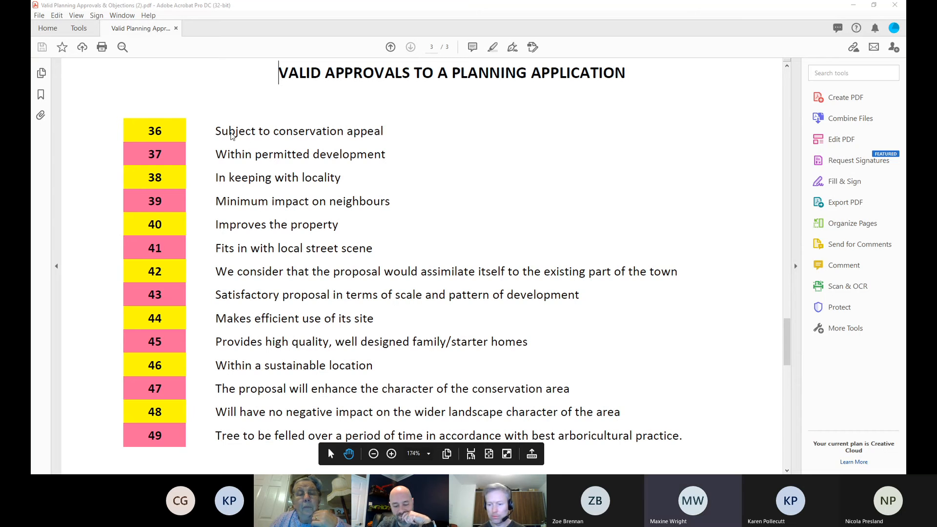
mouse_move(193, 211)
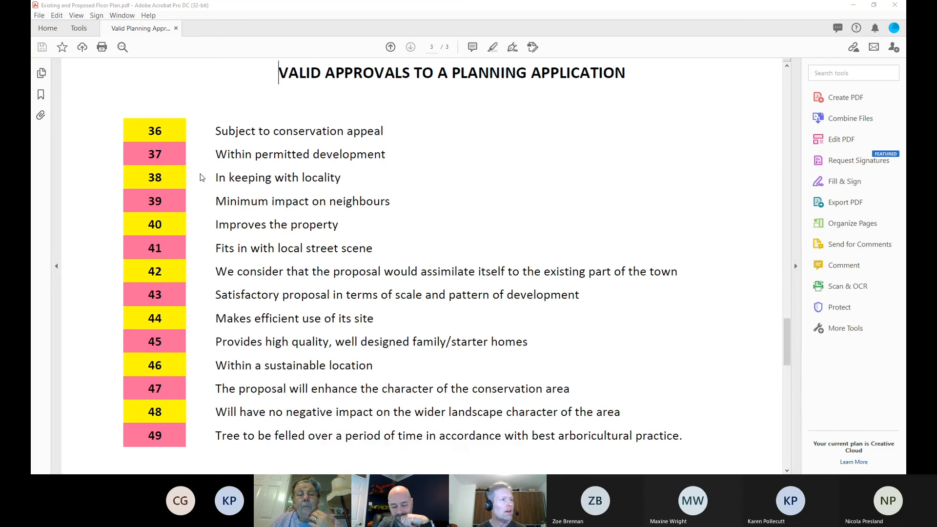
- Open the next application's floor plans, existing elevations and proposed elevations drawings
click(223, 28)
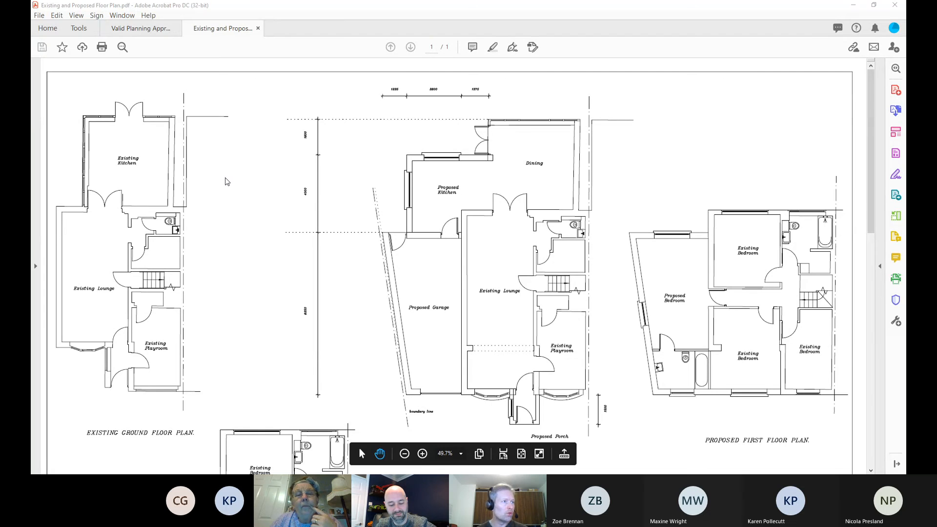
click(304, 28)
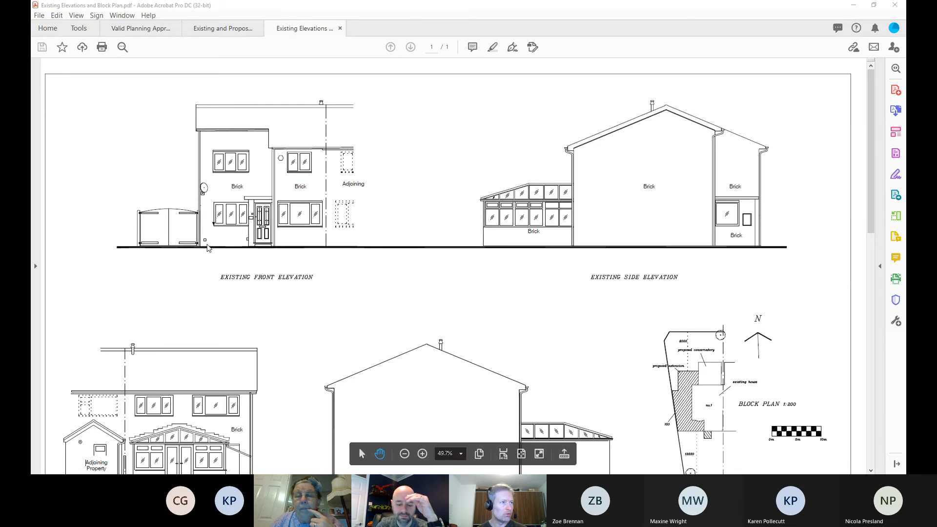
click(387, 28)
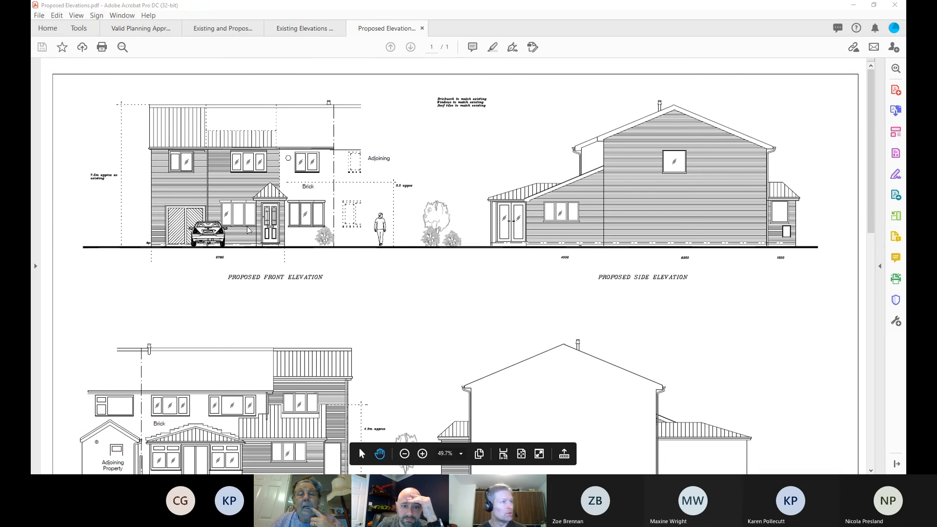
mouse_move(173, 200)
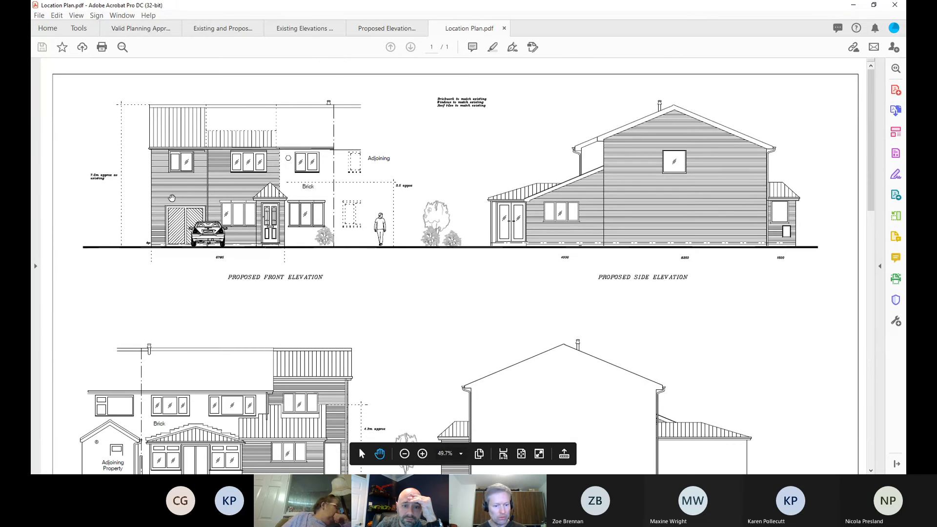
- Scroll through the floor plans, then switch to the existing elevations and block plan
click(223, 28)
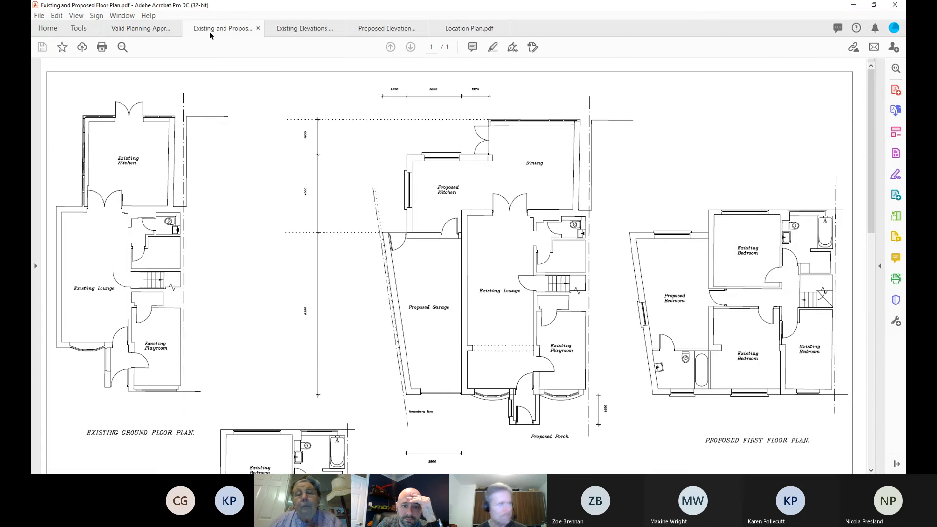
scroll(down, 3)
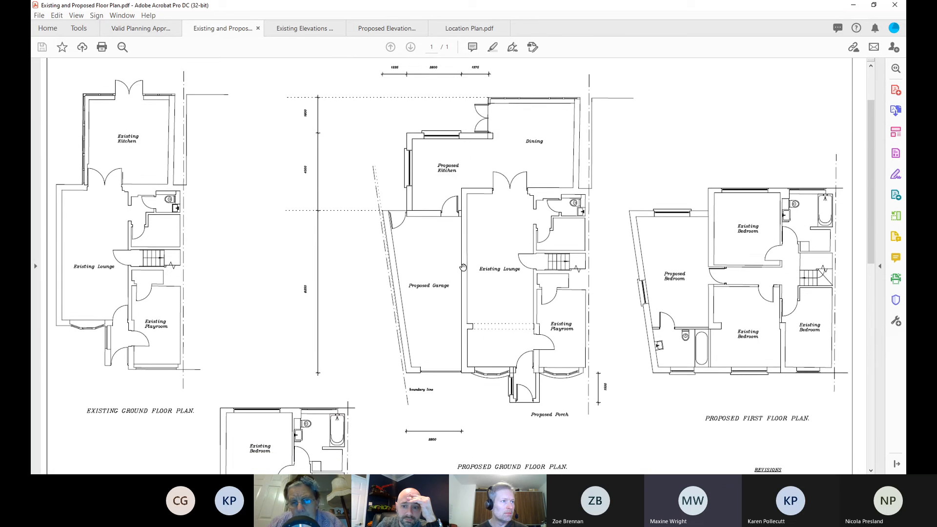
scroll(down, 3)
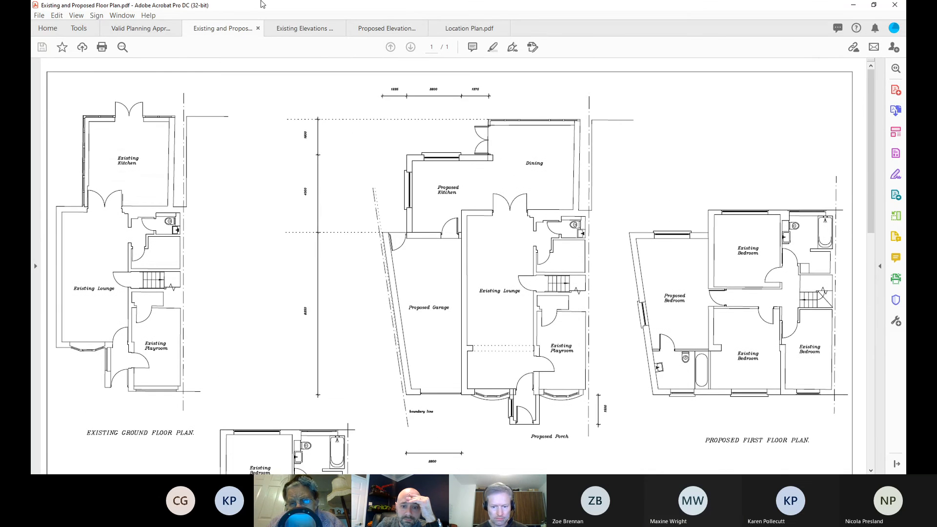
click(304, 28)
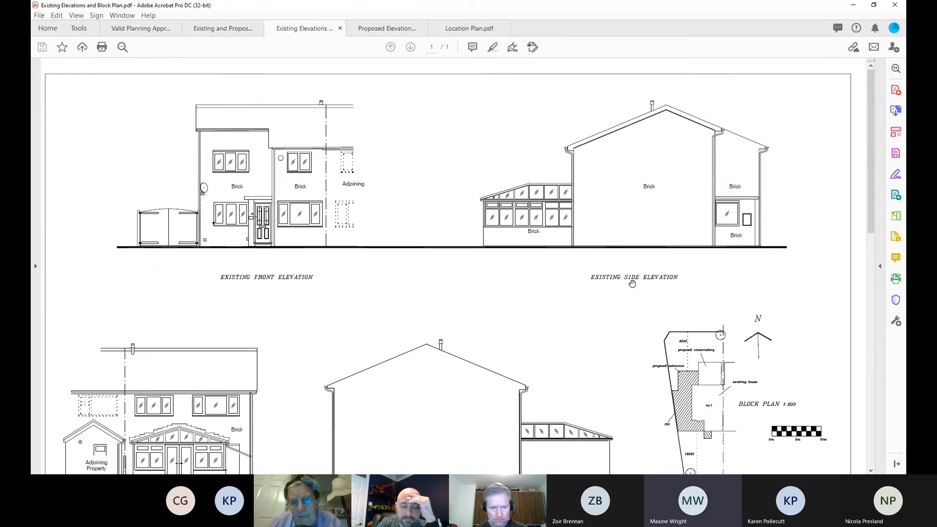
mouse_move(874, 215)
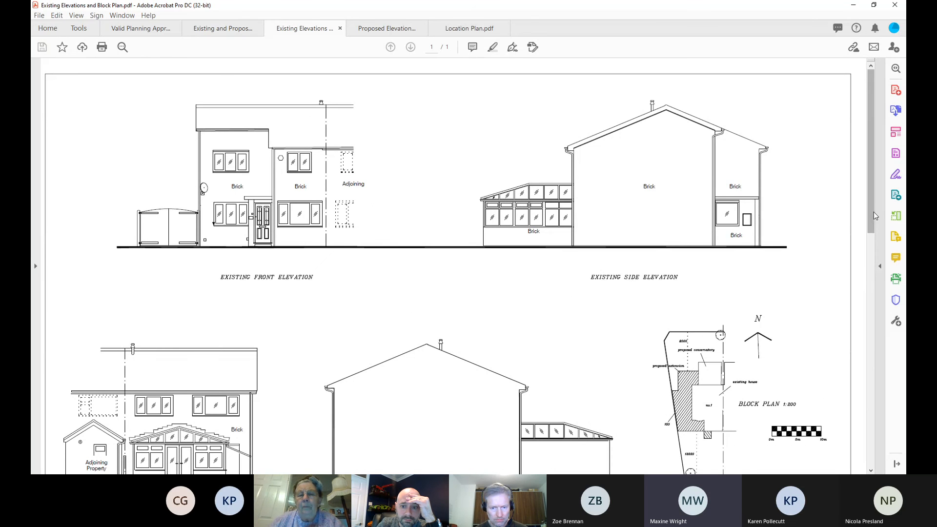
- Scroll the existing elevations, then look over the proposed elevations drawing
scroll(down, 3)
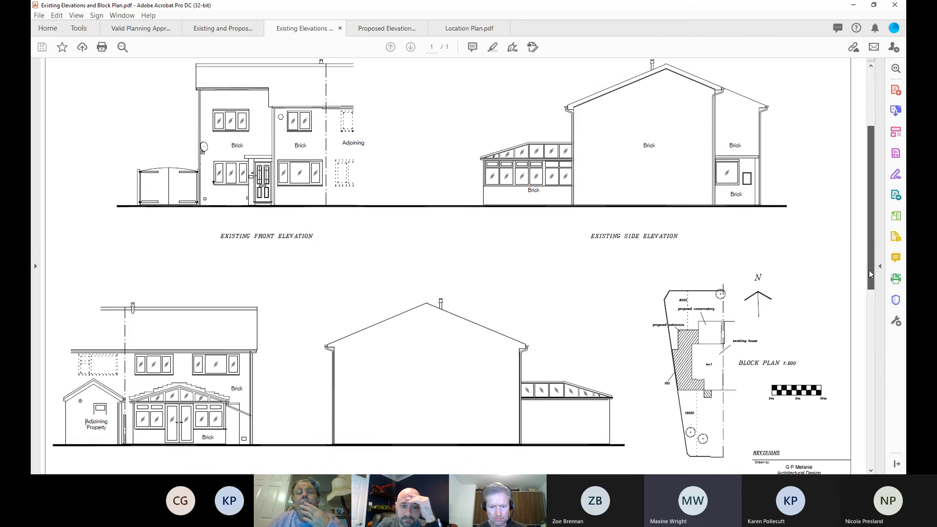
scroll(down, 3)
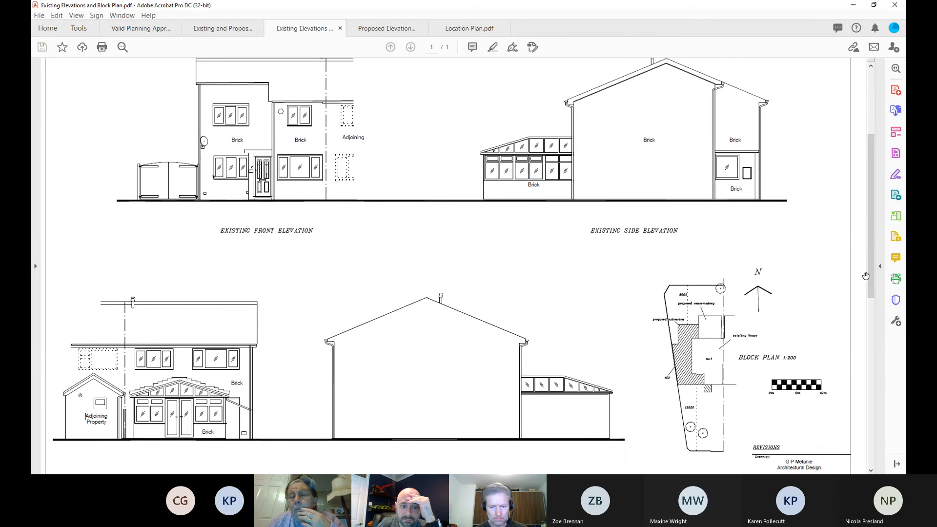
click(386, 28)
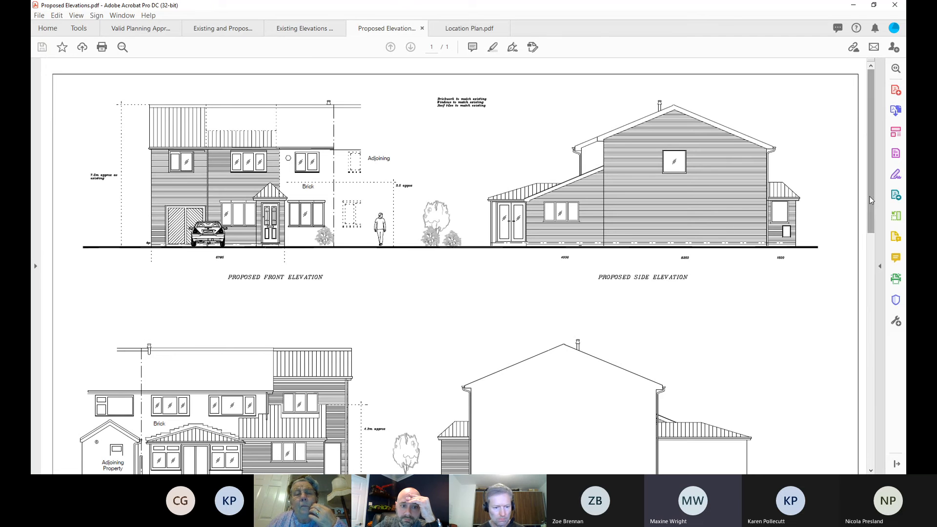
scroll(down, 3)
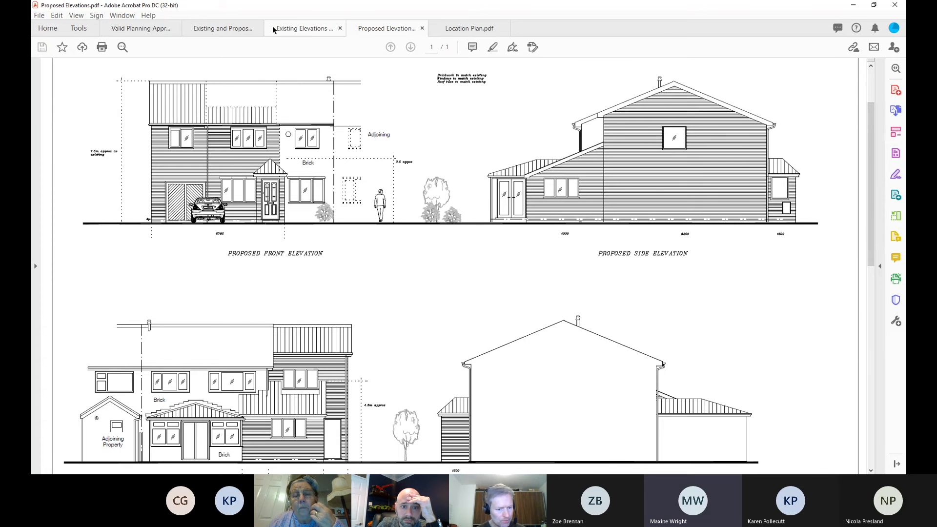
- Switch between existing and proposed elevations, then show the red-outlined location plan
click(304, 28)
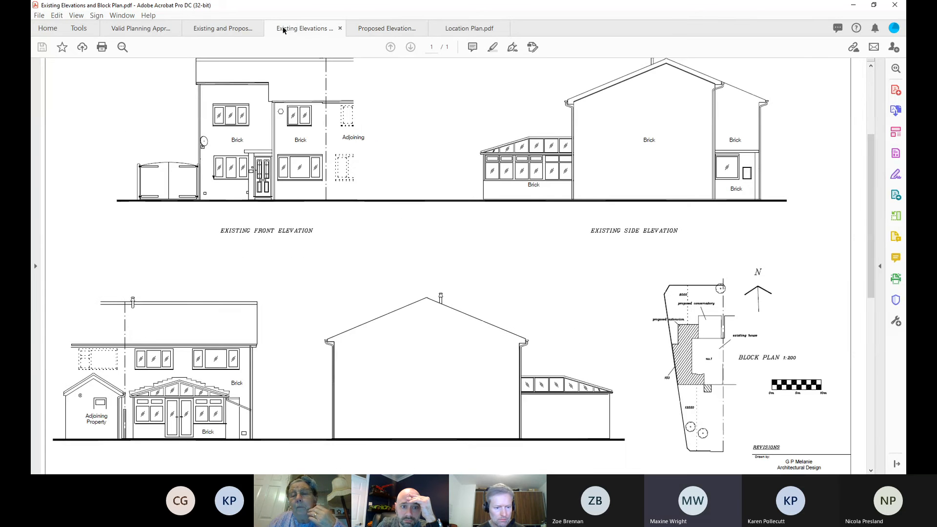
mouse_move(144, 160)
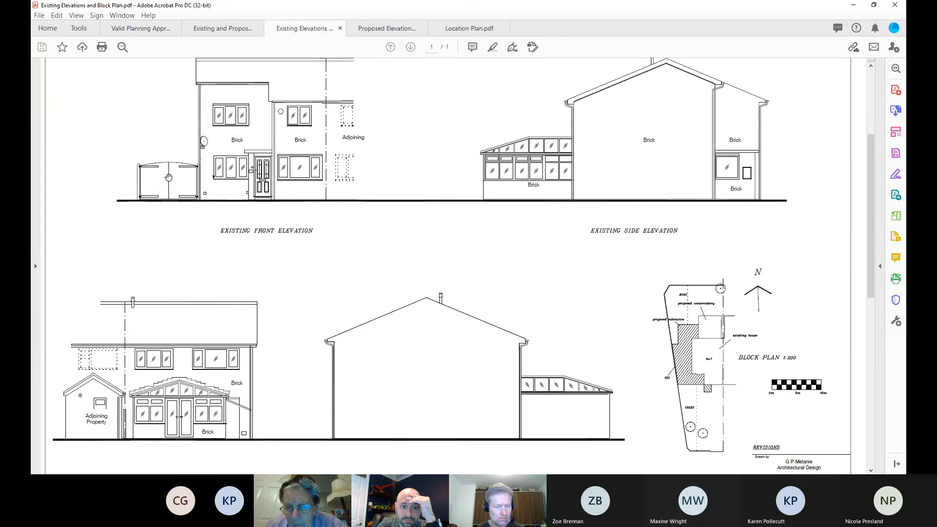
mouse_move(343, 128)
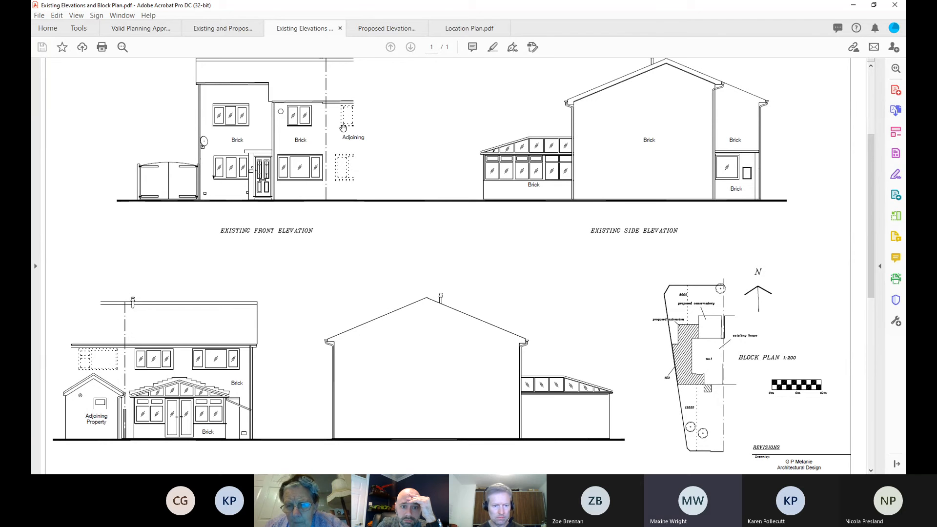
click(386, 28)
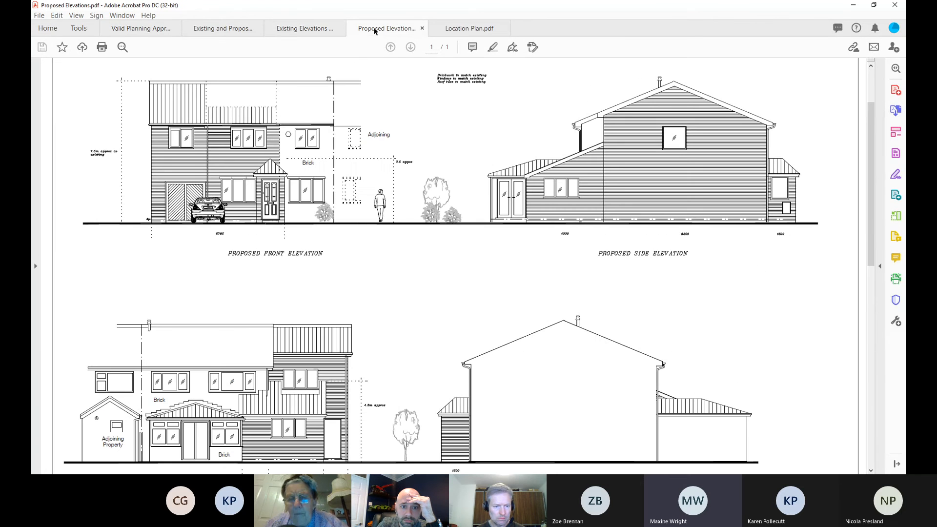
mouse_move(210, 176)
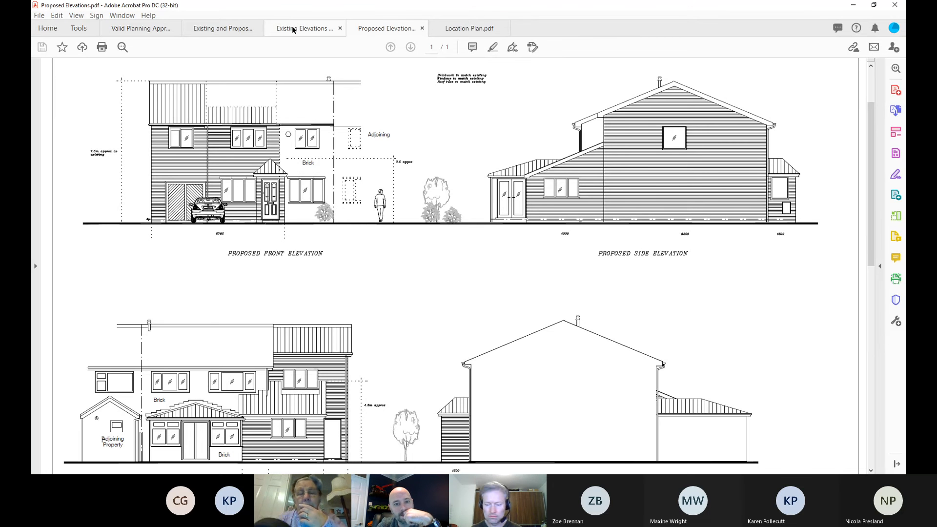
click(469, 29)
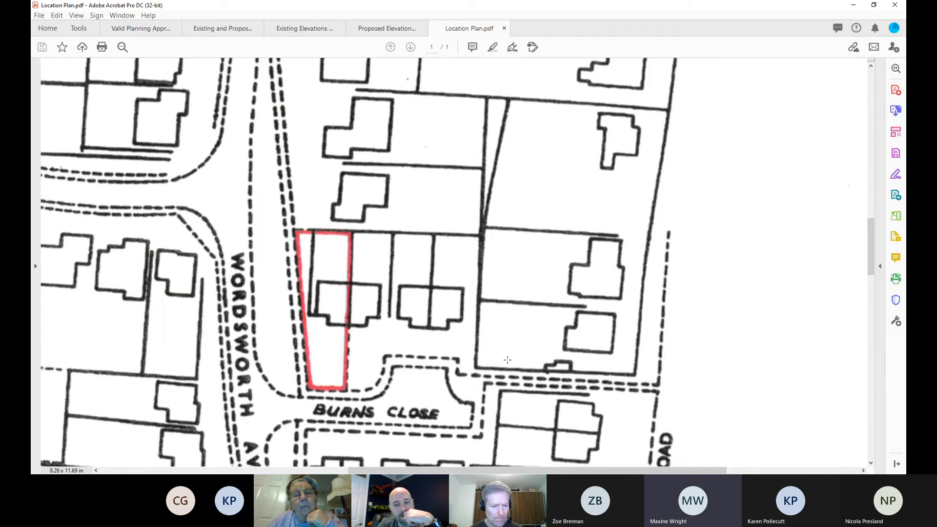
- Cycle through Existing Elevations, Proposed Elevations and Location Plan, then return to Proposed Elevations
click(304, 29)
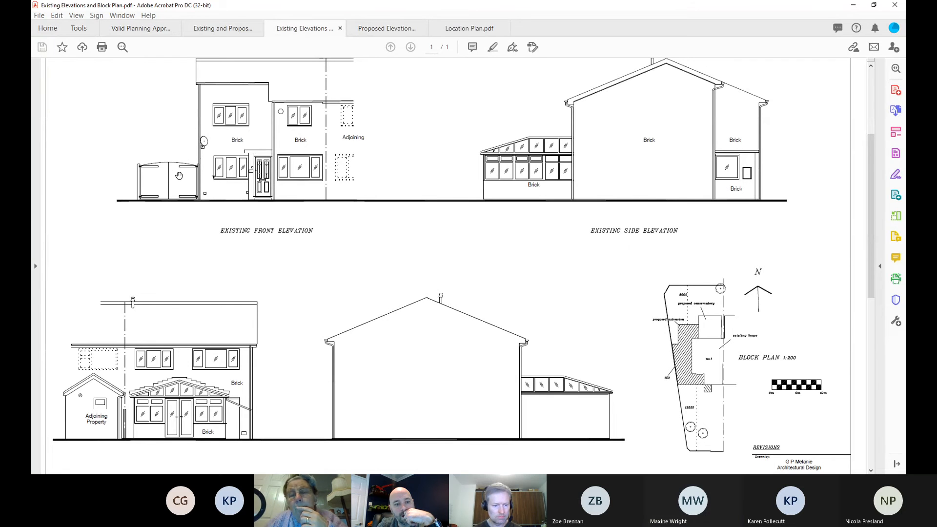
mouse_move(154, 184)
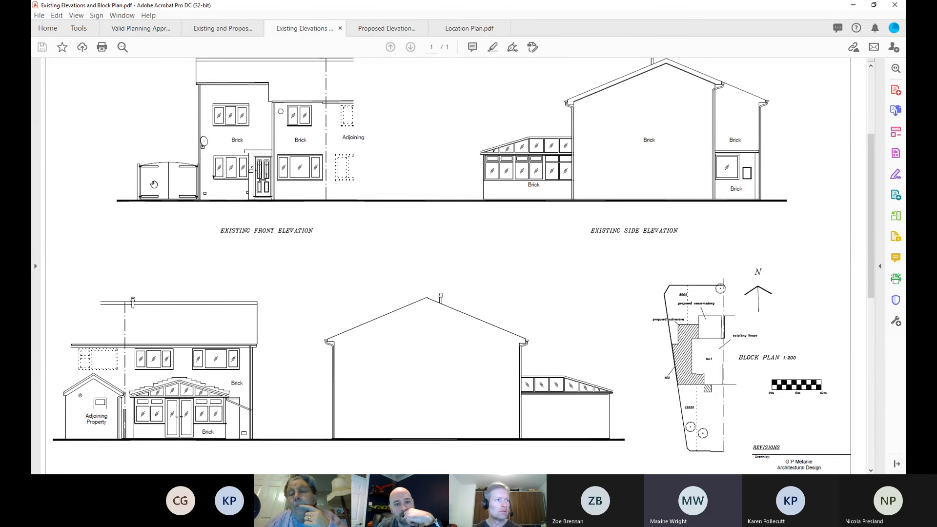
click(386, 28)
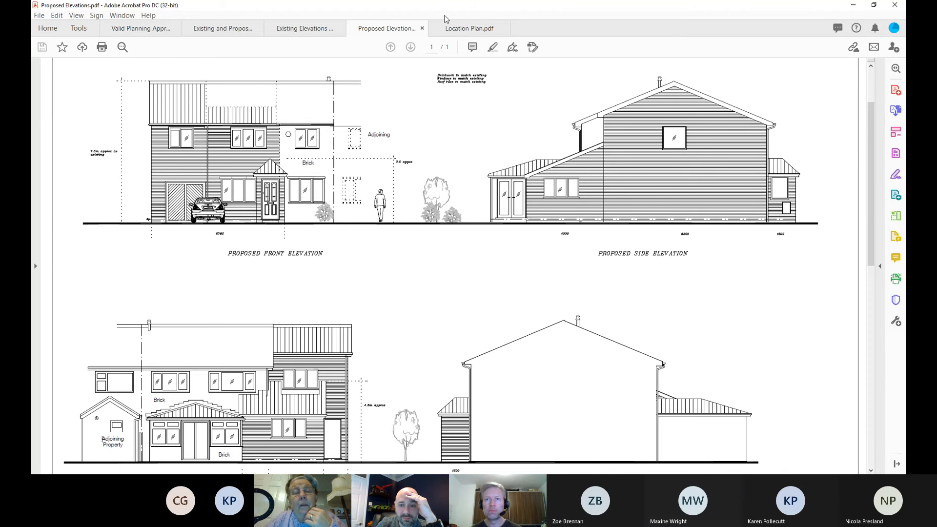
click(469, 28)
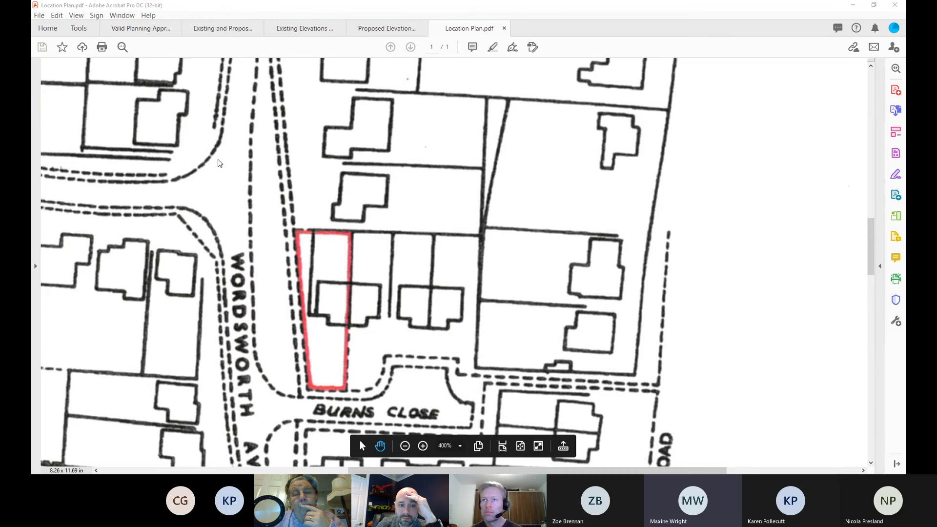
mouse_move(483, 116)
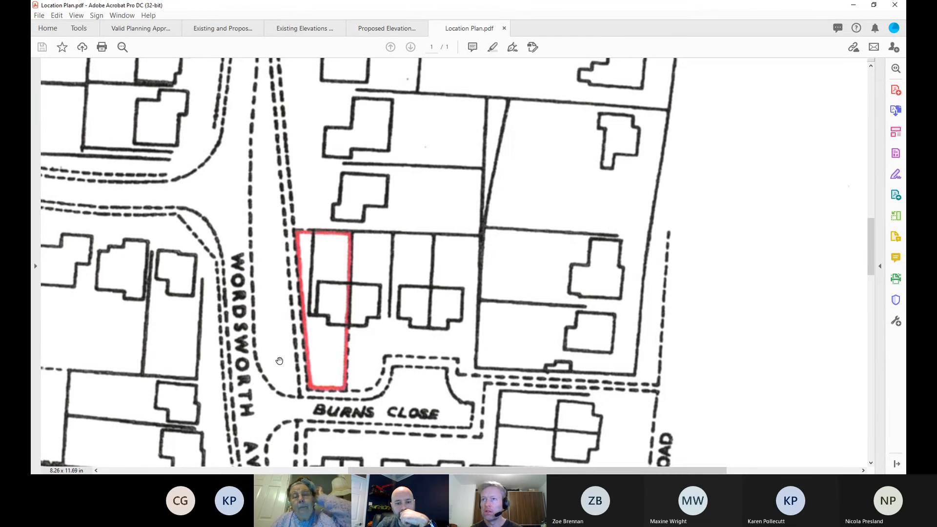
click(386, 29)
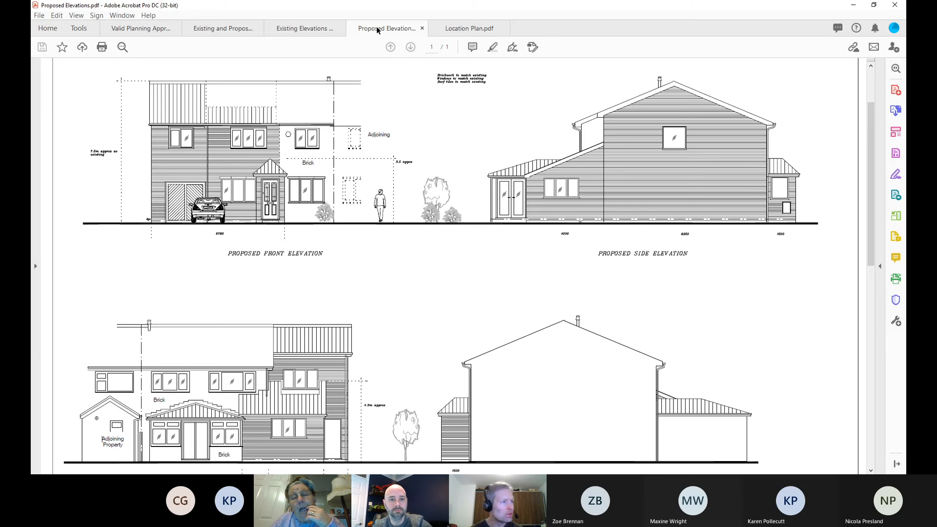
mouse_move(890, 187)
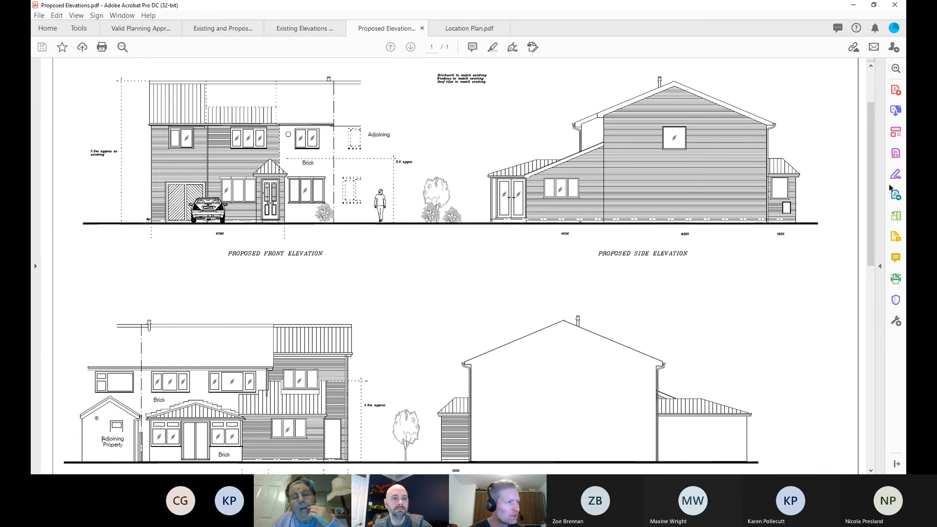
scroll(down, 3)
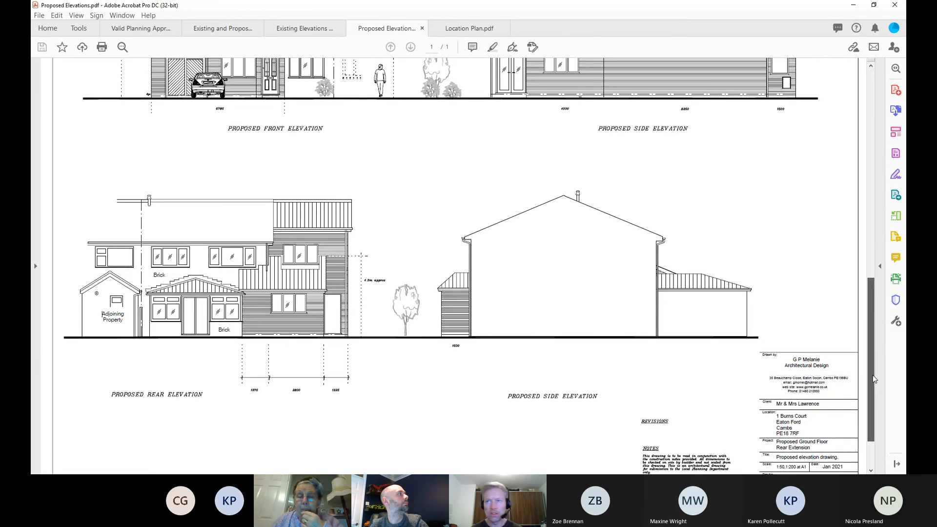
scroll(down, 3)
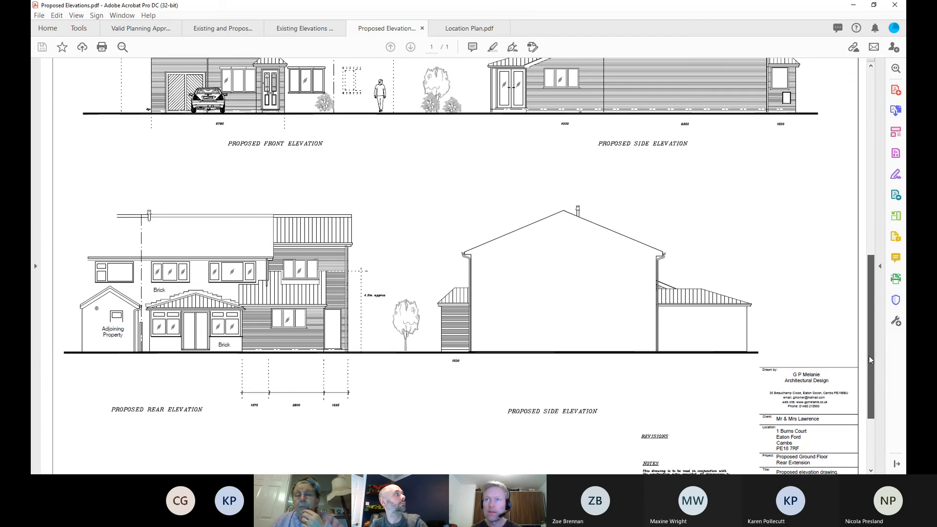
scroll(down, 3)
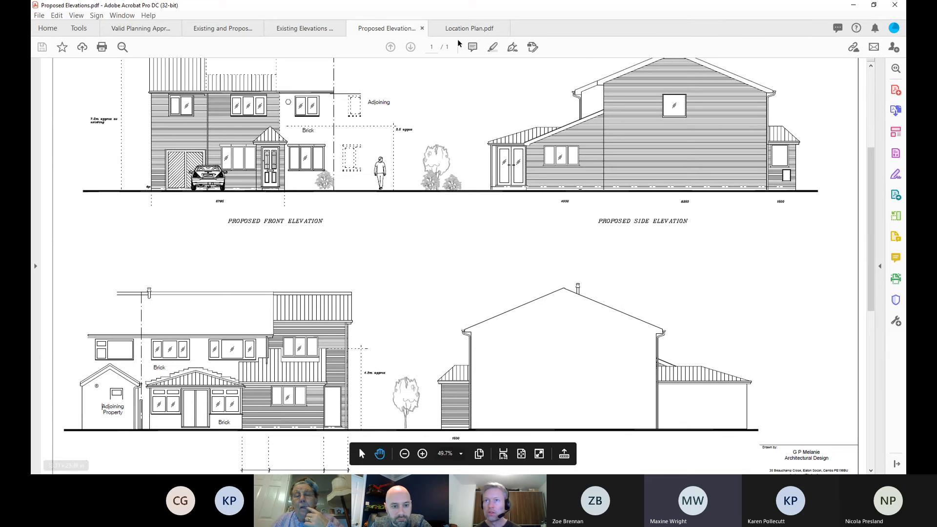
click(468, 29)
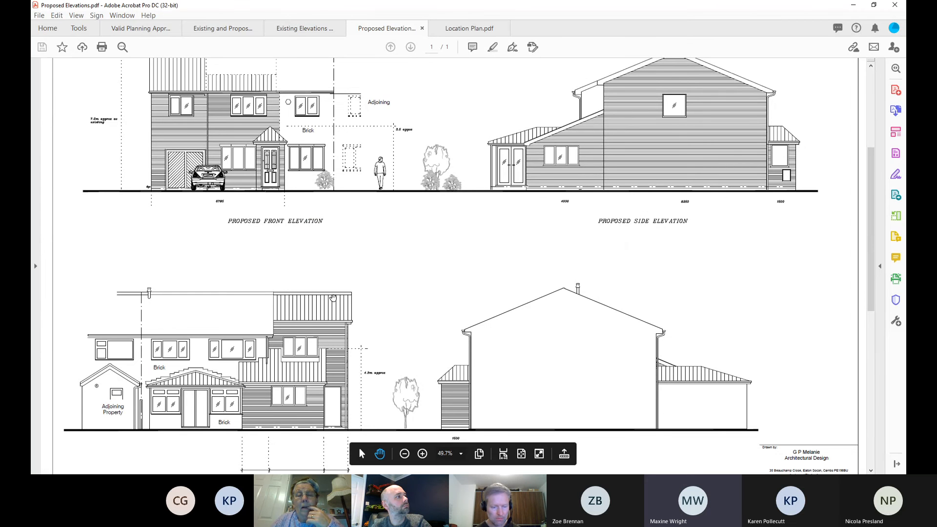
mouse_move(469, 28)
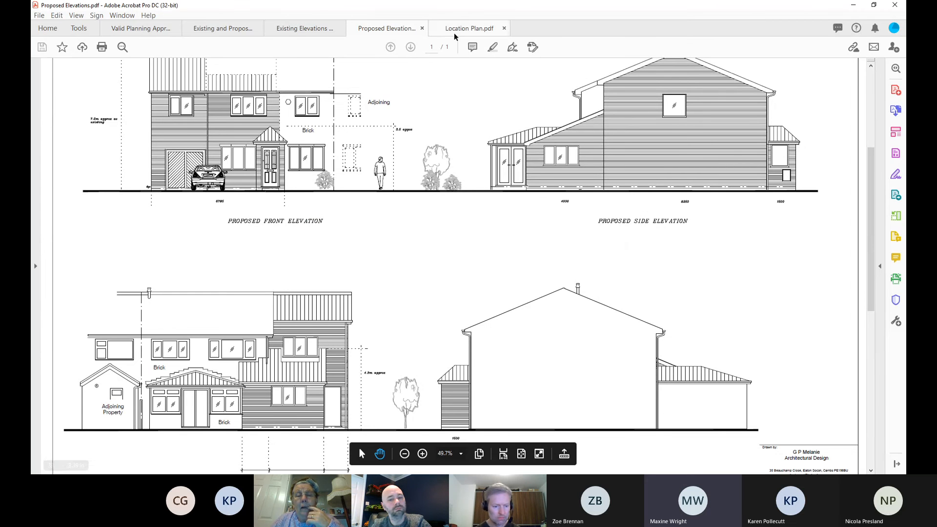
click(469, 28)
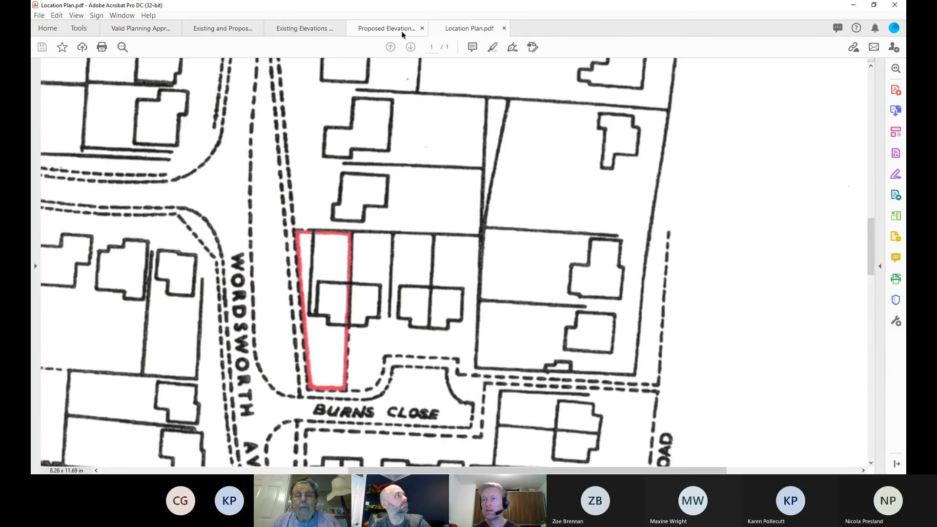
click(386, 28)
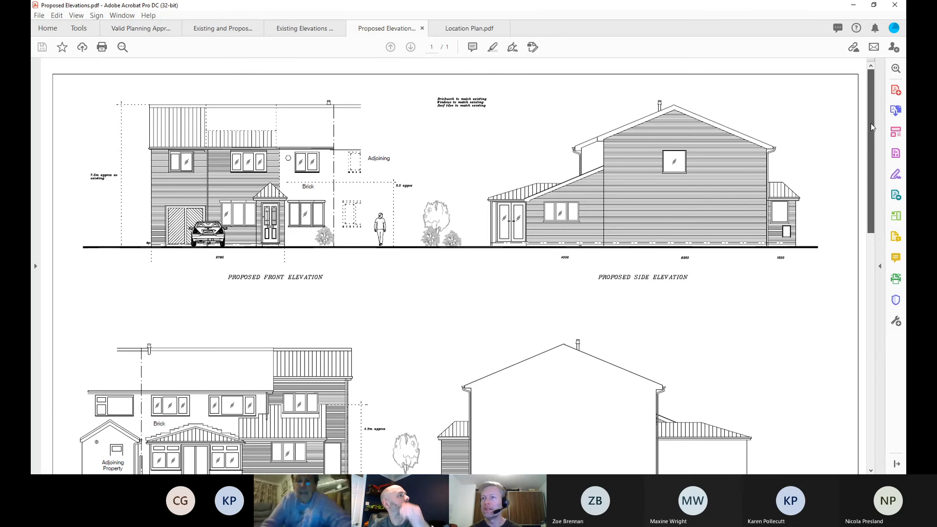
scroll(down, 3)
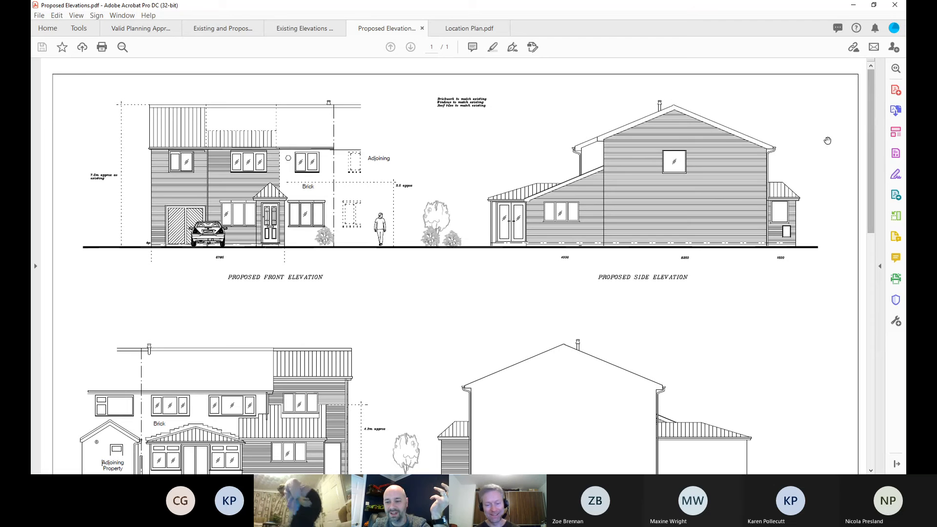
scroll(down, 3)
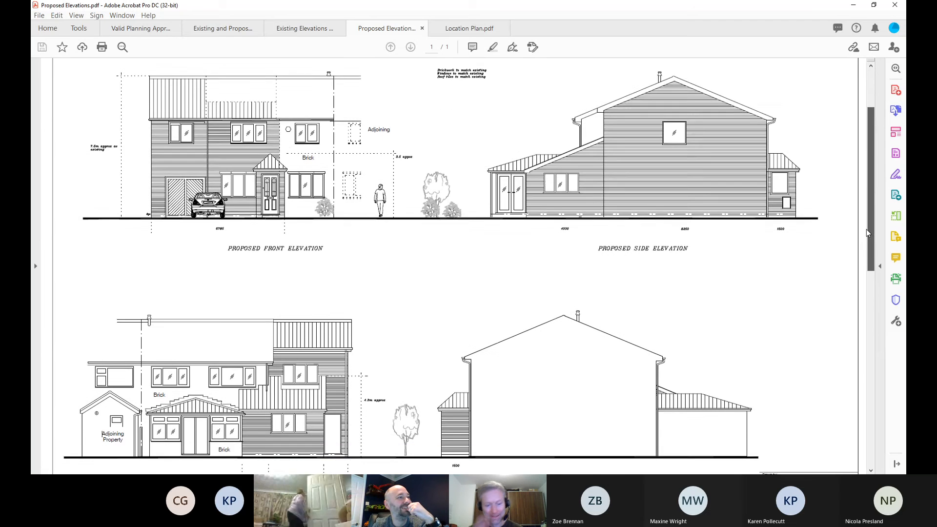
scroll(down, 3)
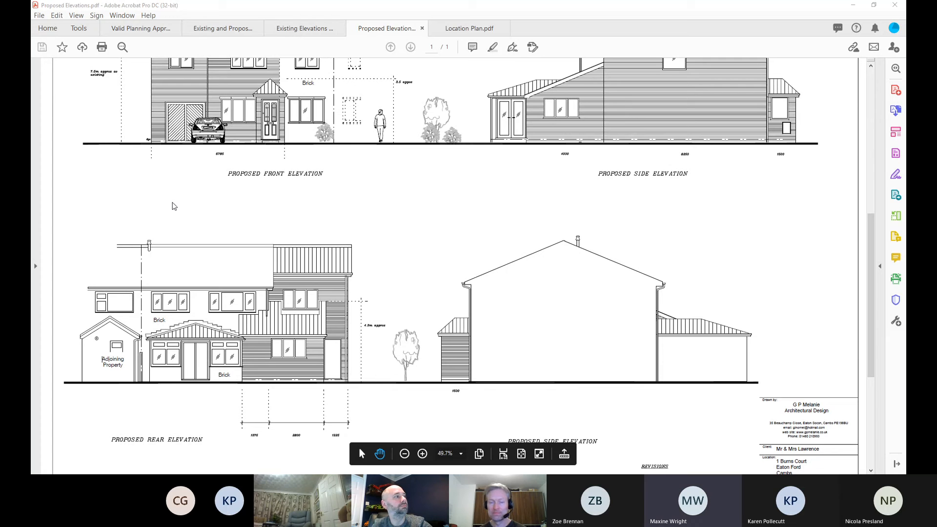
mouse_move(184, 164)
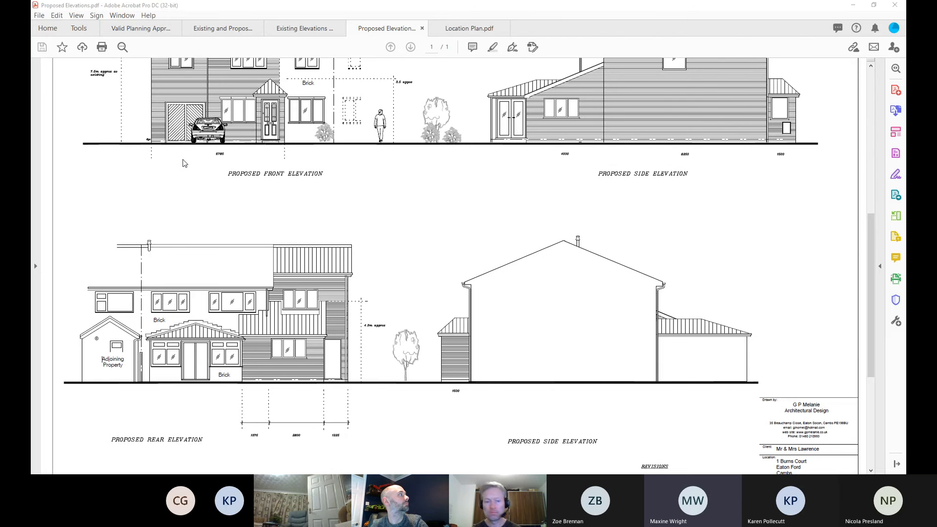
click(551, 28)
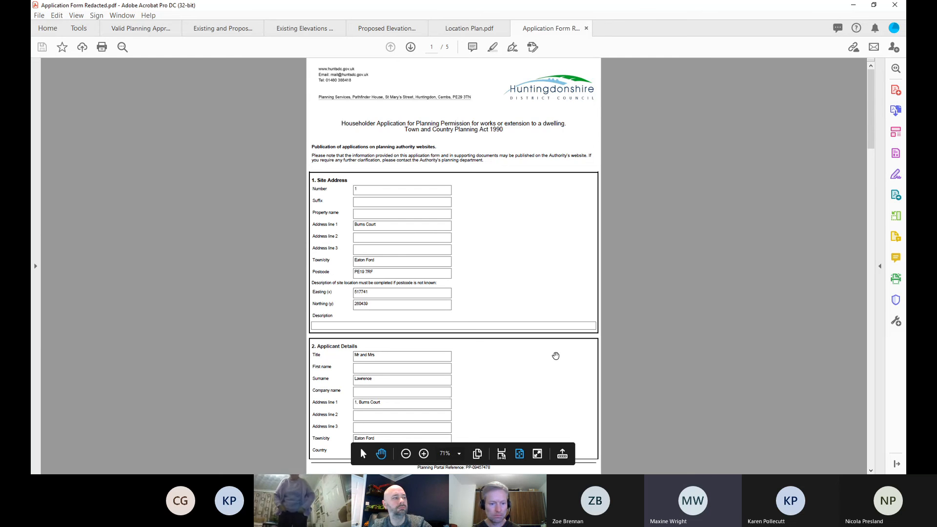
- Enlarge the application form, move to page 2 and pick the highlight tool for the proposed works description
click(424, 453)
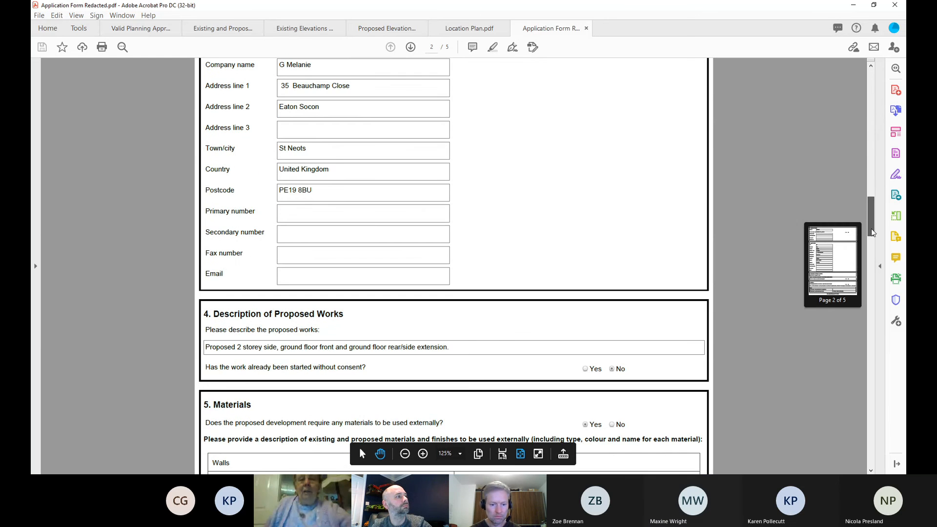
scroll(down, 3)
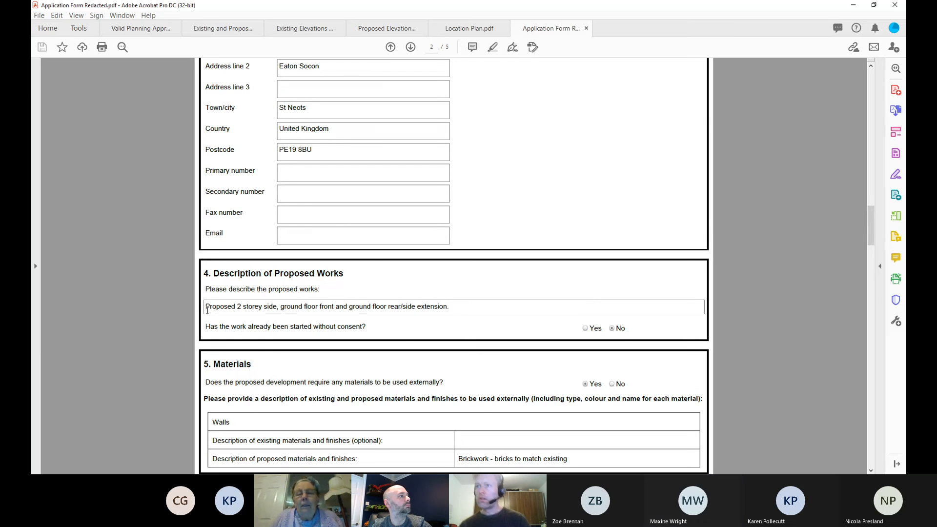
click(492, 47)
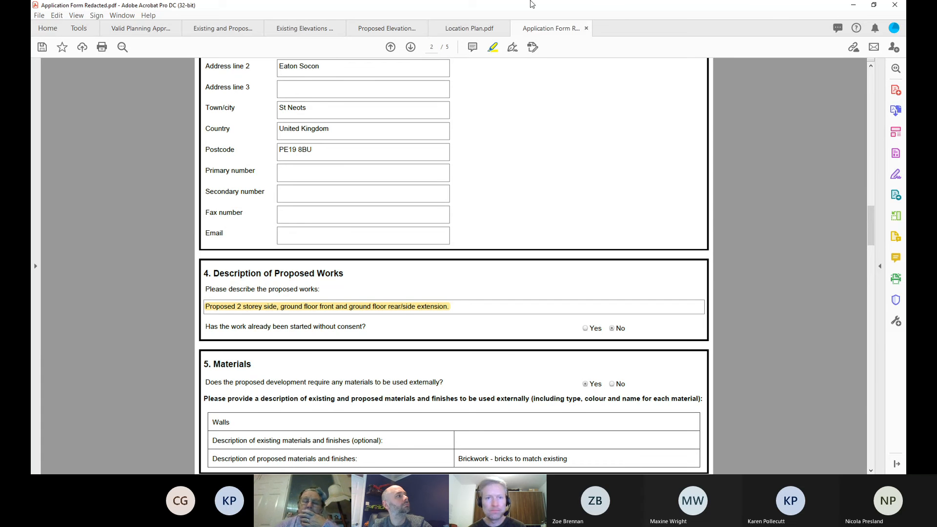
- Switch back and forth between Proposed Elevations and Location Plan, ending on the Burns Close plot
click(386, 28)
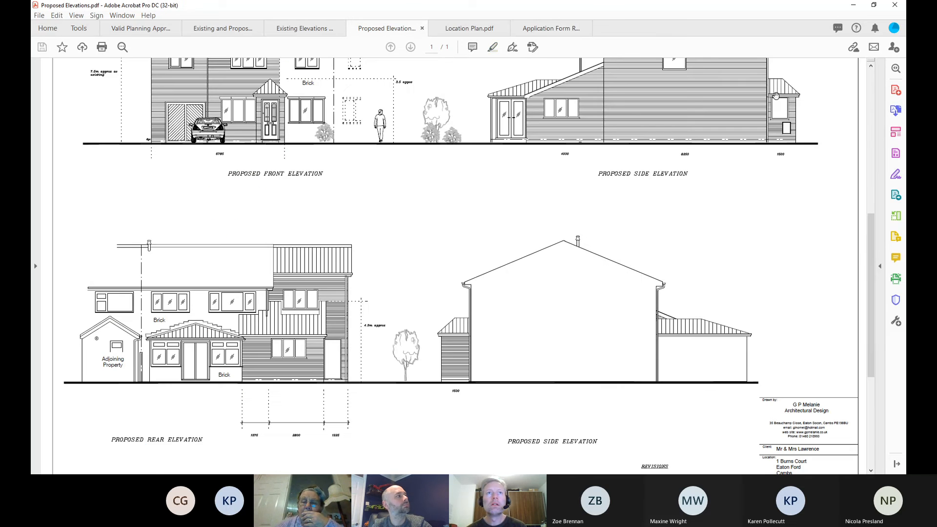
scroll(down, 3)
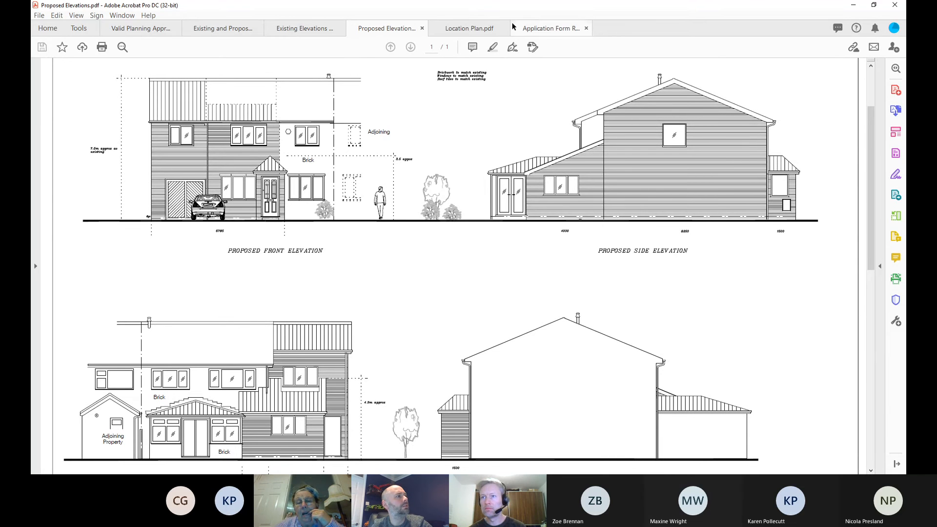
click(469, 29)
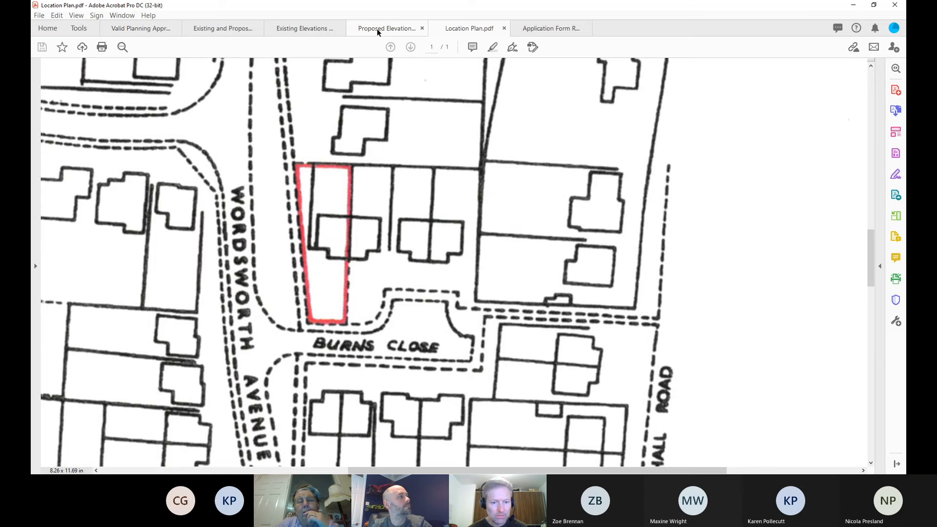
click(385, 29)
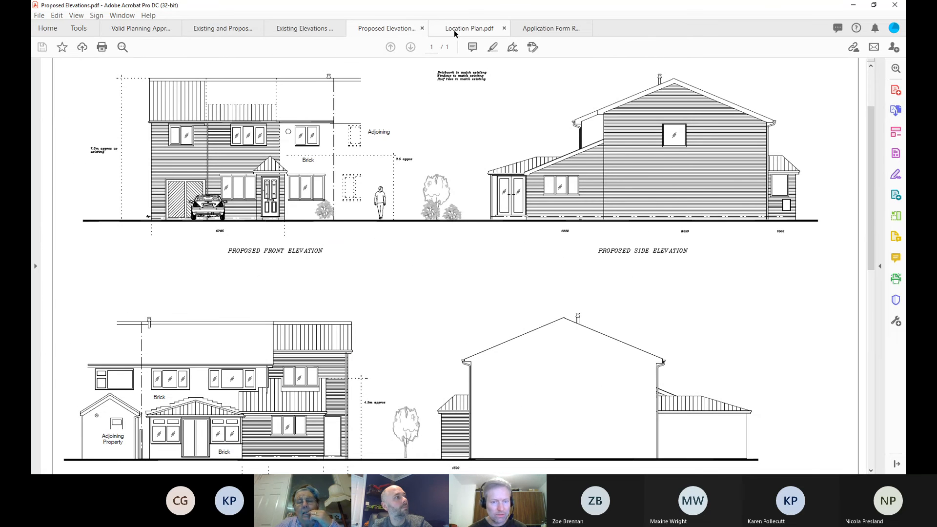
click(468, 28)
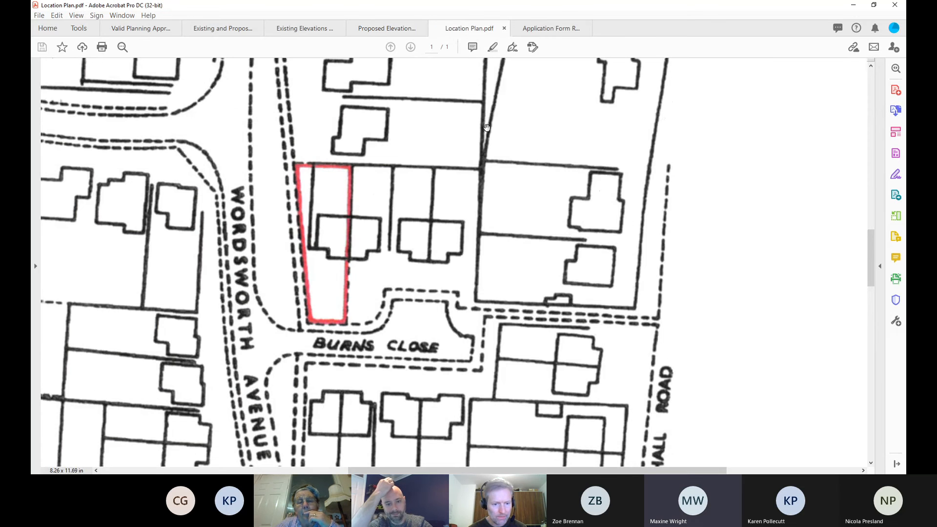
mouse_move(591, 246)
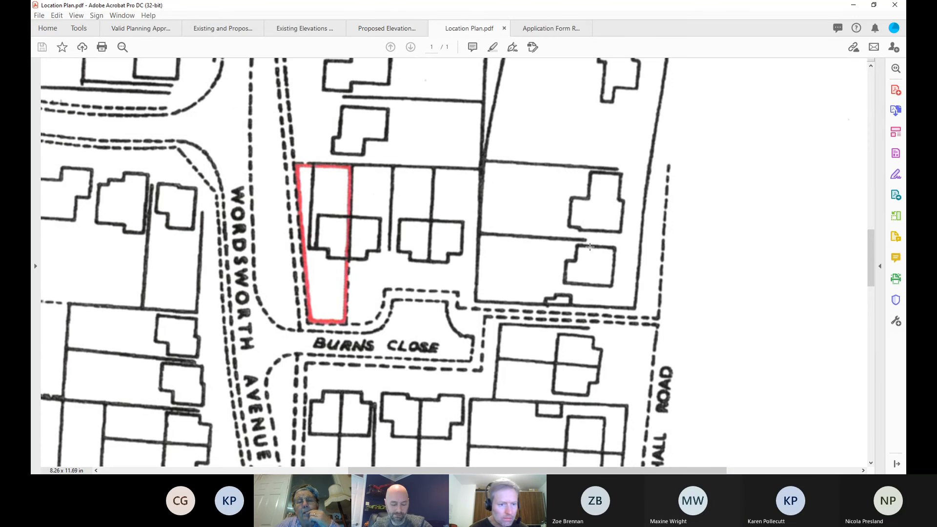
click(304, 29)
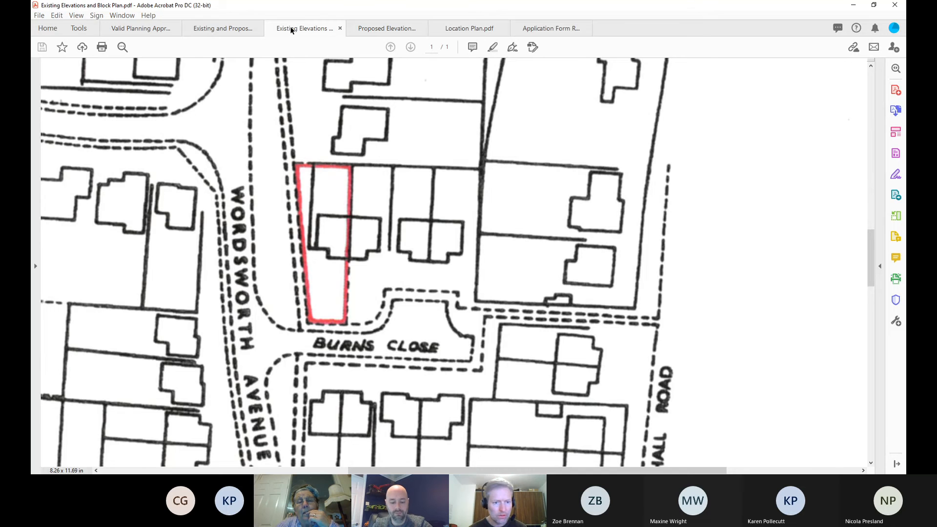
- Open the Existing Elevations and Block Plan and zoom in twice on the block plan
click(223, 28)
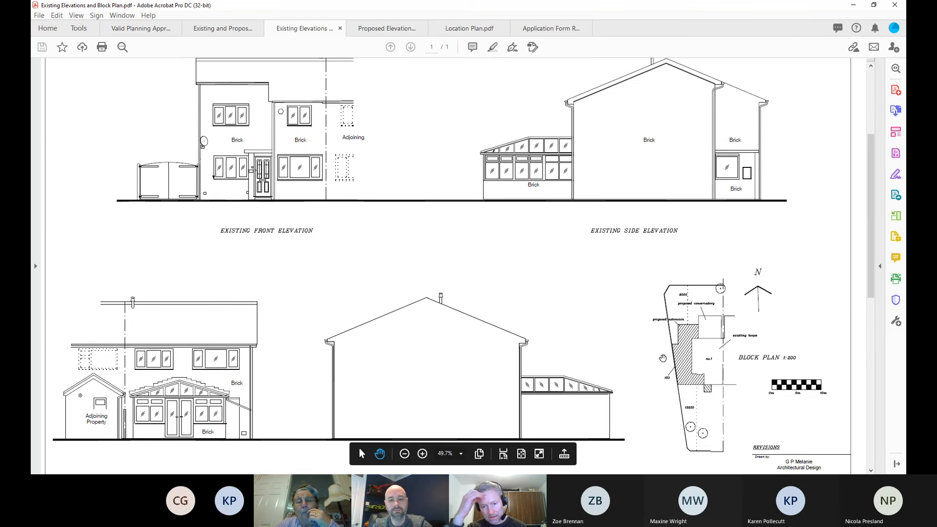
click(422, 445)
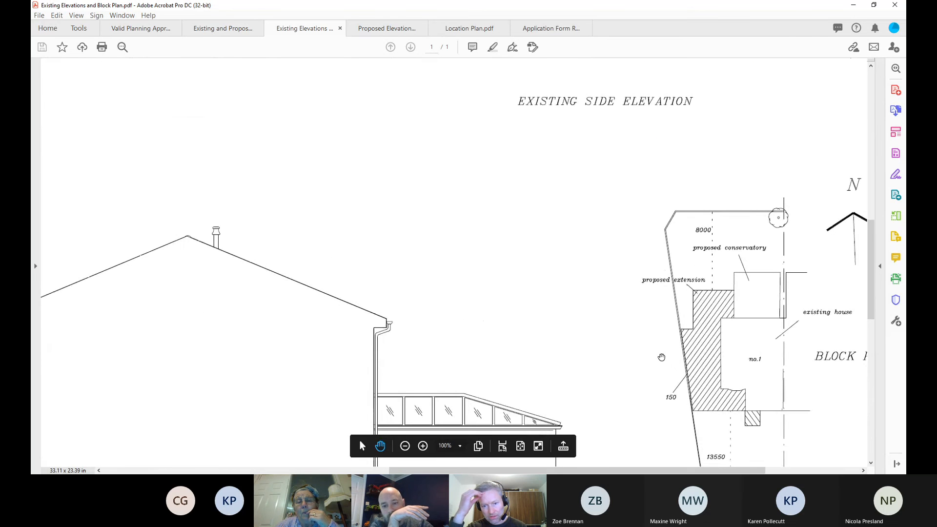
click(423, 446)
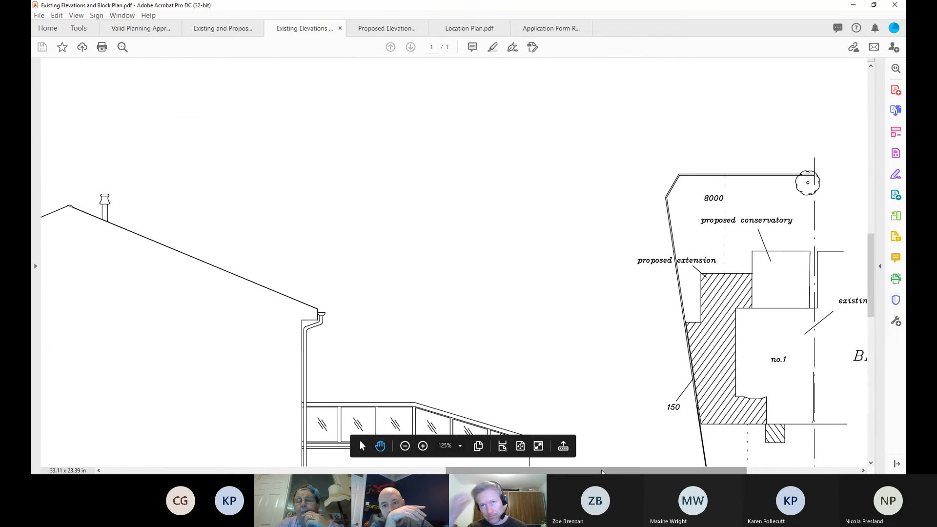
scroll(right, 3)
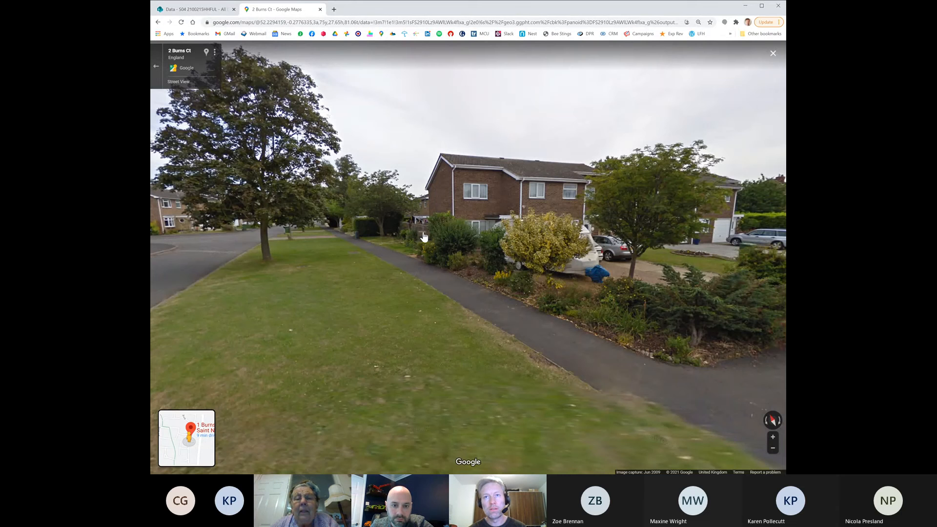
mouse_move(418, 236)
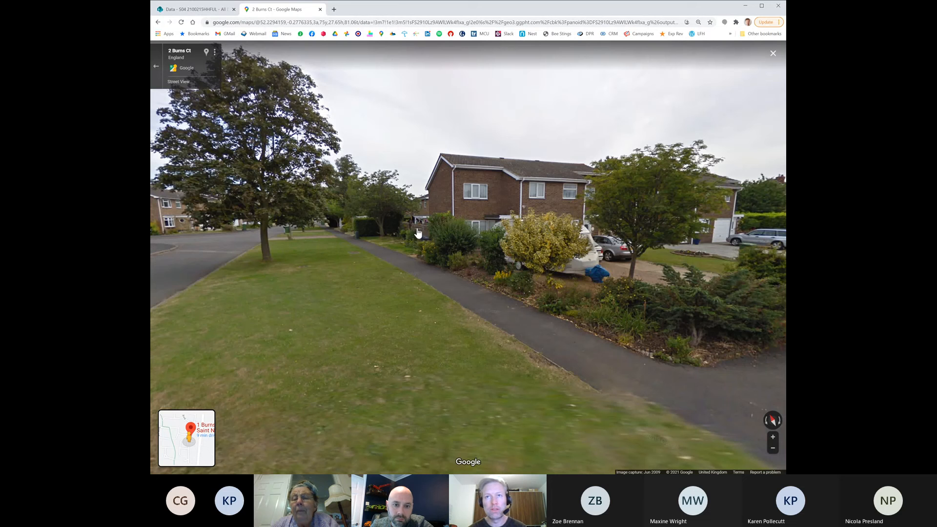
mouse_move(410, 228)
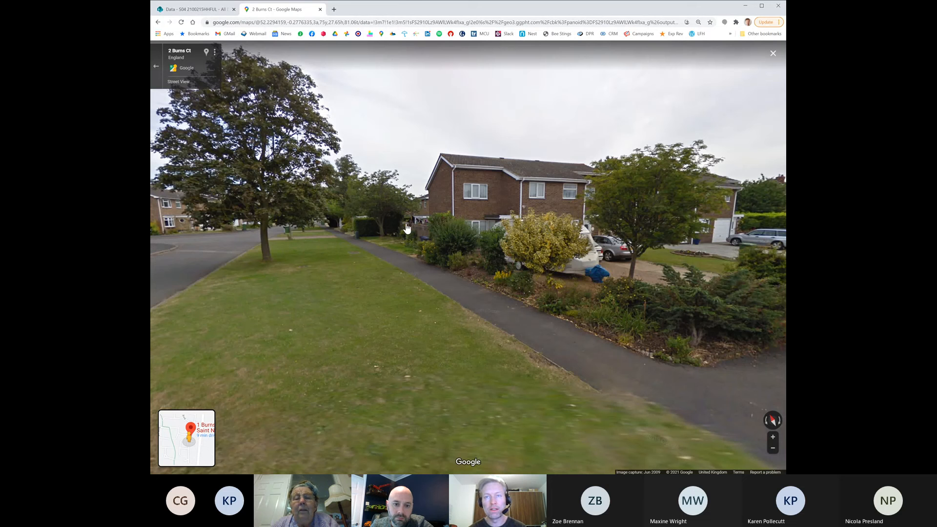
mouse_move(381, 246)
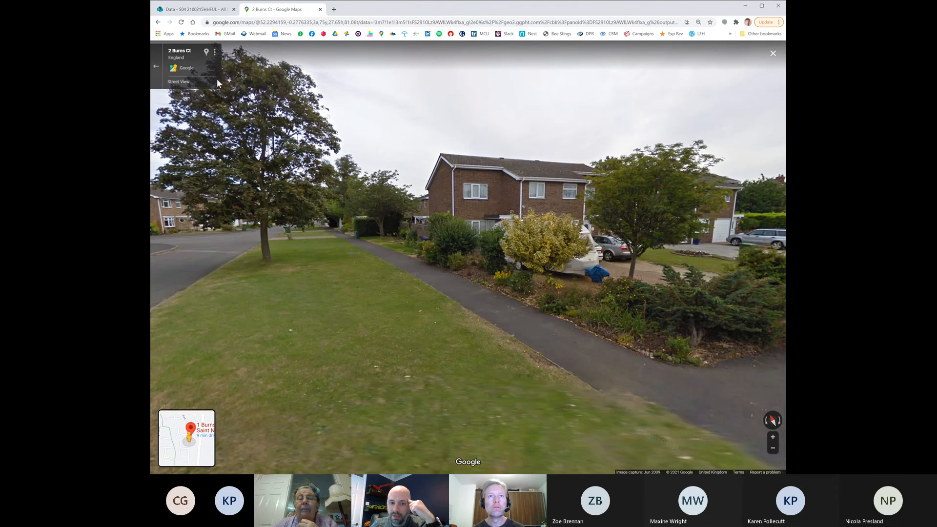
mouse_move(206, 277)
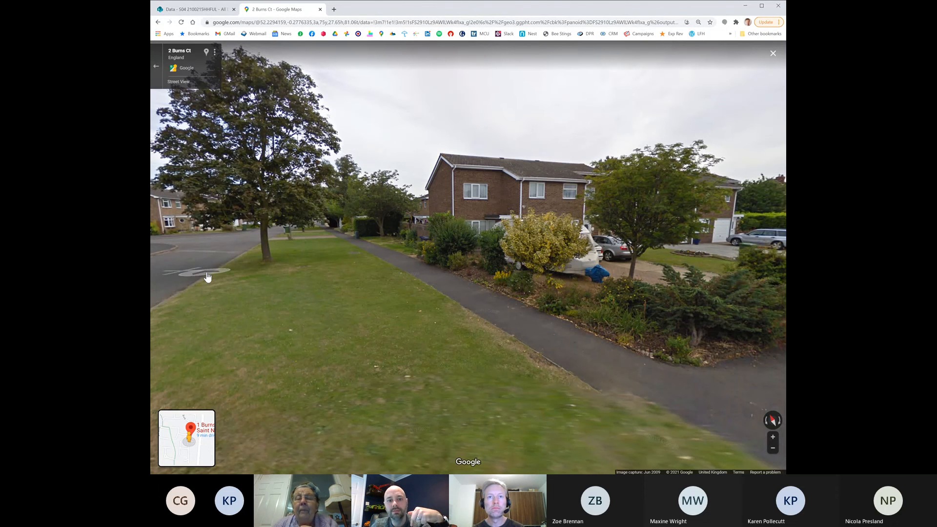
- Walk Street View along Wordsworth Avenue to the Burns Ct junction and approach the house
click(208, 275)
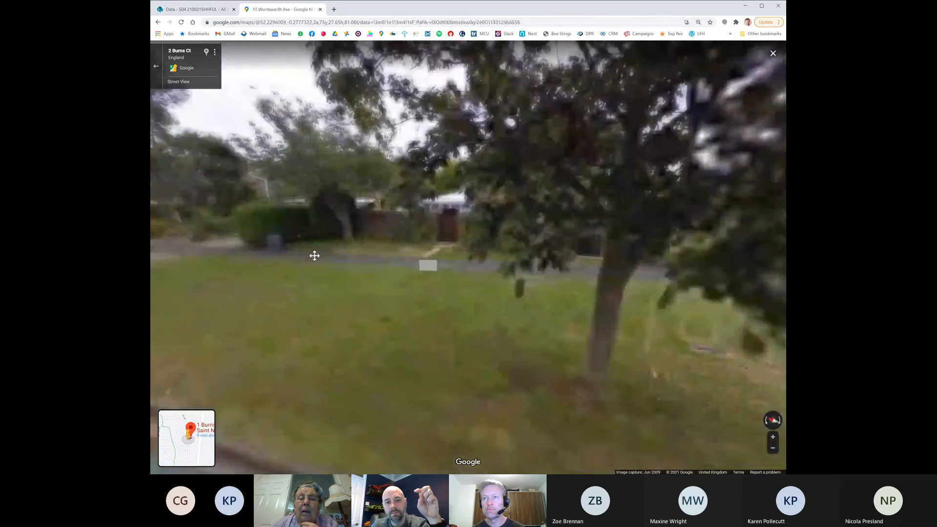
click(428, 265)
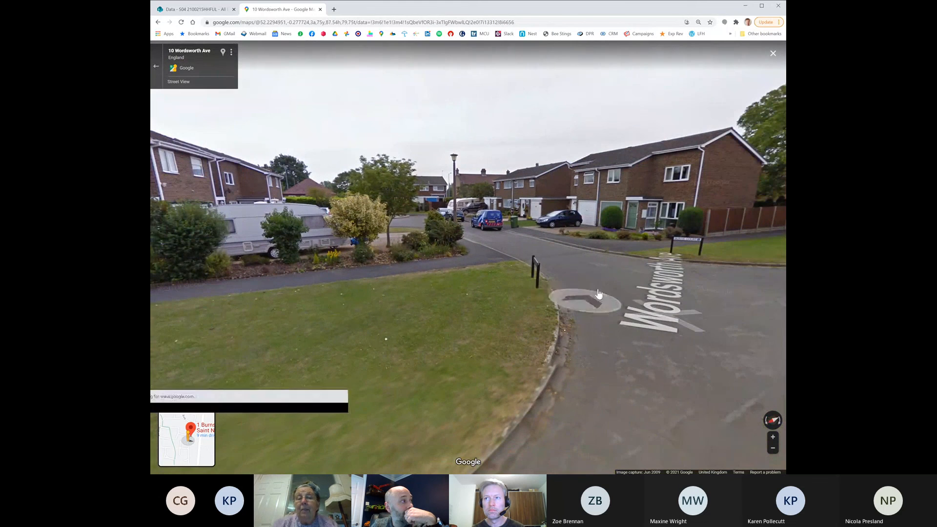
click(580, 300)
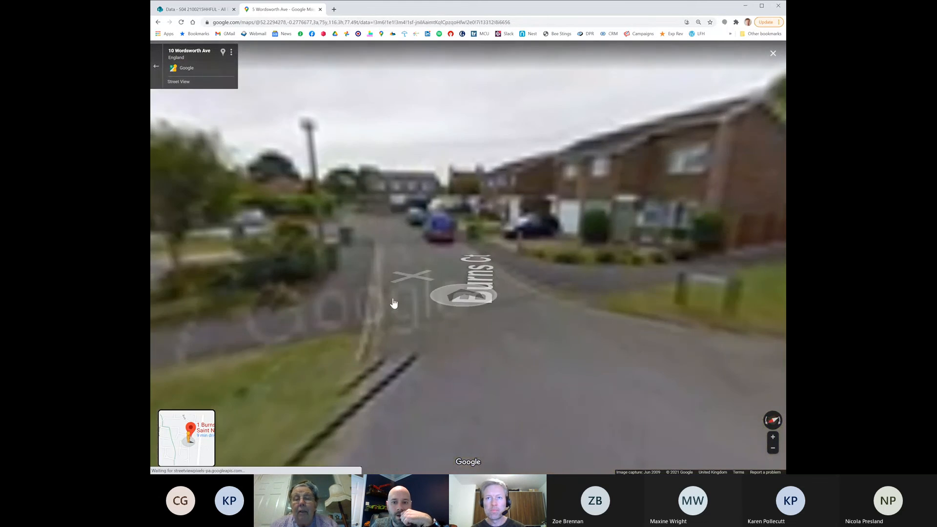
click(394, 302)
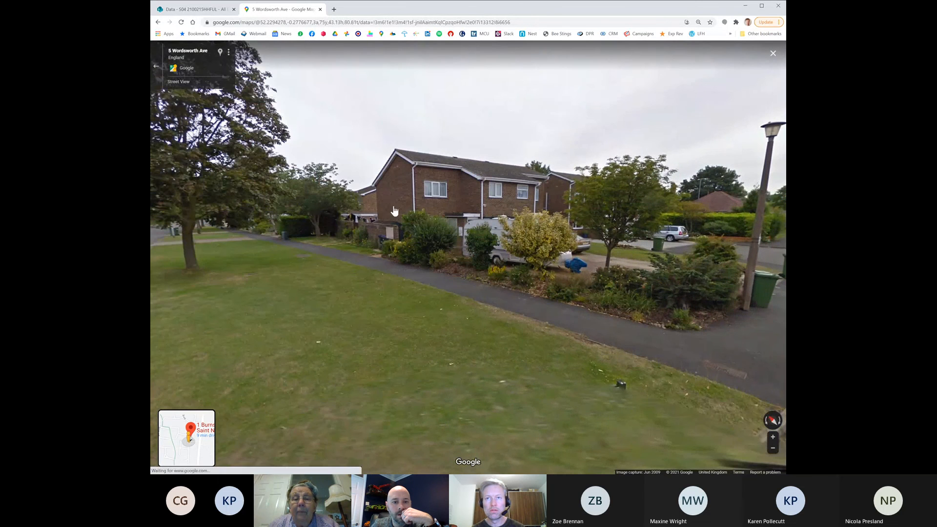
mouse_move(553, 248)
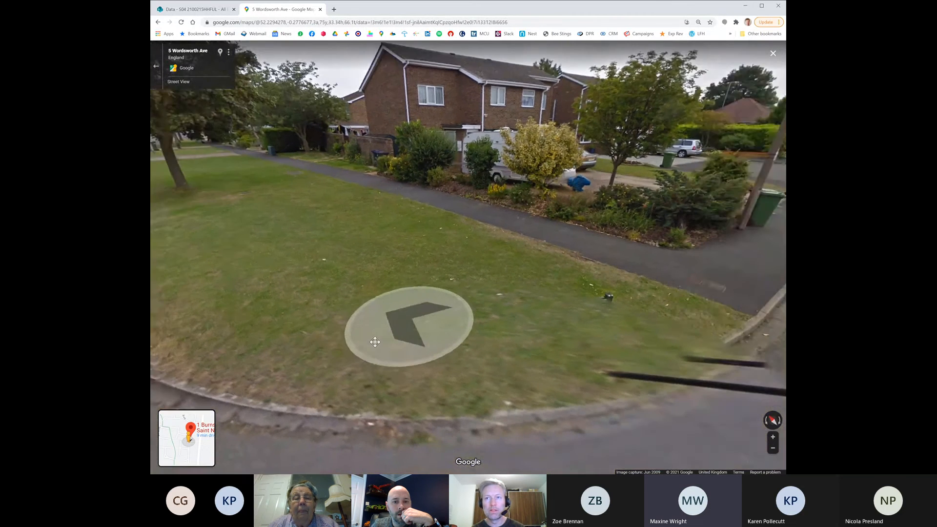
click(375, 342)
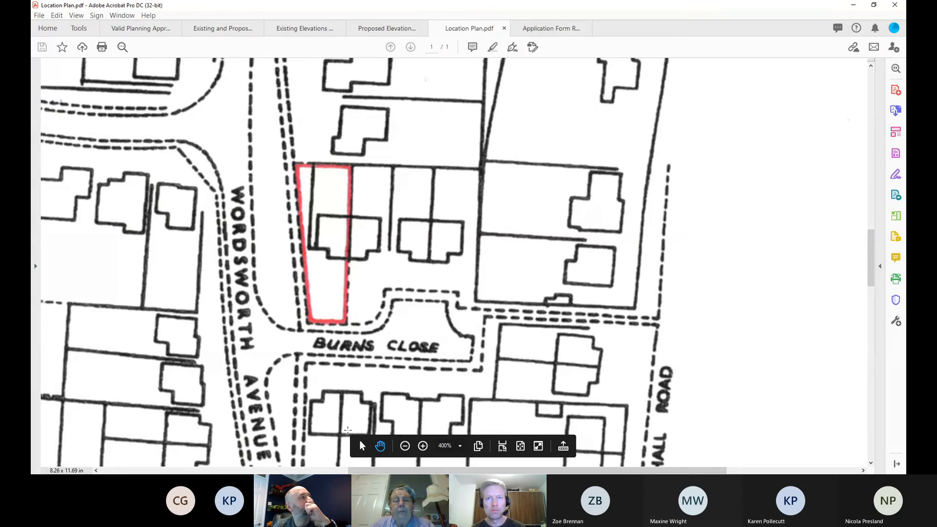
mouse_move(256, 185)
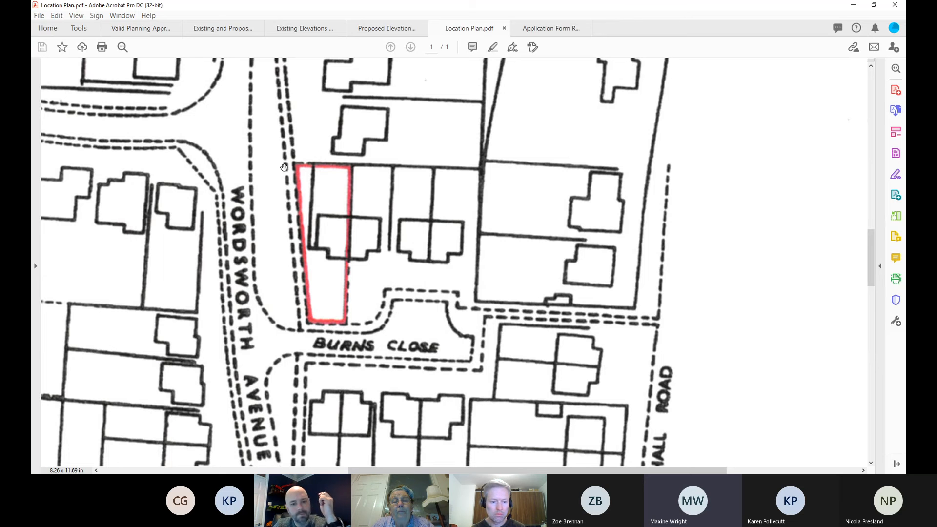
mouse_move(280, 125)
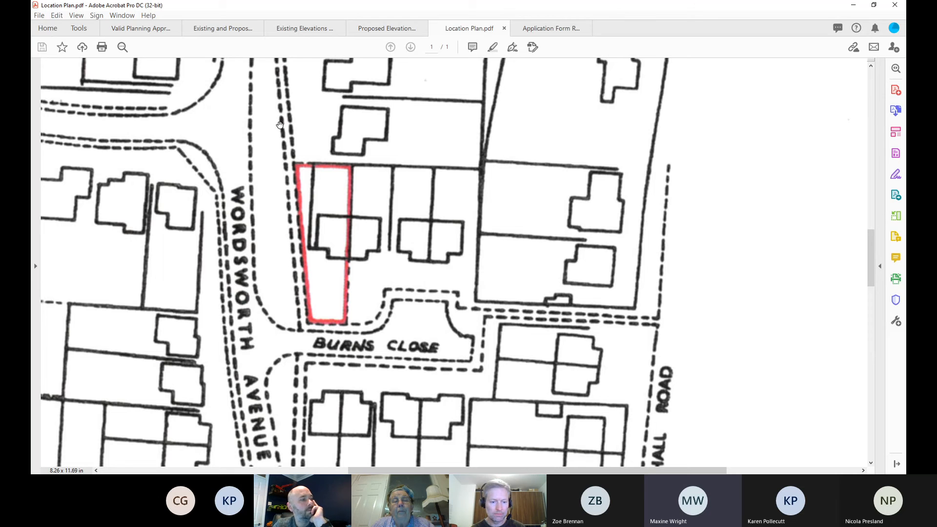
mouse_move(293, 285)
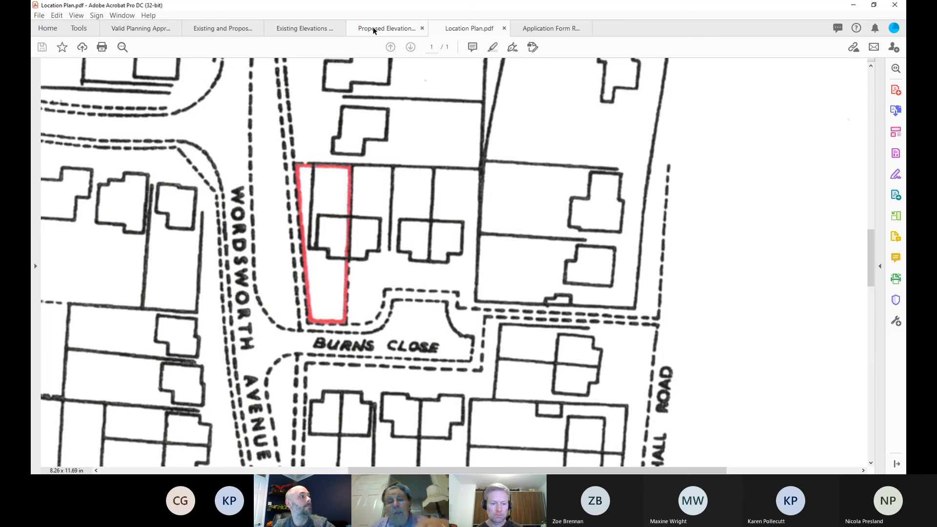
- Scroll through the Proposed Elevations drawing, then switch back to the Location Plan
click(386, 28)
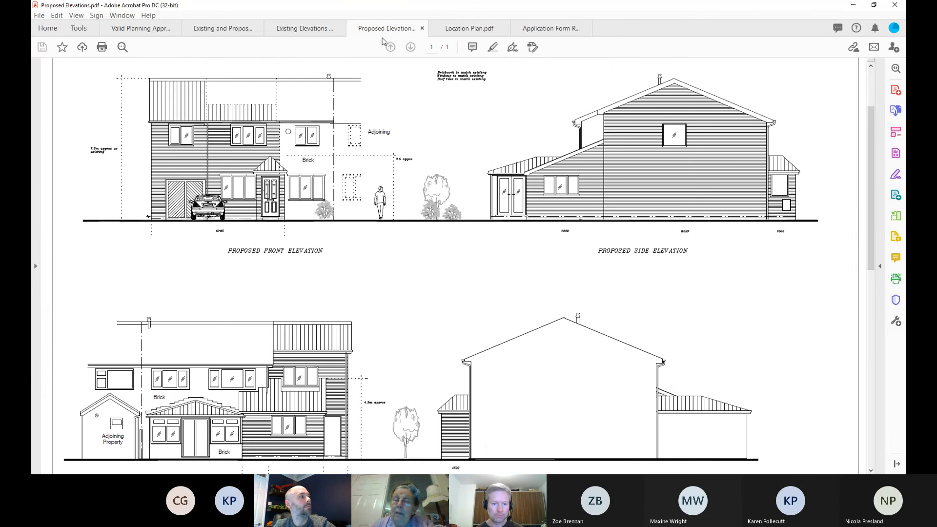
scroll(down, 3)
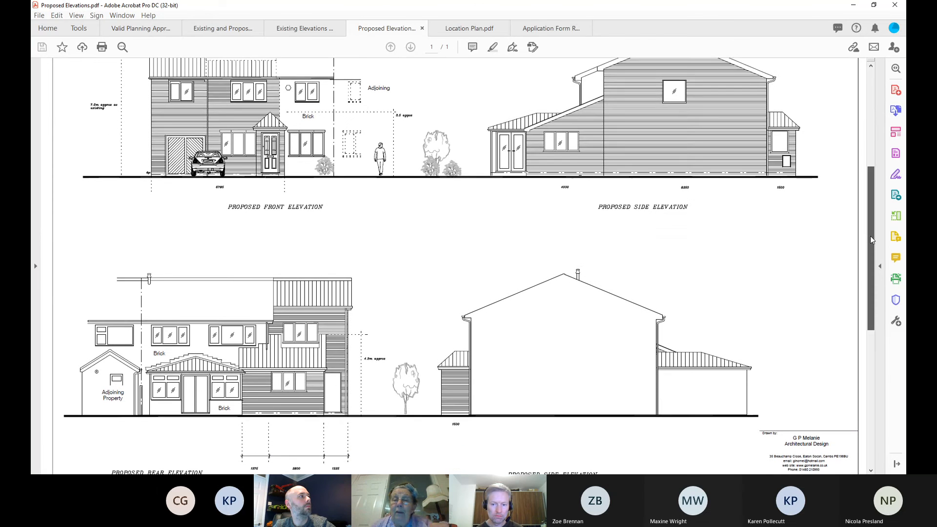
scroll(down, 3)
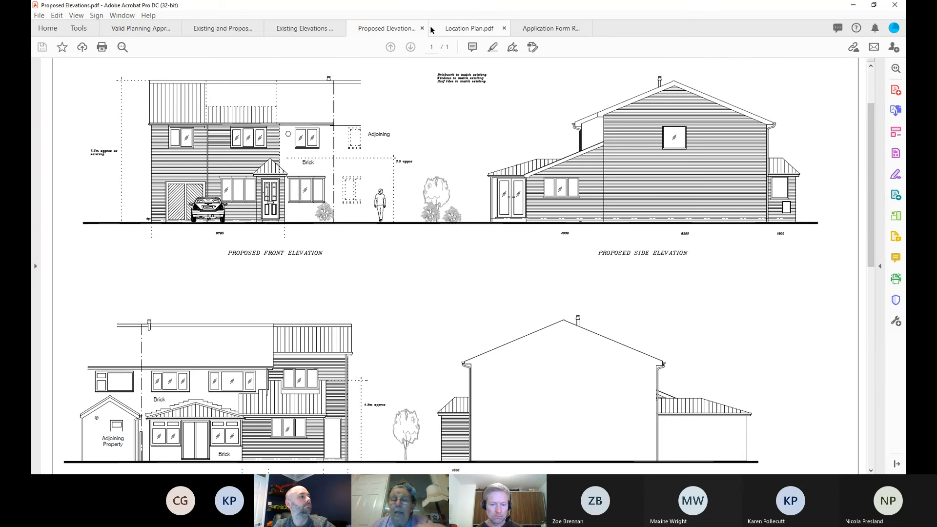
click(469, 28)
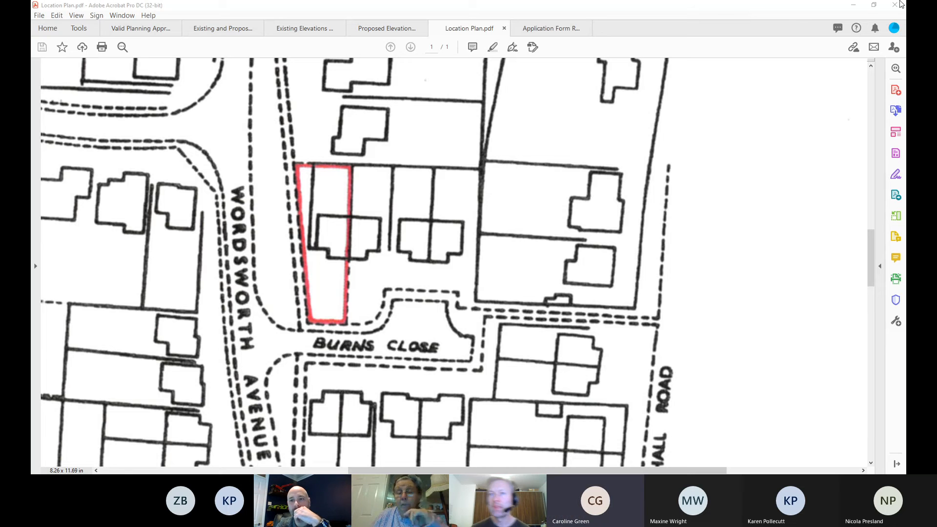
mouse_move(852, 11)
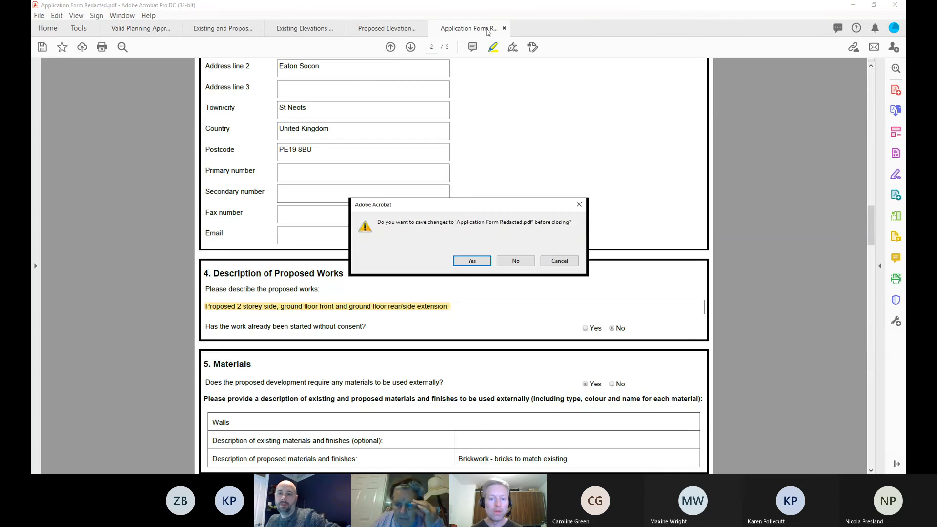
mouse_move(516, 261)
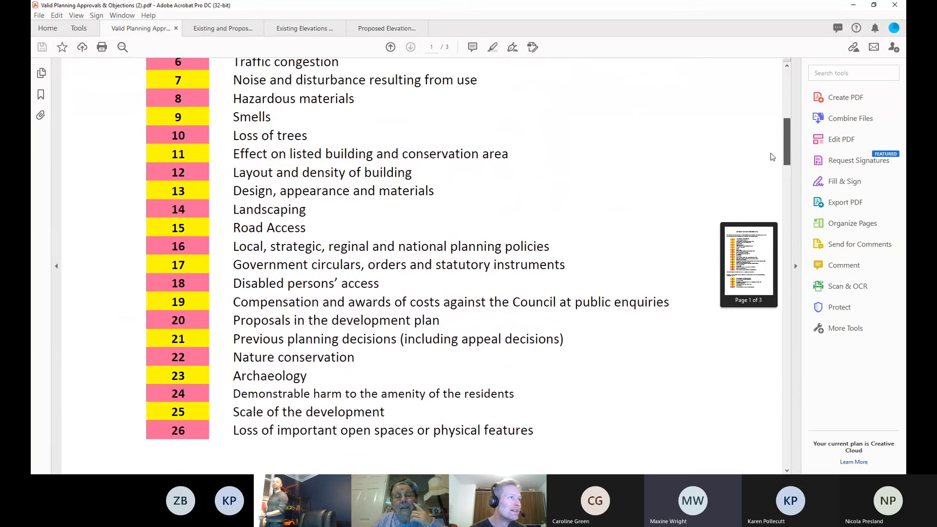
- Scroll down the approvals document and switch to the existing floor plans and elevations drawing
scroll(down, 3)
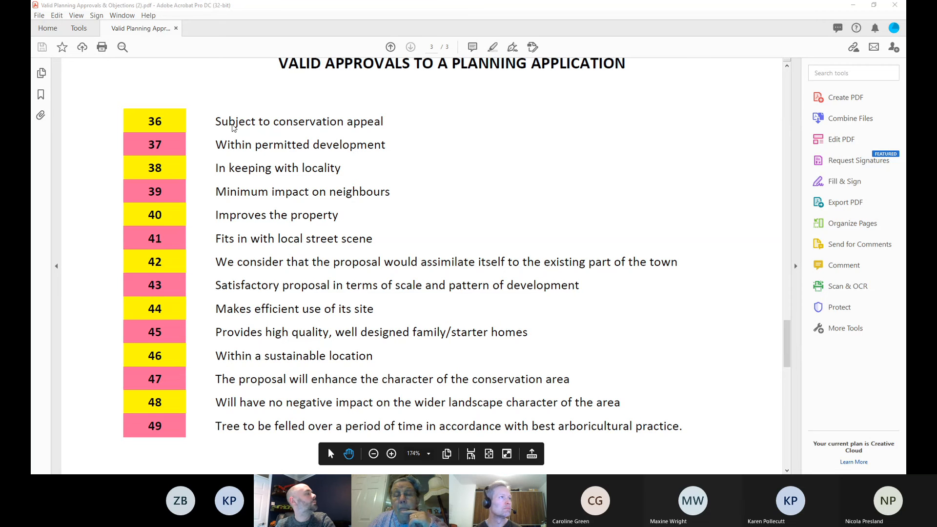
mouse_move(196, 220)
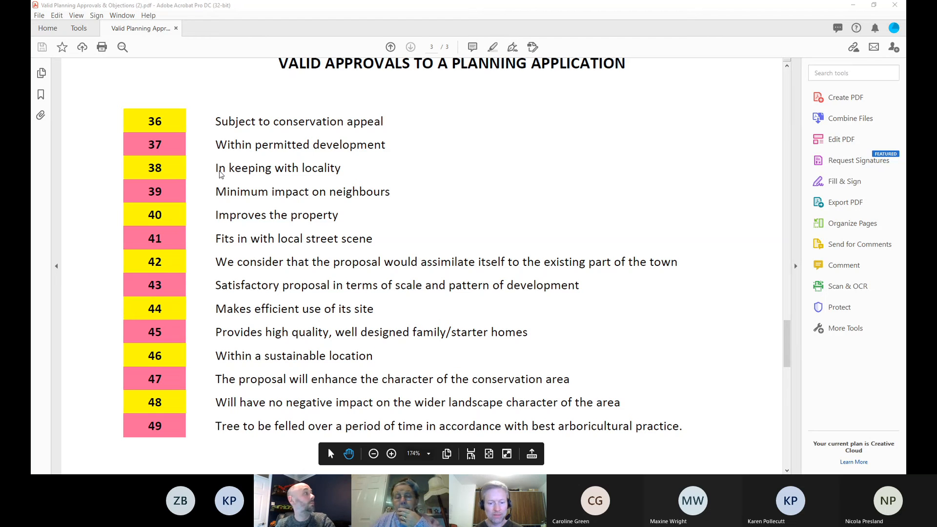
click(223, 28)
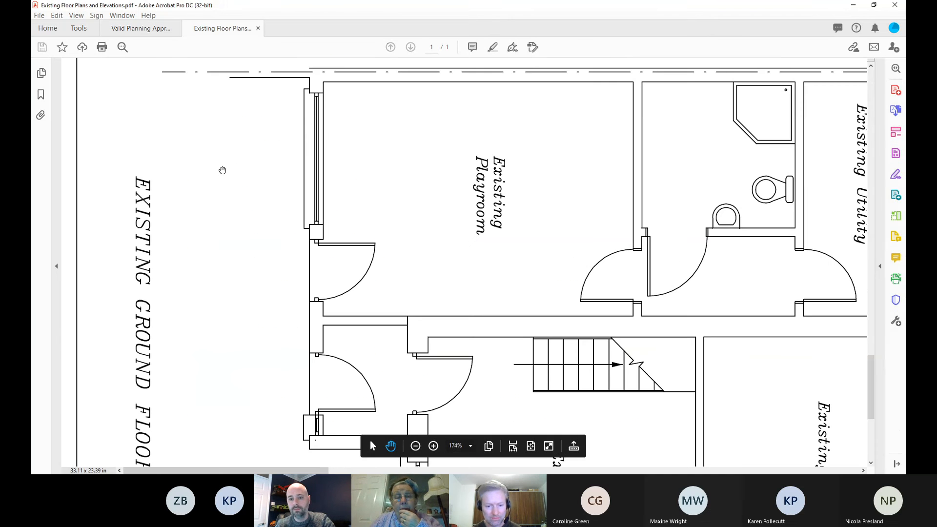
- Fit the whole existing floor plans sheet, then scroll through the proposed floor plans and block plan
drag(223, 170, 701, 273)
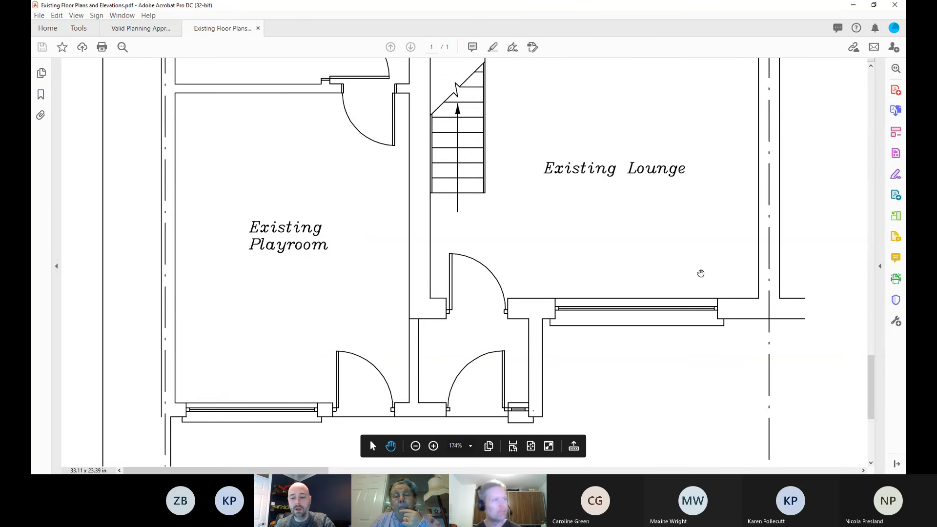
click(415, 445)
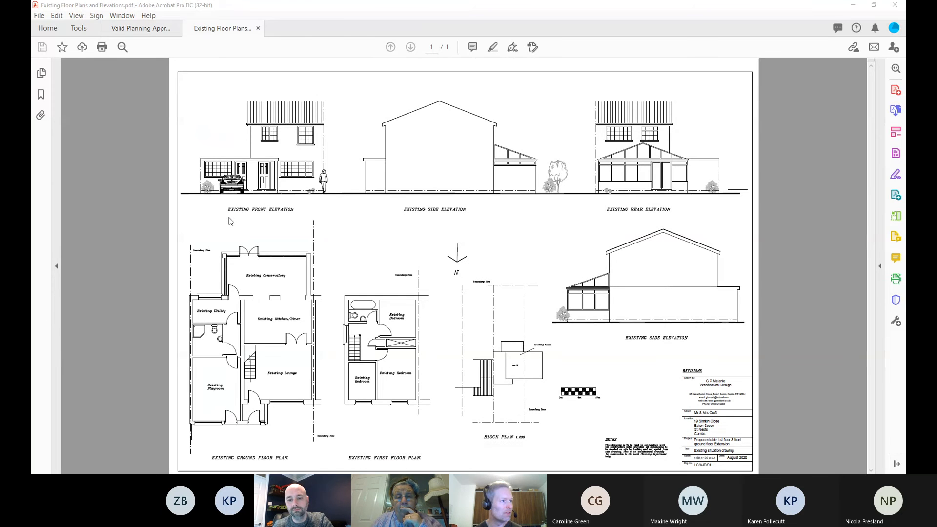
click(305, 28)
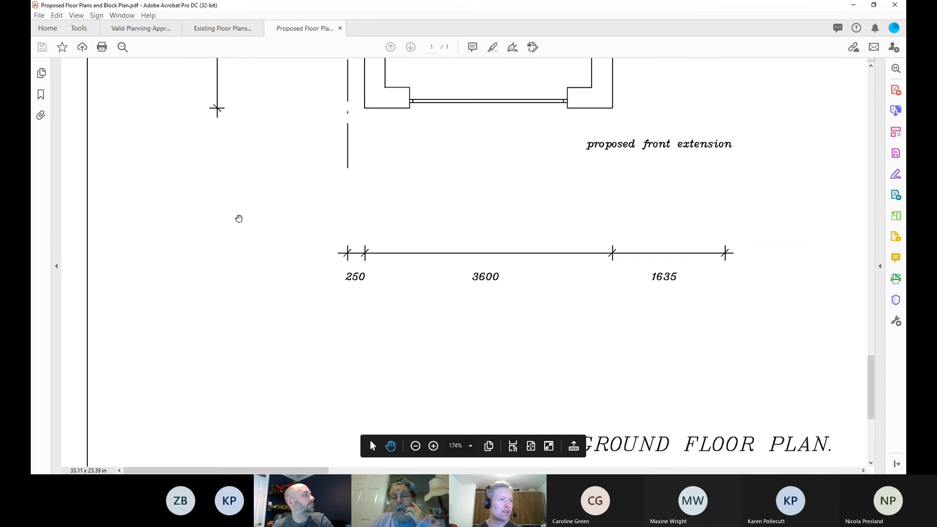
scroll(down, 3)
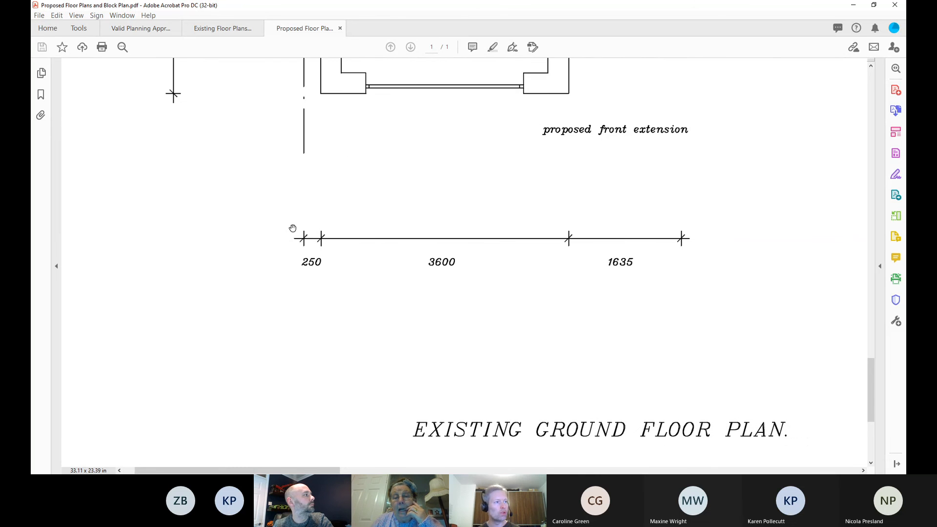
scroll(down, 3)
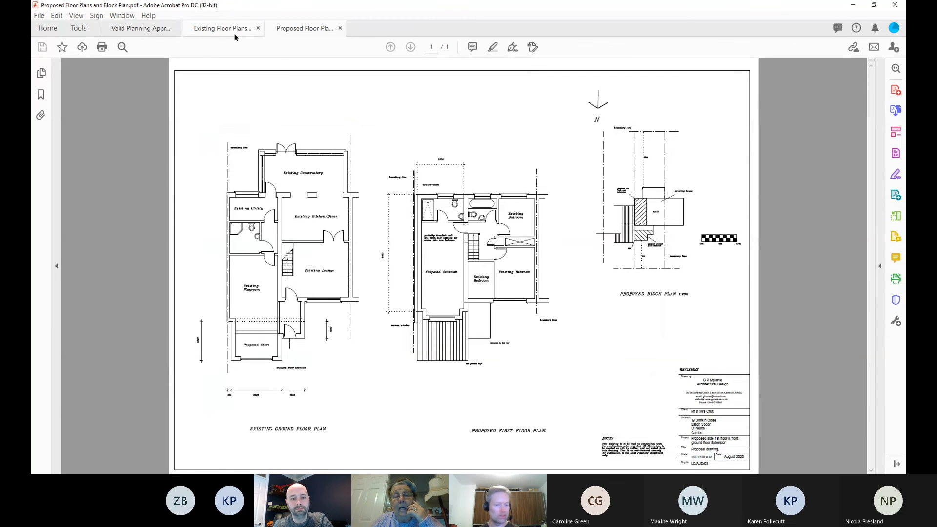
- Open the proposed elevations and zoom out to show the whole sheet
click(221, 28)
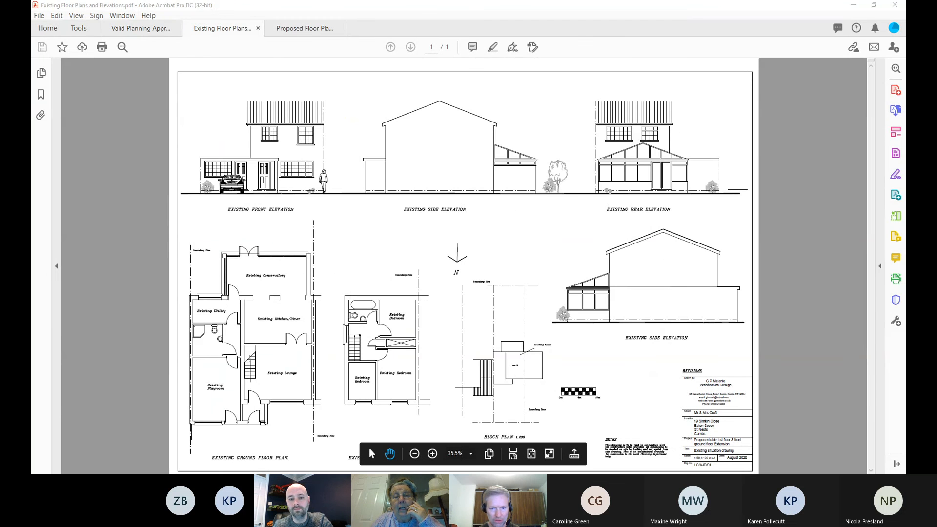
mouse_move(195, 208)
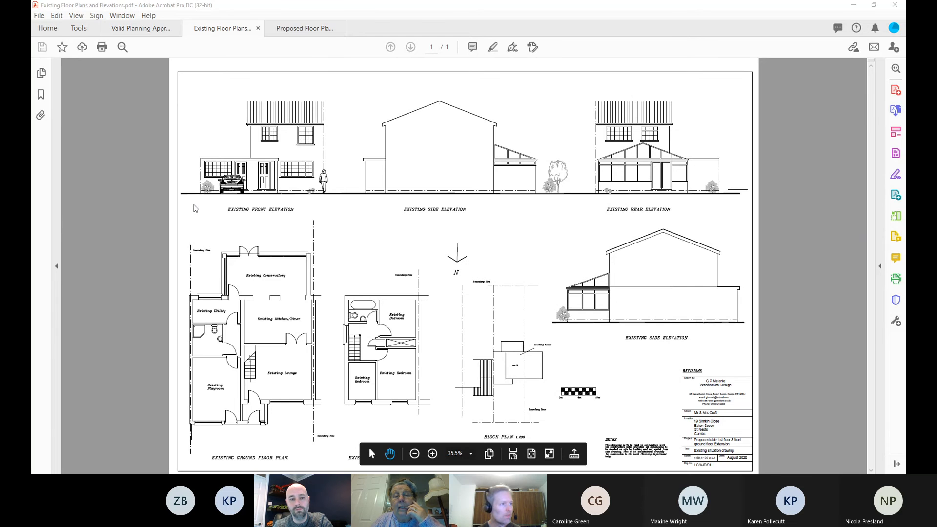
click(385, 29)
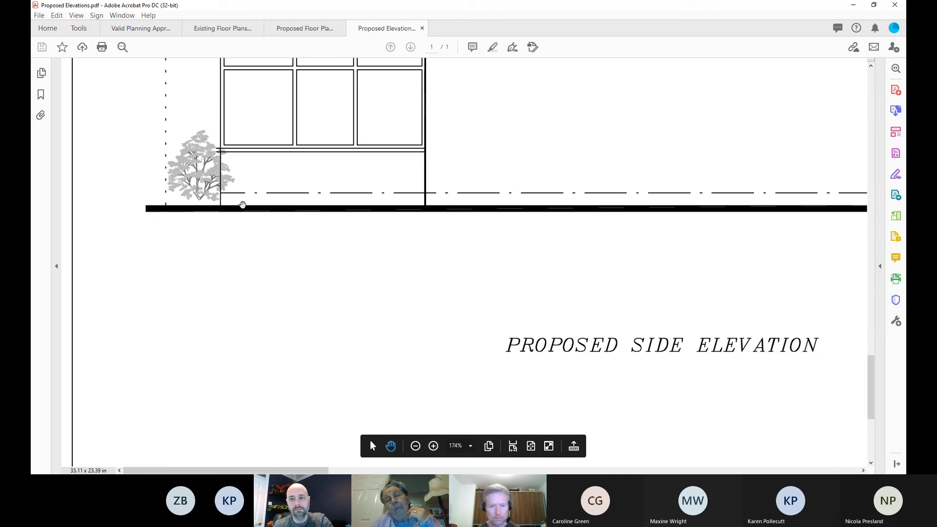
click(416, 446)
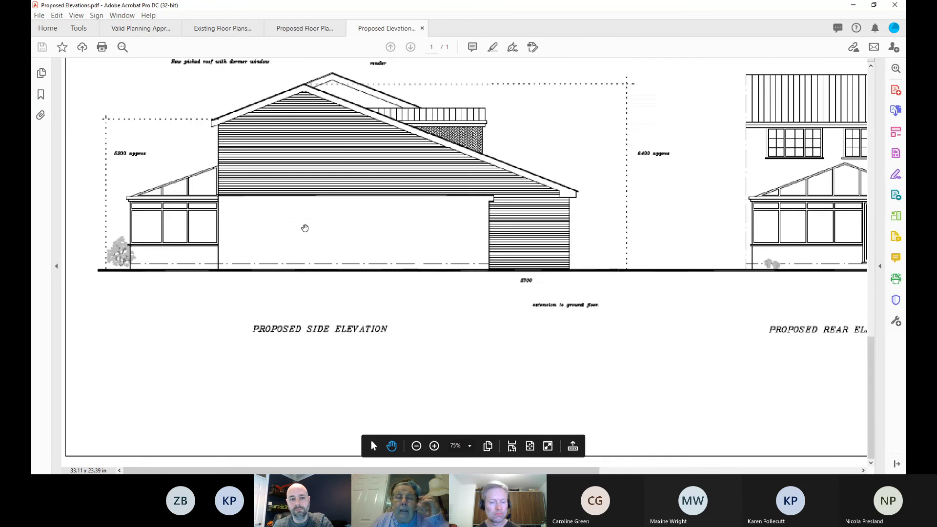
click(416, 445)
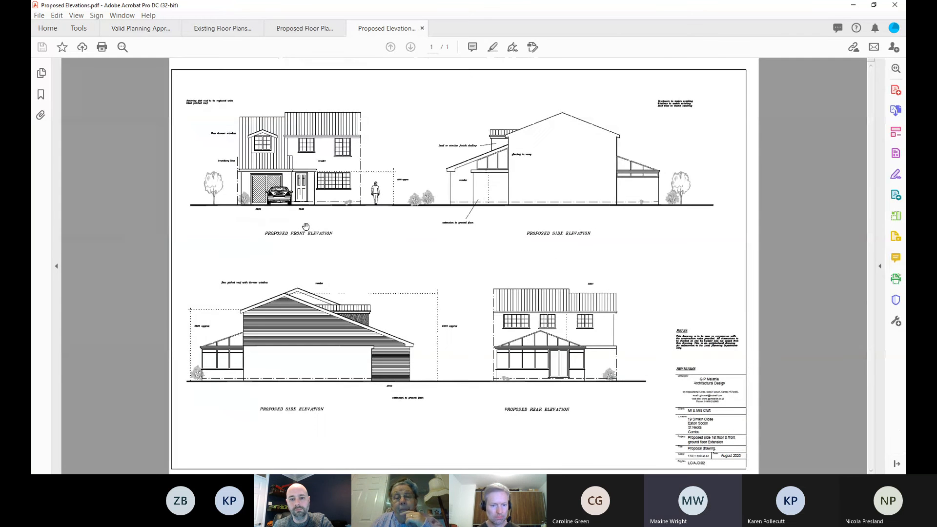
- Scroll the existing floor plans again, then scroll through the proposed elevations
click(223, 28)
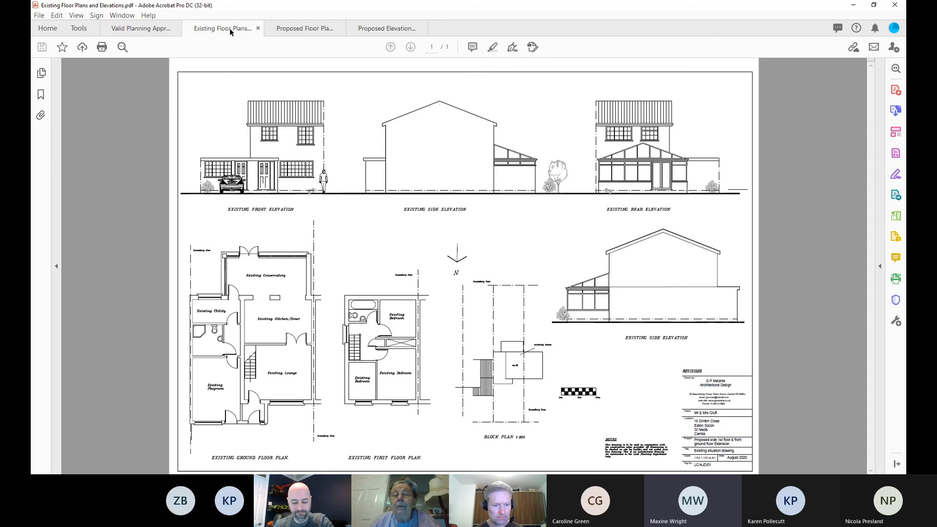
mouse_move(242, 43)
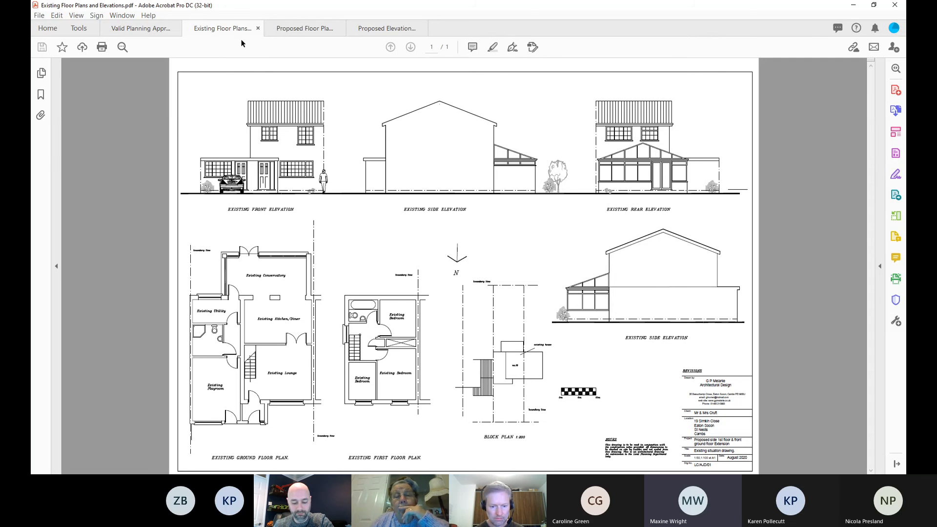
mouse_move(381, 116)
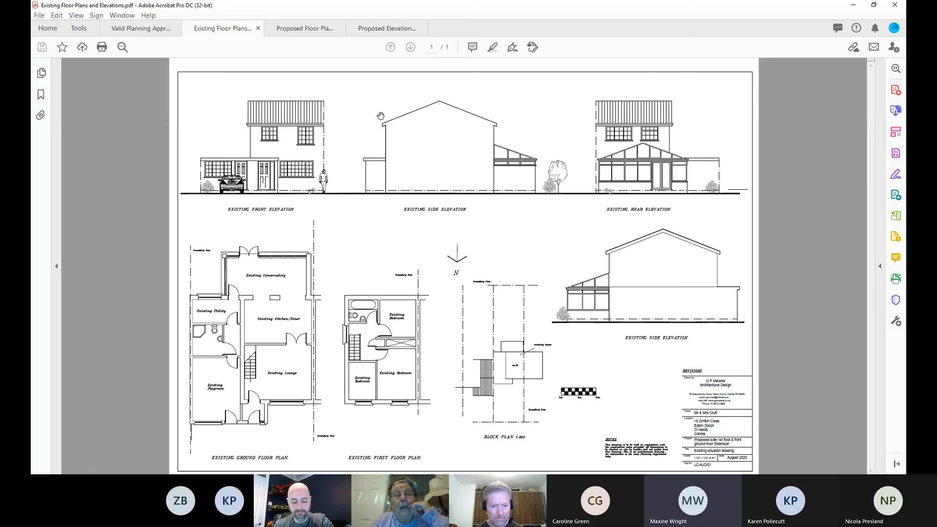
scroll(down, 3)
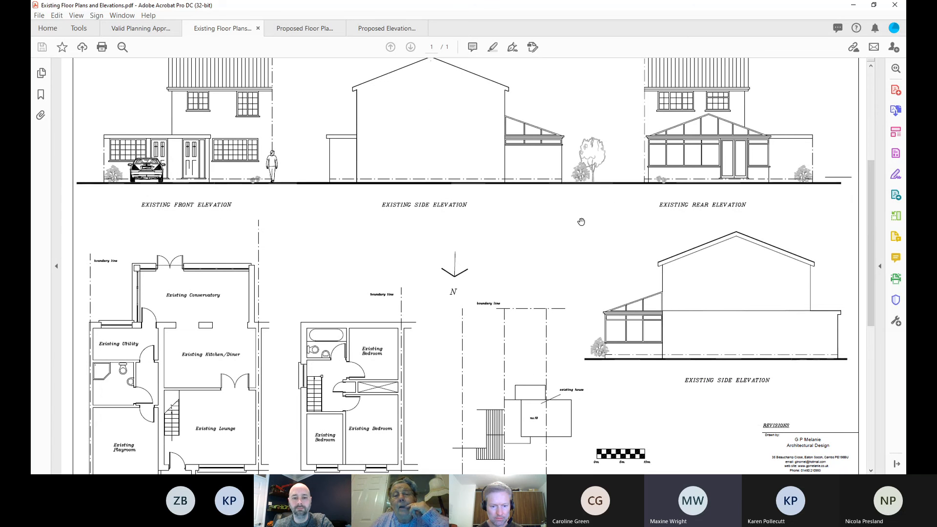
scroll(down, 3)
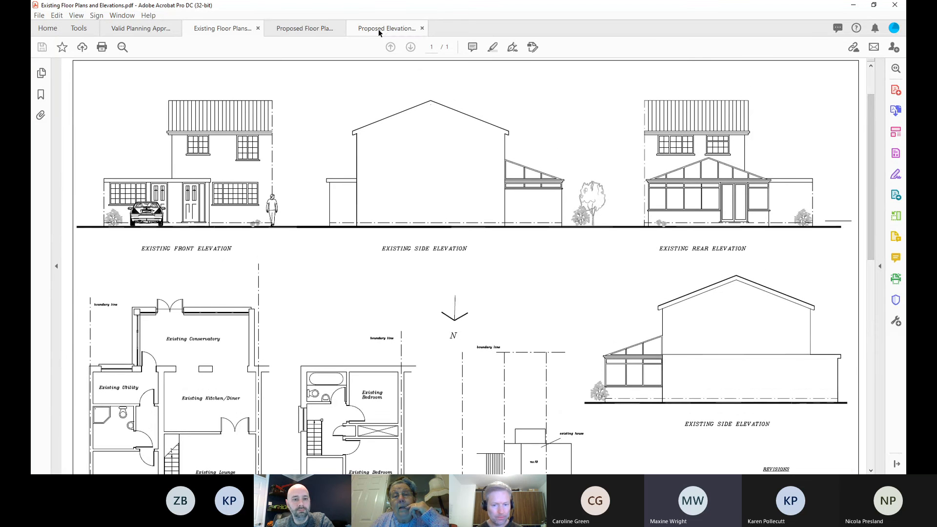
click(386, 29)
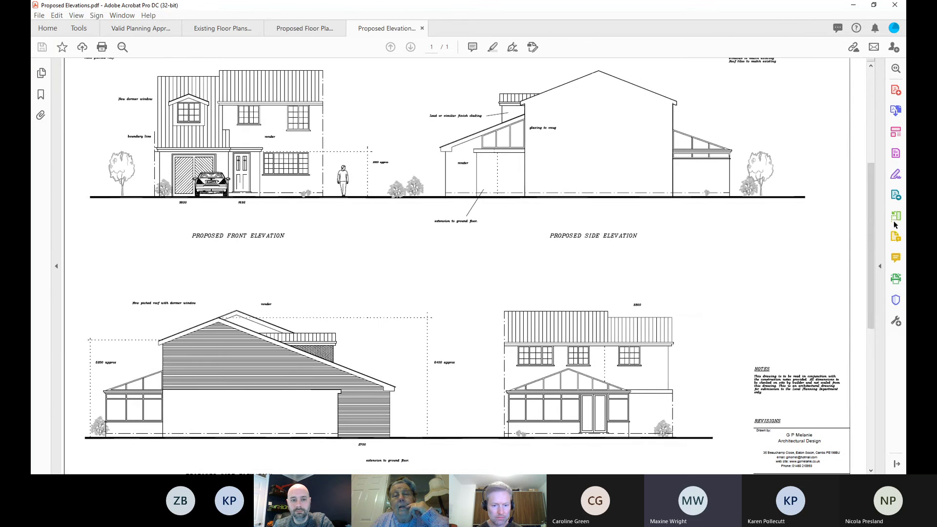
scroll(down, 3)
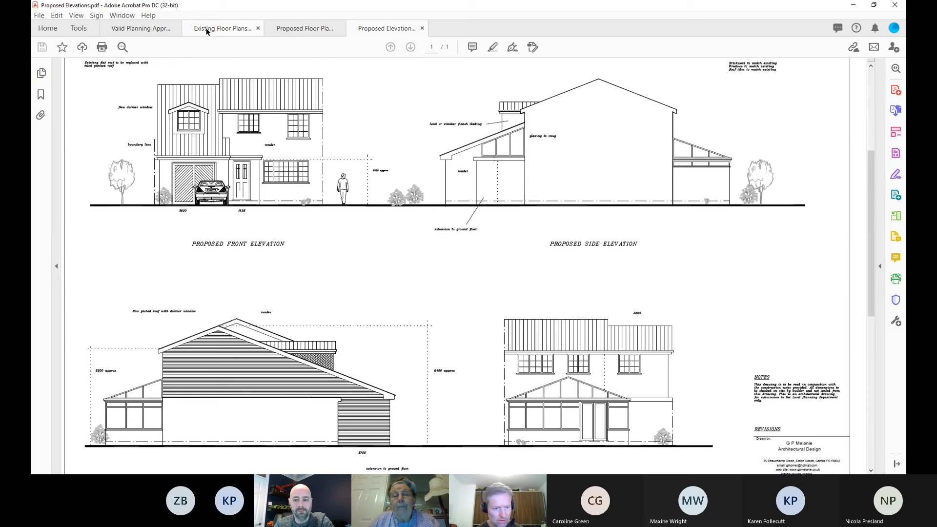
mouse_move(207, 31)
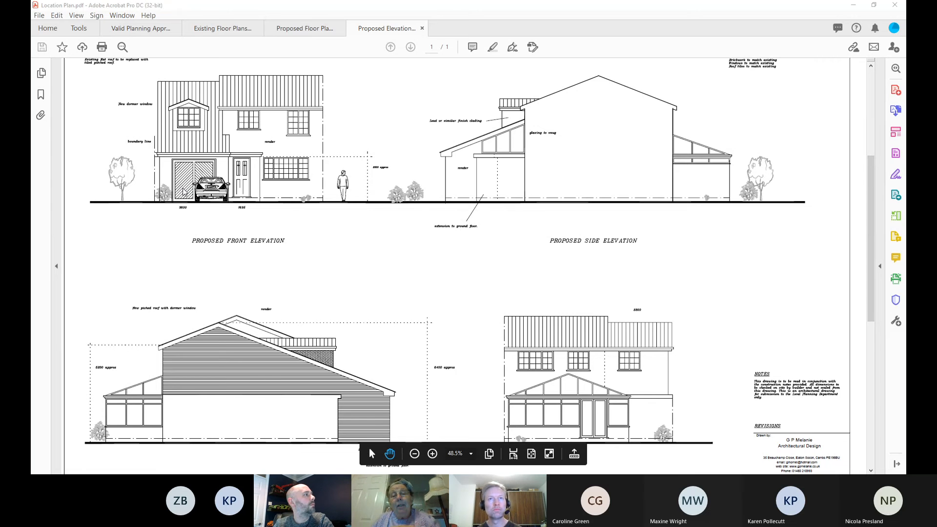
- Open the Location Plan, zoom in on the red-outlined site and compare with Proposed Elevations
click(469, 28)
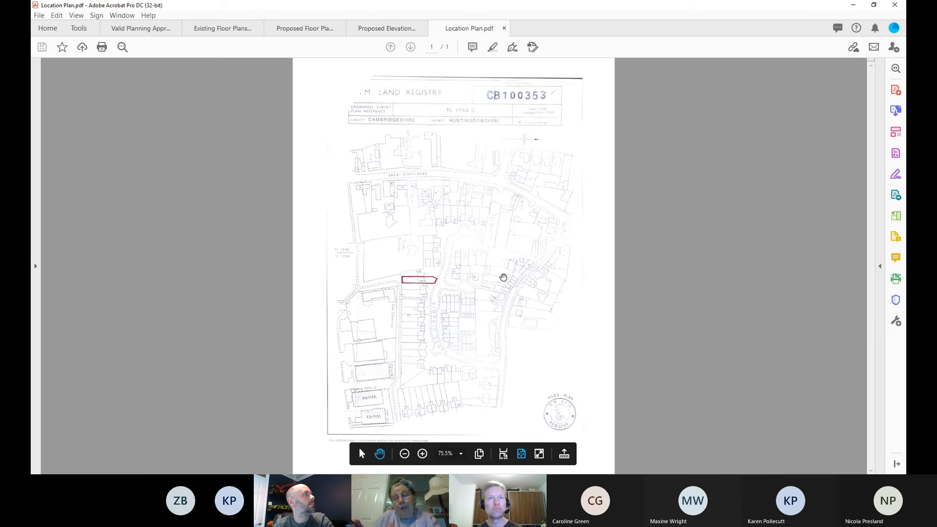
click(422, 445)
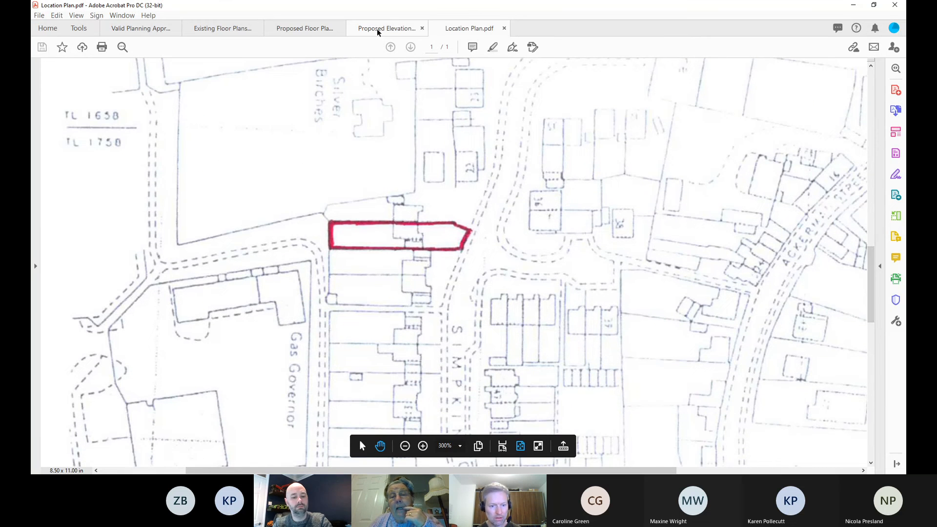
click(386, 29)
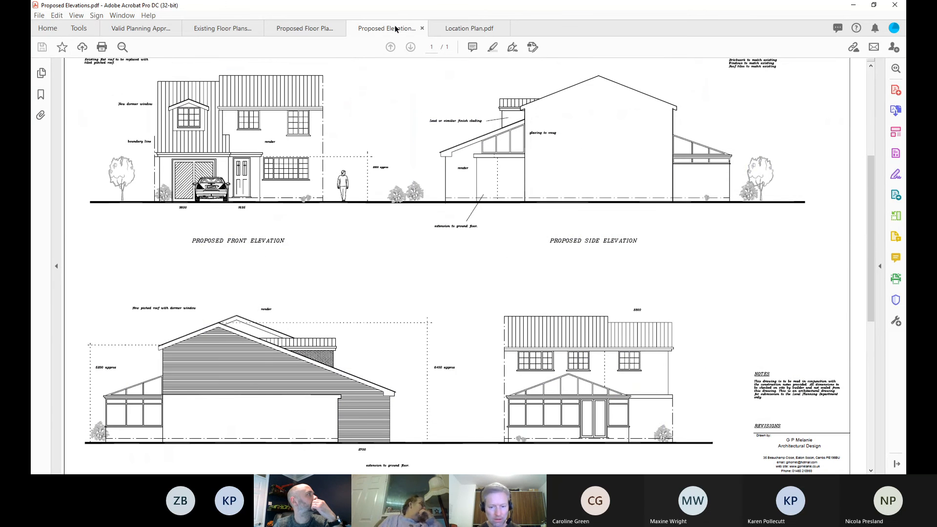
click(469, 29)
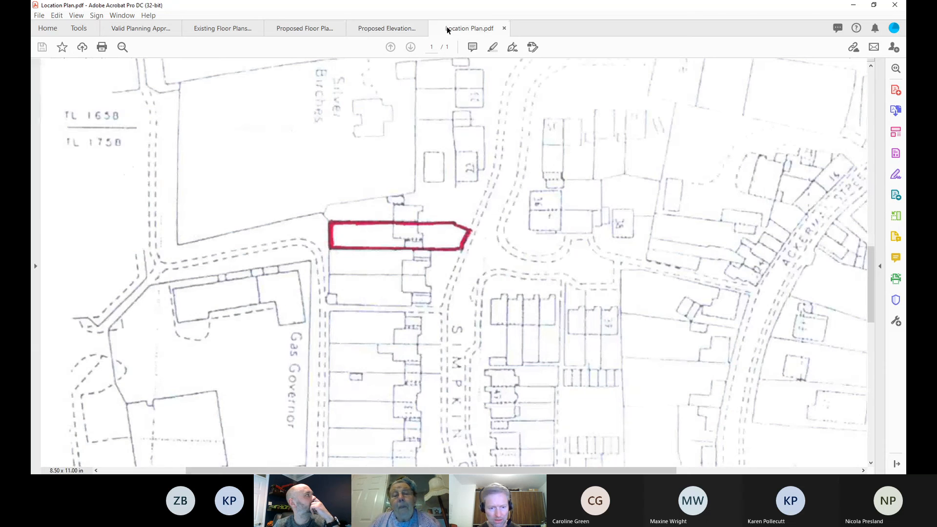
- Step through existing floor plans, proposed floor plans and elevations, ending on the approvals list
click(223, 29)
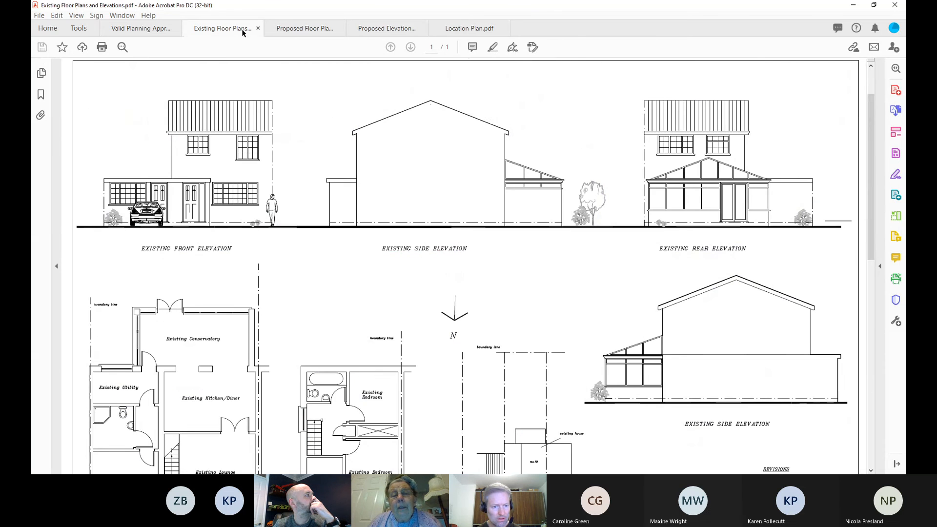
mouse_move(695, 291)
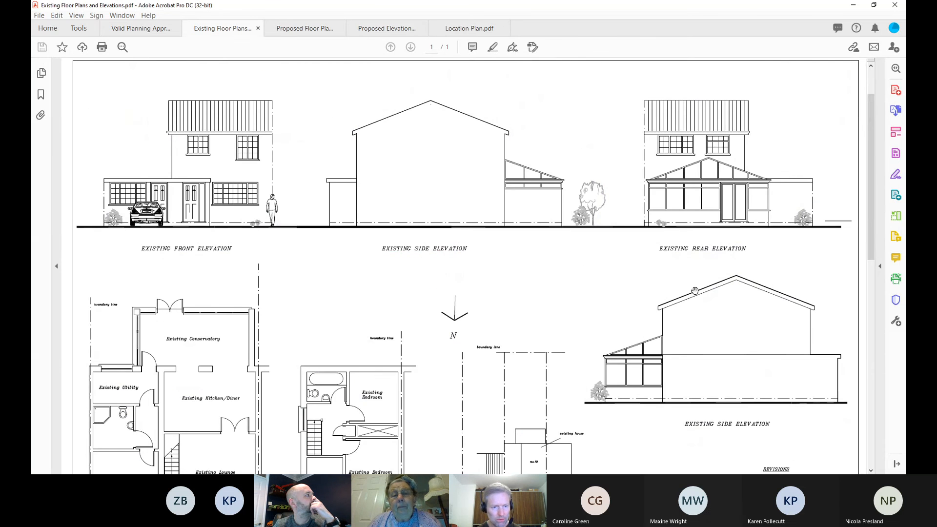
click(304, 28)
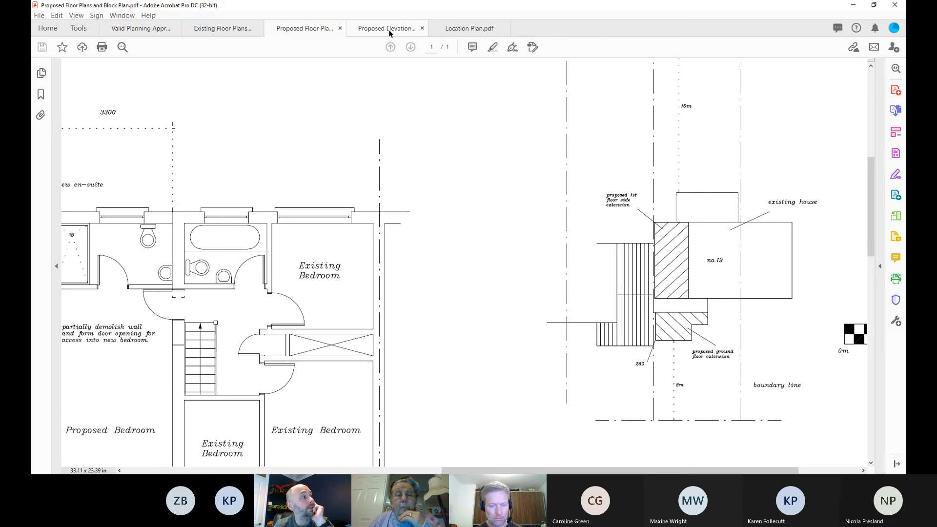
click(387, 28)
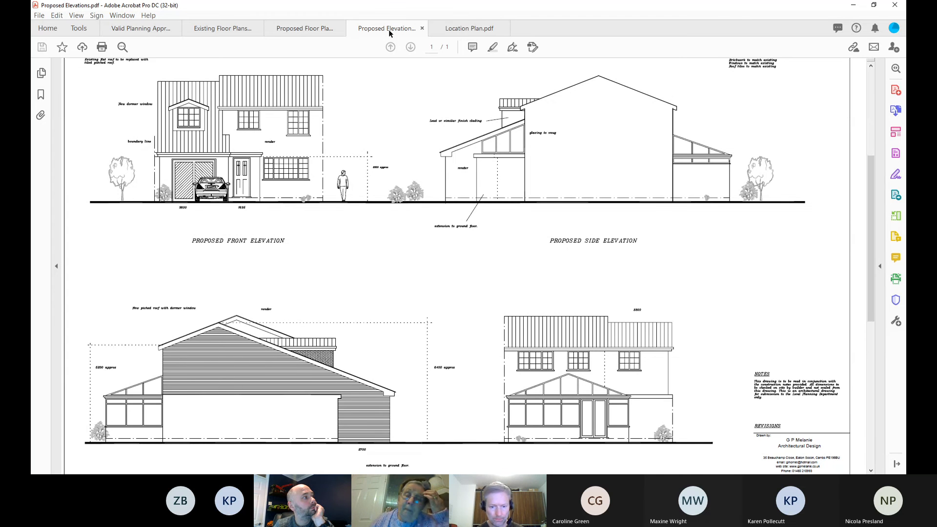
click(140, 29)
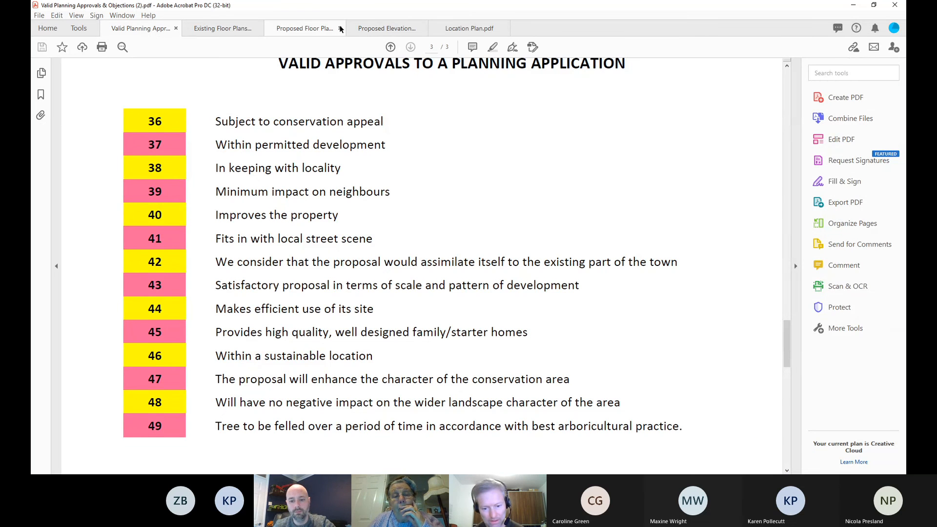
click(341, 29)
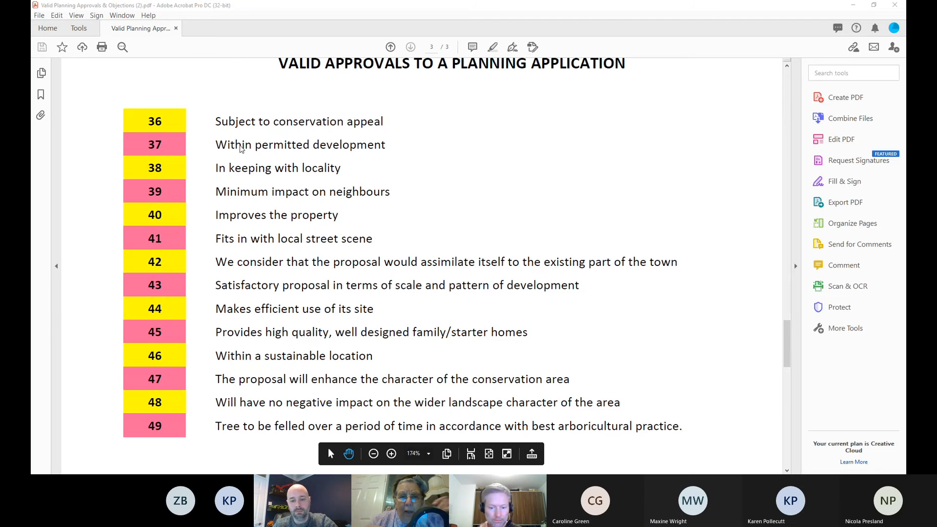
mouse_move(191, 231)
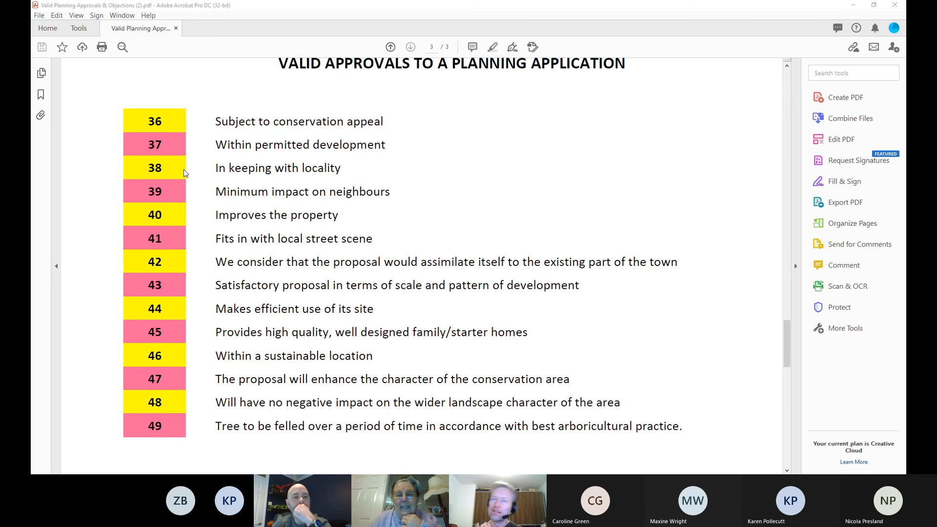
click(224, 28)
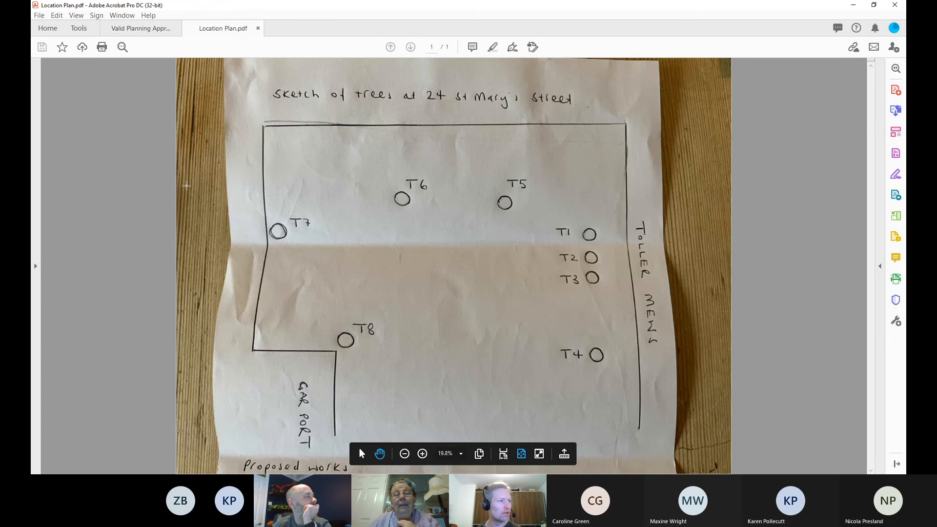
mouse_move(515, 202)
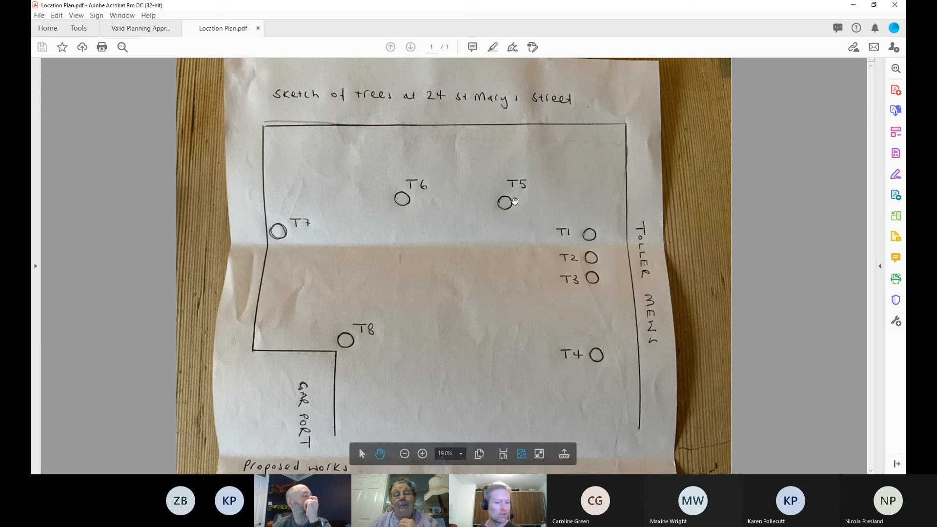
mouse_move(707, 271)
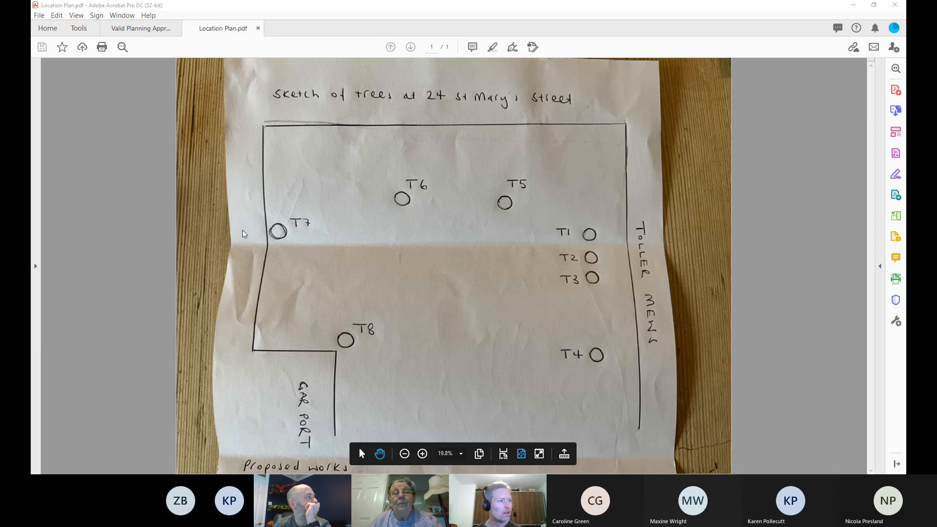
mouse_move(458, 108)
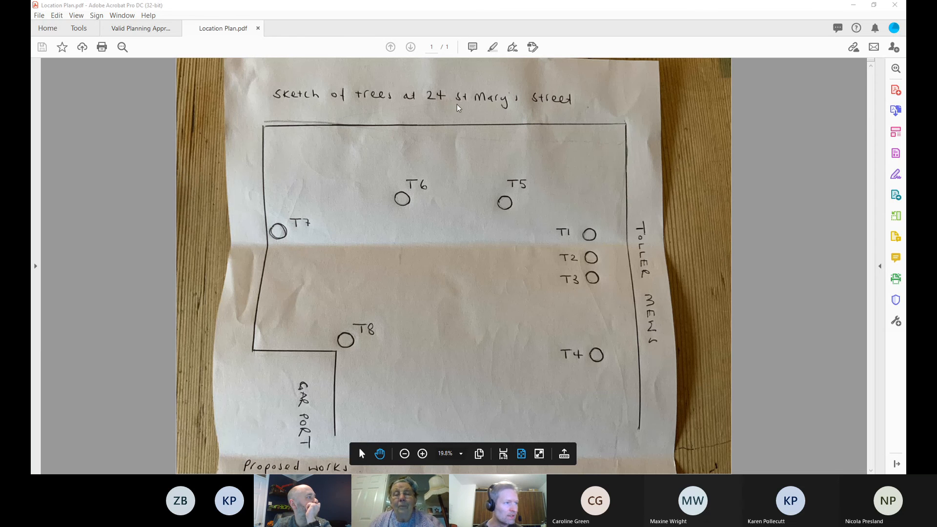
mouse_move(784, 337)
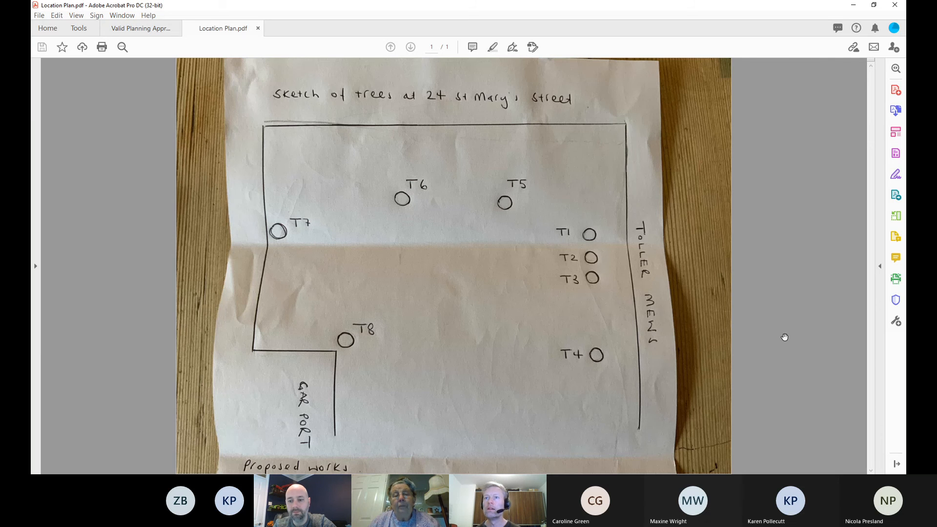
mouse_move(708, 283)
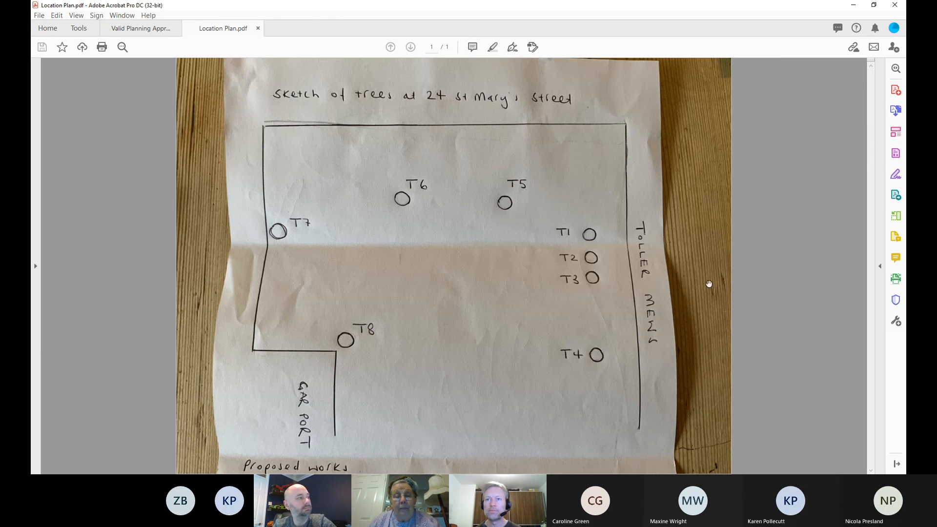
- Switch from the T1–T8 tree sketch back to the Valid Planning Approvals tab
click(141, 29)
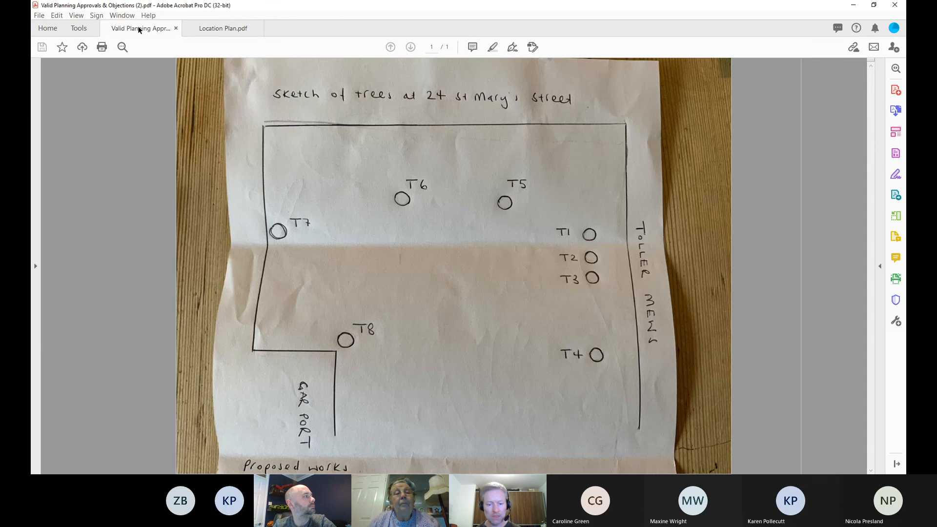
- Close the Location Plan.pdf tab, bringing up the floor plans, elevations and block plan drawing
click(222, 28)
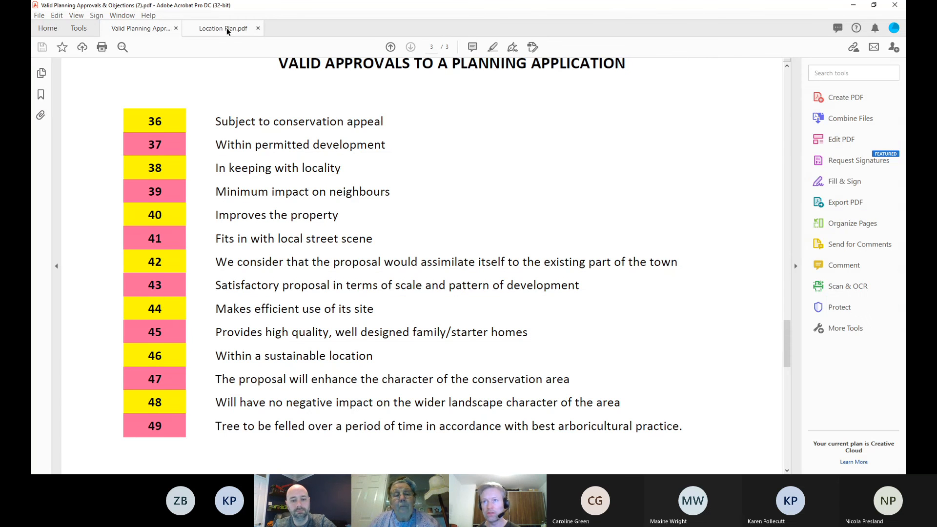
click(258, 28)
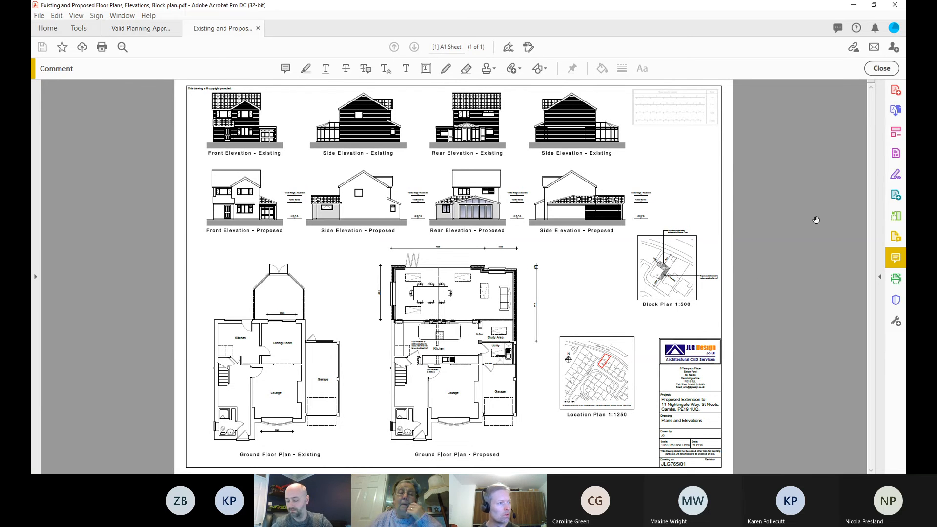
- Pan across the ground floor plans and Location Plan 1:1250, zooming into the map and back out
scroll(down, 3)
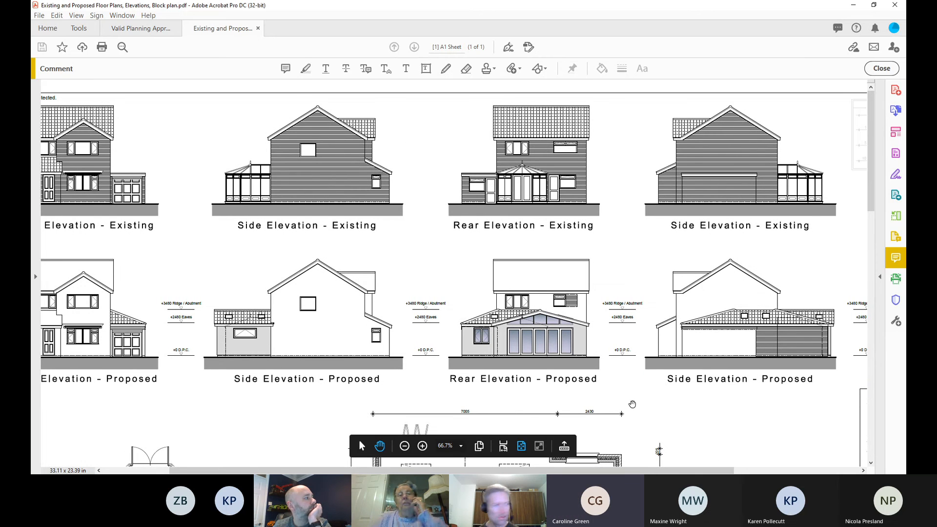
mouse_move(682, 406)
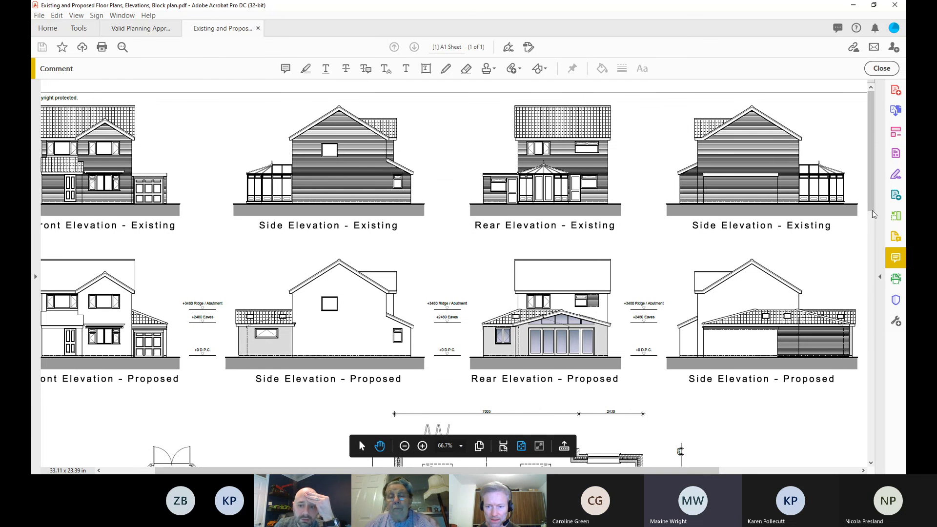
scroll(down, 3)
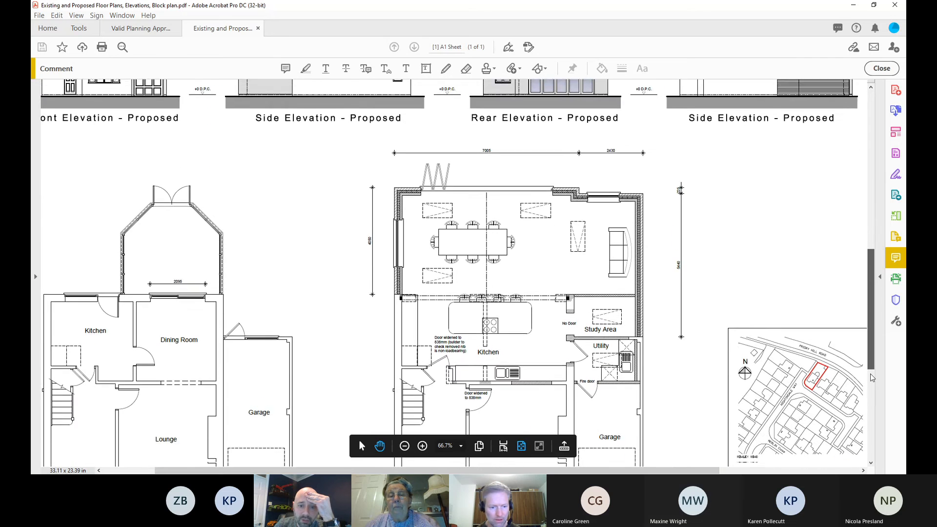
scroll(down, 3)
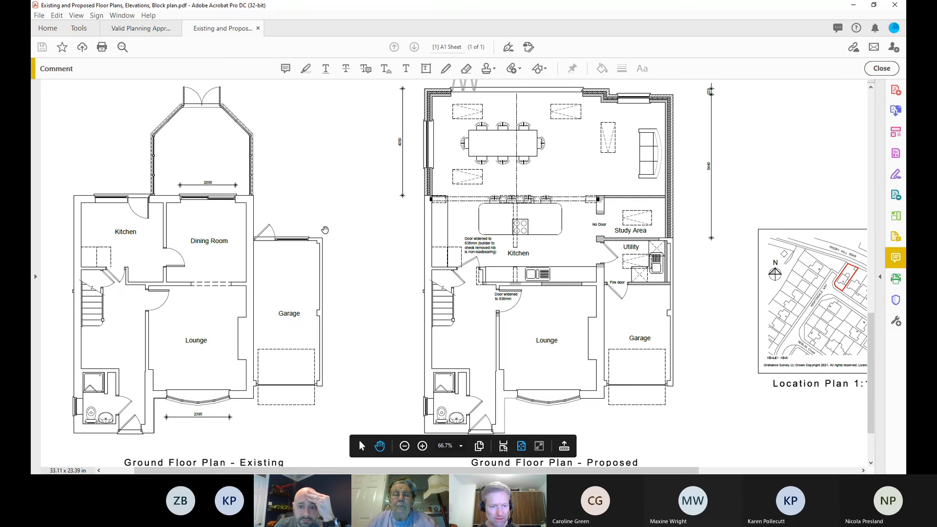
mouse_move(83, 158)
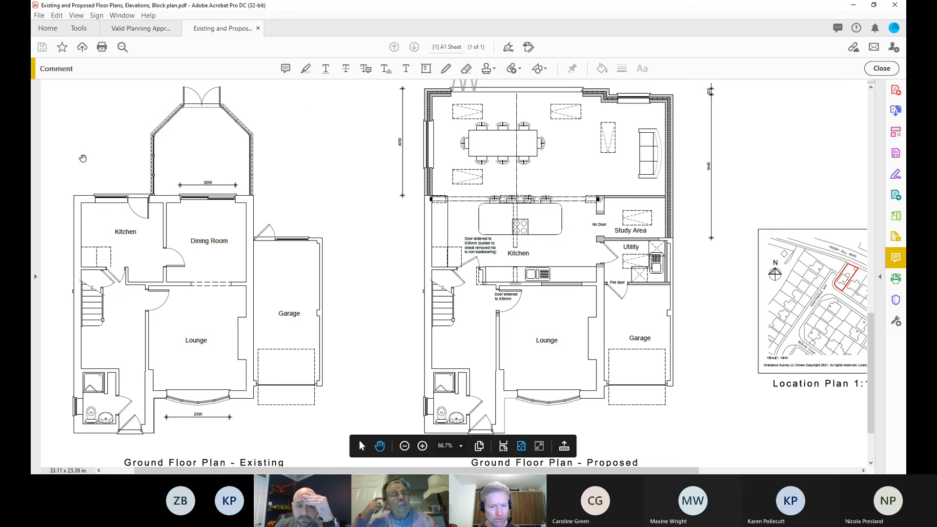
mouse_move(317, 115)
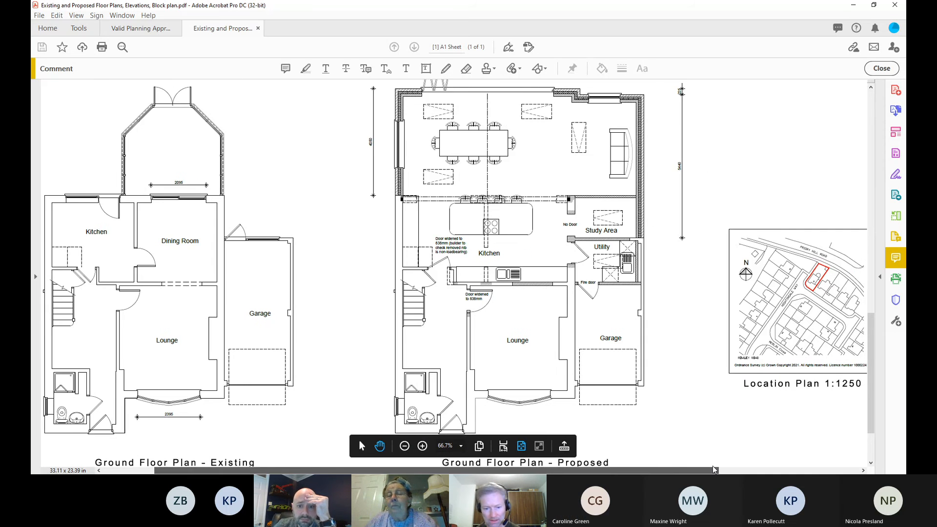
scroll(right, 3)
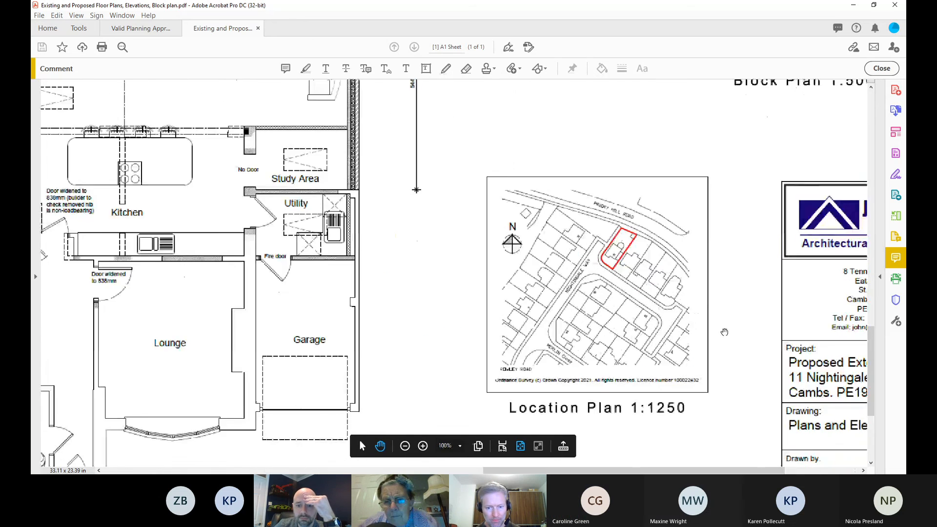
click(422, 446)
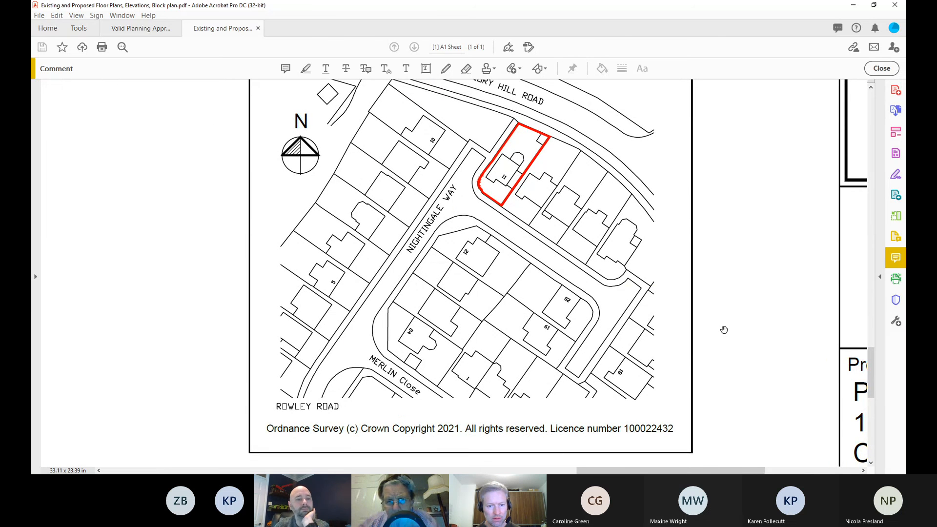
mouse_move(806, 325)
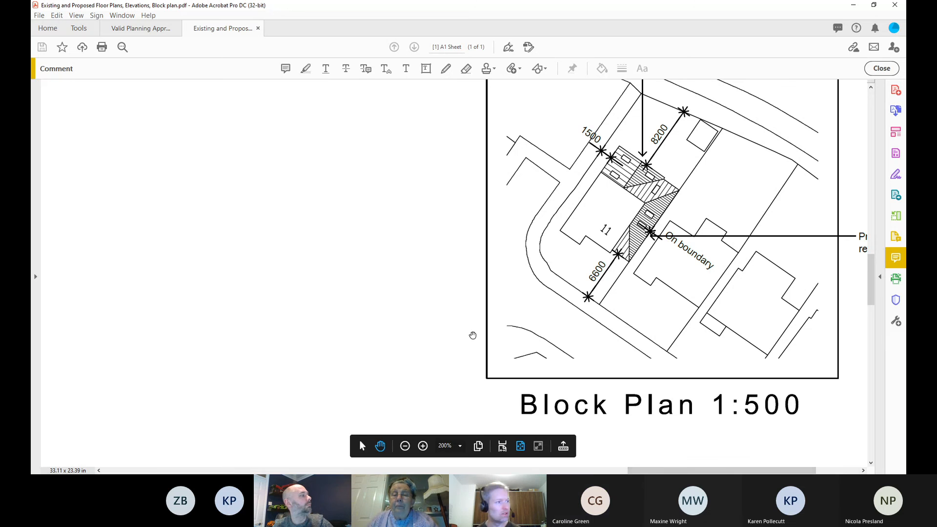
click(404, 445)
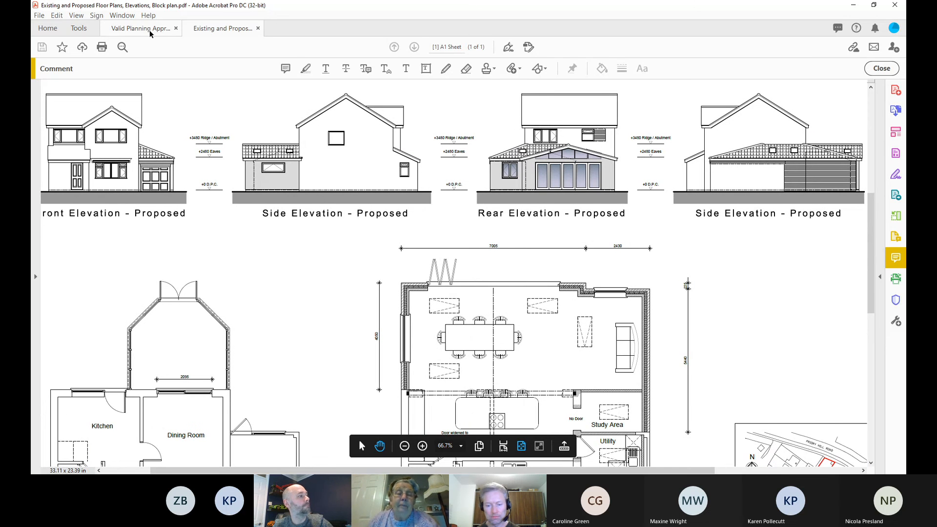
- Switch to the Valid Planning Approvals tab showing reasons 36 to 49
click(142, 29)
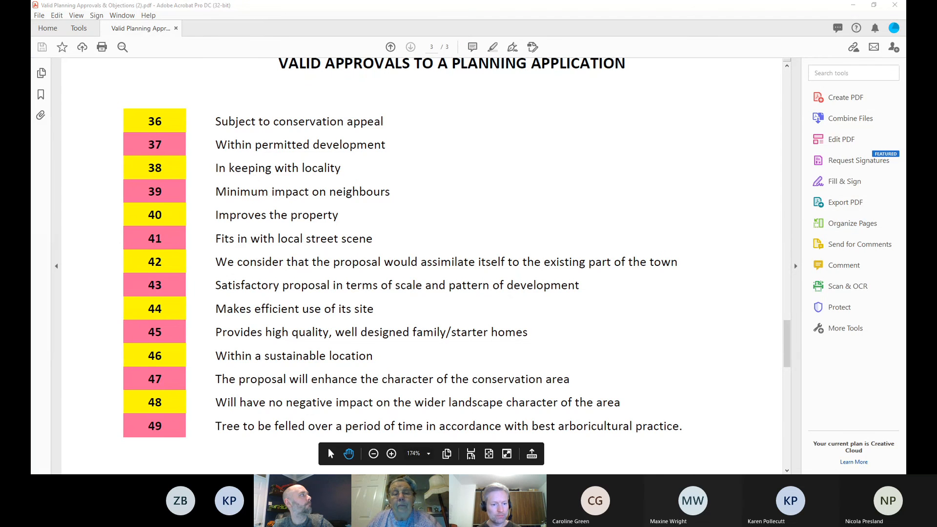
mouse_move(197, 239)
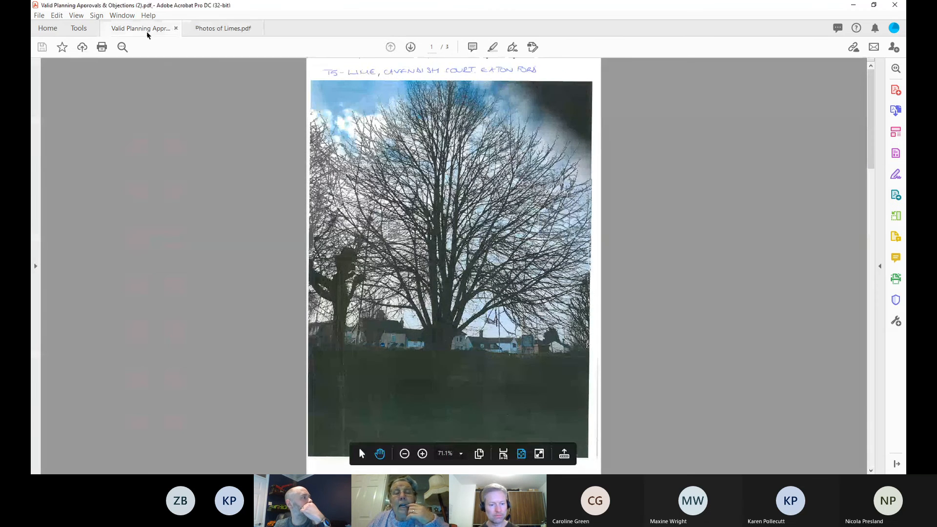
- Bring up Photos of Limes.pdf showing a lime tree at Cavendish Court
click(223, 28)
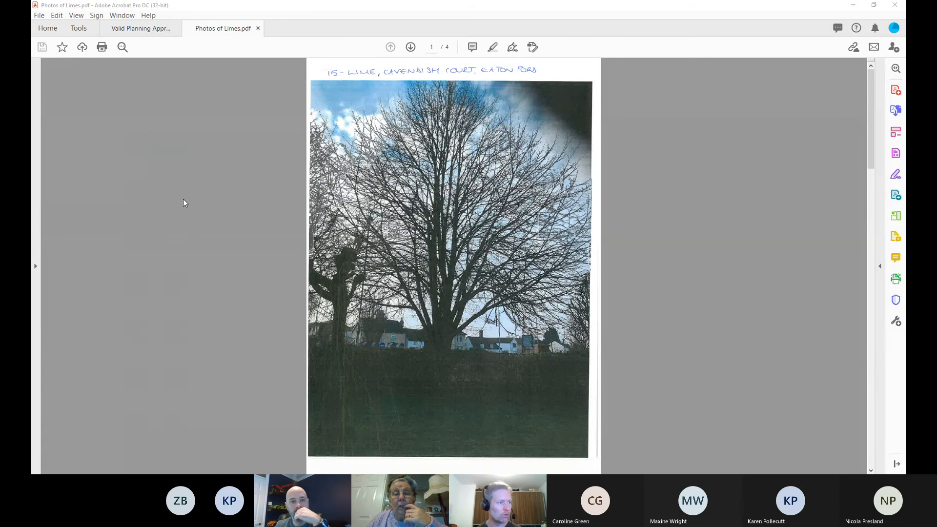
mouse_move(180, 200)
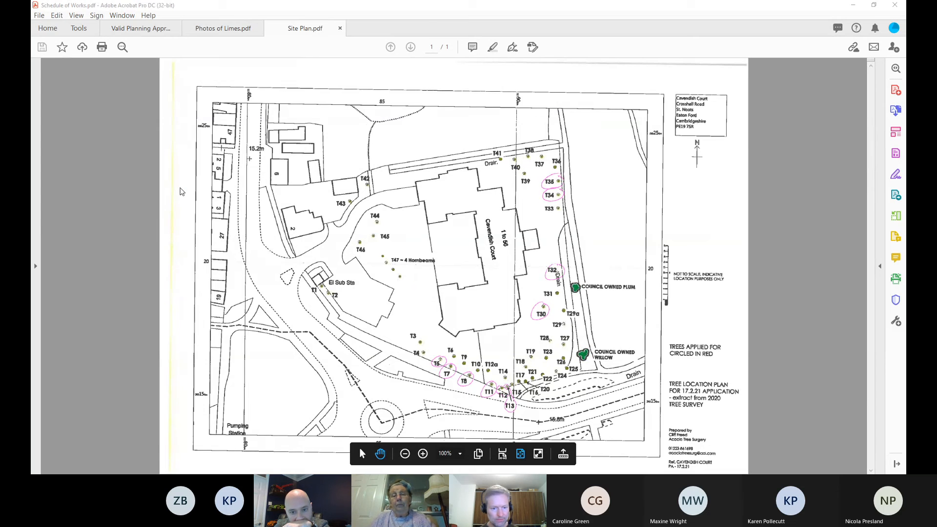
- Open Schedule of Works.pdf, check it against the Site Plan tab, then return to the schedule
click(386, 29)
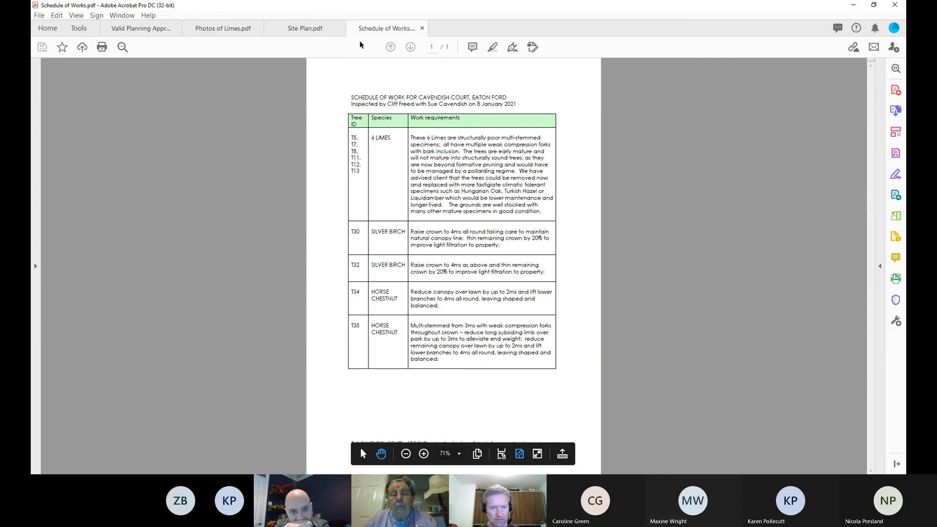
click(305, 28)
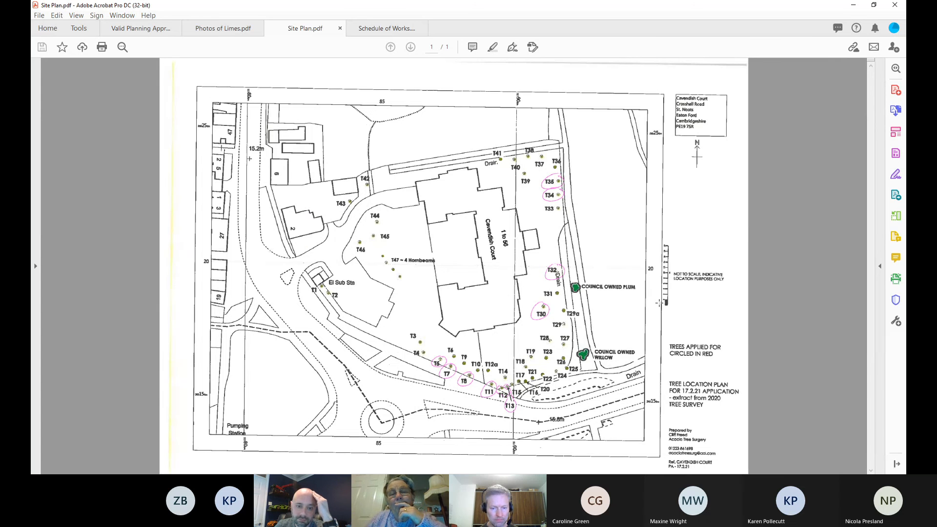
mouse_move(620, 231)
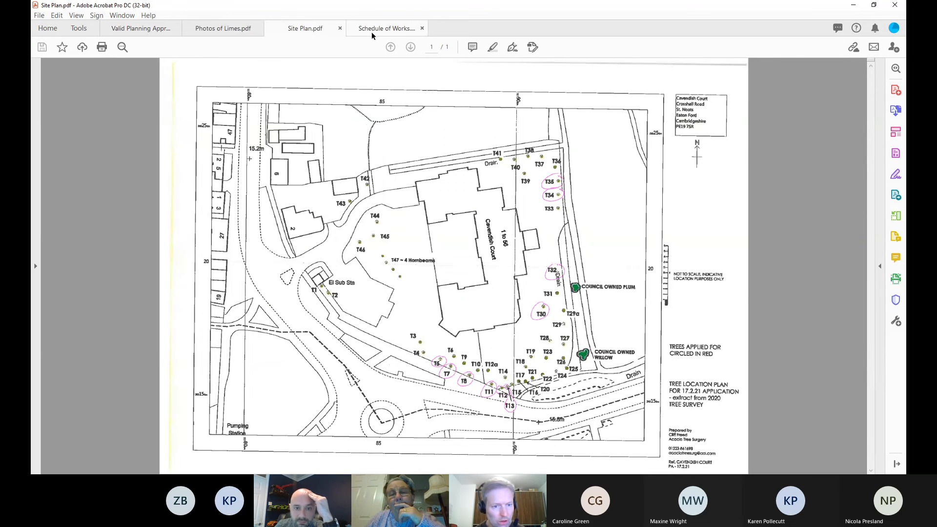
click(386, 29)
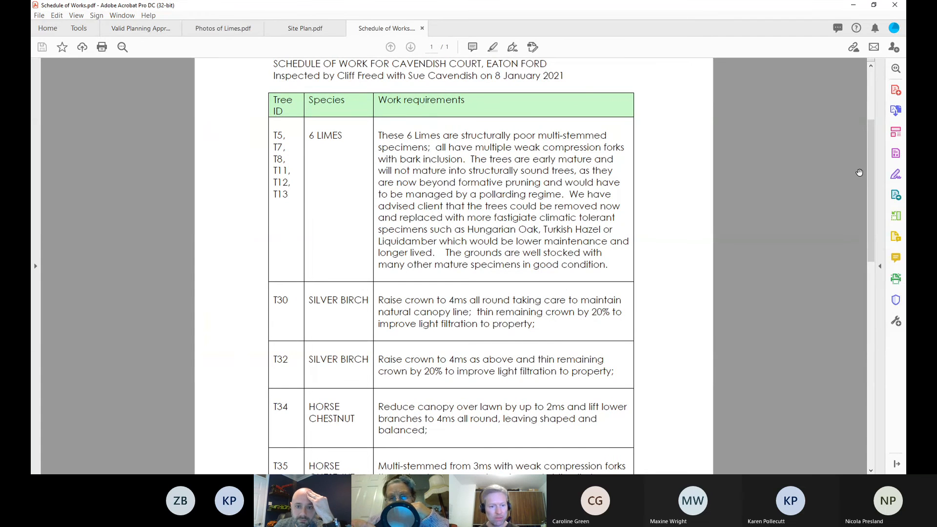
- Scroll through the birch and horse chestnut works entries, then view the Site Plan's circled trees
scroll(down, 3)
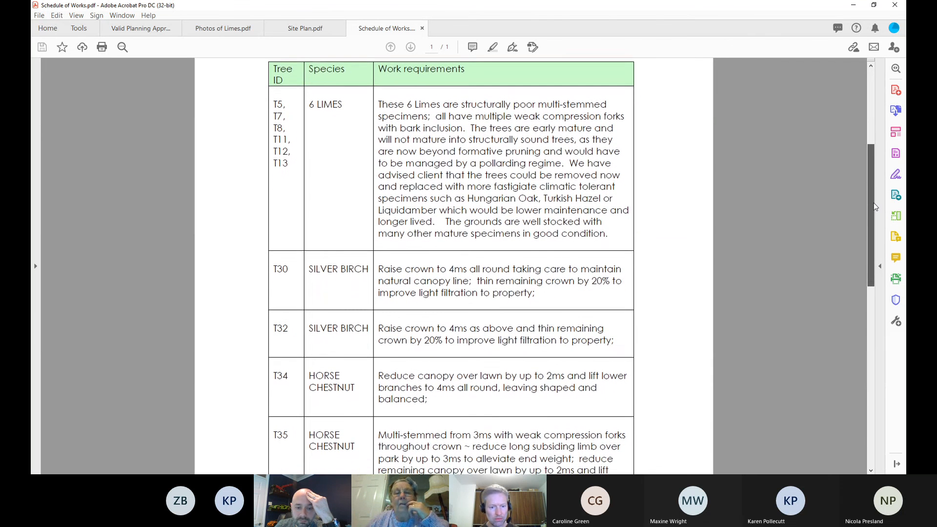
scroll(down, 3)
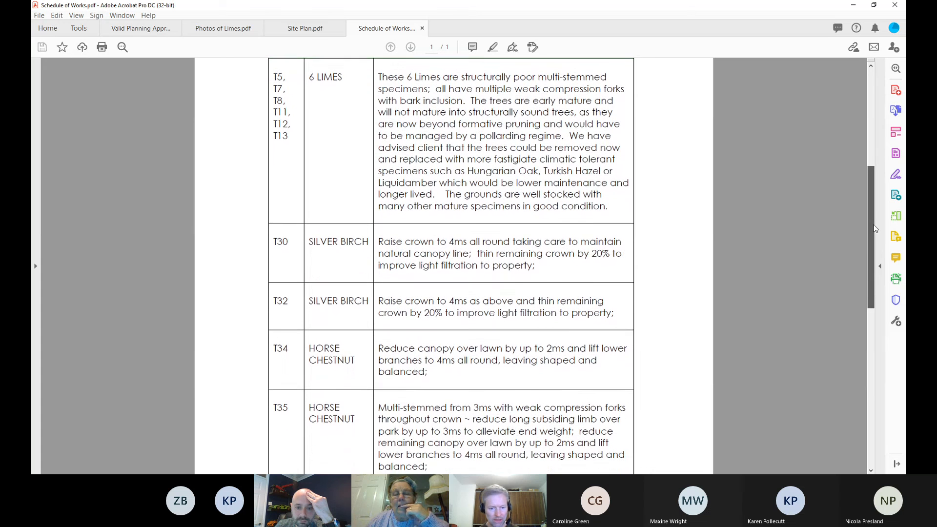
scroll(down, 3)
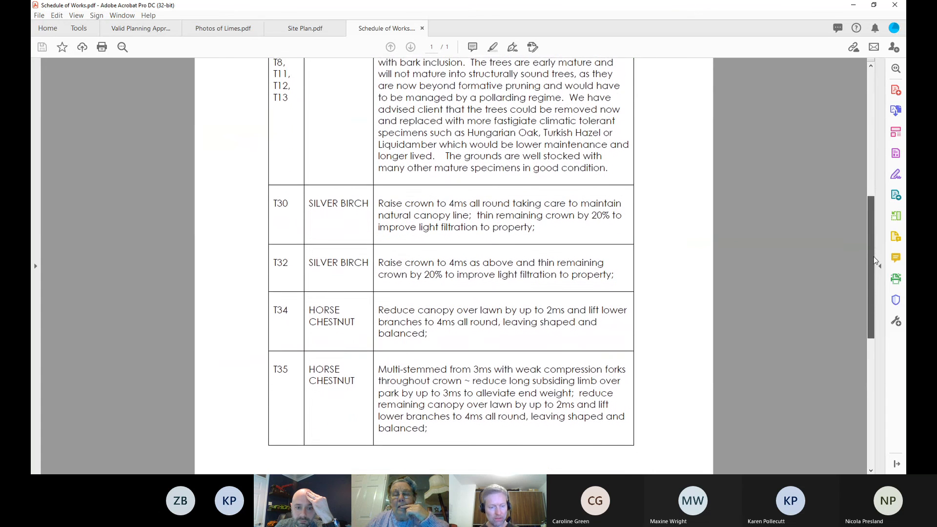
scroll(down, 3)
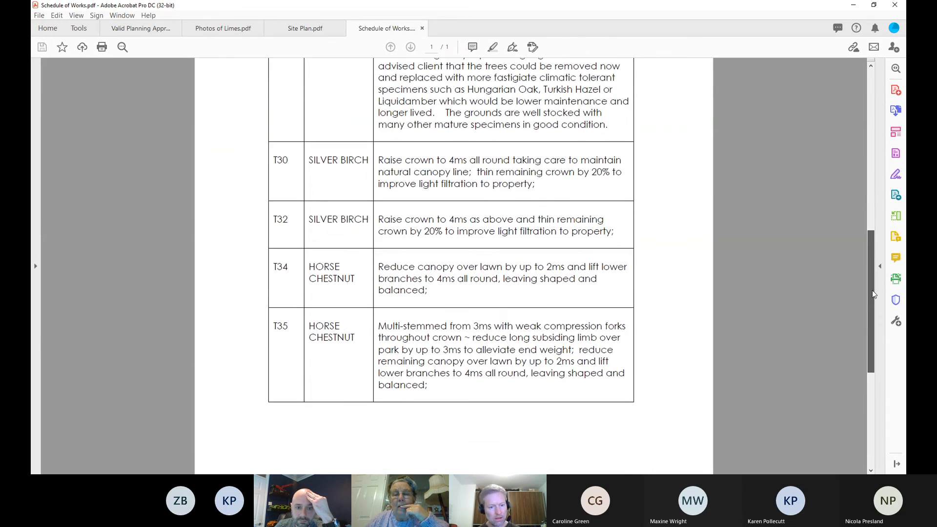
scroll(down, 3)
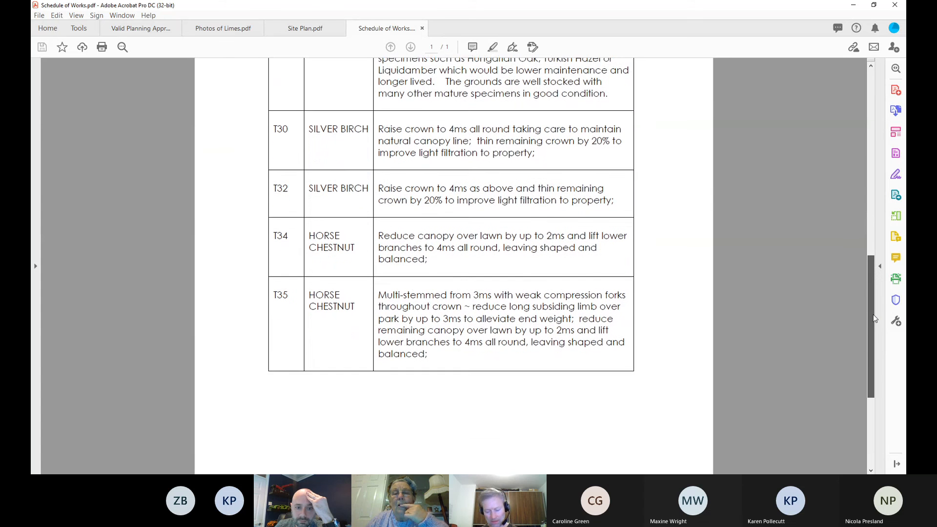
scroll(down, 3)
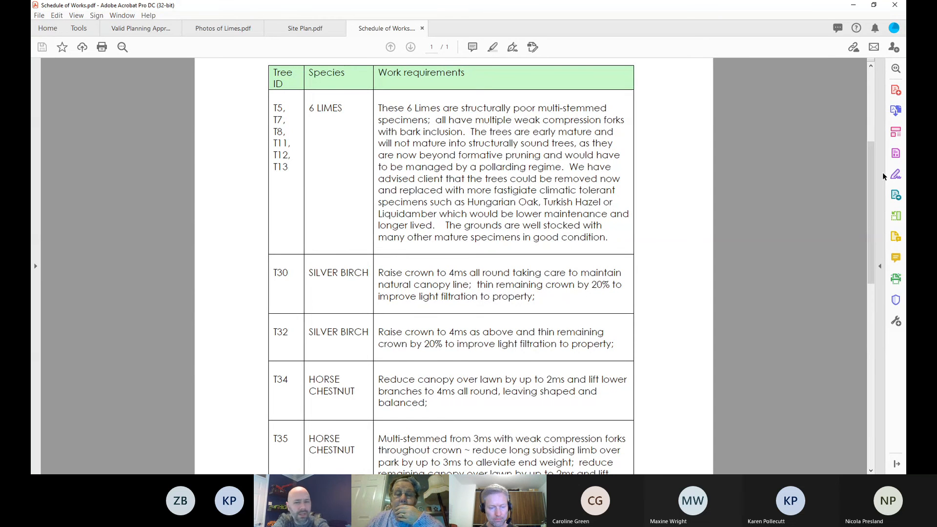
click(305, 29)
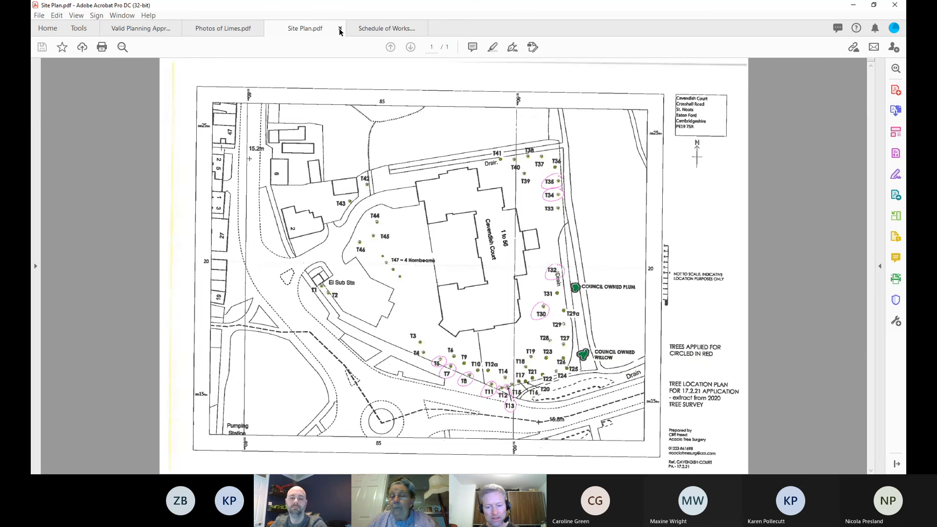
- Close the Site Plan and Photos of Limes tabs, leaving approval reasons 36 to 49 visible
click(223, 28)
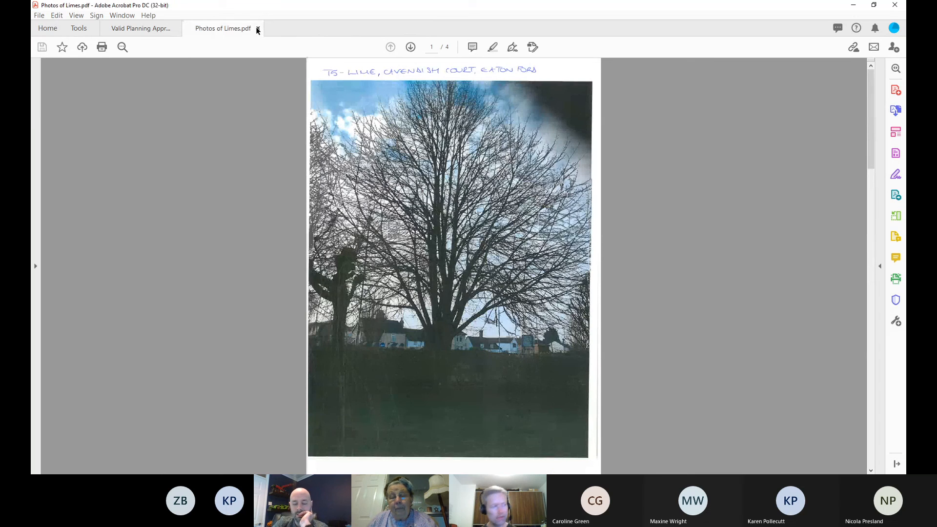
click(140, 28)
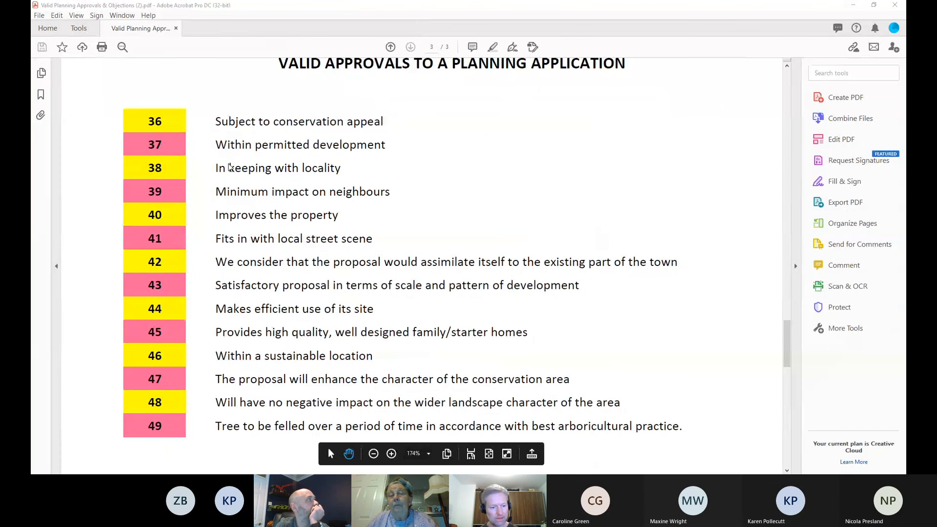
mouse_move(186, 260)
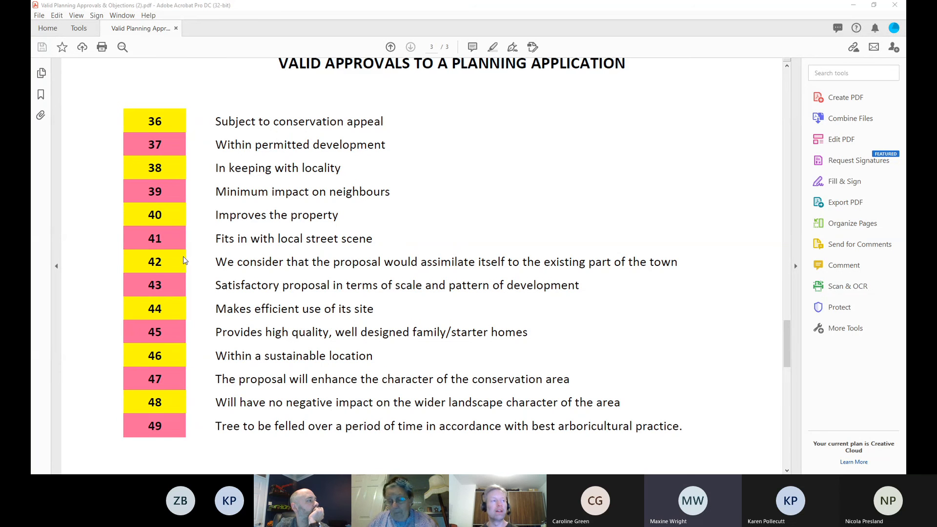
mouse_move(328, 135)
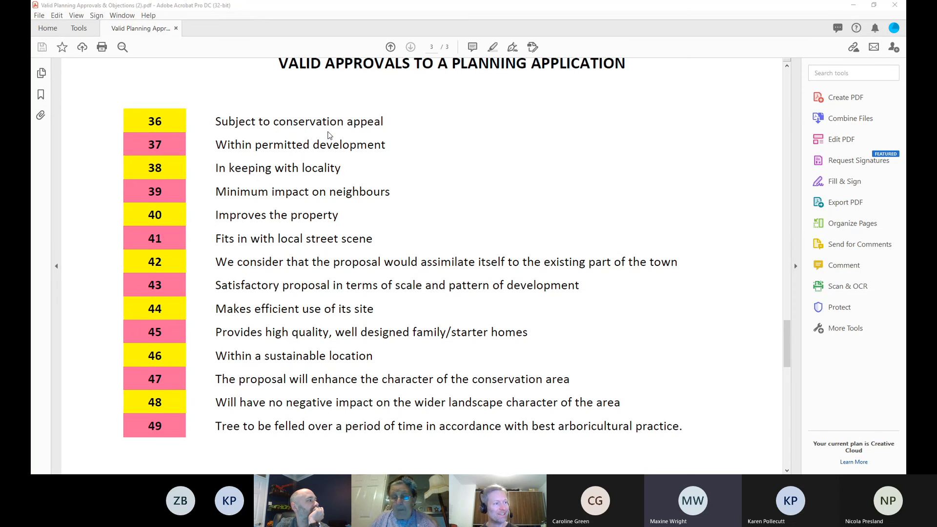
mouse_move(226, 155)
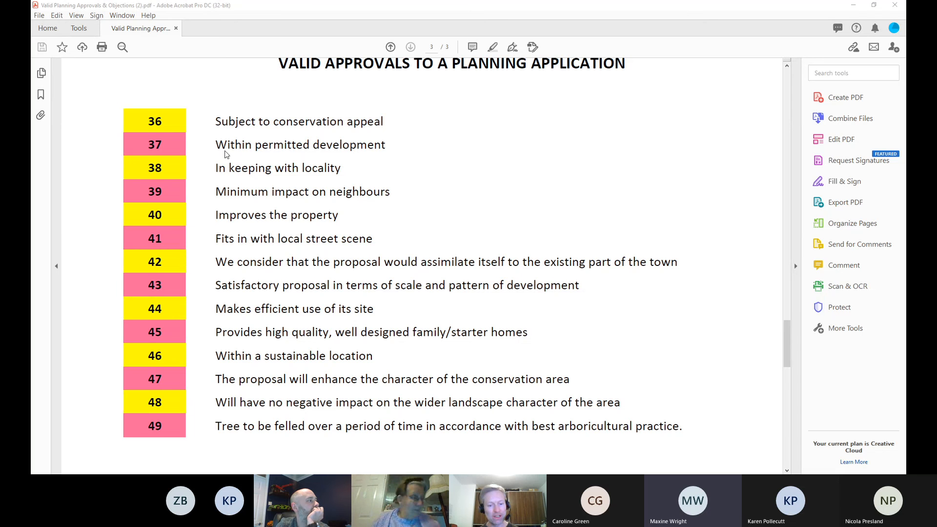
mouse_move(217, 191)
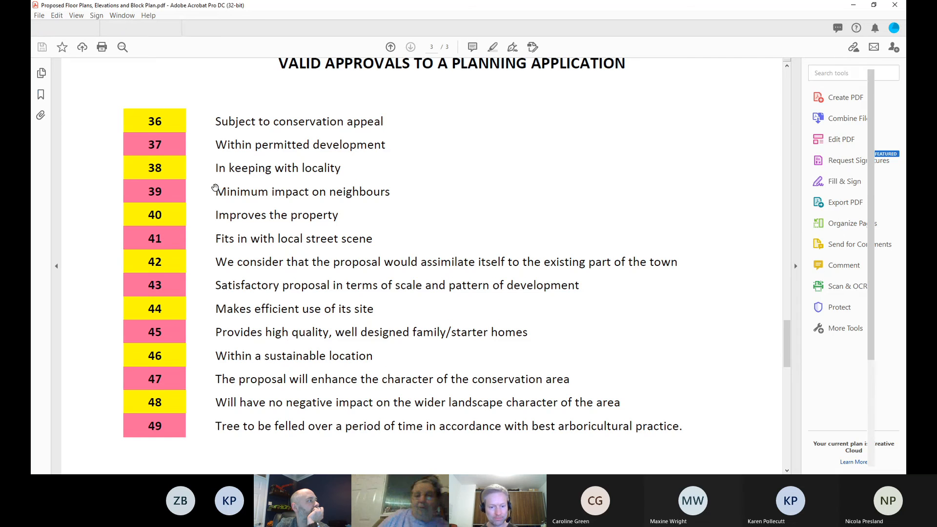
- Open the proposed and existing plans PDFs, enlarge the existing elevations, then view proposed elevations
click(222, 28)
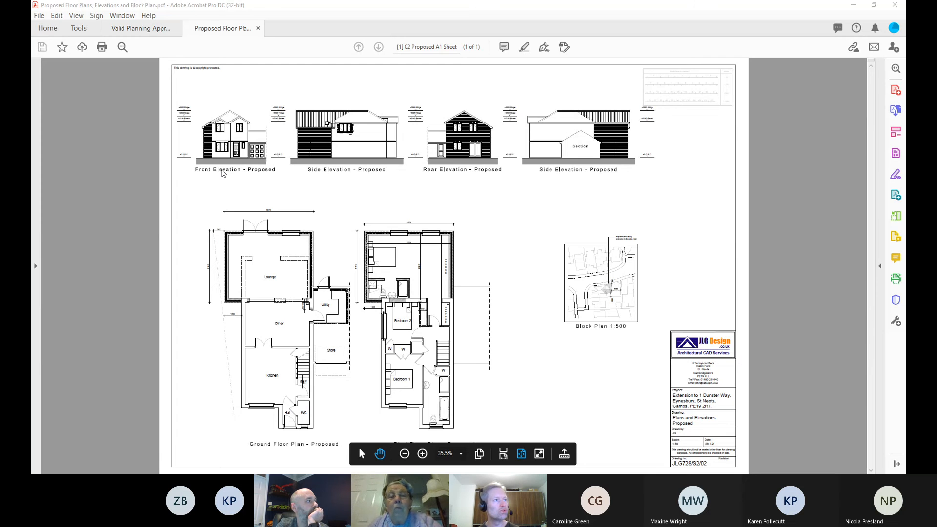
click(304, 28)
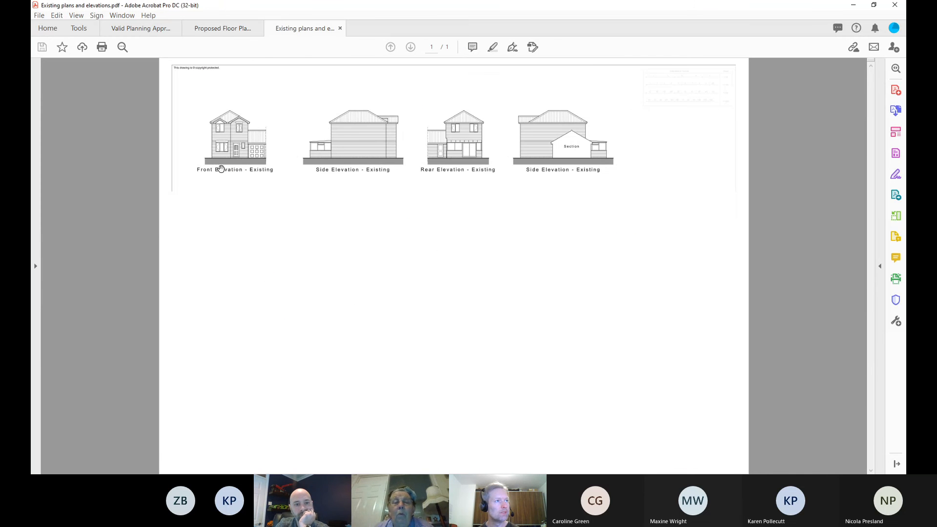
scroll(down, 3)
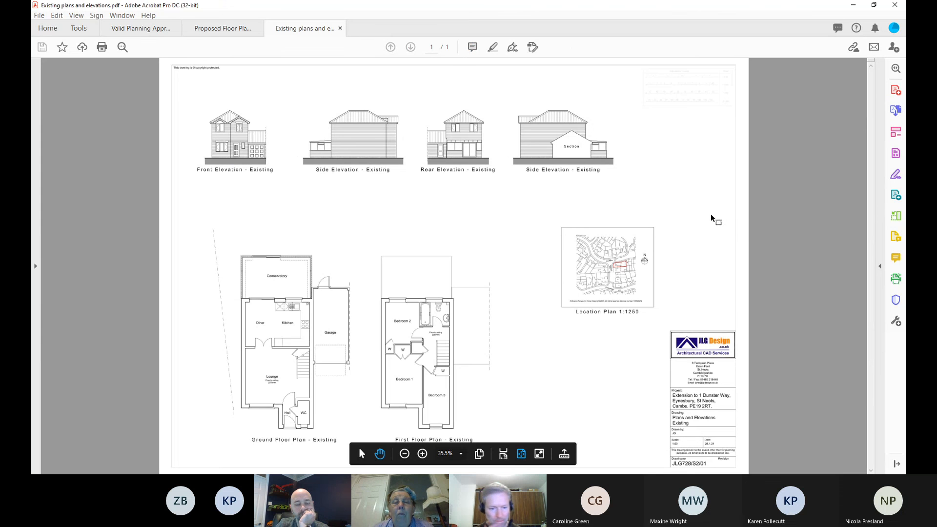
click(421, 453)
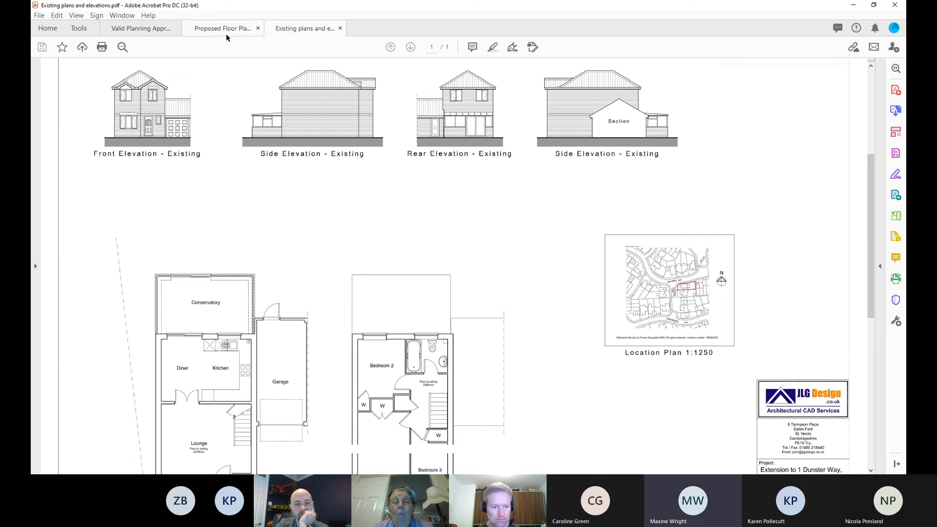
click(222, 29)
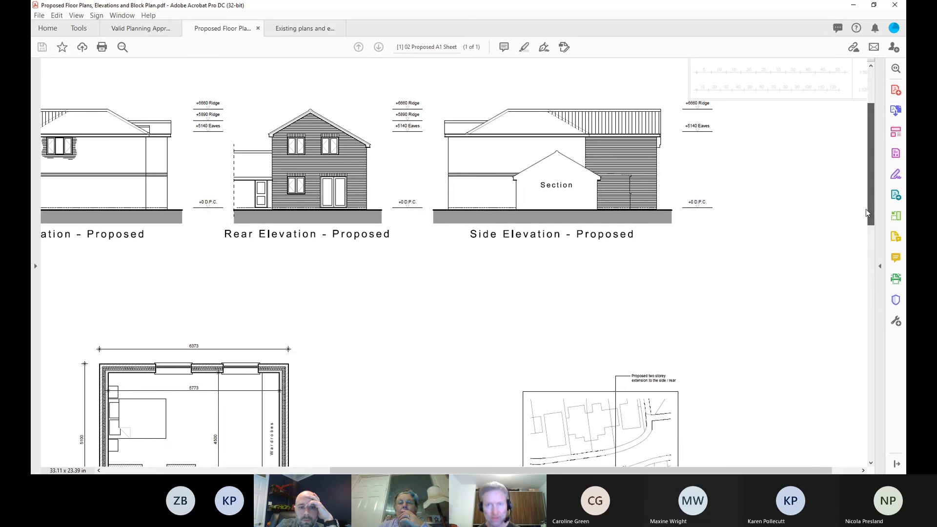
scroll(down, 3)
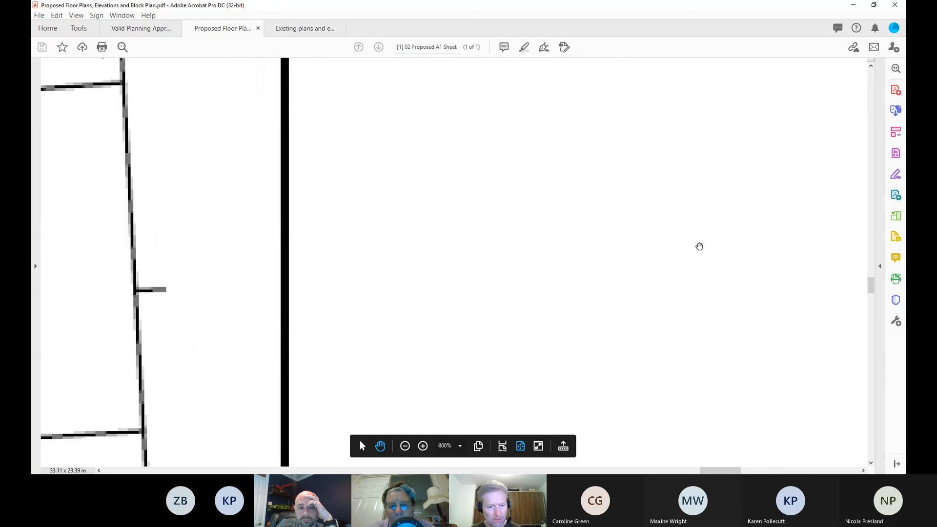
click(404, 445)
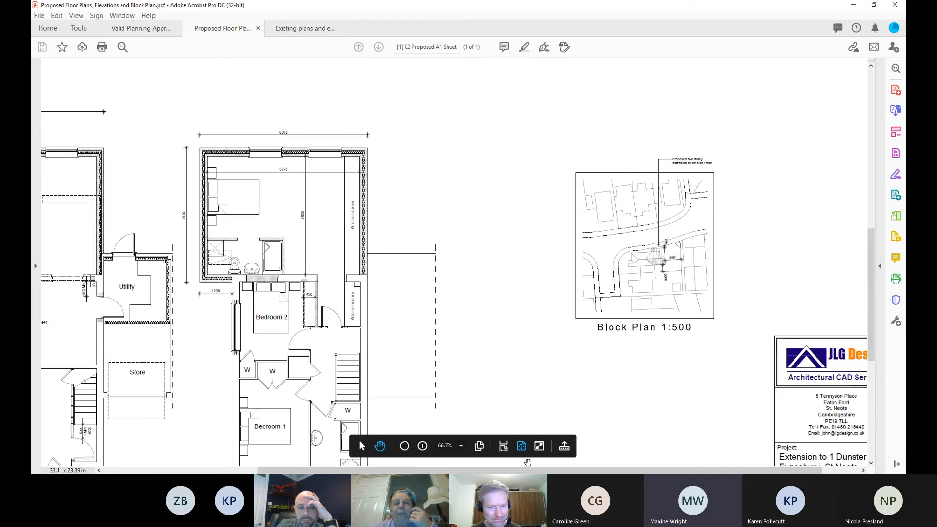
scroll(left, 3)
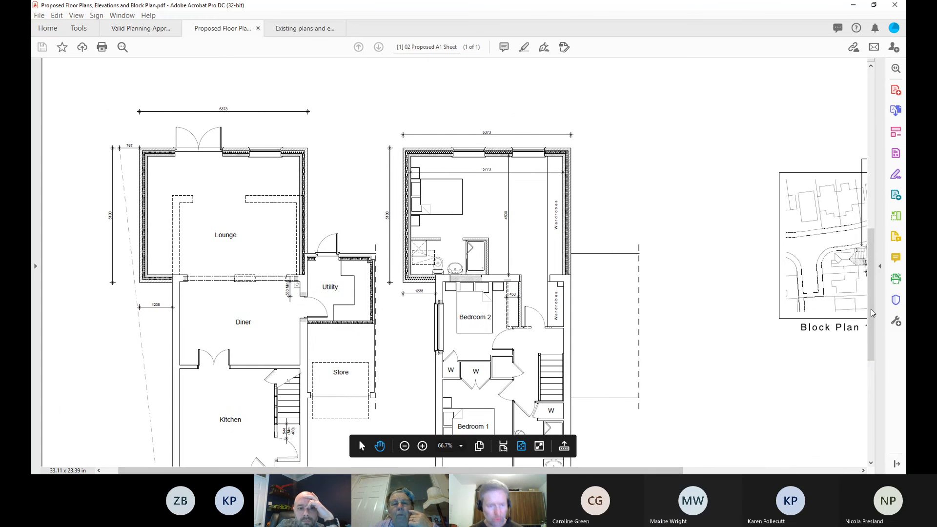
scroll(down, 3)
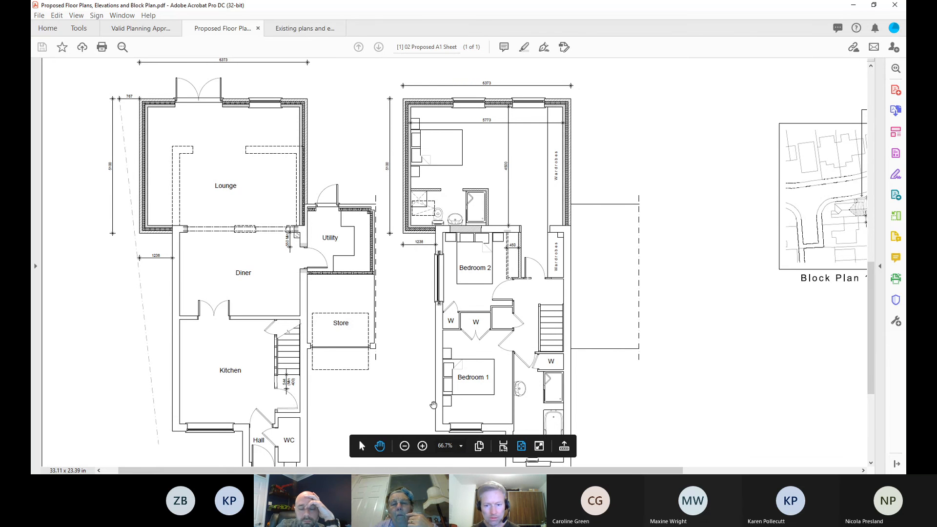
mouse_move(706, 277)
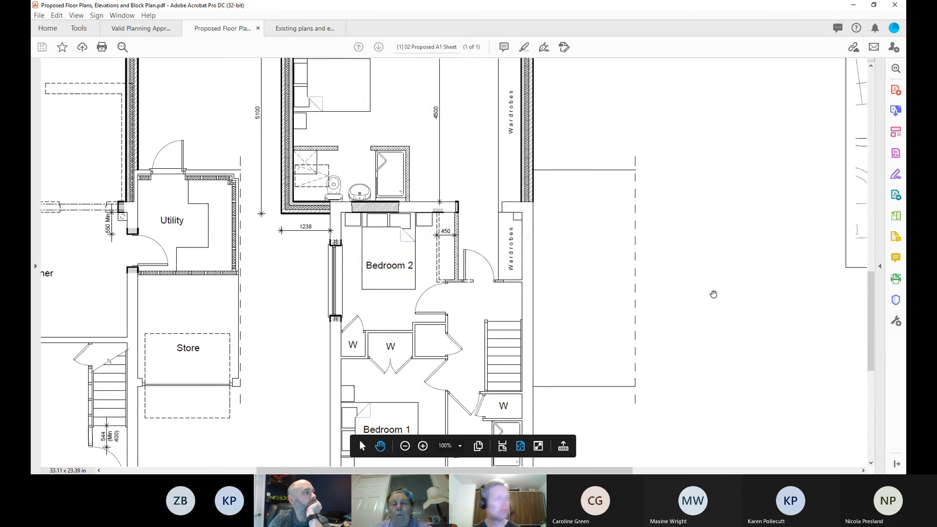
click(404, 446)
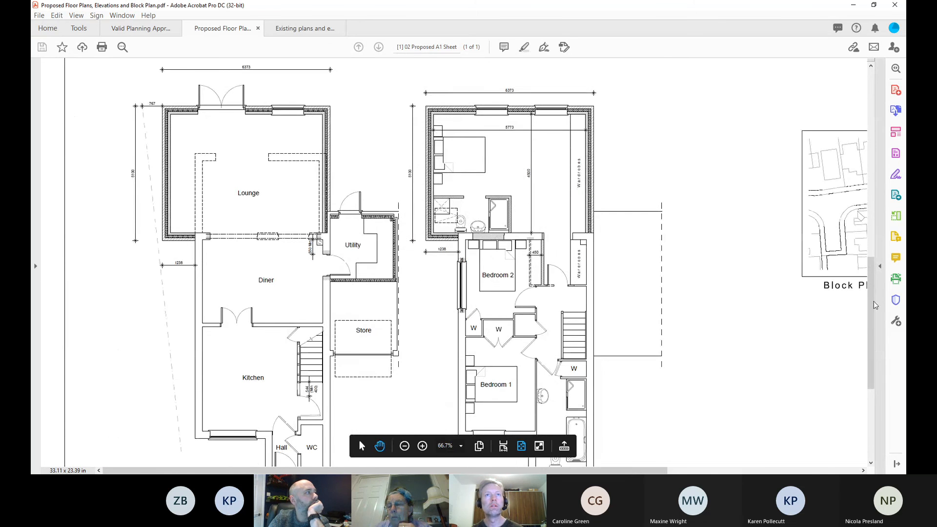
- Scroll over the proposed elevations and Block Plan 1:500, then return to approval reasons 36–49
scroll(up, 3)
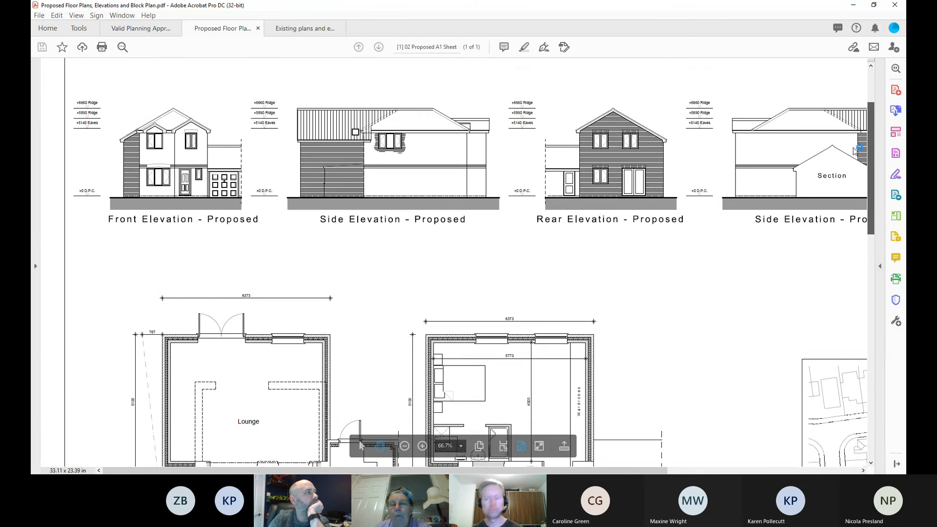
scroll(down, 3)
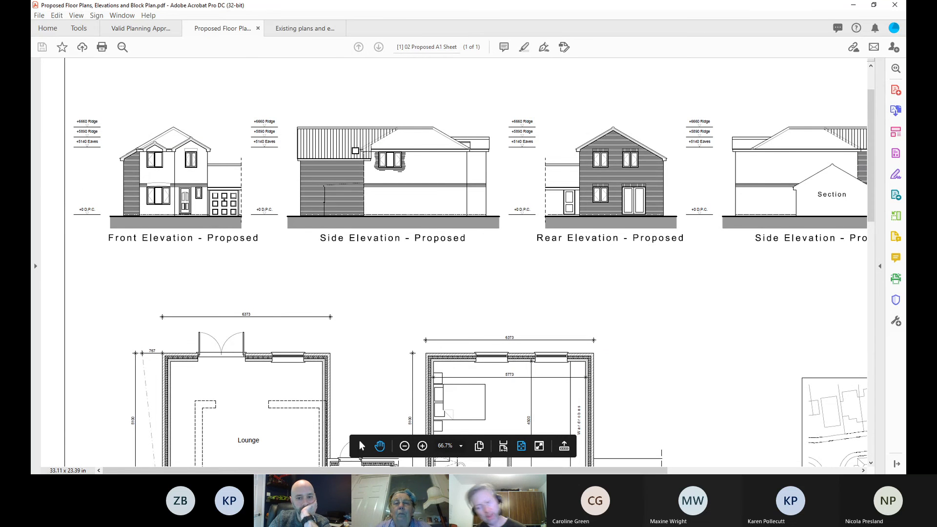
mouse_move(478, 472)
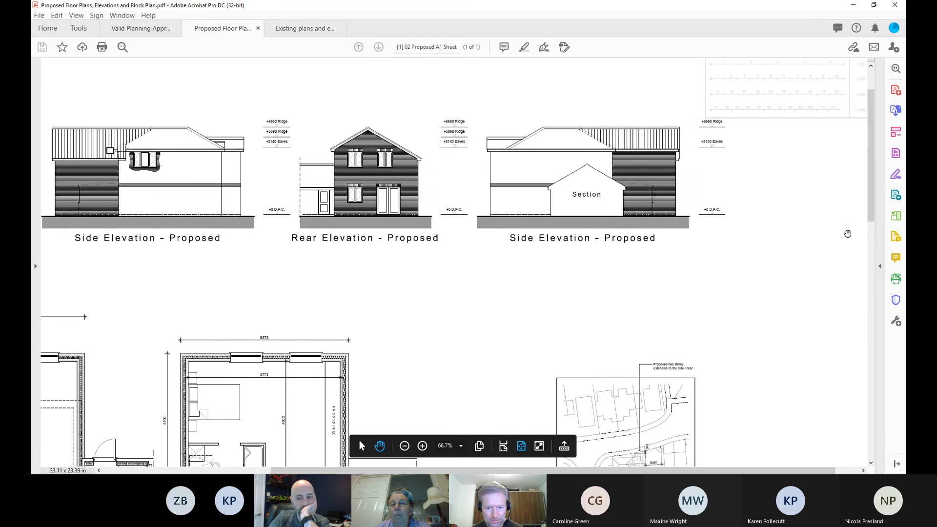
scroll(down, 3)
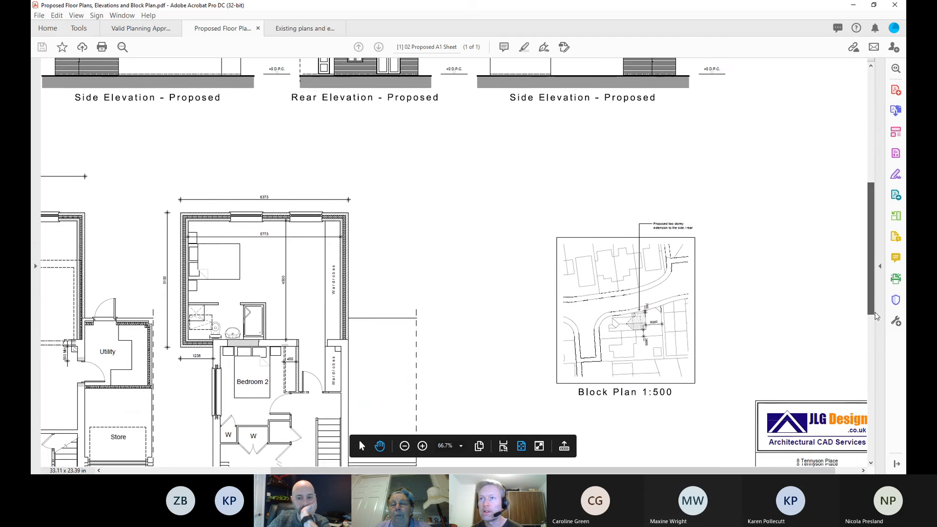
scroll(down, 3)
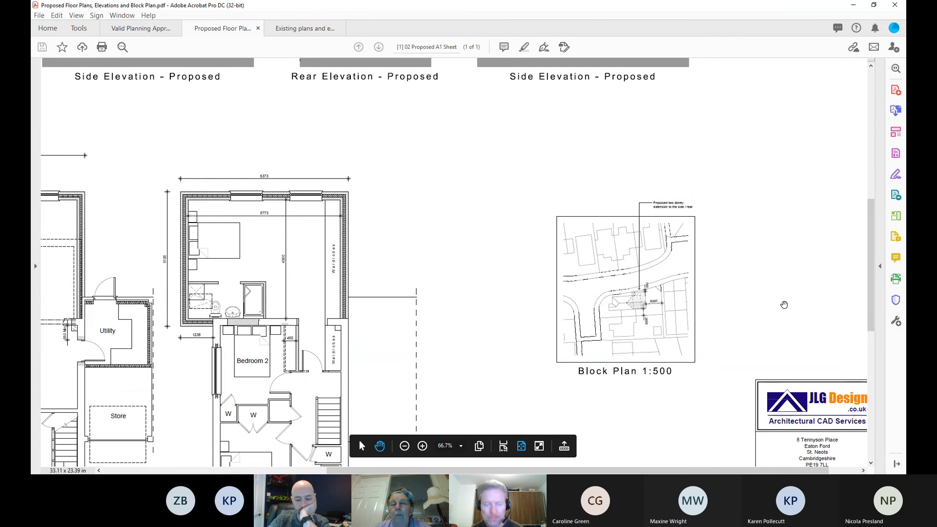
scroll(down, 3)
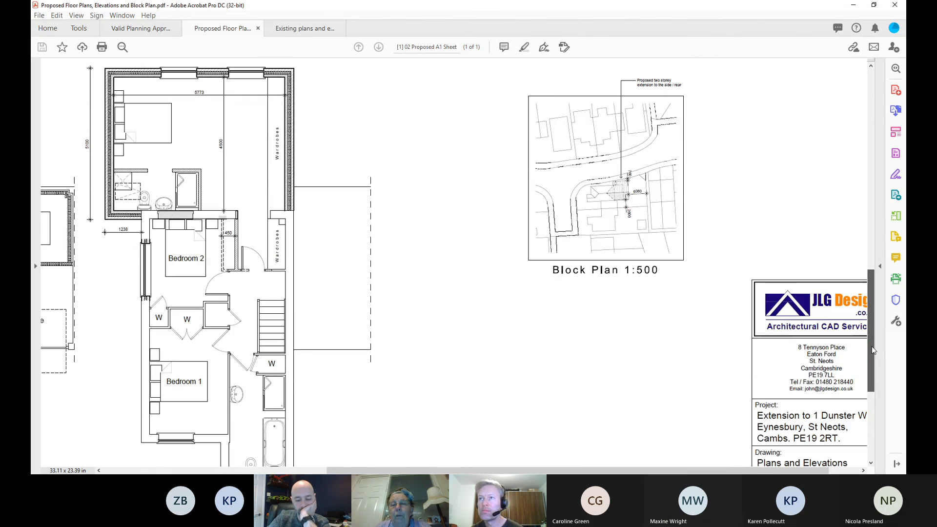
scroll(down, 3)
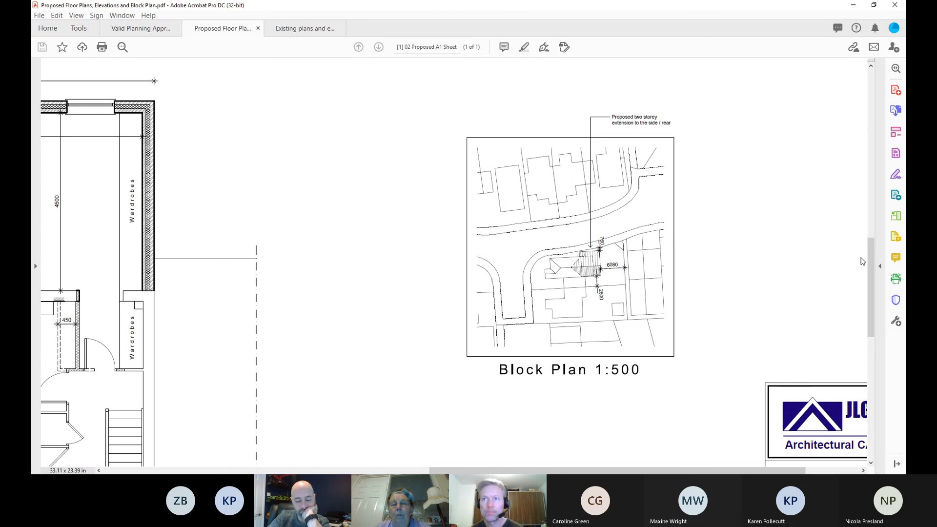
mouse_move(622, 237)
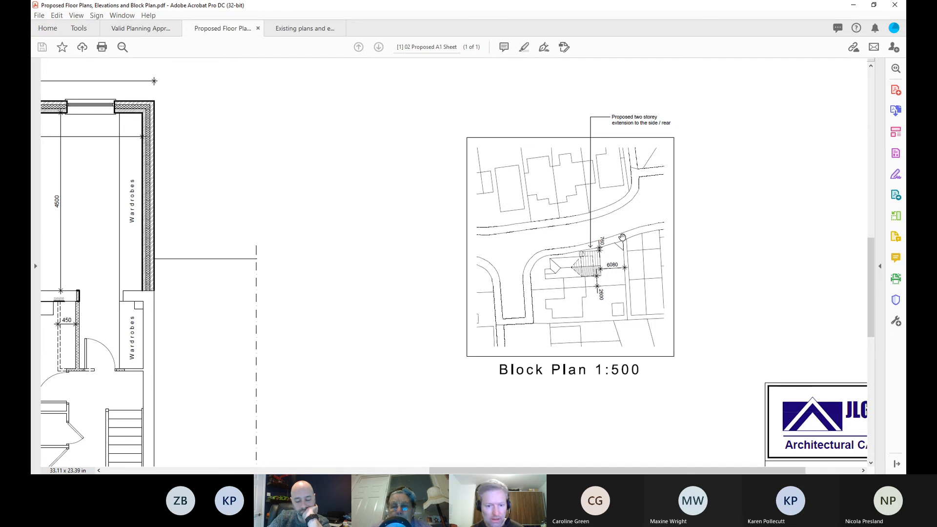
mouse_move(441, 22)
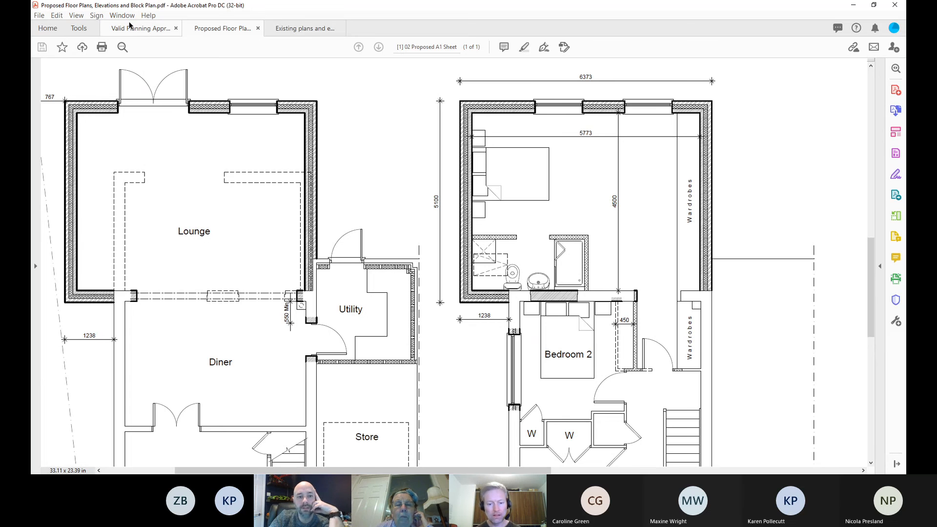
click(141, 28)
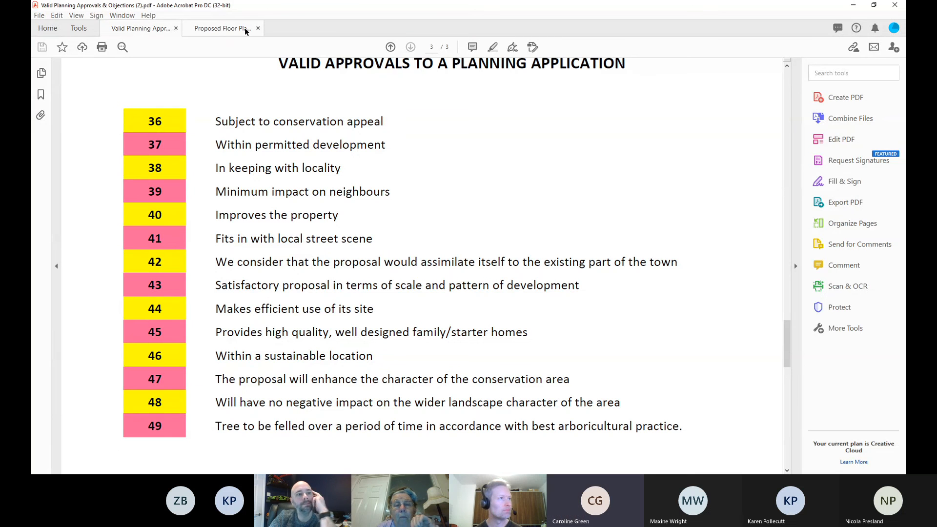
- Close the proposed floor plans tab and open Existing Floor Plans, Elevations, Site Location.pdf
click(258, 28)
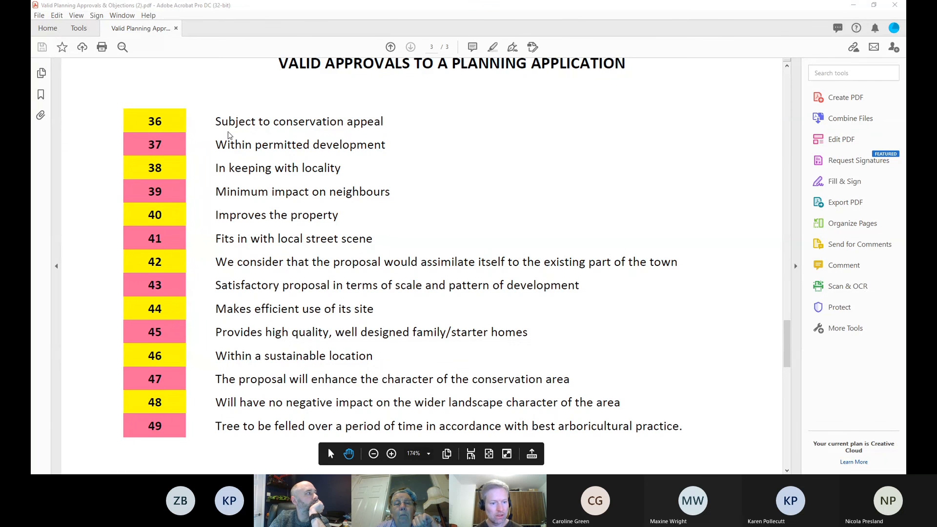
mouse_move(199, 271)
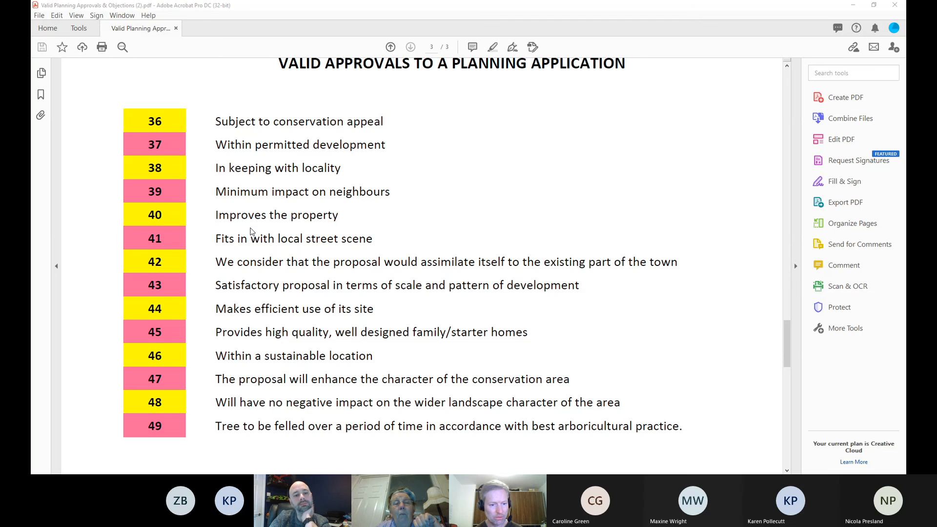
mouse_move(226, 183)
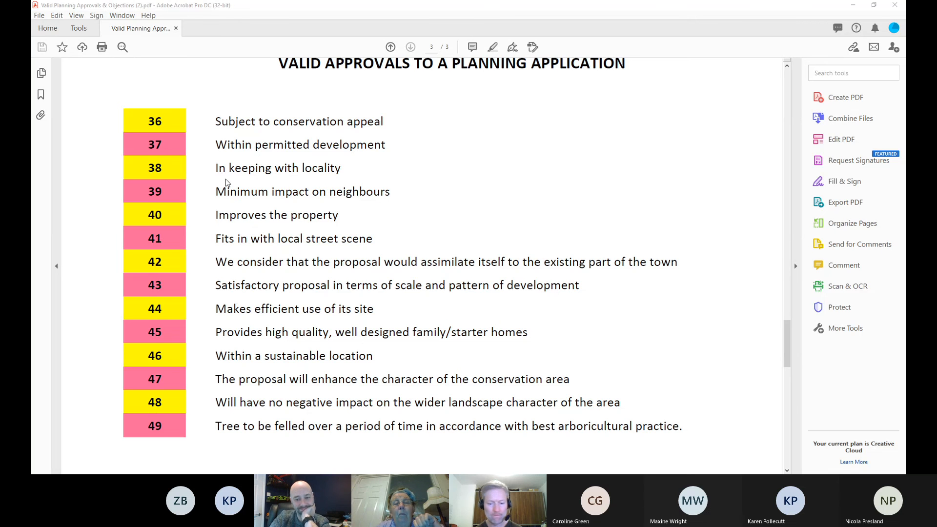
click(222, 28)
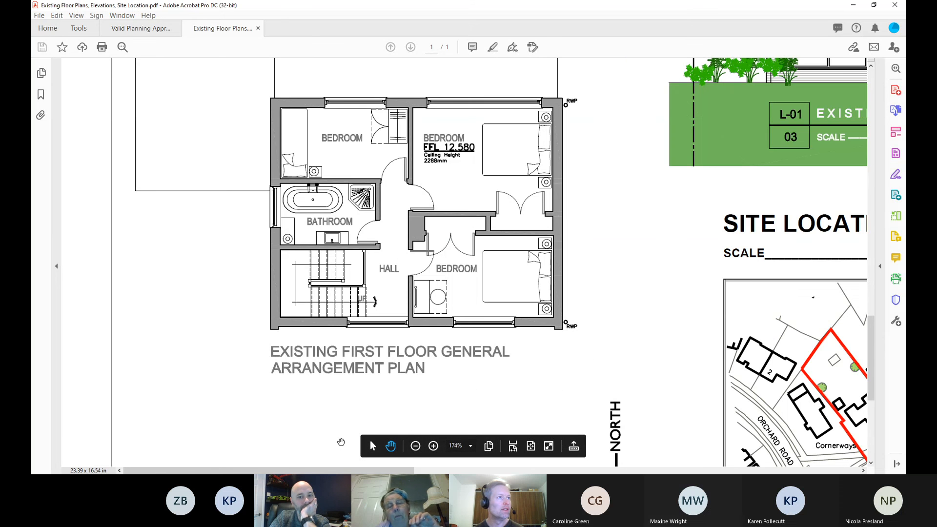
- Fit the existing floor plans and elevations sheet to the window to see it whole
click(415, 445)
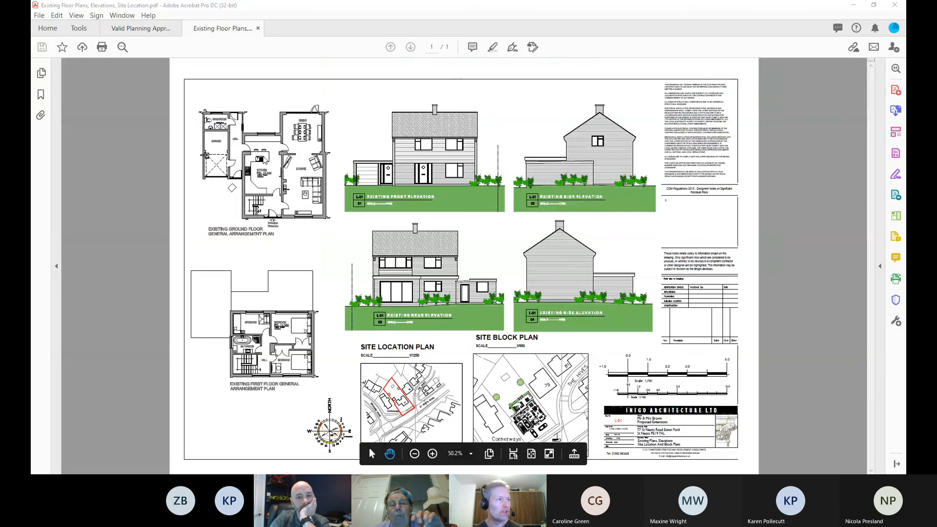
mouse_move(205, 221)
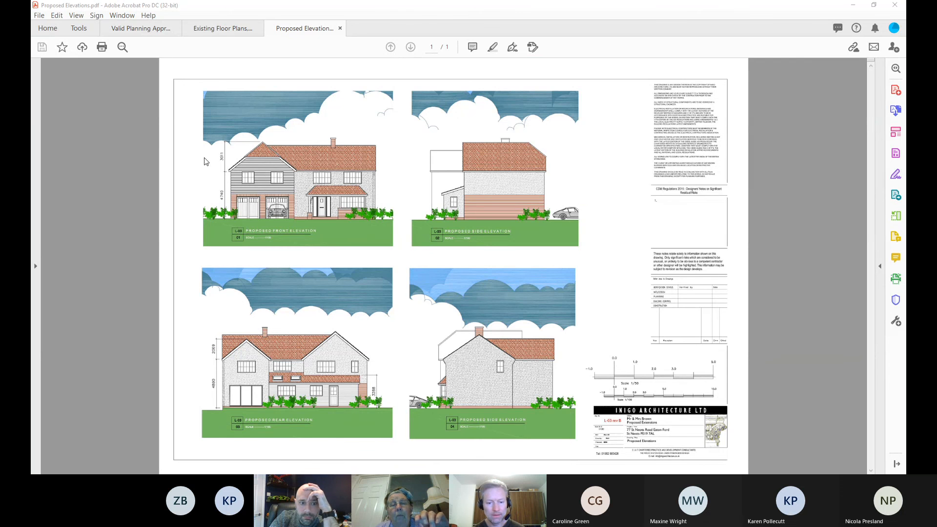
mouse_move(196, 224)
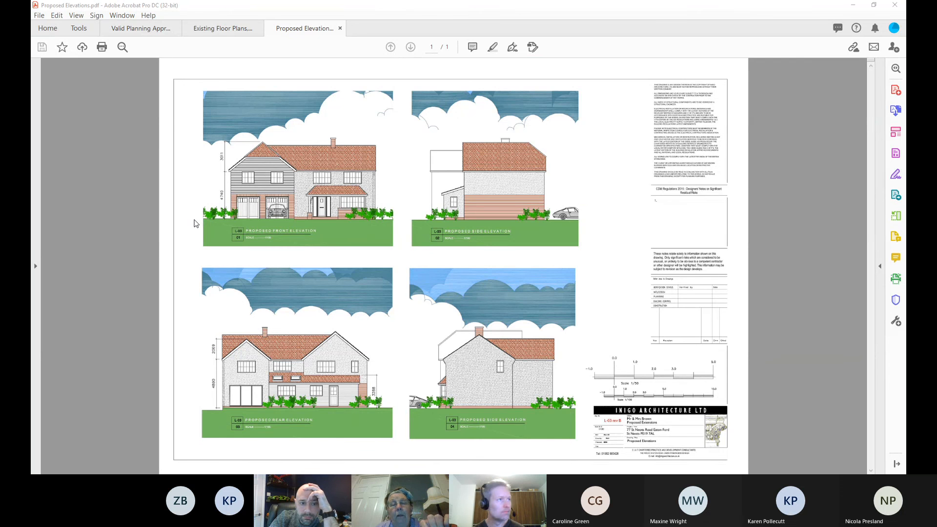
- Scroll through the existing plans drawing, then the proposed elevations drawing
click(387, 28)
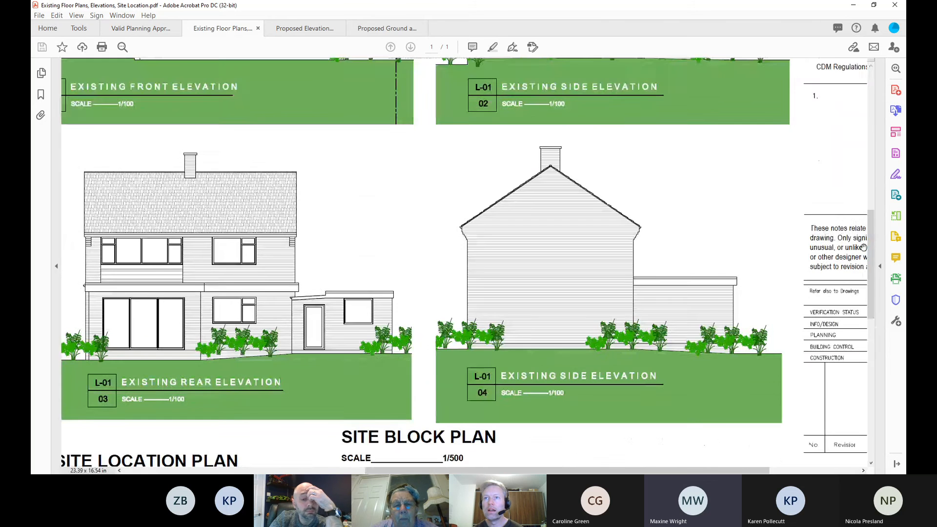
scroll(down, 3)
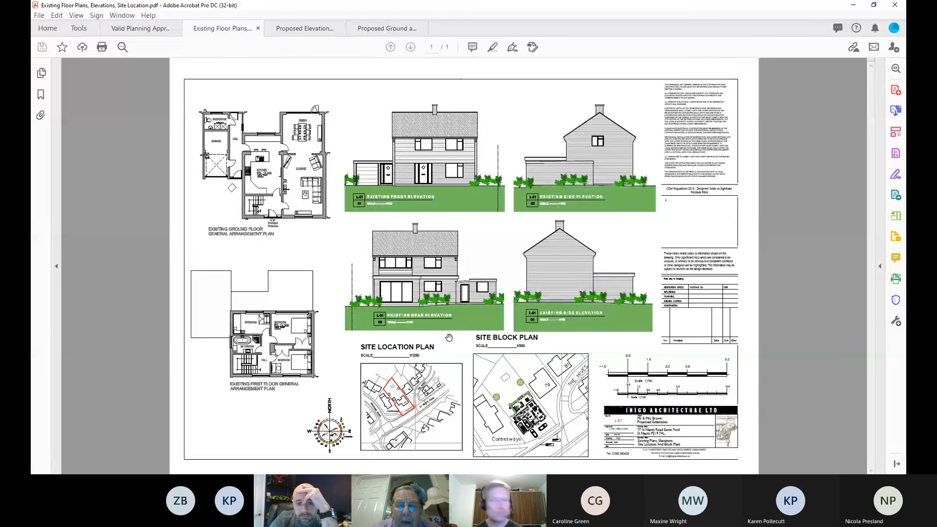
click(304, 28)
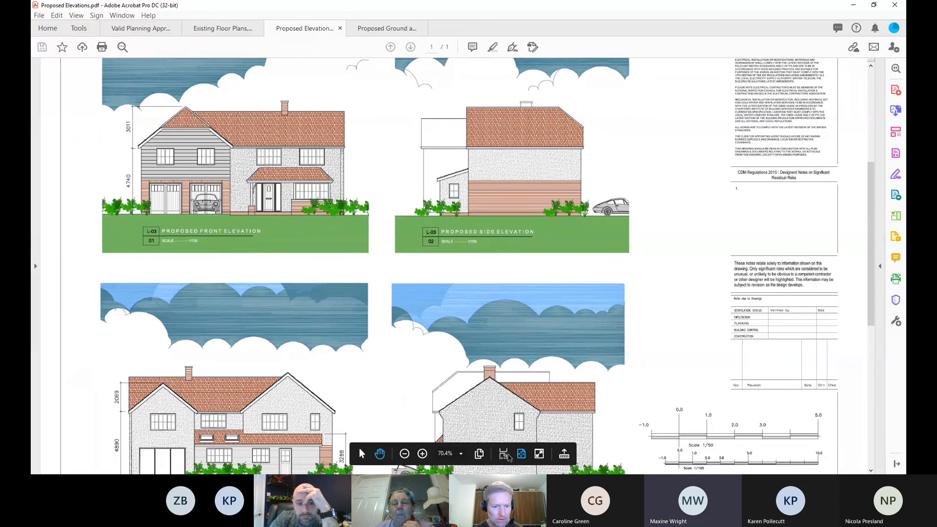
scroll(down, 3)
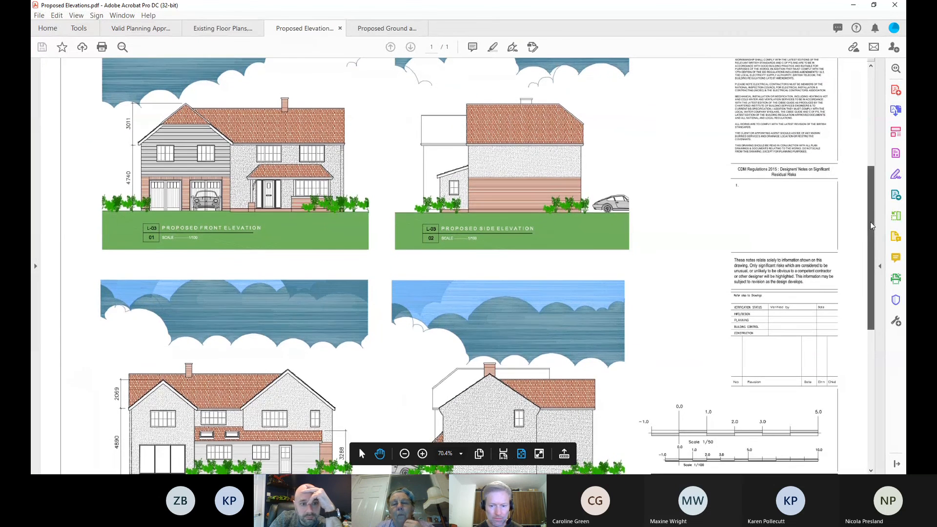
scroll(down, 3)
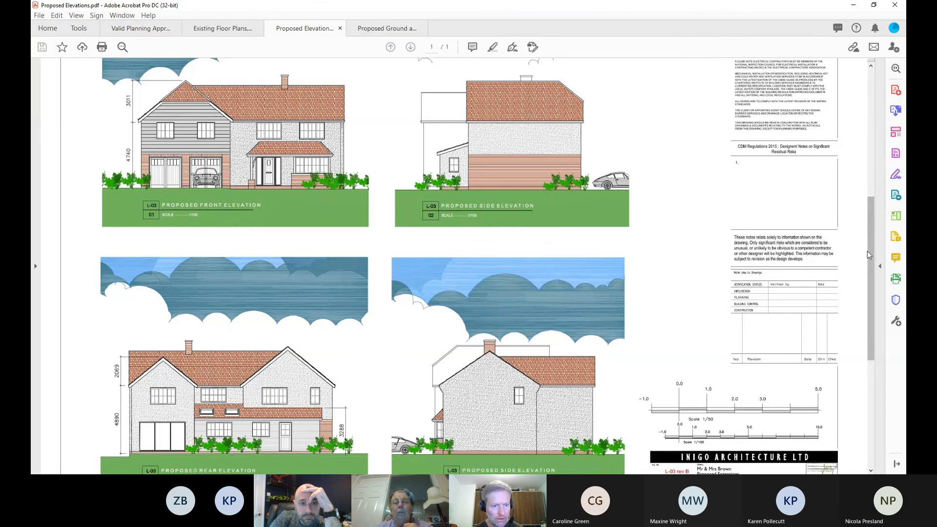
- Compare existing and proposed elevations back and forth, ending on the proposed ground and first floor plans
click(222, 29)
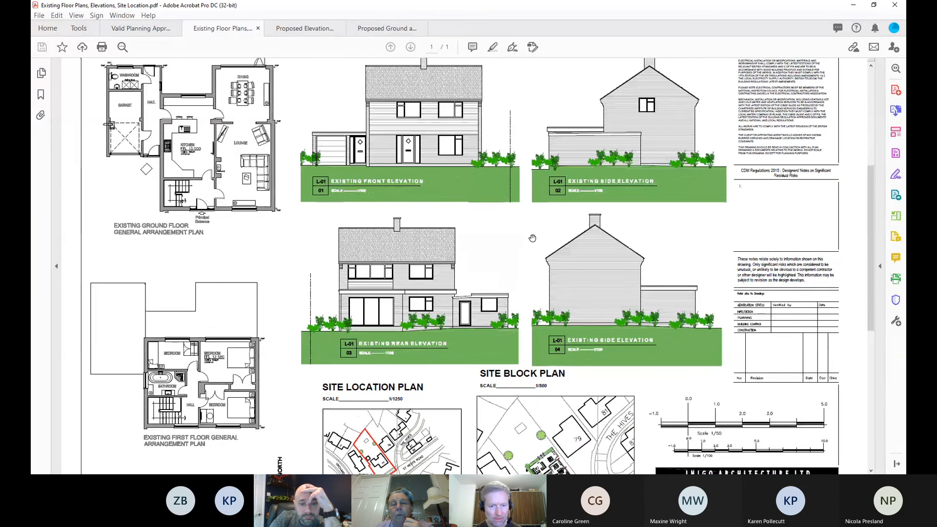
scroll(down, 3)
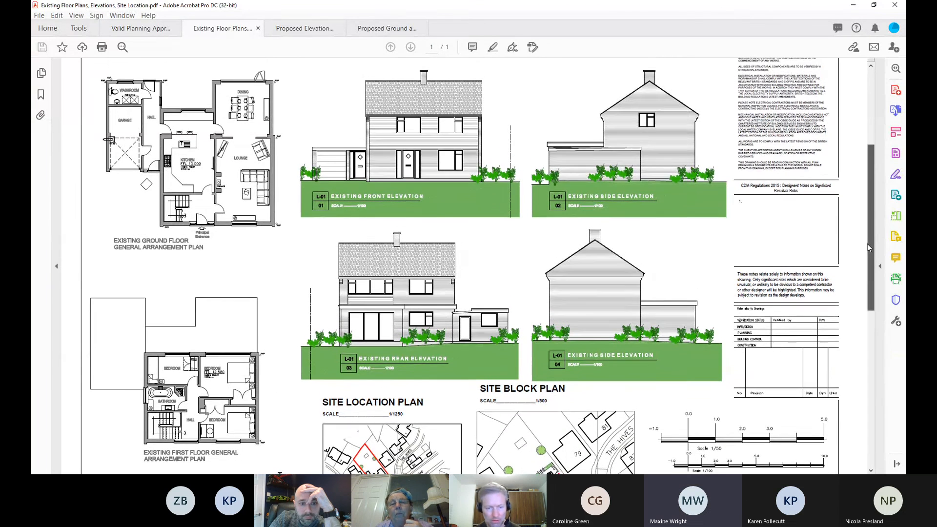
scroll(down, 3)
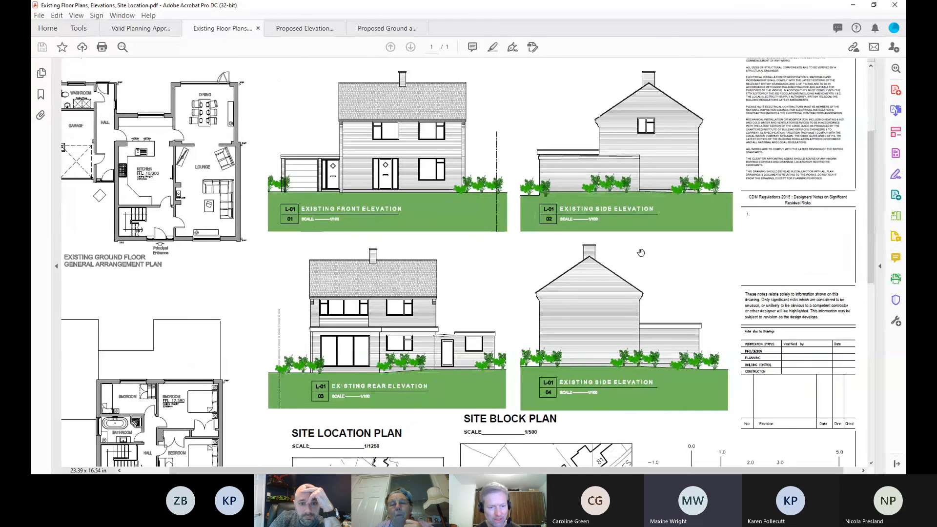
click(305, 28)
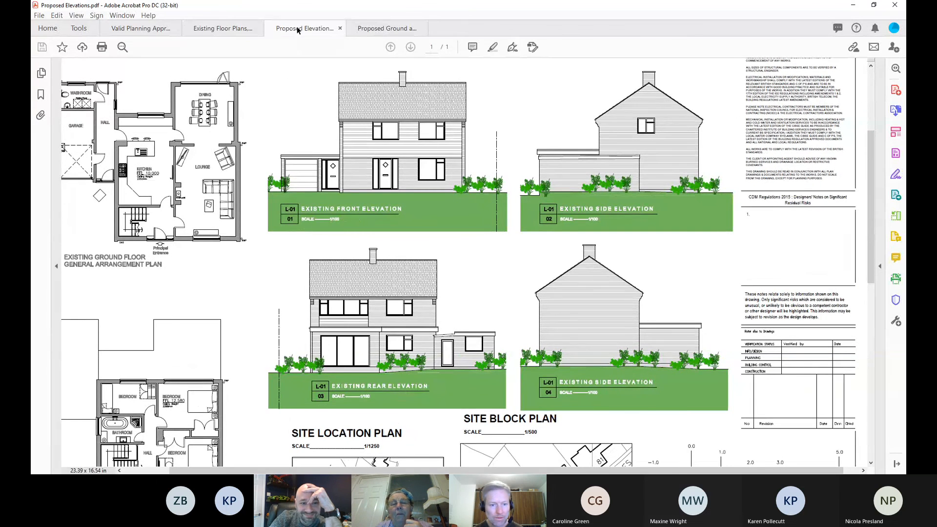
scroll(down, 3)
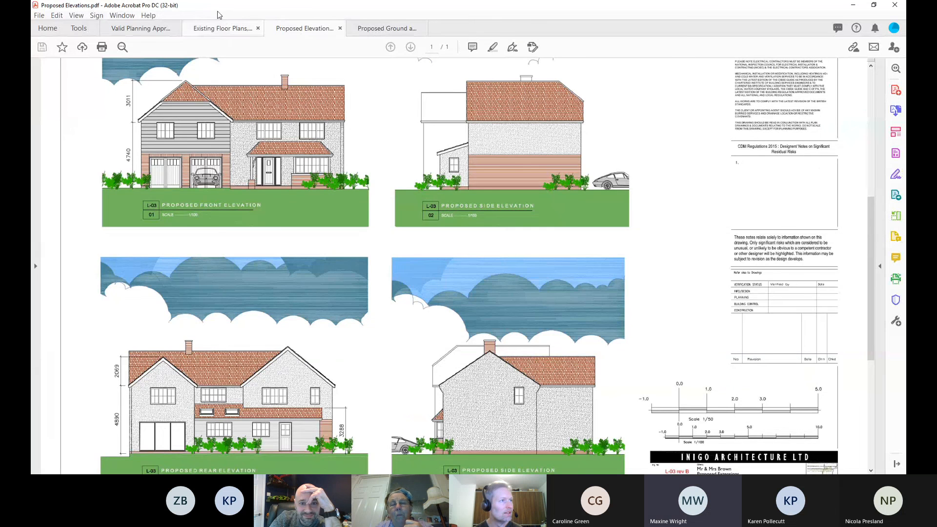
click(221, 28)
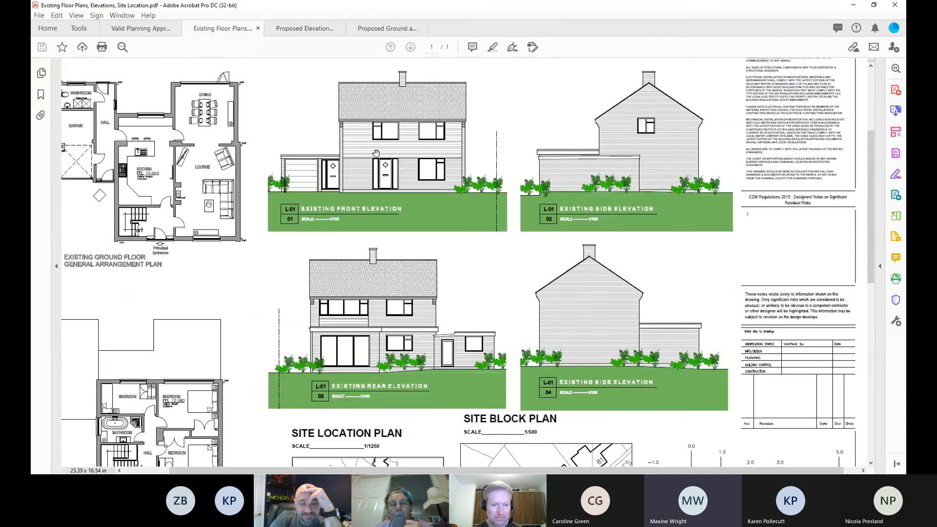
mouse_move(605, 369)
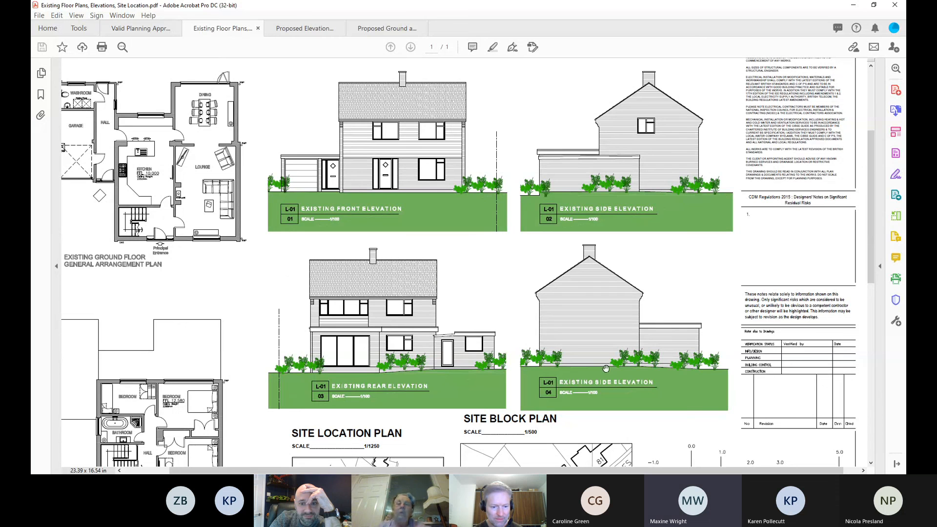
click(304, 28)
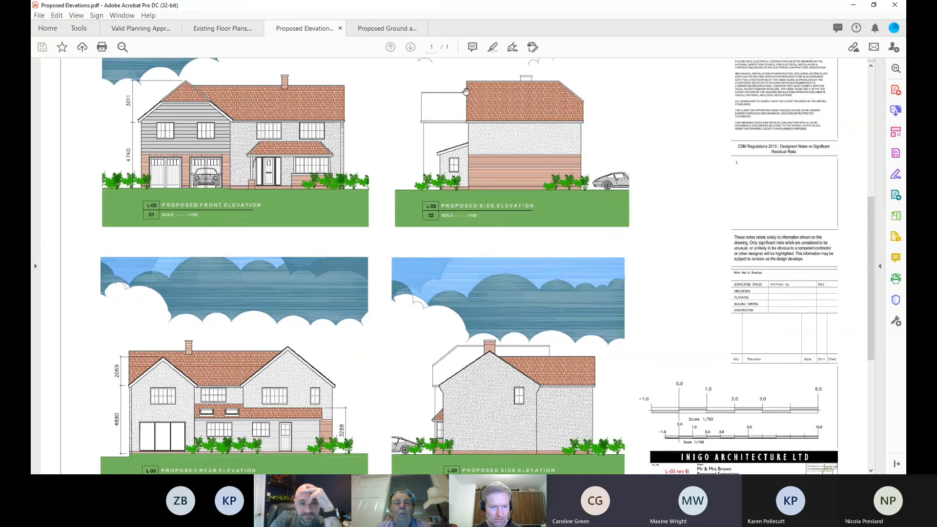
mouse_move(447, 154)
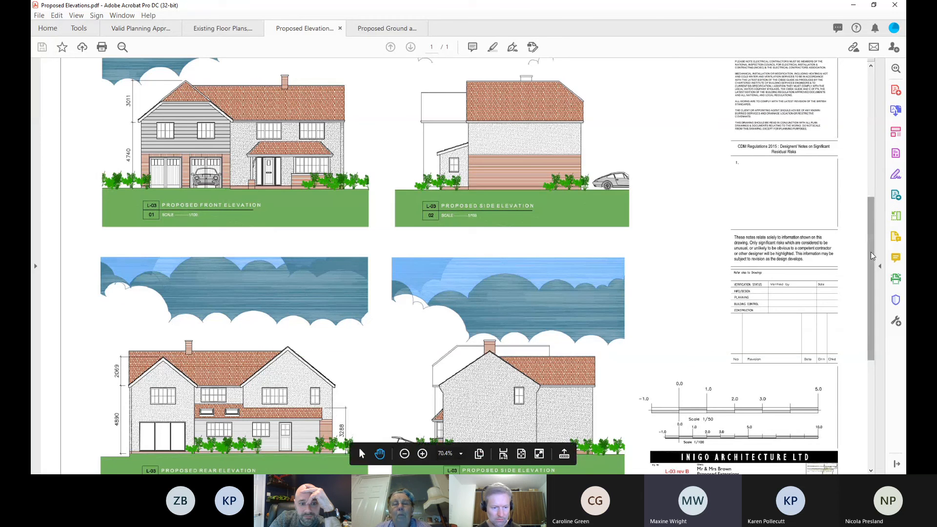
scroll(down, 3)
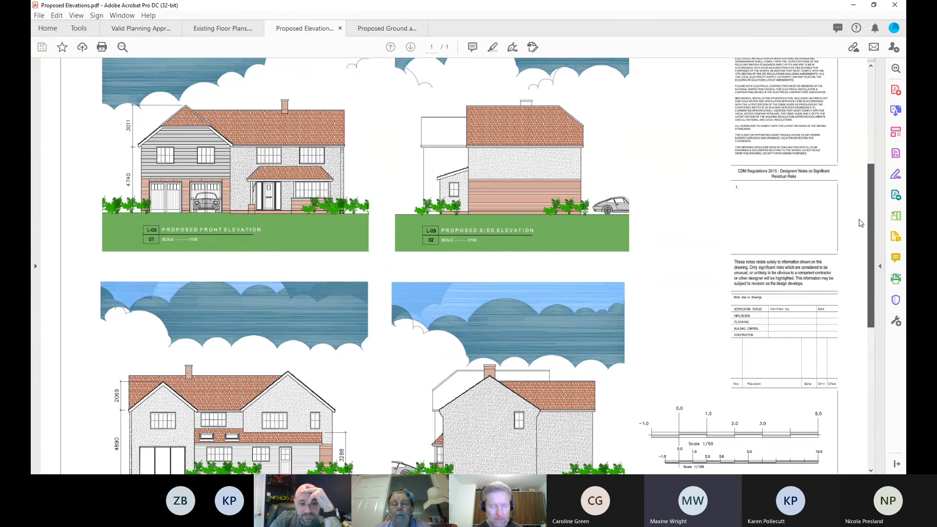
click(386, 28)
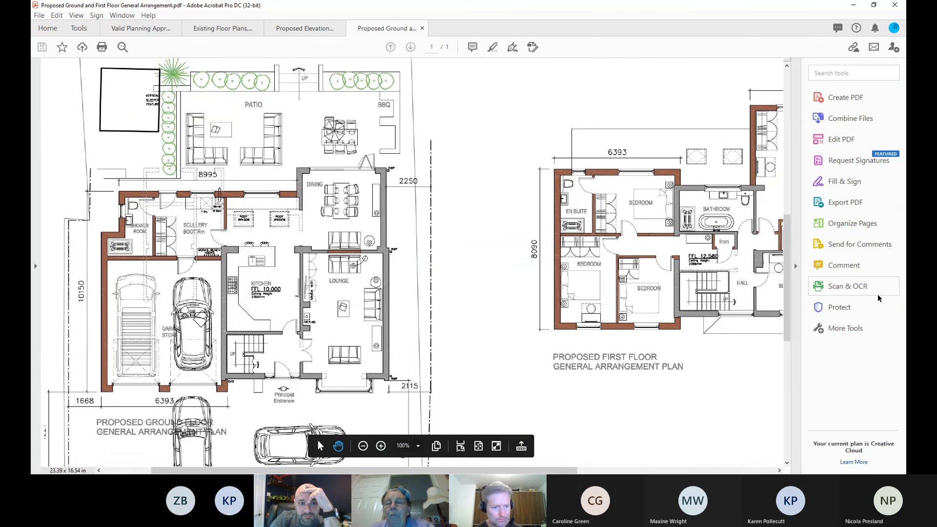
- Hide the right Tools pane to widen the floor plans, then return to Proposed Elevations
click(794, 266)
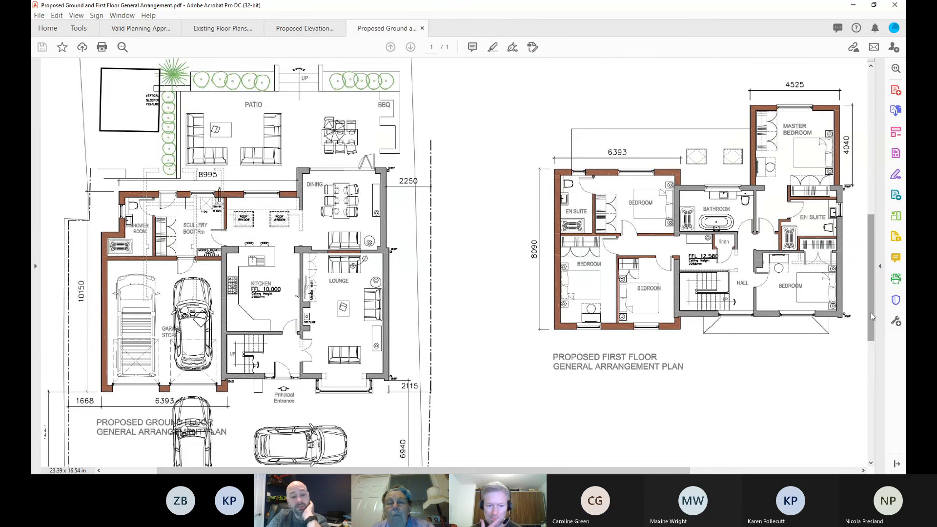
scroll(down, 3)
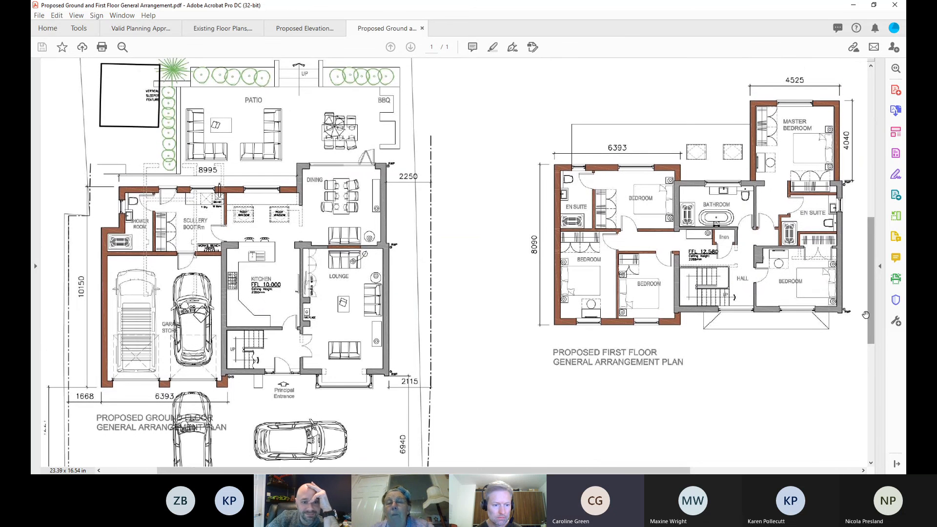
click(304, 28)
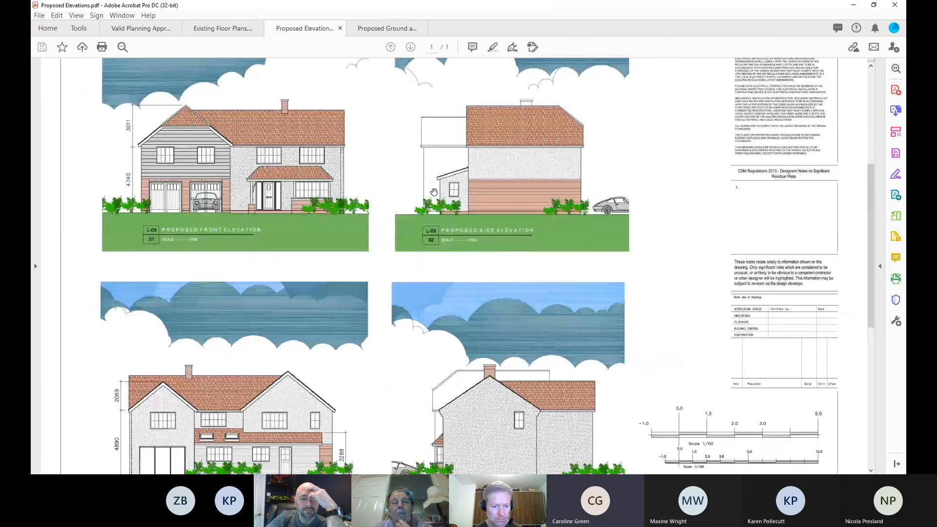
- Scroll through the existing floor plans drawing once more, then close its tab
click(223, 28)
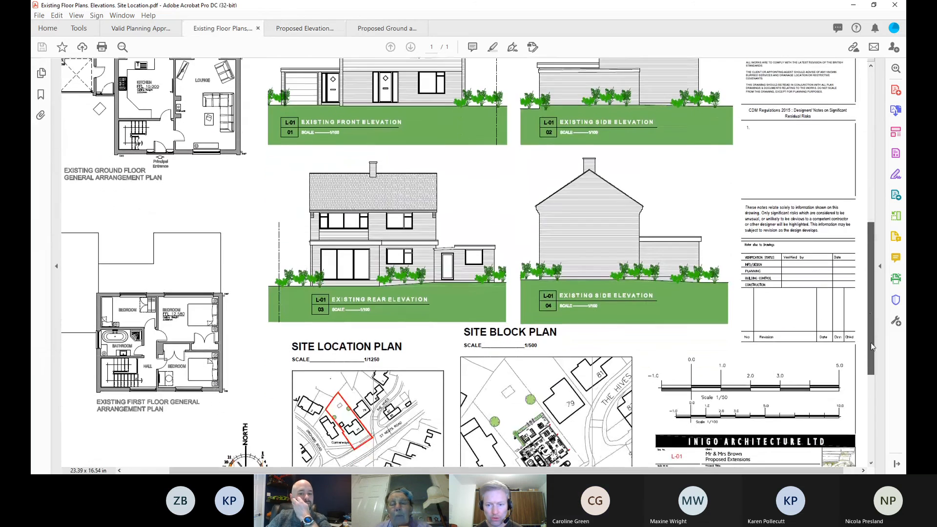
scroll(down, 3)
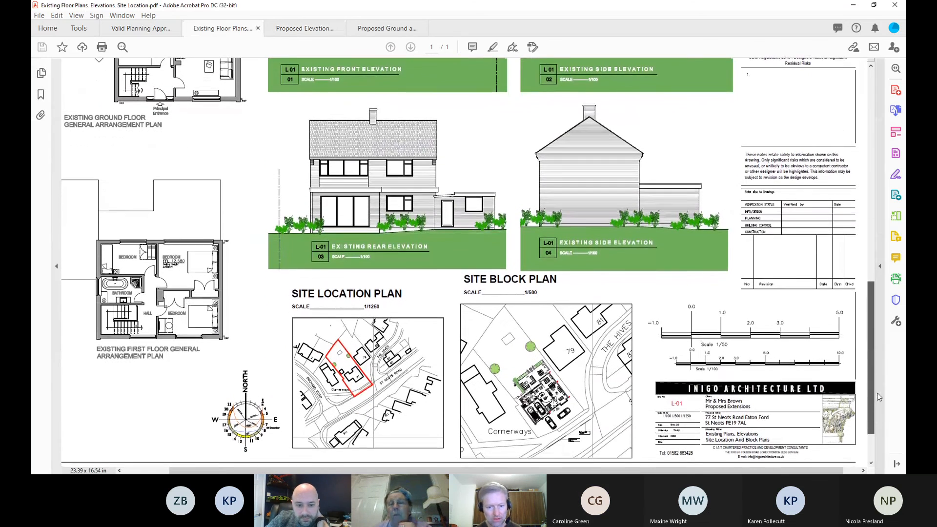
scroll(down, 3)
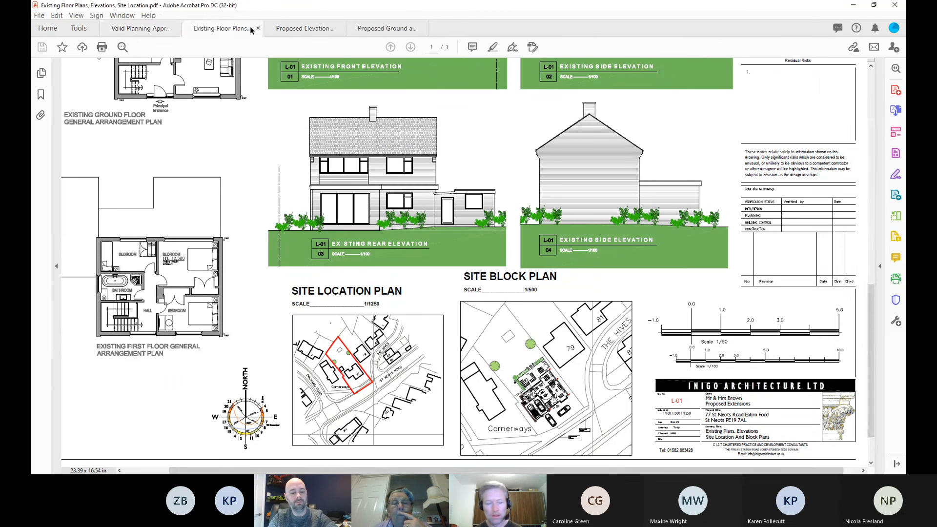
click(139, 29)
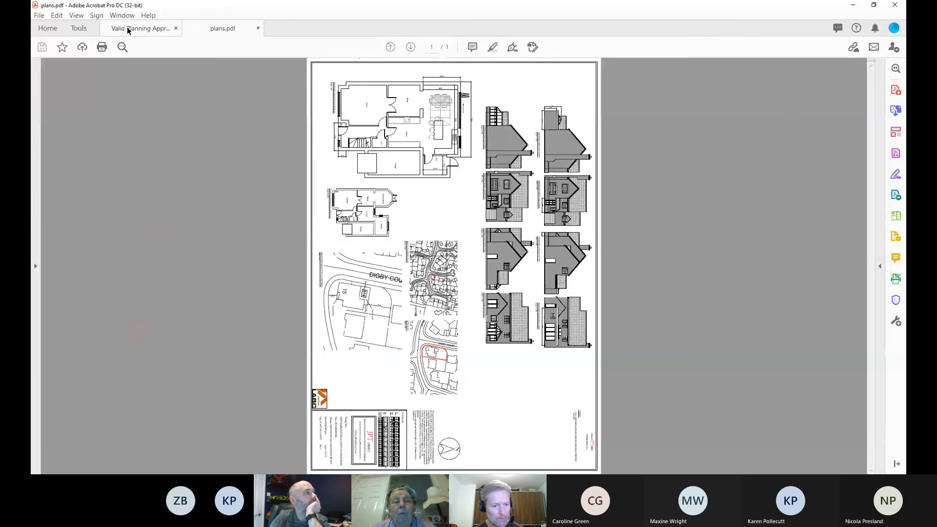
- Glance at the Valid Planning Approvals list, then return to plans.pdf shown upright
click(141, 28)
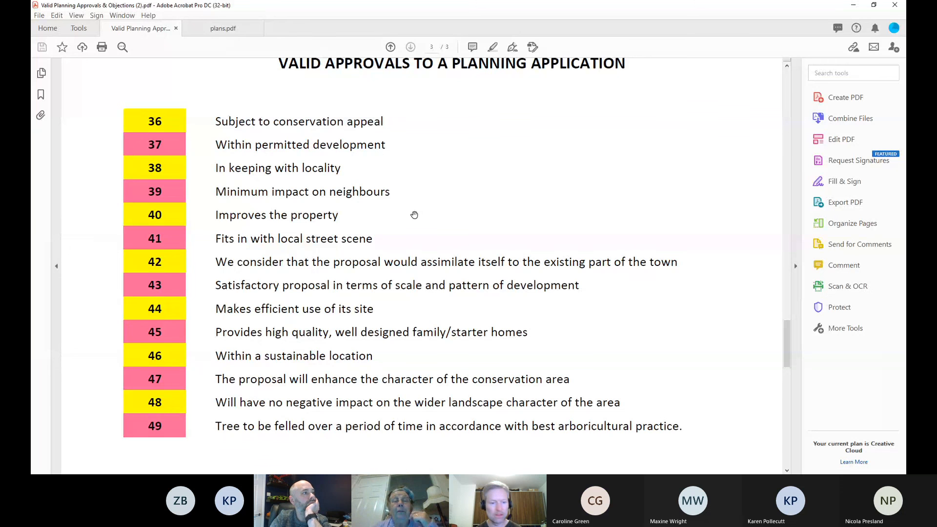
mouse_move(295, 446)
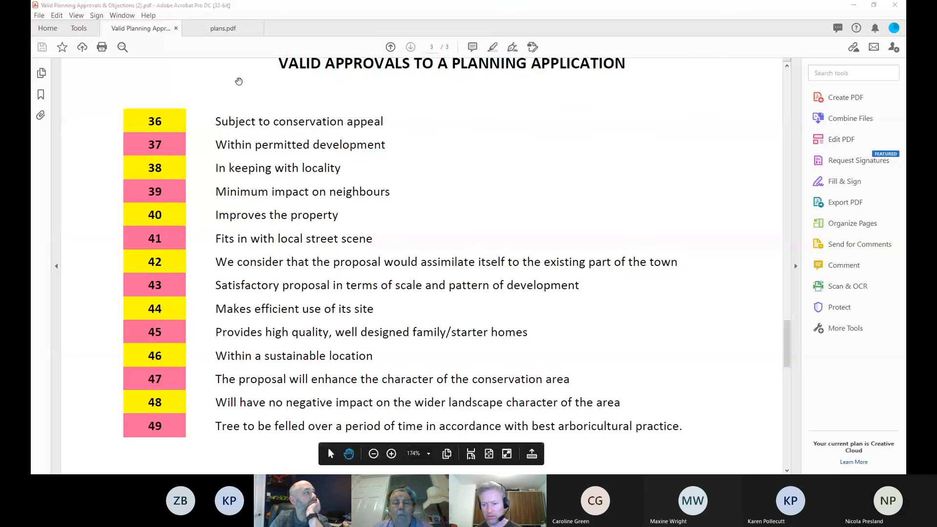
click(223, 28)
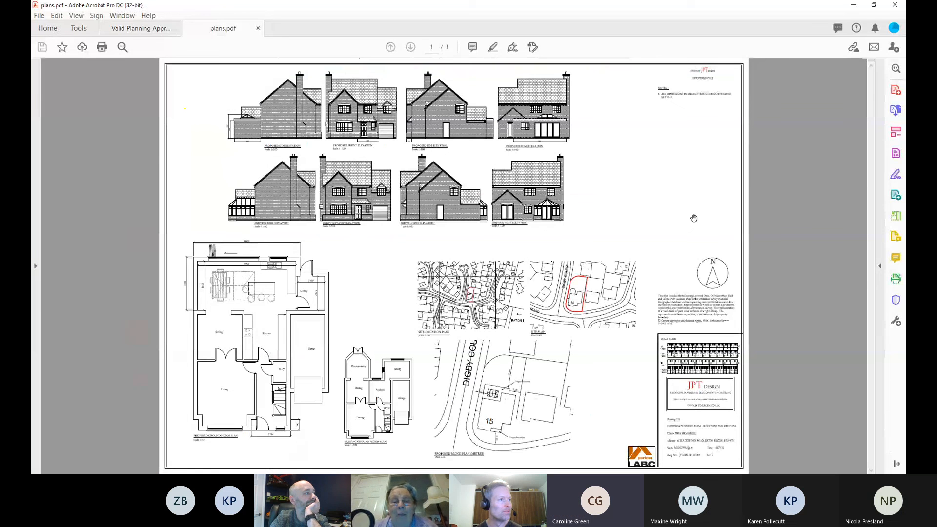
- Scroll plans.pdf past the elevations and zoom in on the ground floor and block plans
scroll(down, 3)
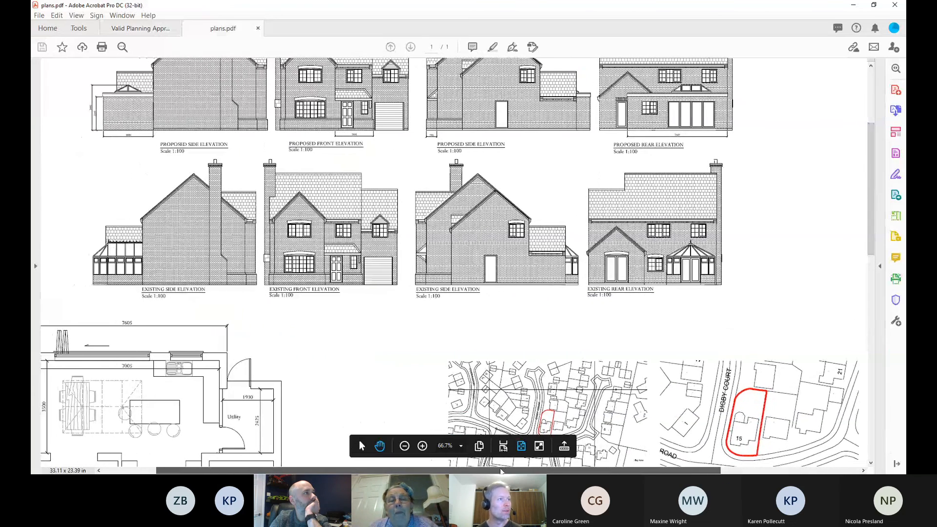
scroll(down, 3)
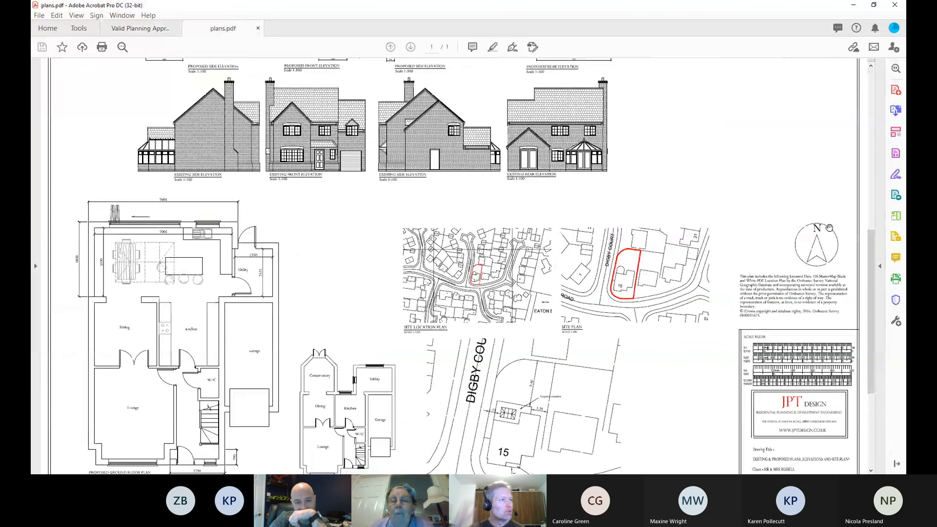
scroll(down, 3)
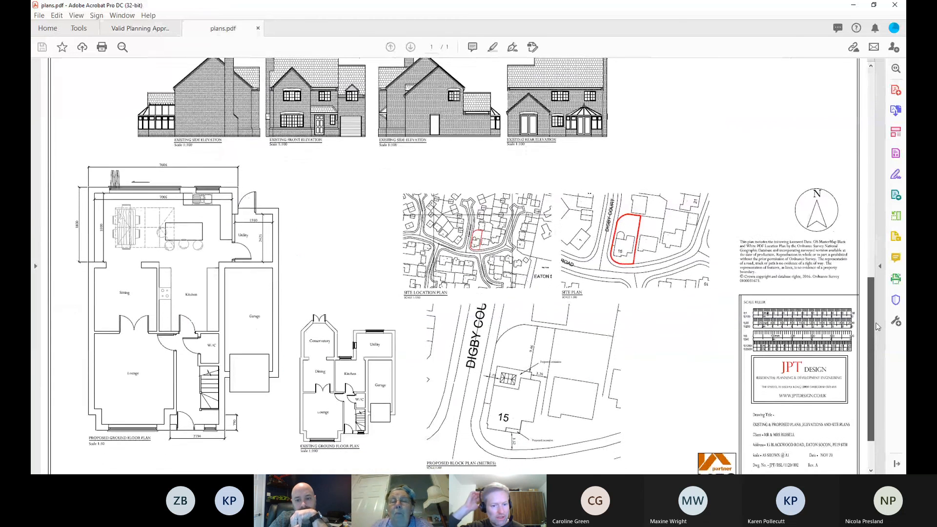
scroll(down, 3)
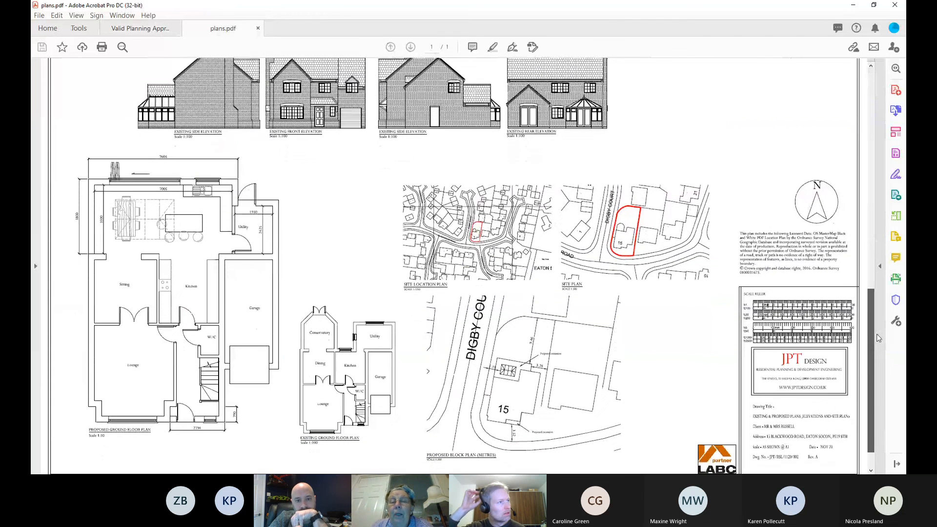
scroll(down, 3)
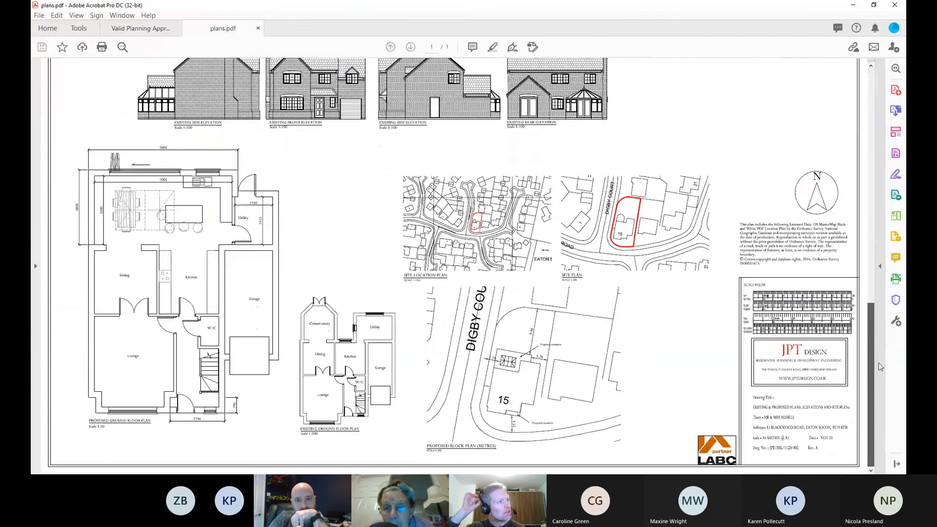
scroll(down, 3)
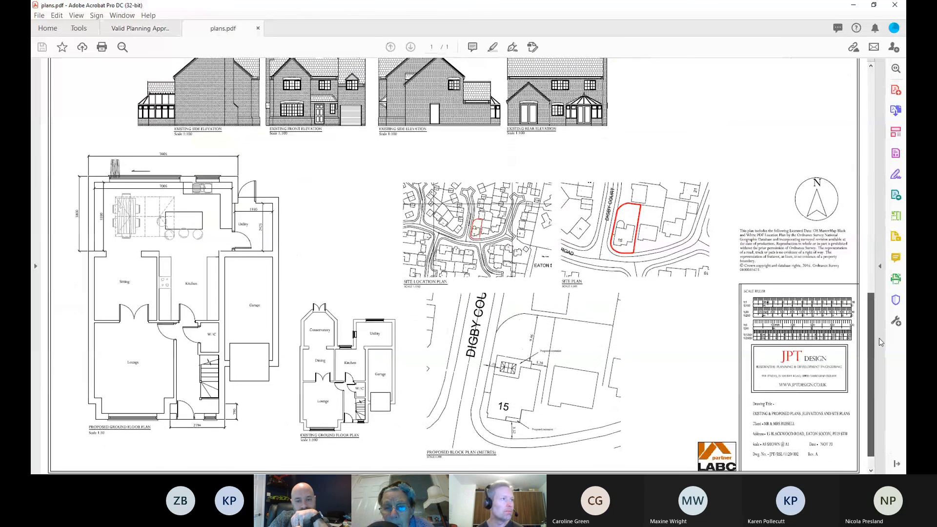
scroll(down, 3)
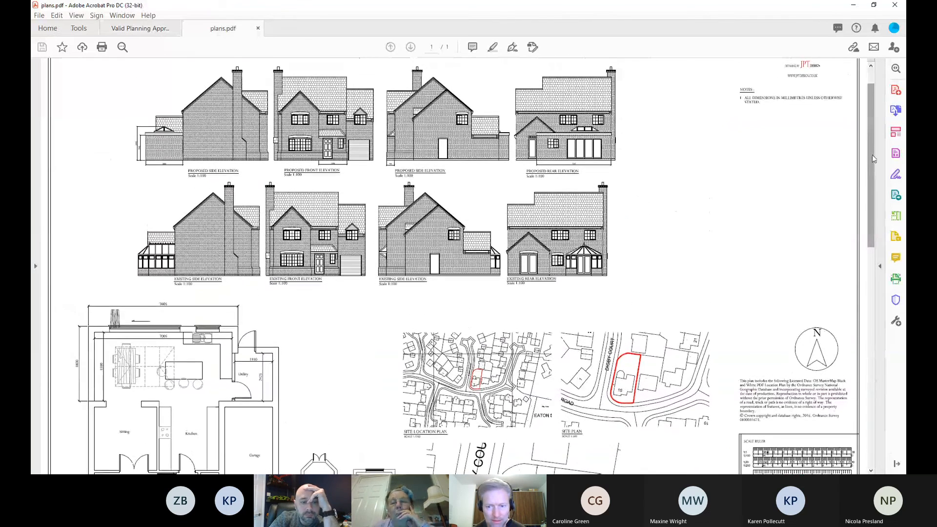
scroll(down, 3)
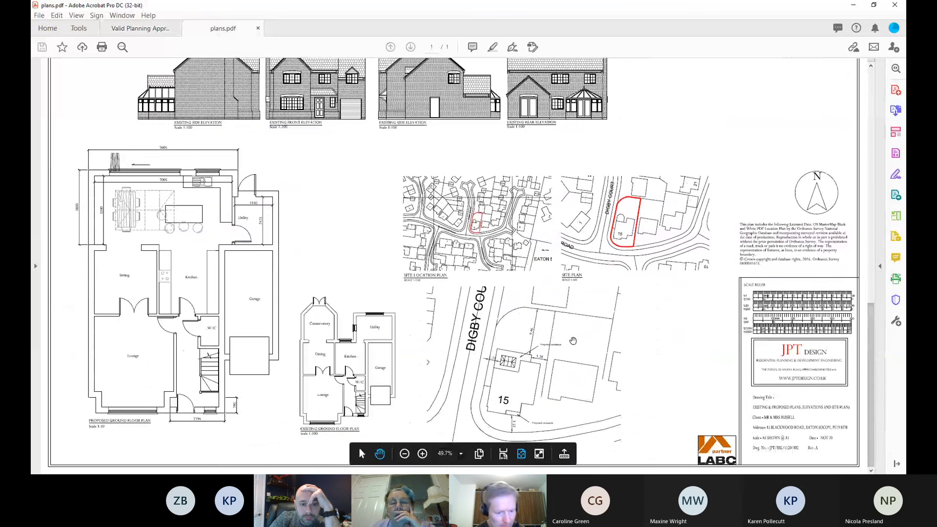
click(422, 446)
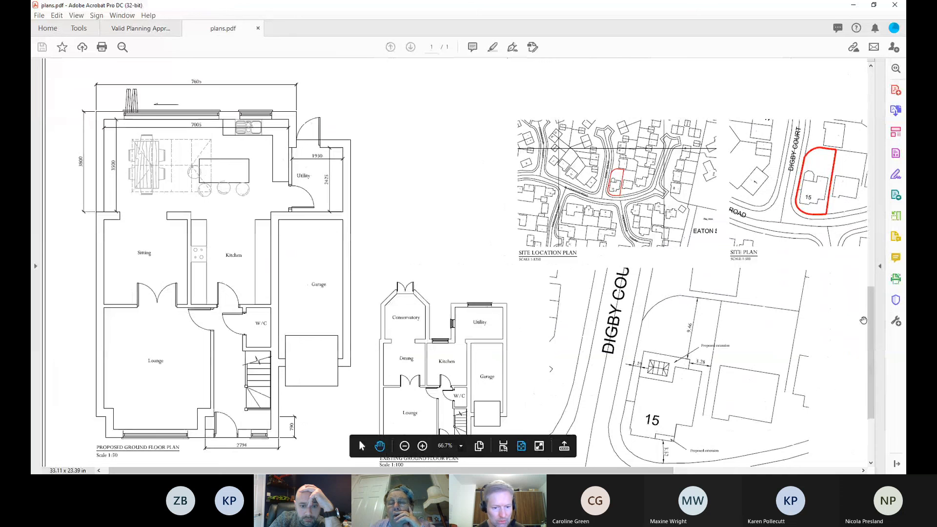
scroll(down, 3)
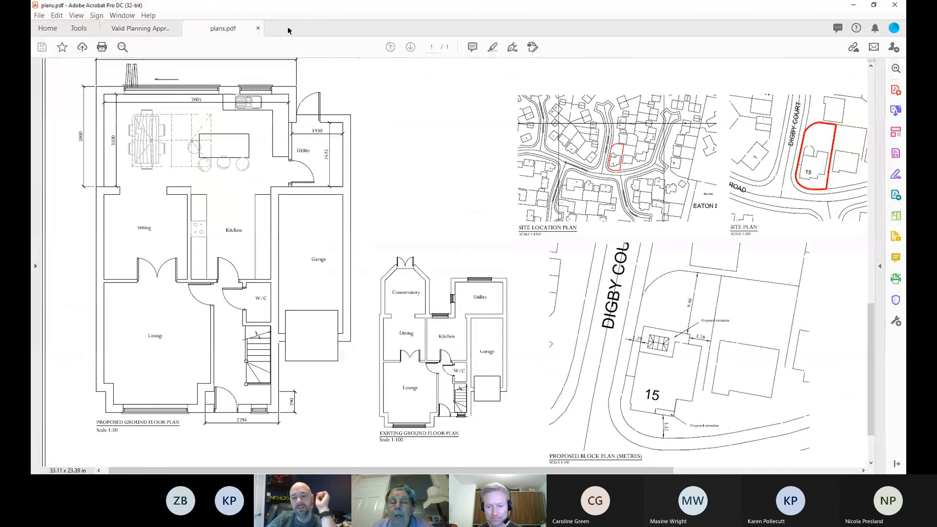
- Close the plans.pdf tab, leaving the approvals list showing reasons 36 to 49
click(140, 28)
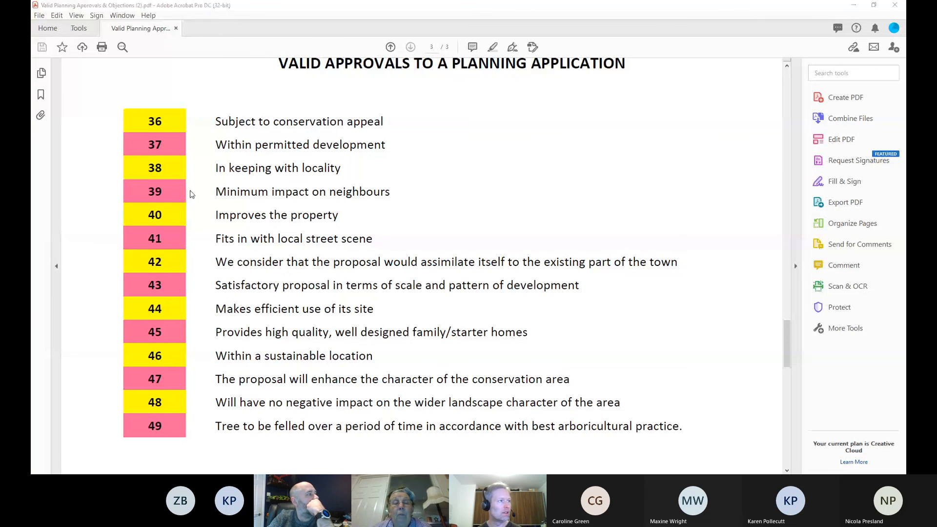
mouse_move(182, 182)
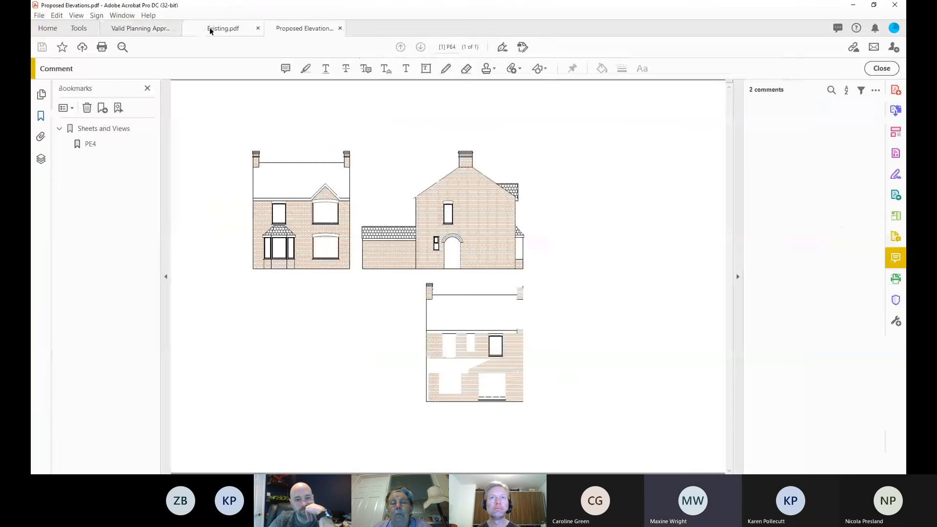
- Switch from Existing.pdf to Proposed Elevations and back to the existing elevations
click(223, 28)
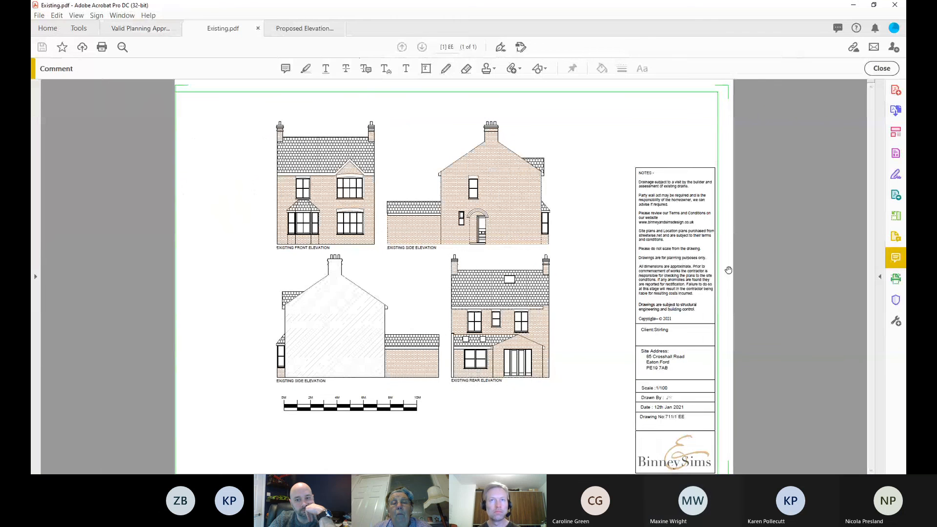
click(304, 29)
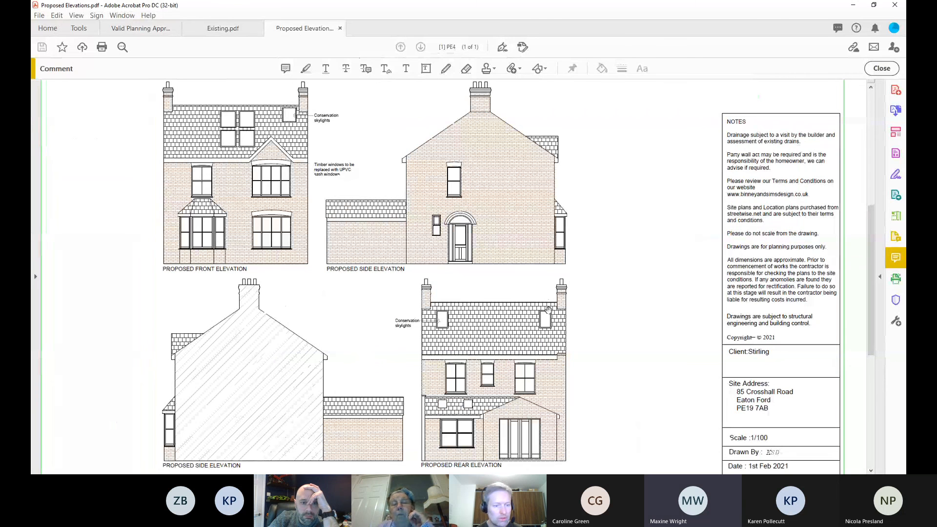
click(222, 28)
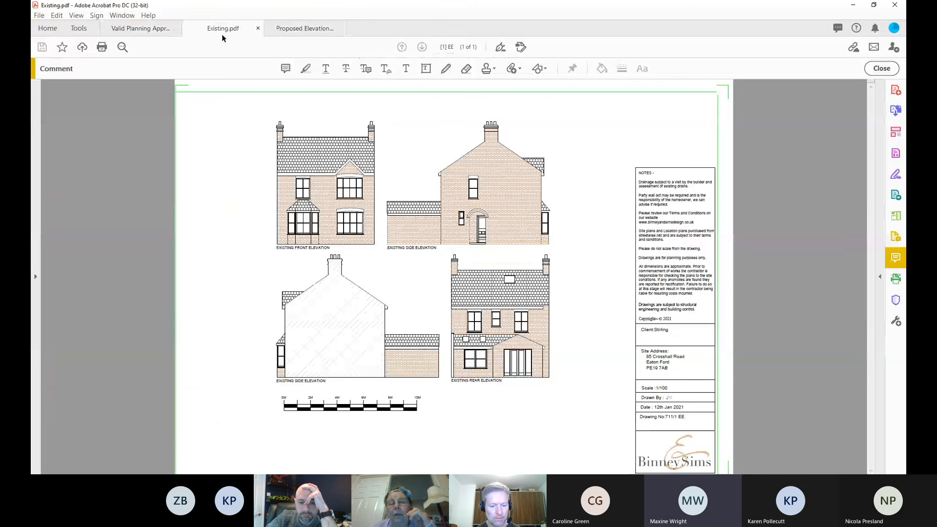
mouse_move(380, 154)
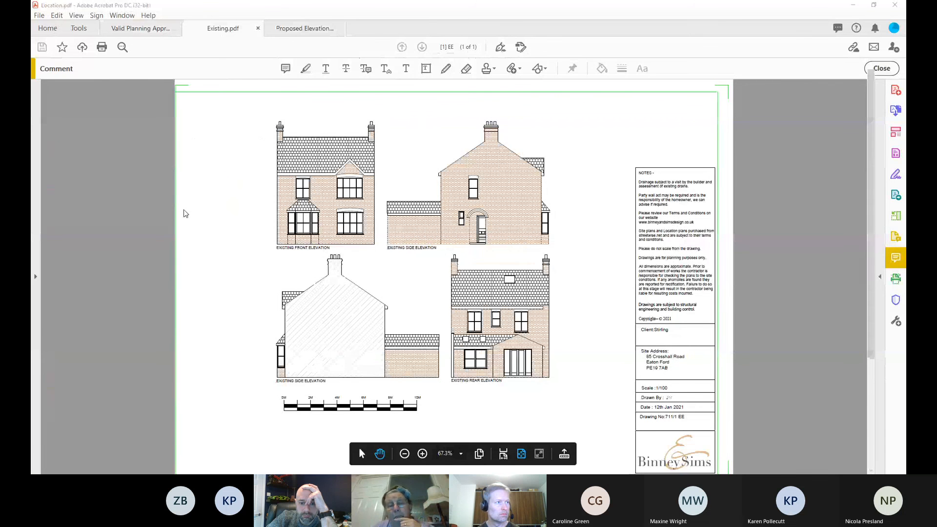
click(387, 28)
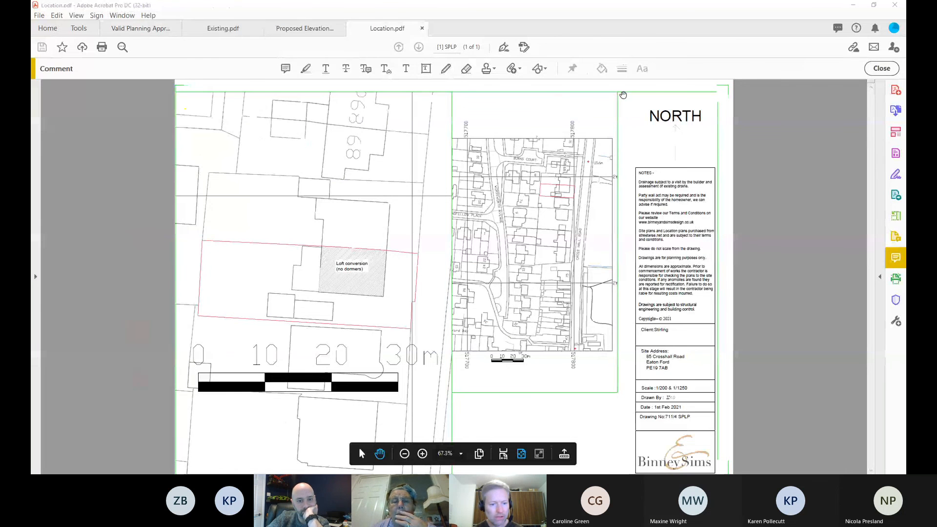
click(222, 28)
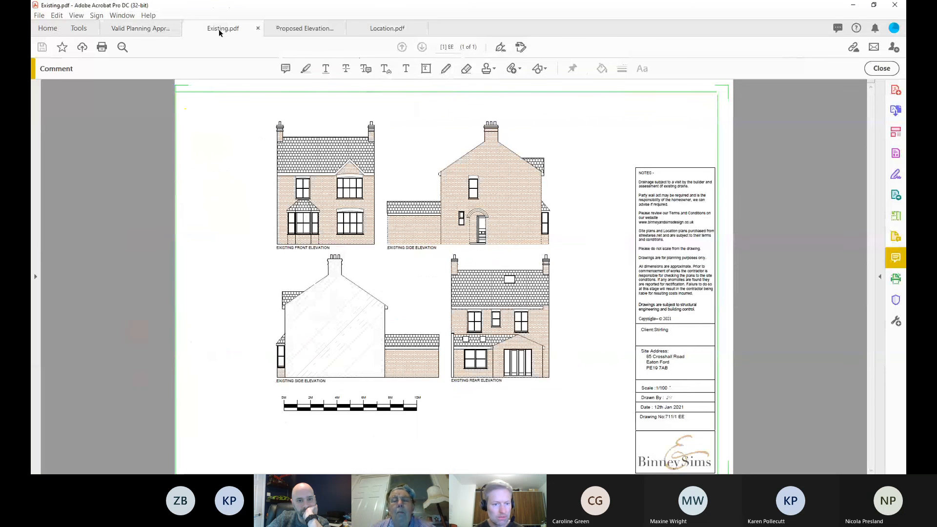
mouse_move(556, 230)
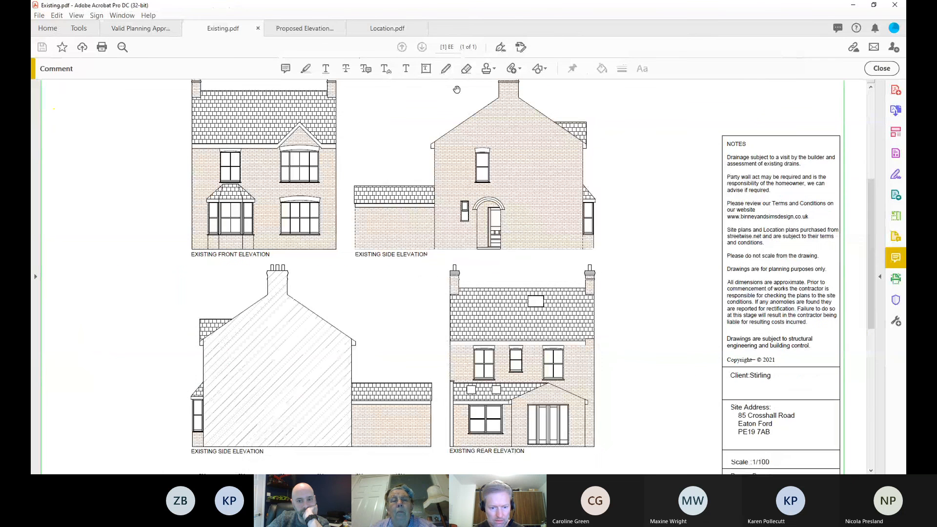
click(305, 29)
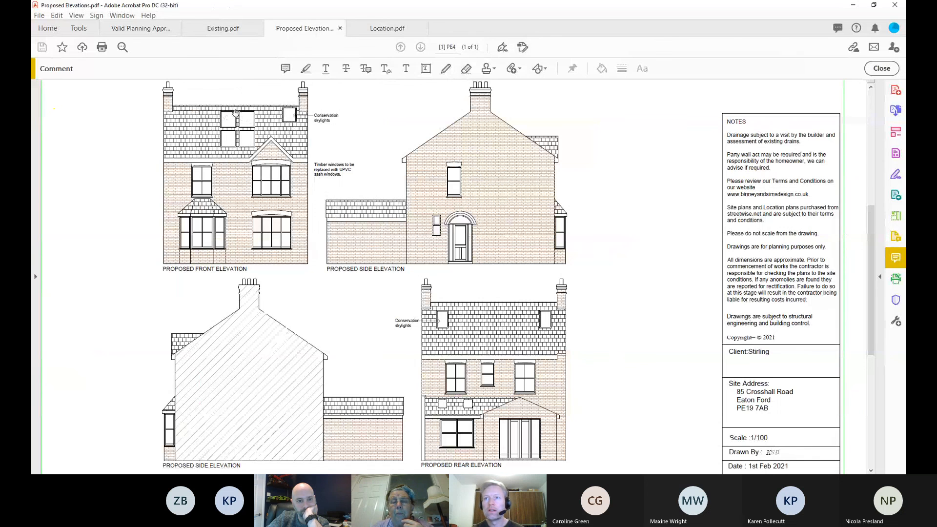
mouse_move(289, 115)
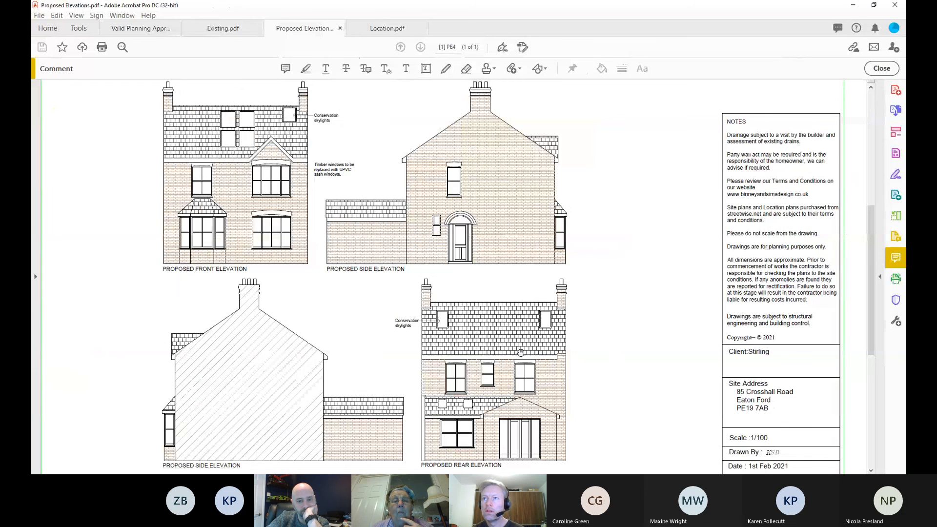
click(386, 28)
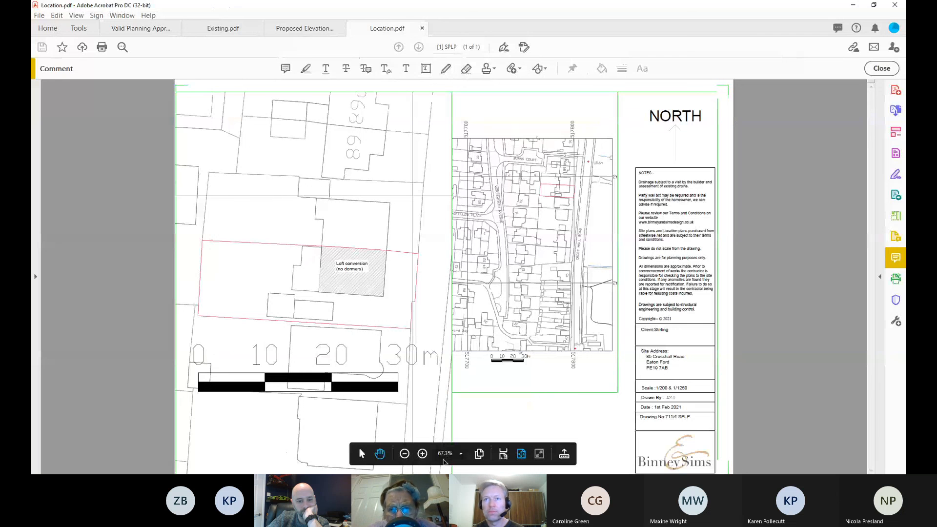
mouse_move(801, 442)
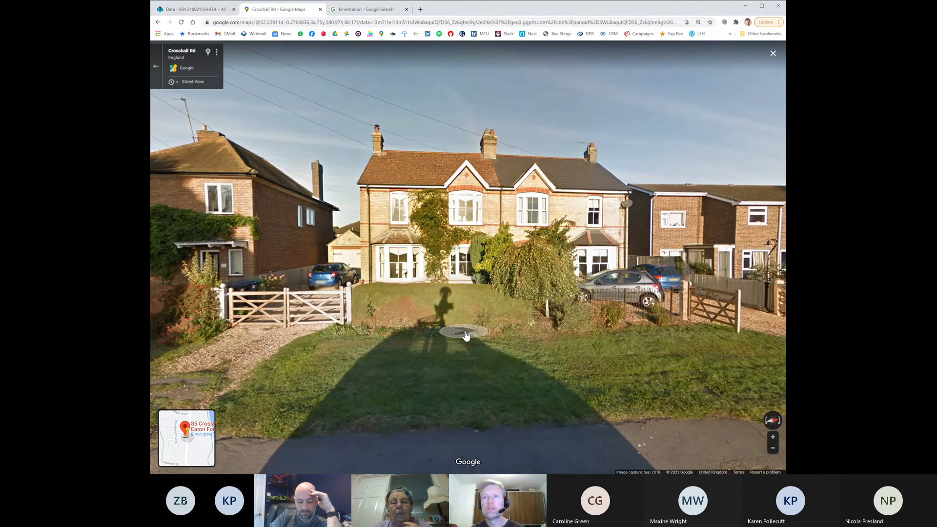
- In SharePoint, go up to HDC Docs and open the S14 2100279HHFUL folder
click(194, 9)
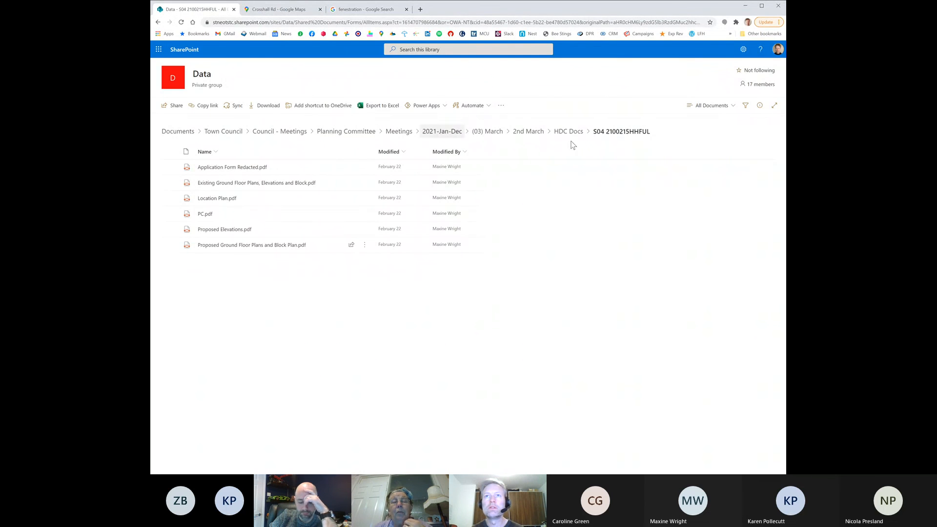
click(568, 131)
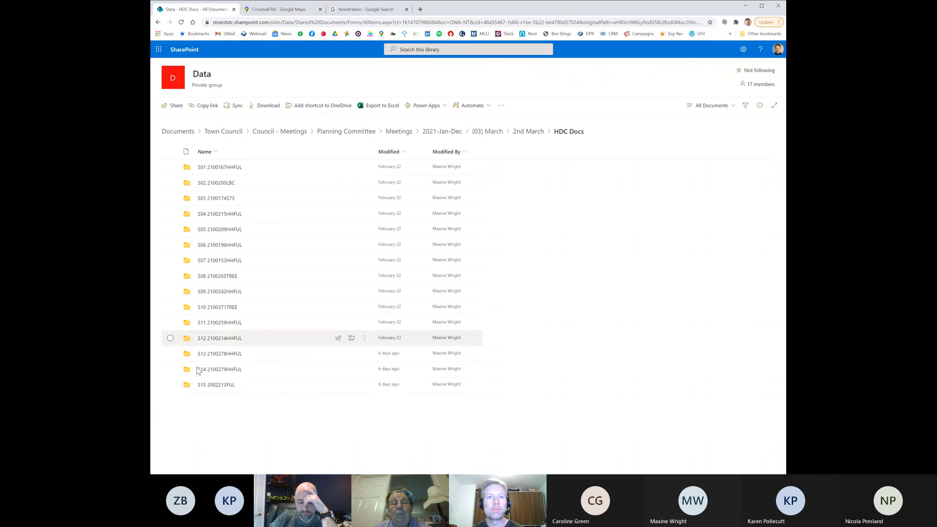
double_click(220, 369)
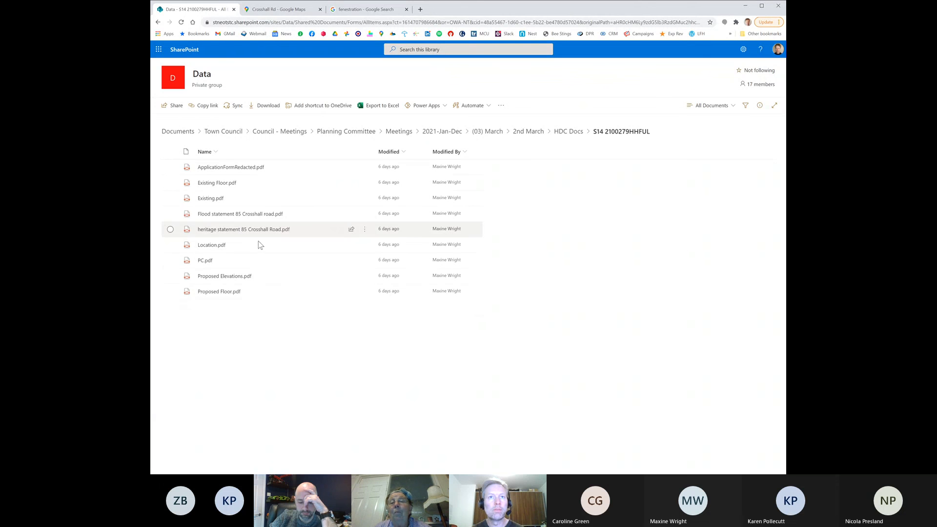
mouse_move(218, 292)
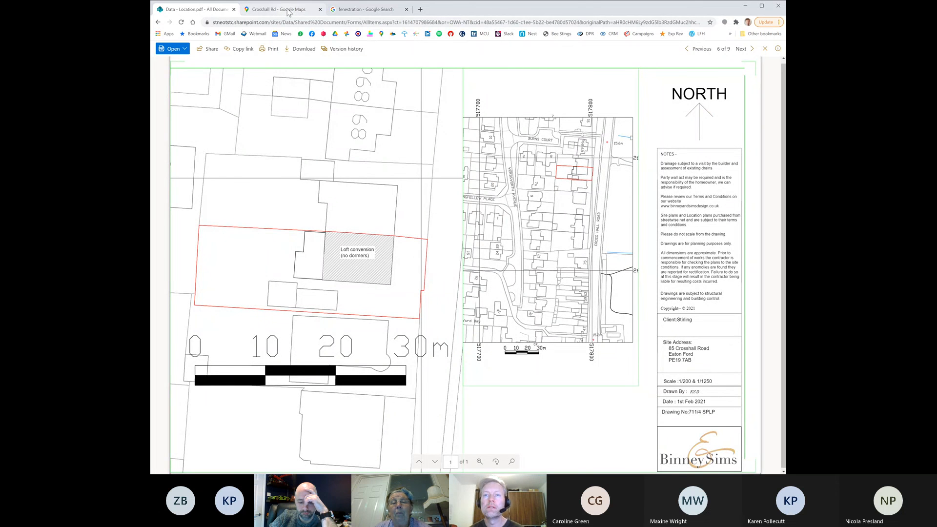
- Check the Crosshall Rd houses in Street View, then return to the SharePoint library
click(281, 9)
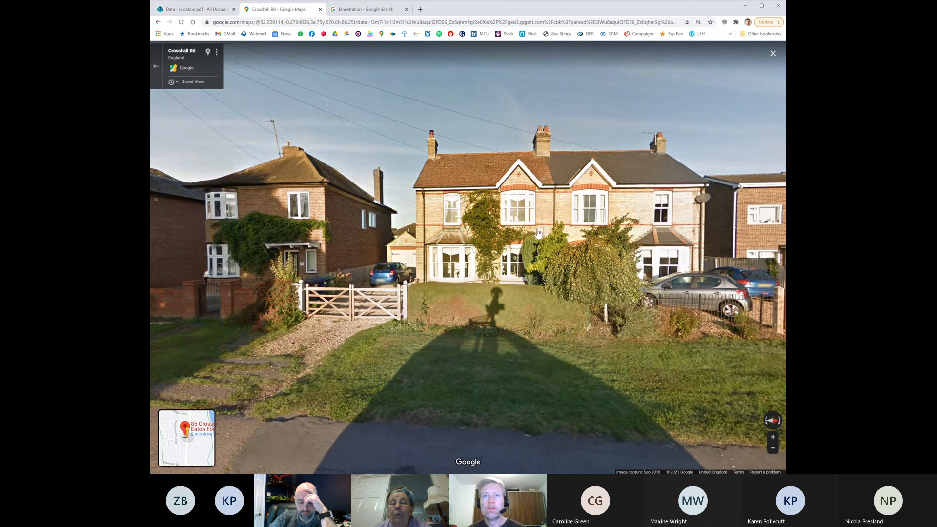
mouse_move(465, 166)
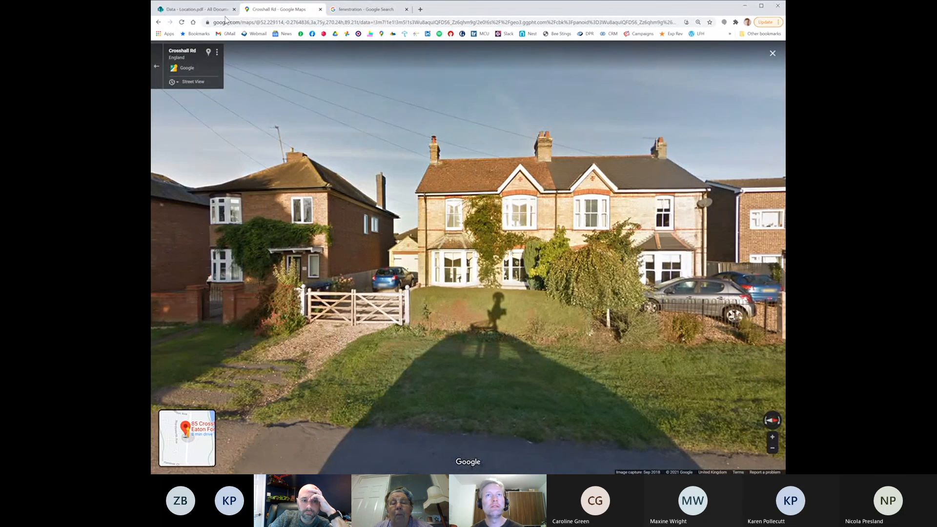
click(195, 8)
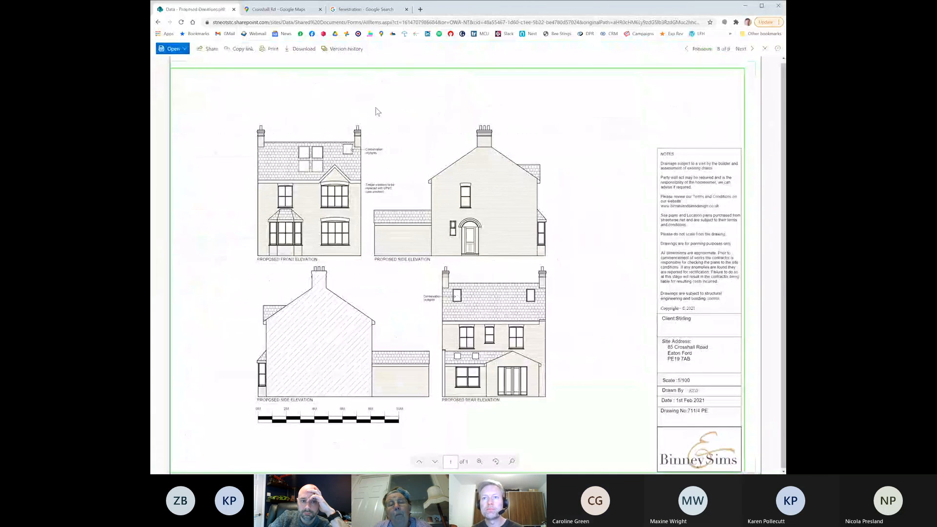
- Bring Acrobat to the front with the St Neots overview map
click(281, 9)
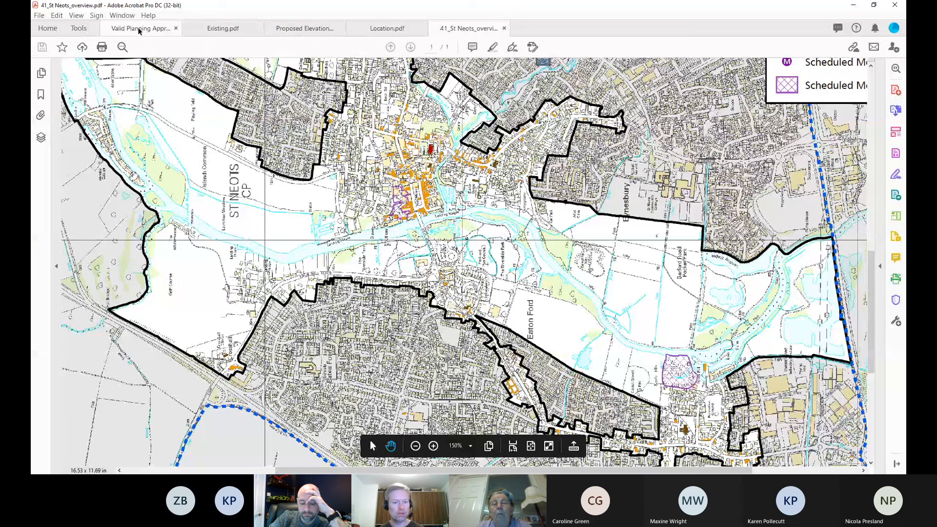
- Close the elevations, location plan and St Neots overview tabs in Acrobat
click(223, 28)
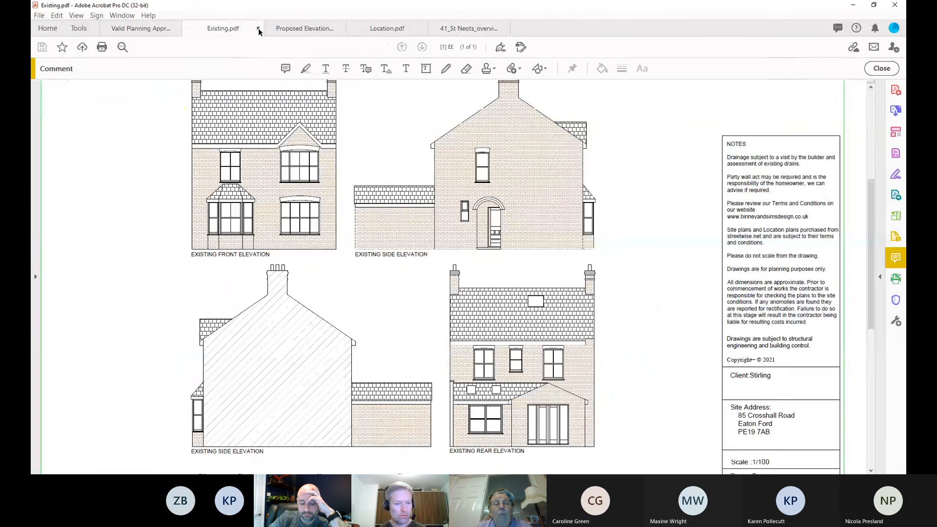
click(140, 28)
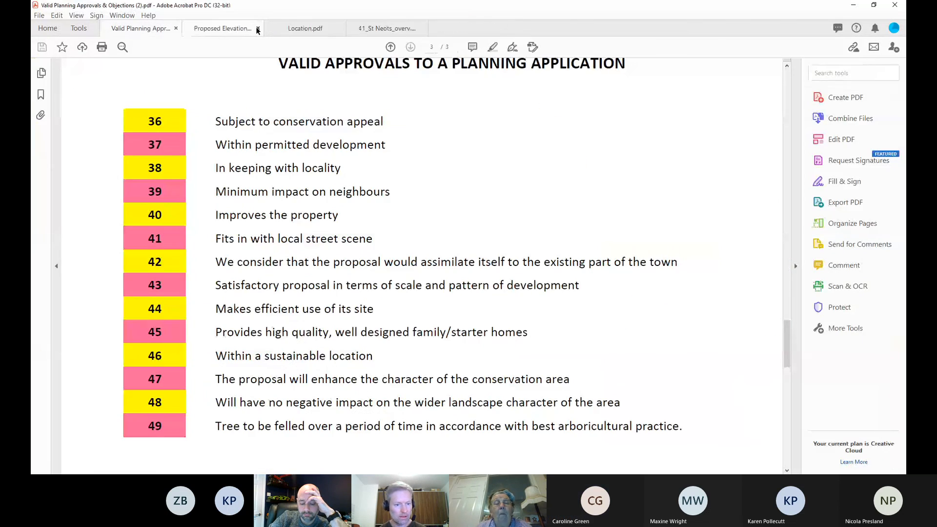
click(258, 28)
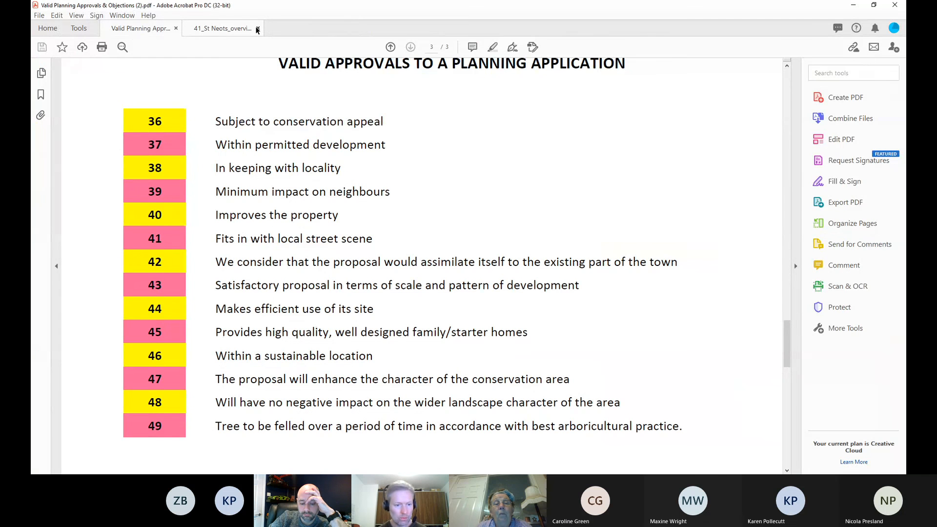
click(258, 28)
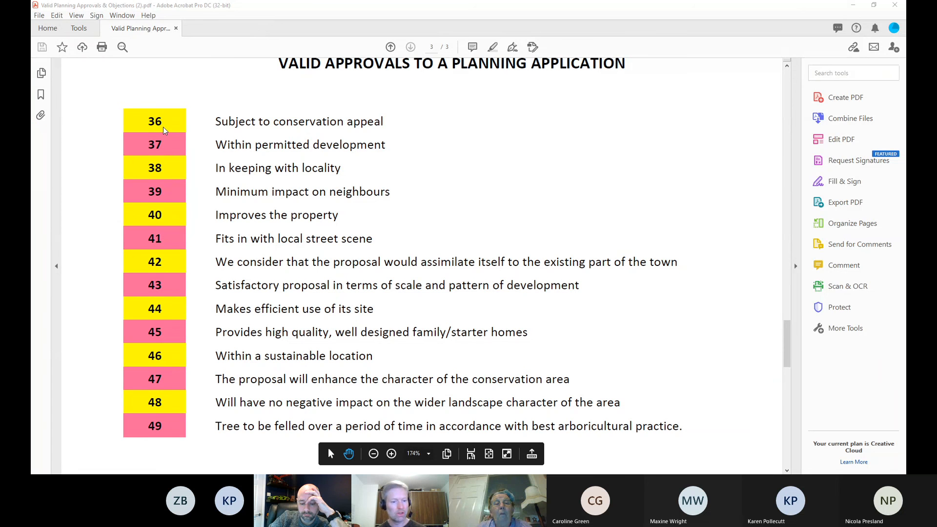
mouse_move(178, 170)
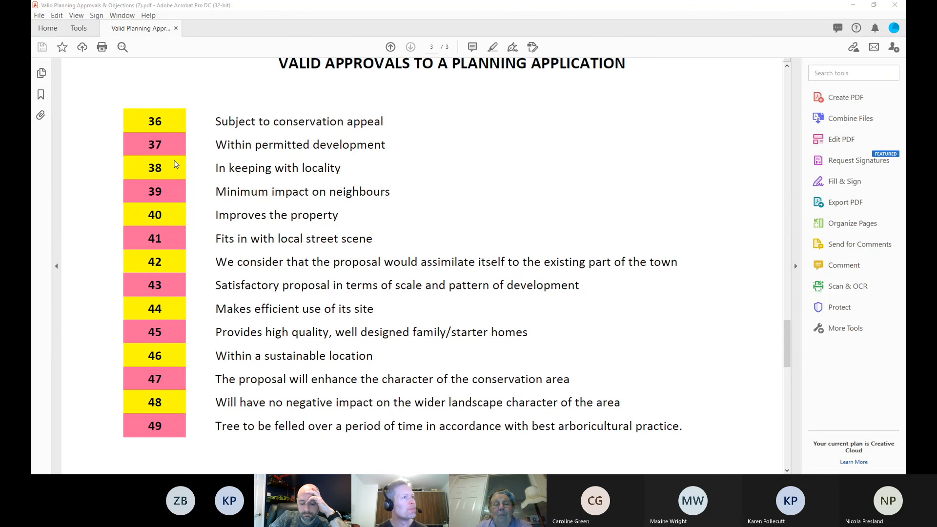
mouse_move(205, 302)
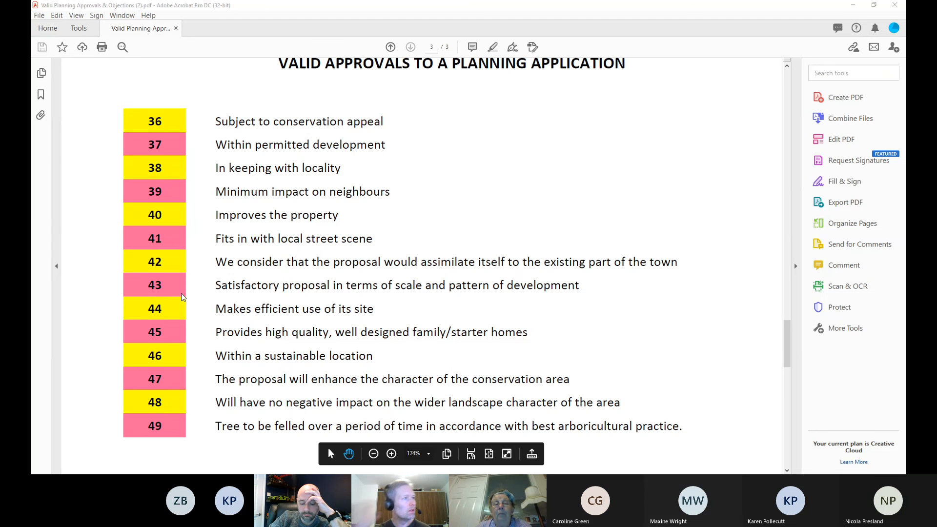
mouse_move(190, 184)
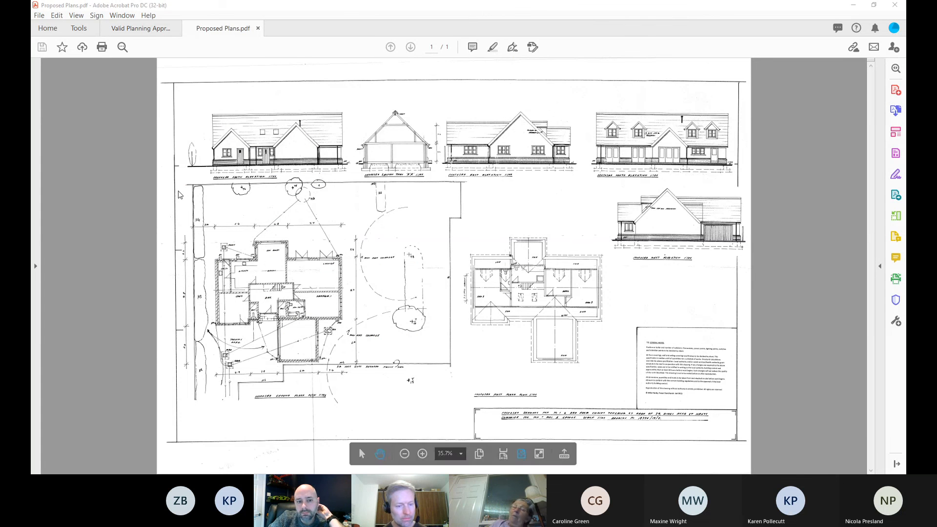
- Open Location and Site Plan, check Proposed Plans, then return to the site plan
click(305, 28)
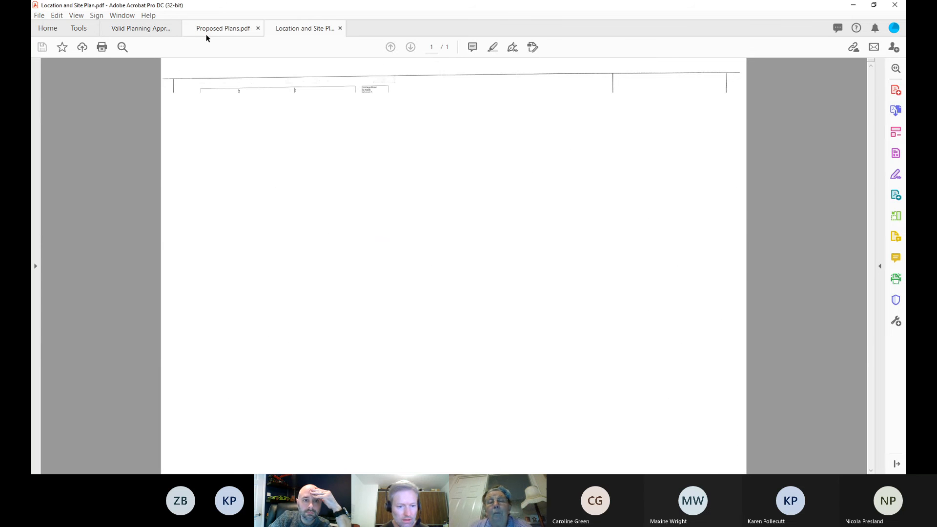
click(223, 29)
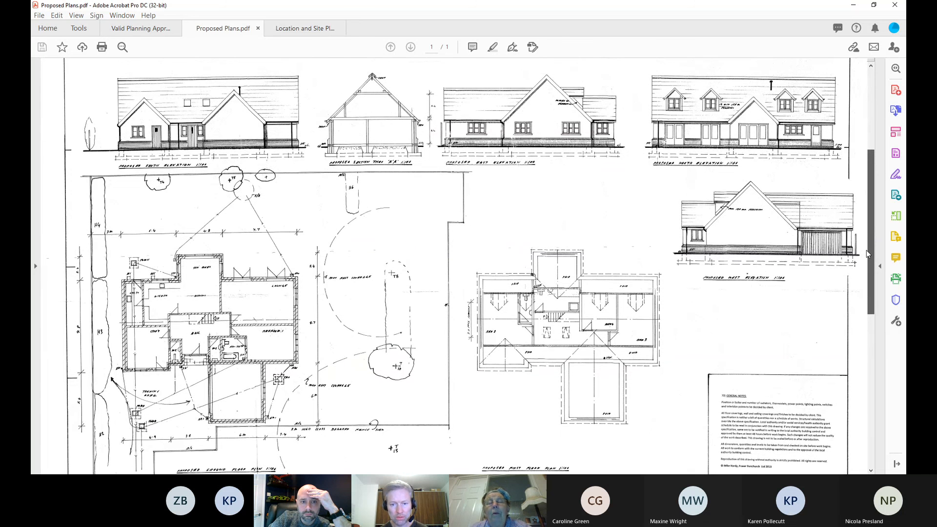
scroll(down, 3)
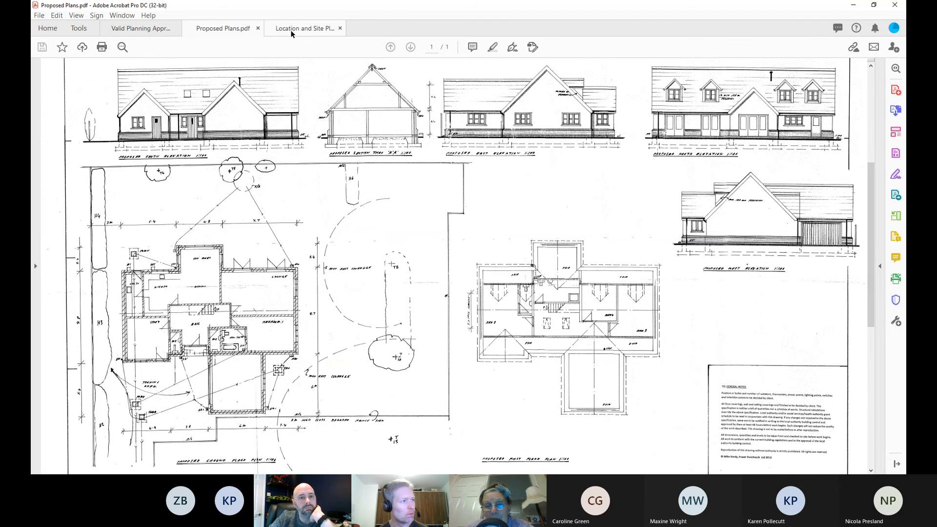
click(304, 28)
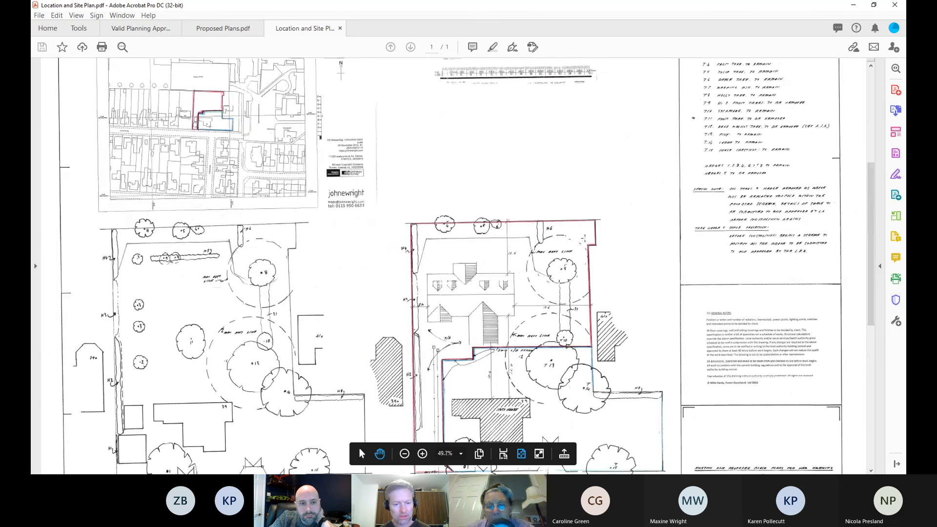
- Examine the red and blue site boundary against Proposed Plans, ending on Proposed Plans
scroll(down, 3)
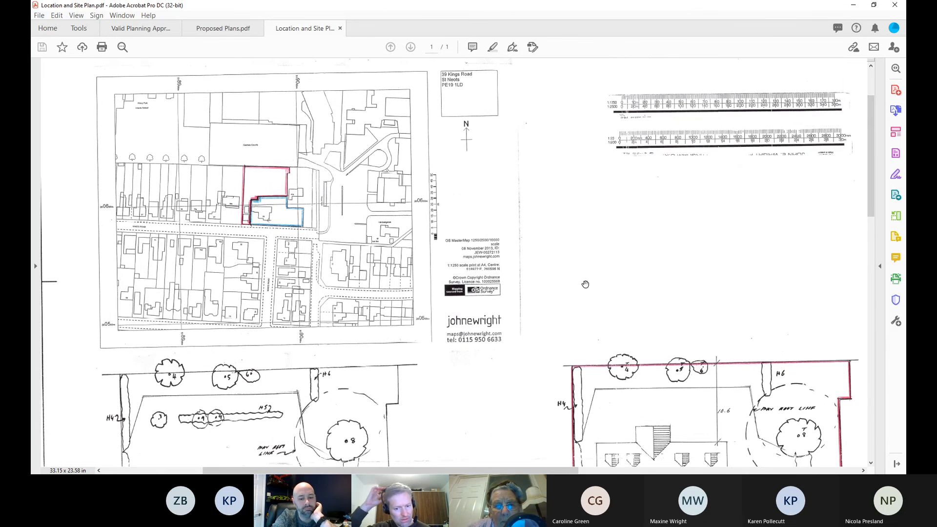
scroll(down, 3)
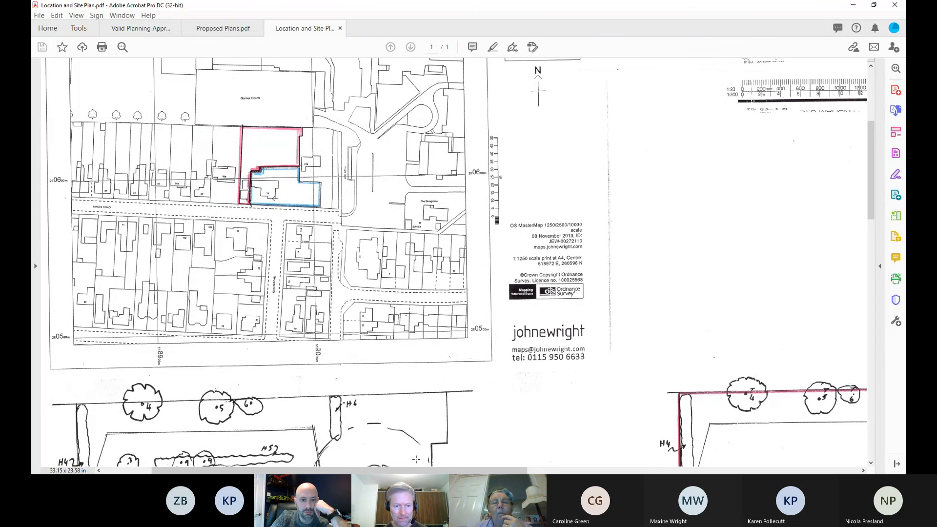
click(223, 28)
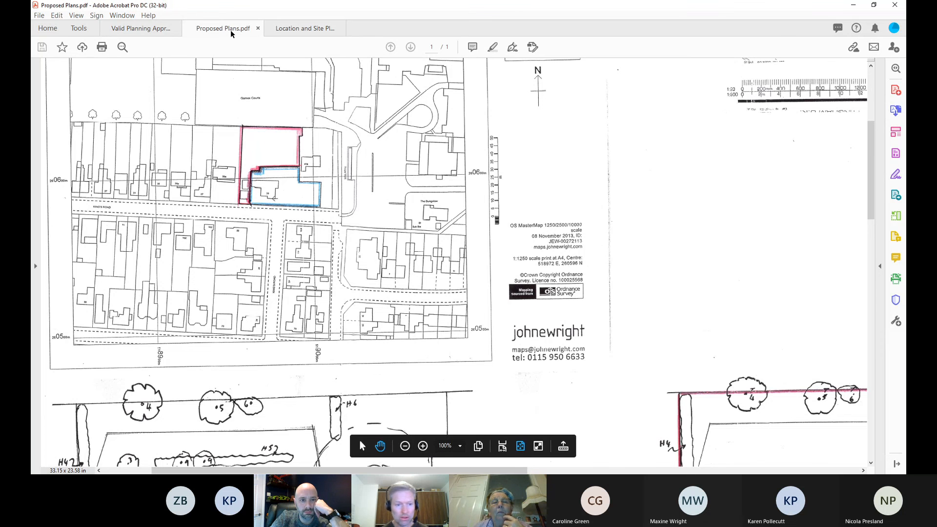
scroll(down, 3)
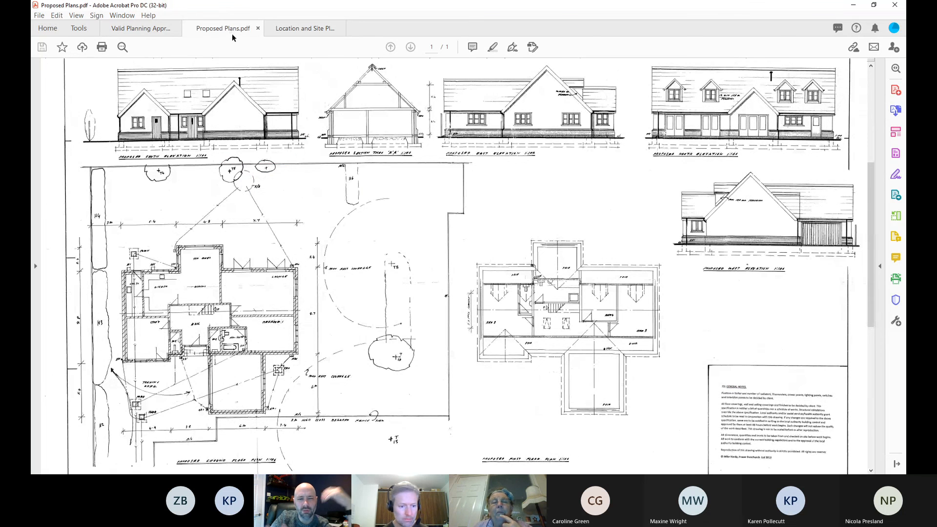
click(305, 29)
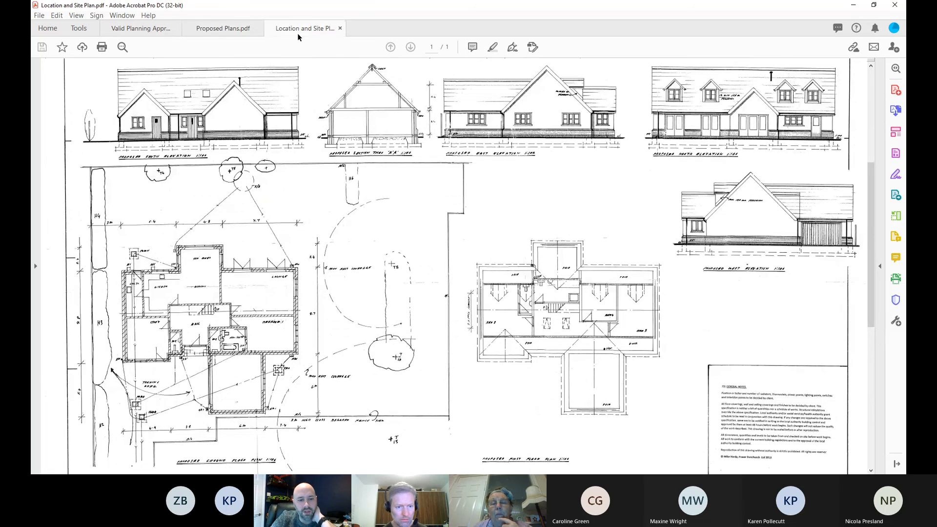
scroll(down, 3)
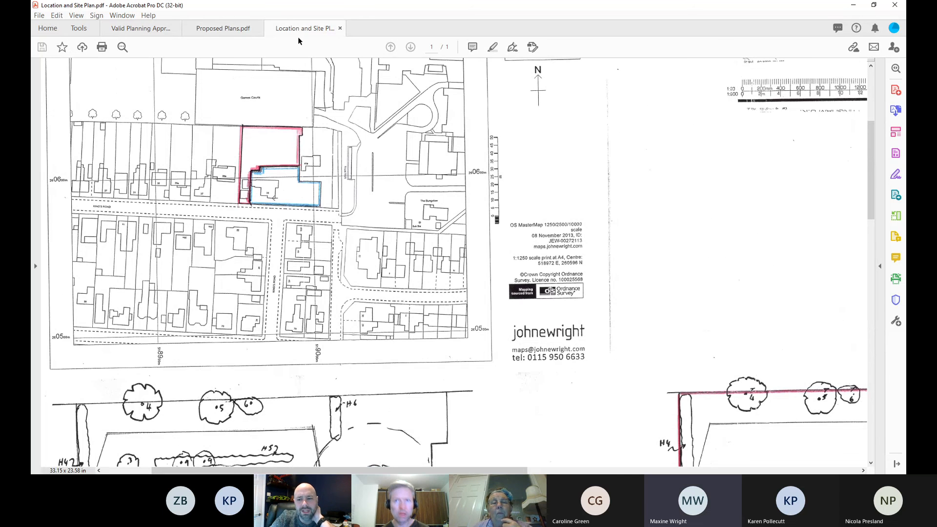
mouse_move(319, 203)
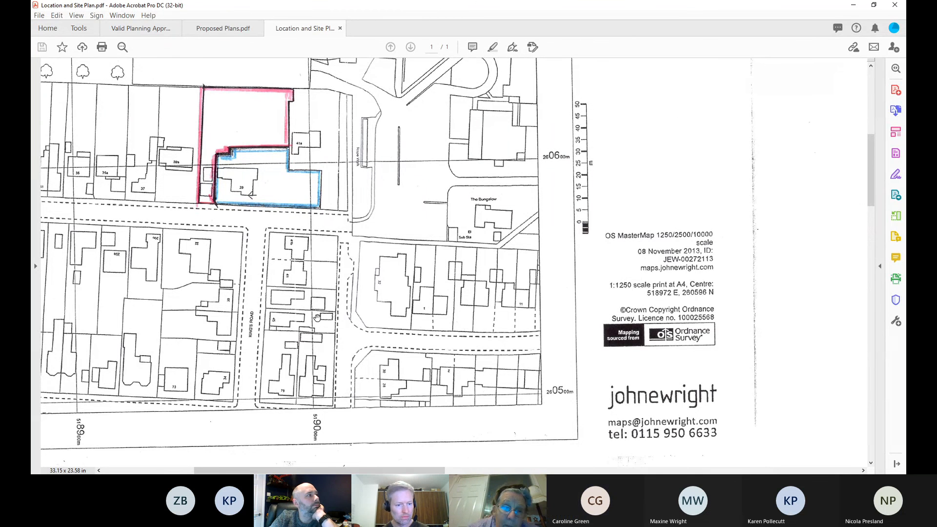
mouse_move(323, 308)
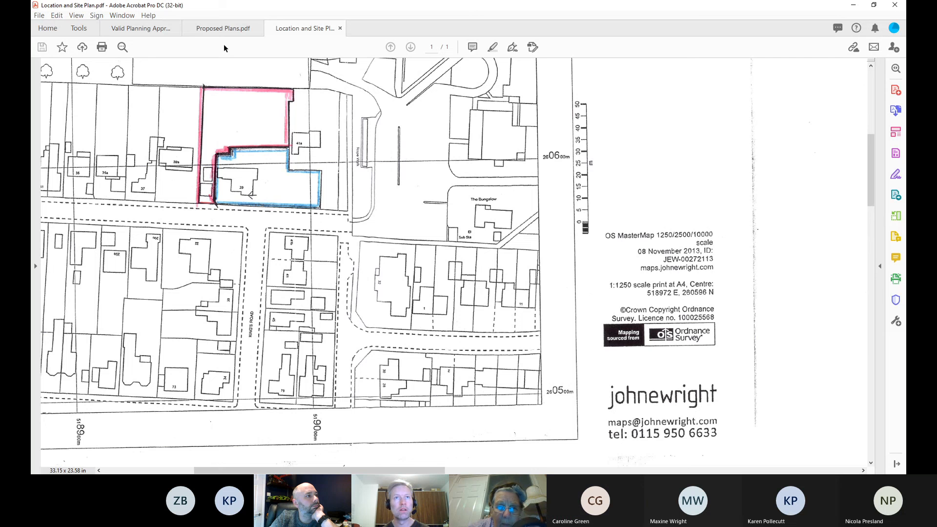
click(221, 28)
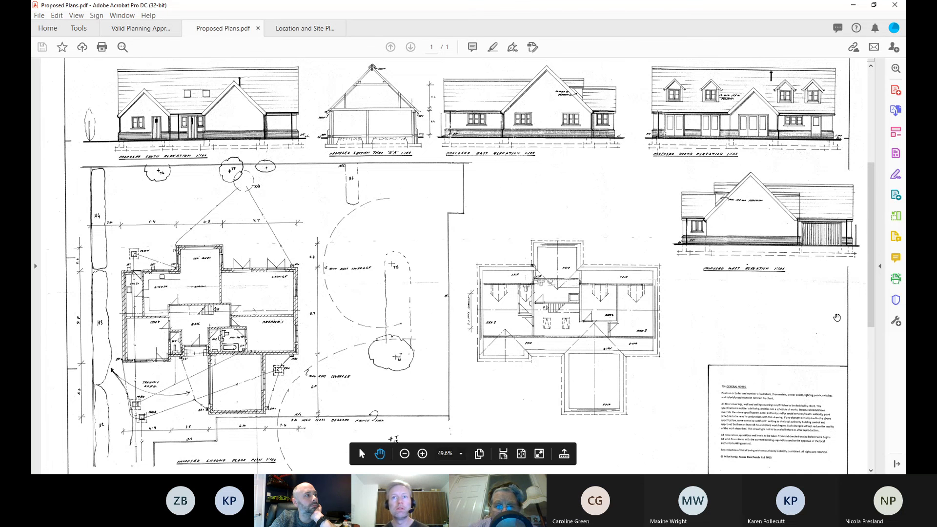
scroll(down, 3)
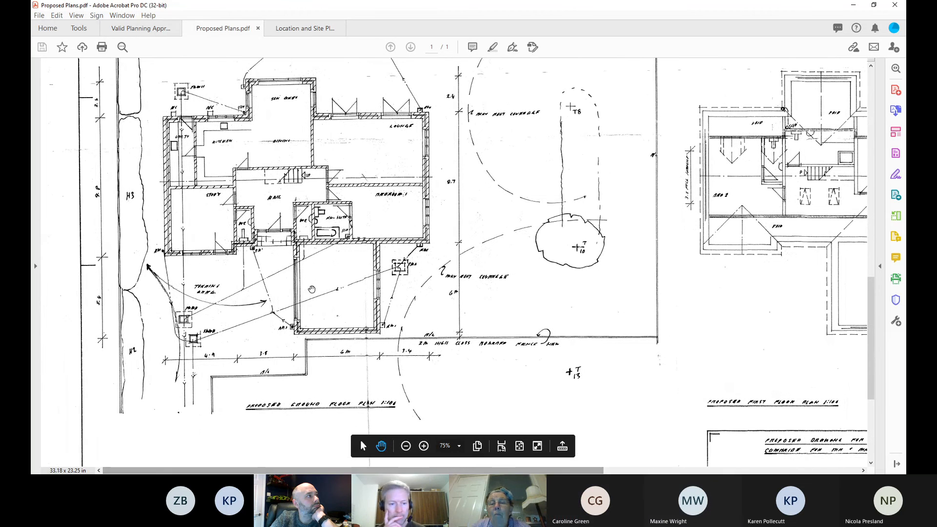
scroll(down, 3)
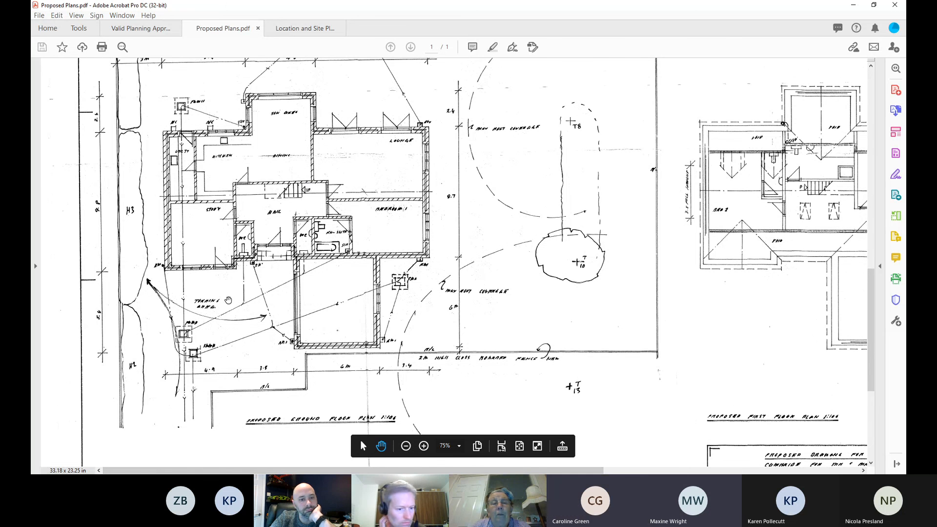
click(424, 445)
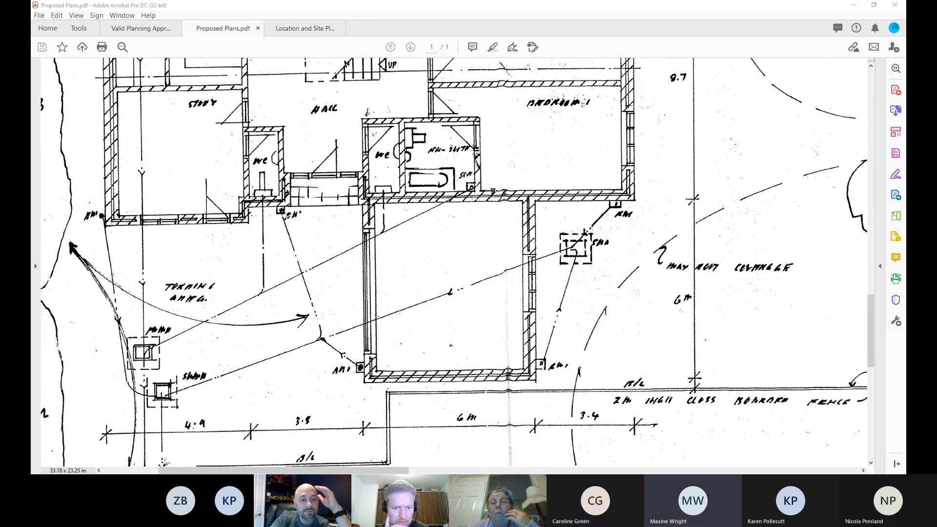
mouse_move(193, 166)
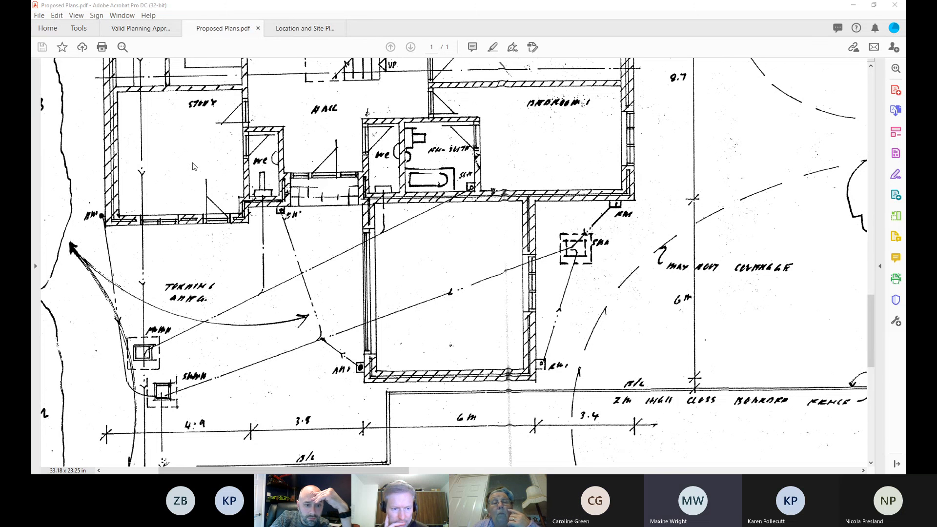
mouse_move(196, 183)
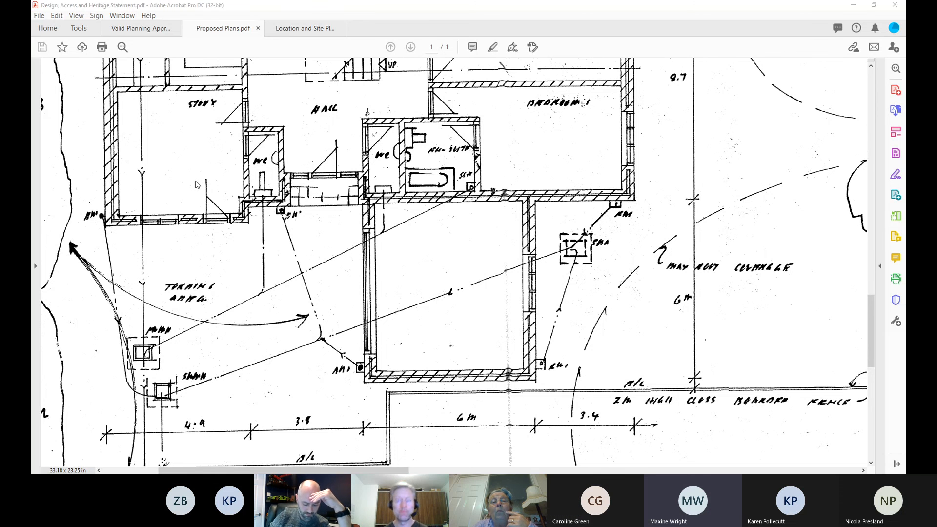
click(387, 28)
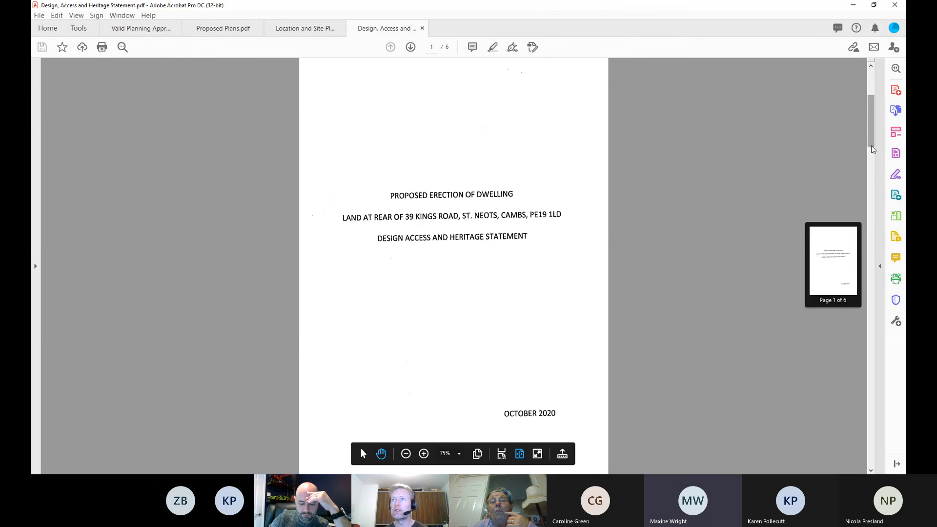
scroll(down, 3)
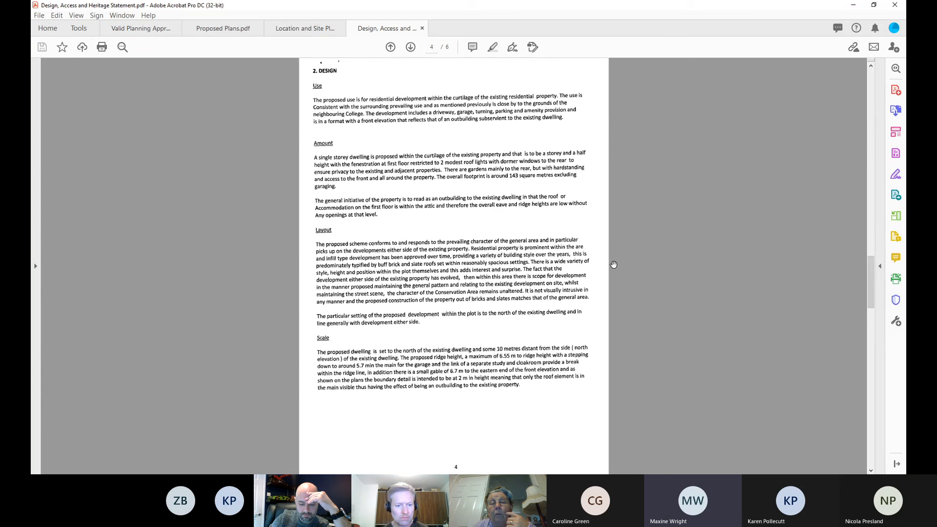
scroll(down, 3)
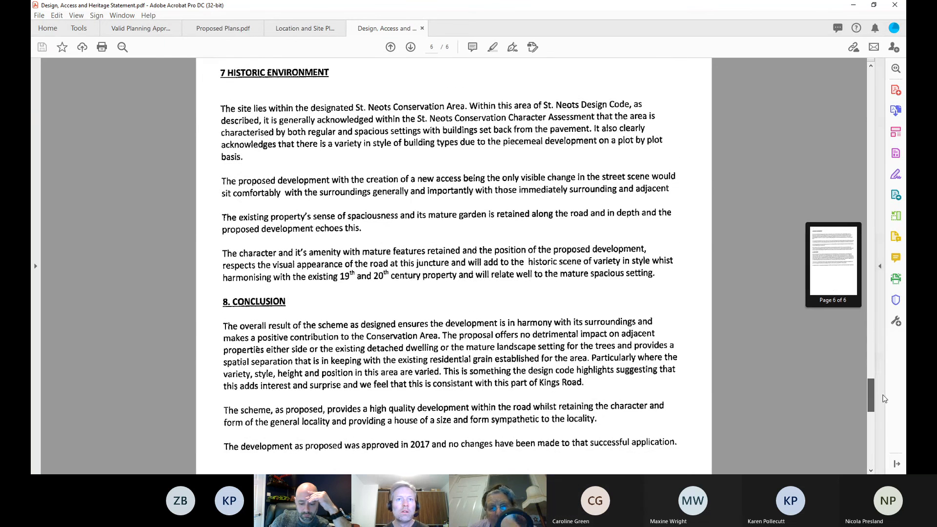
scroll(down, 3)
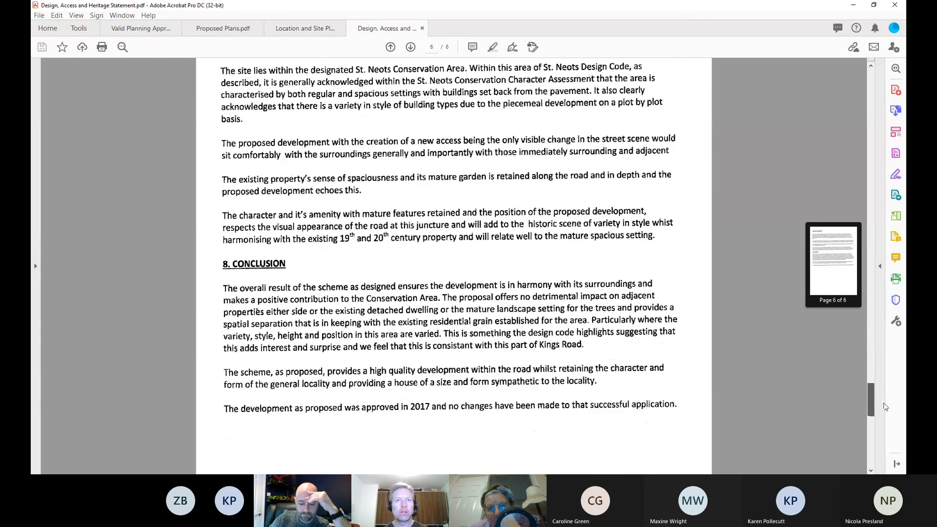
scroll(down, 3)
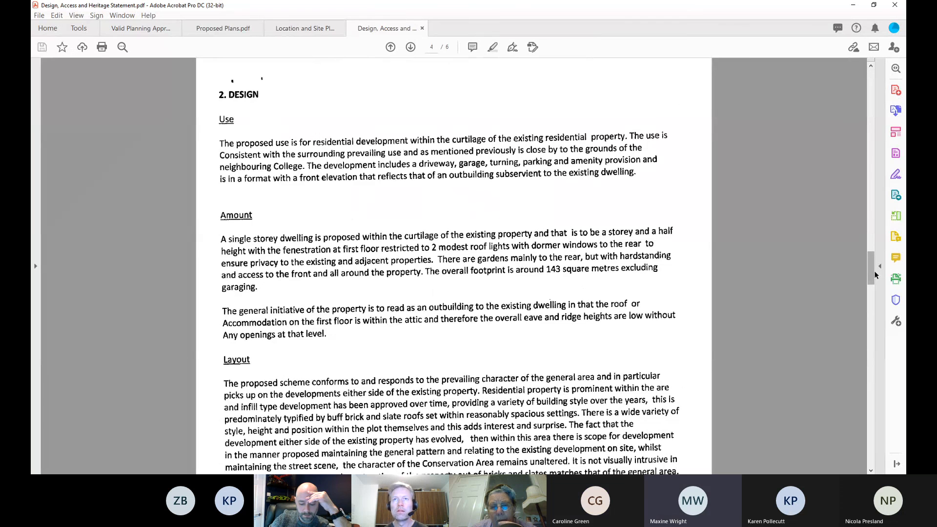
scroll(down, 3)
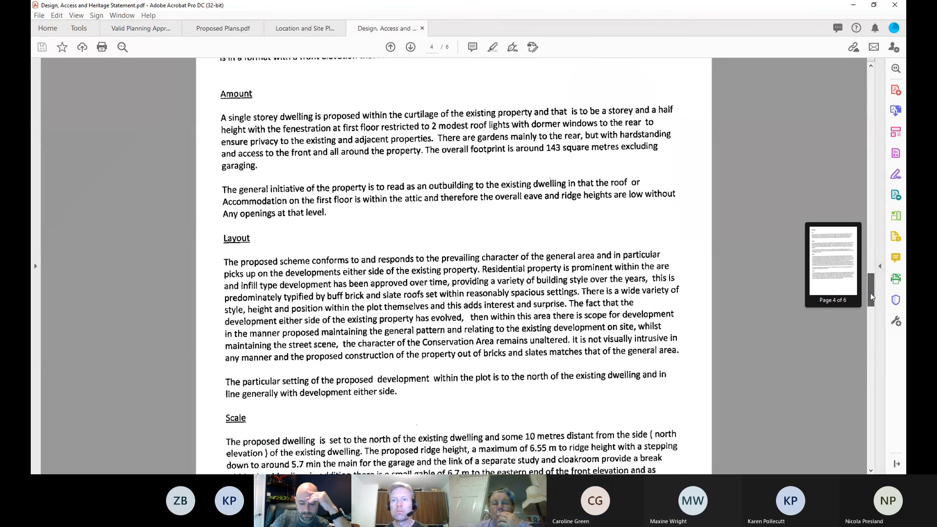
scroll(down, 3)
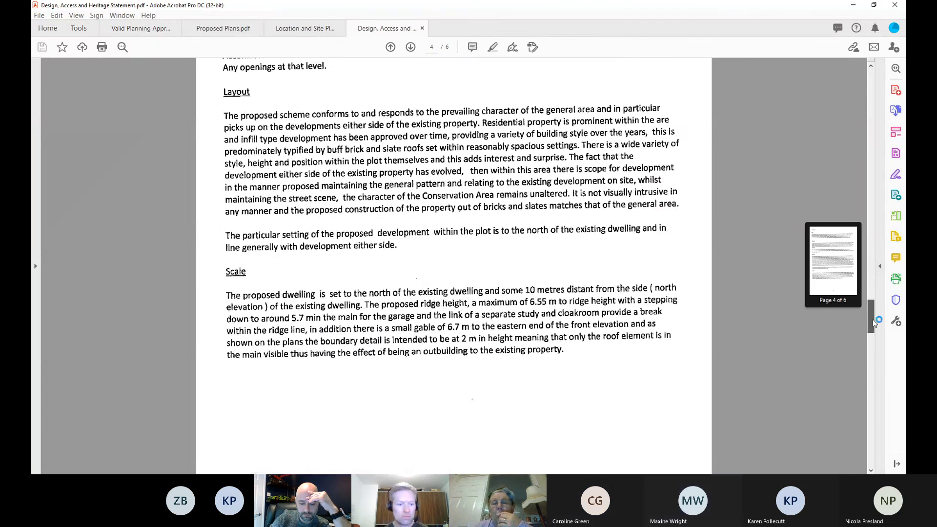
scroll(down, 3)
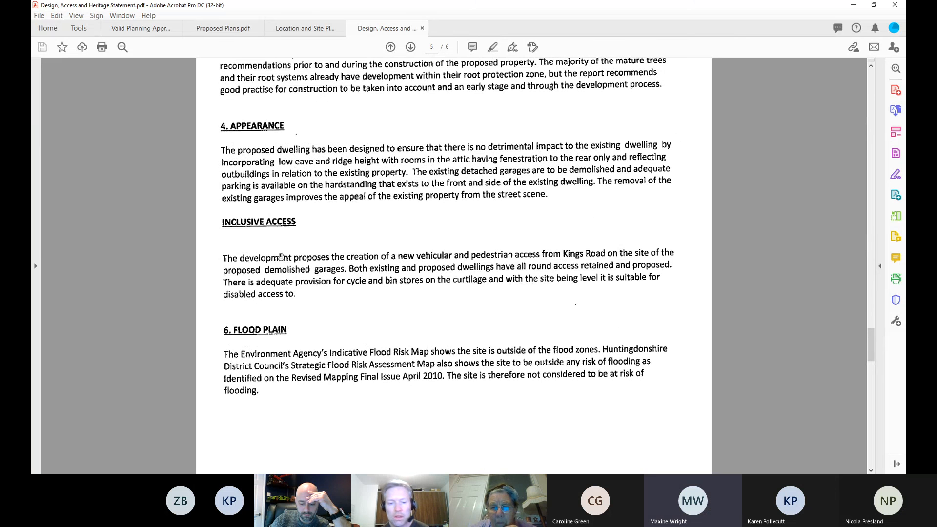
mouse_move(392, 261)
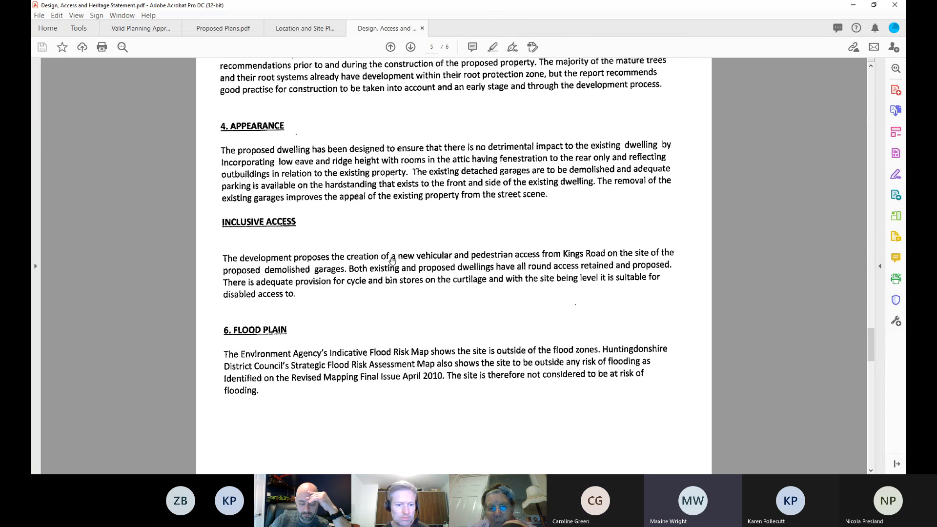
mouse_move(556, 255)
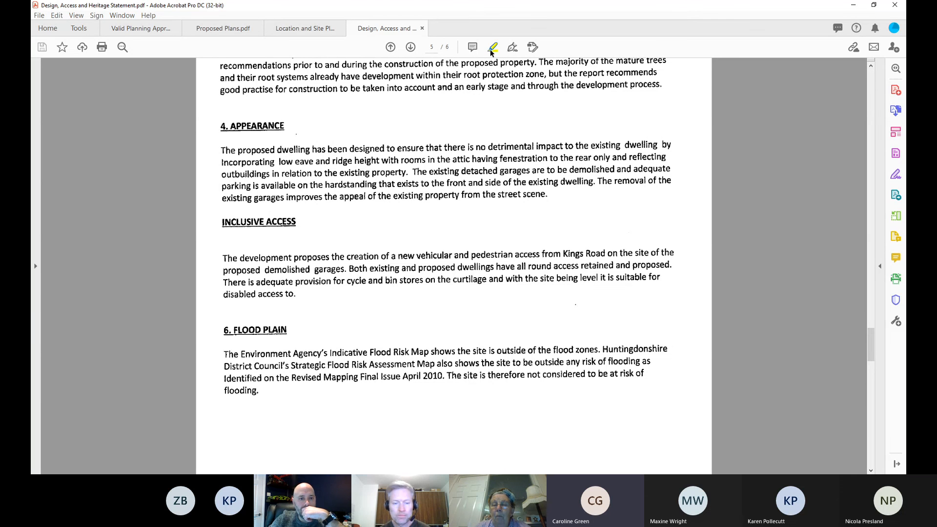
- Highlight the garage demolition and parking sentence, then show Proposed Plans
drag(410, 171, 589, 173)
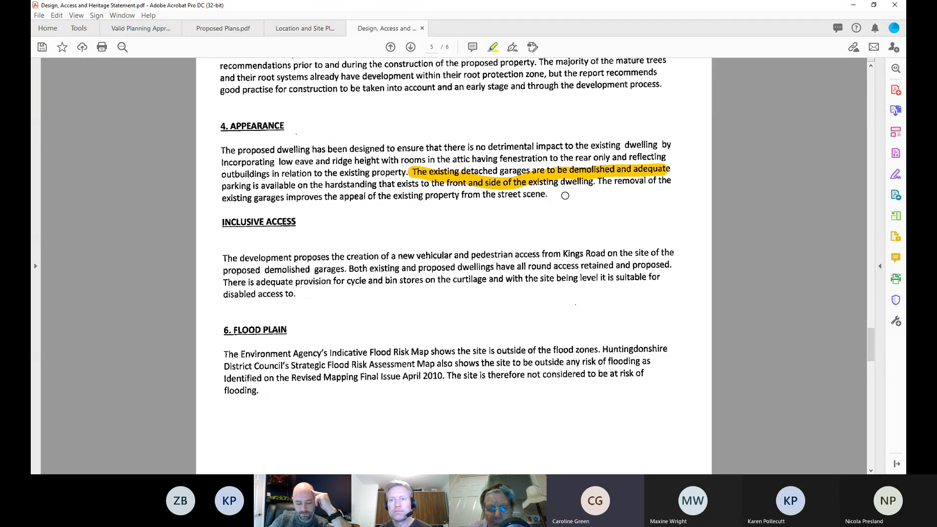
click(223, 28)
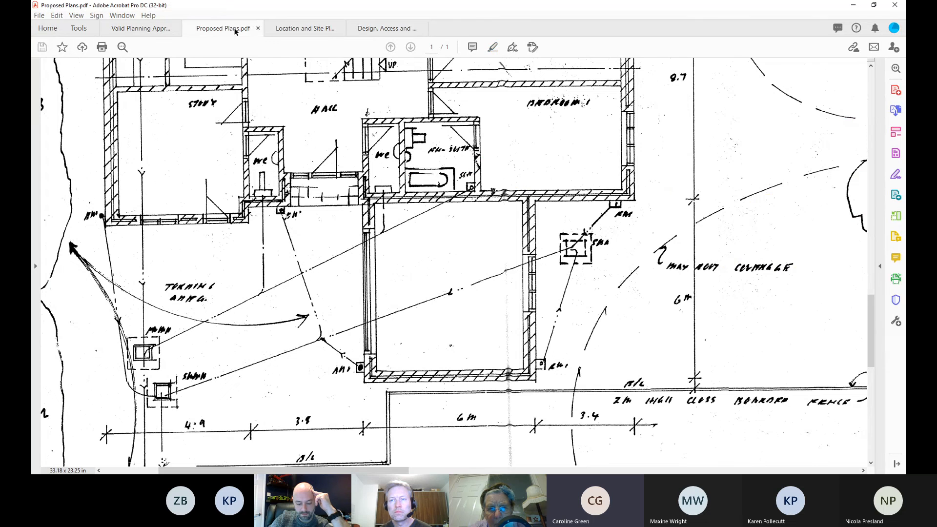
- Compare the site boundary map, then zoom Proposed Plans out to the whole sheet
scroll(down, 3)
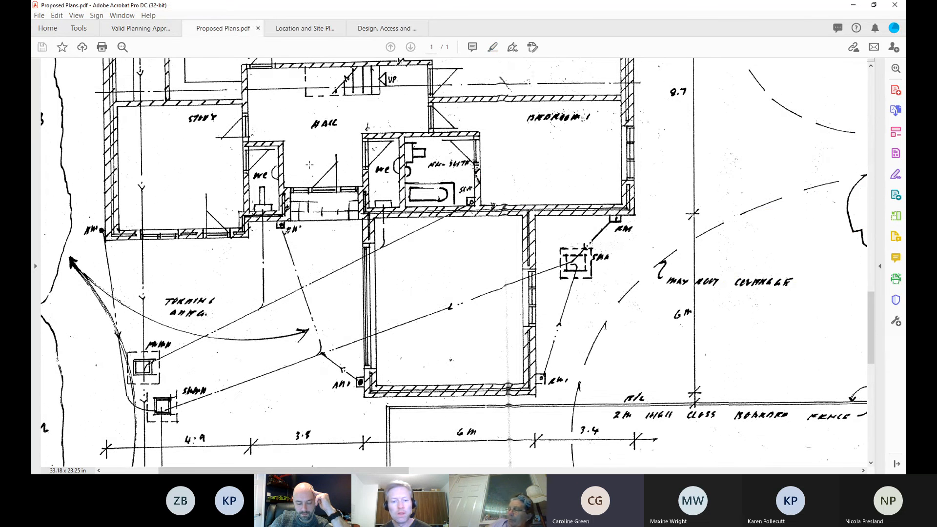
click(304, 29)
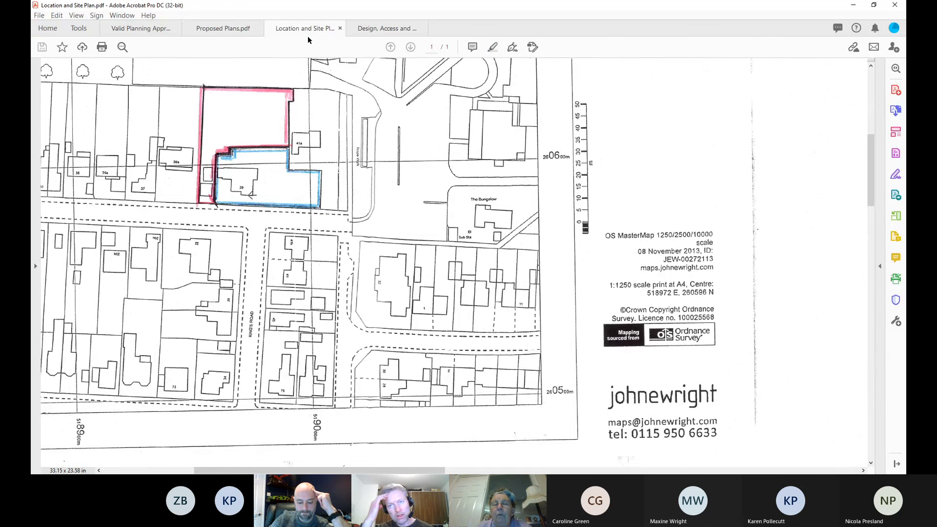
mouse_move(346, 152)
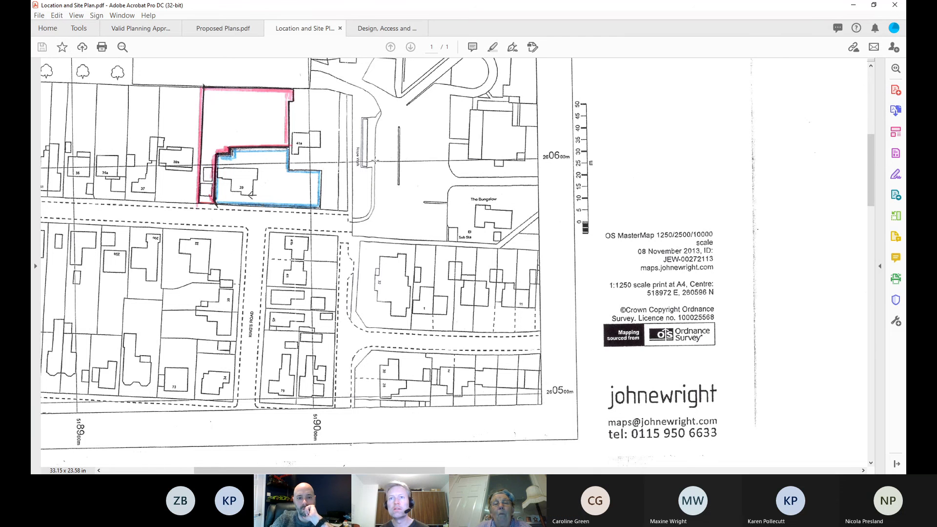
click(223, 28)
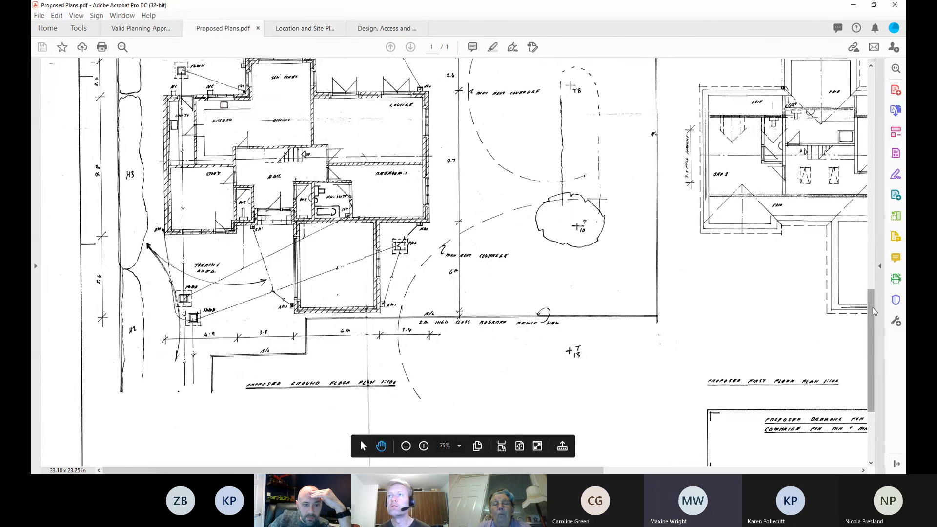
scroll(down, 3)
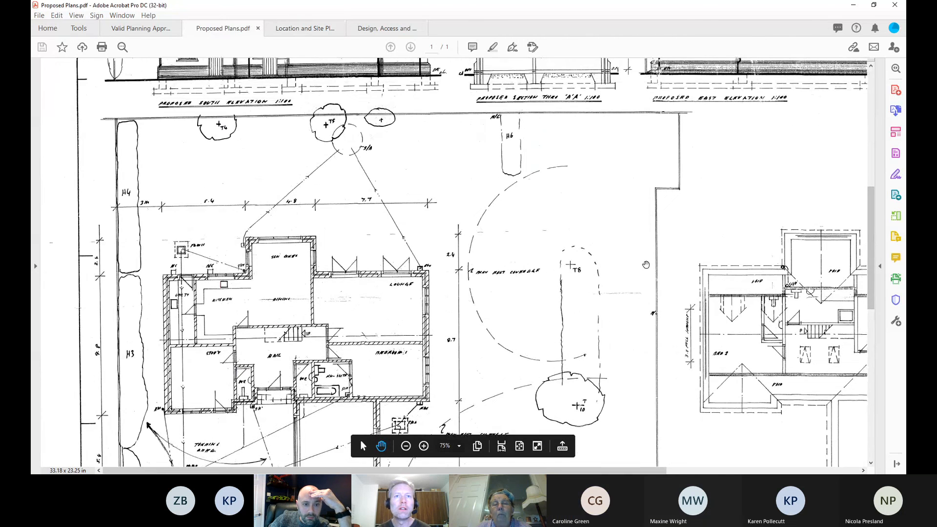
click(405, 446)
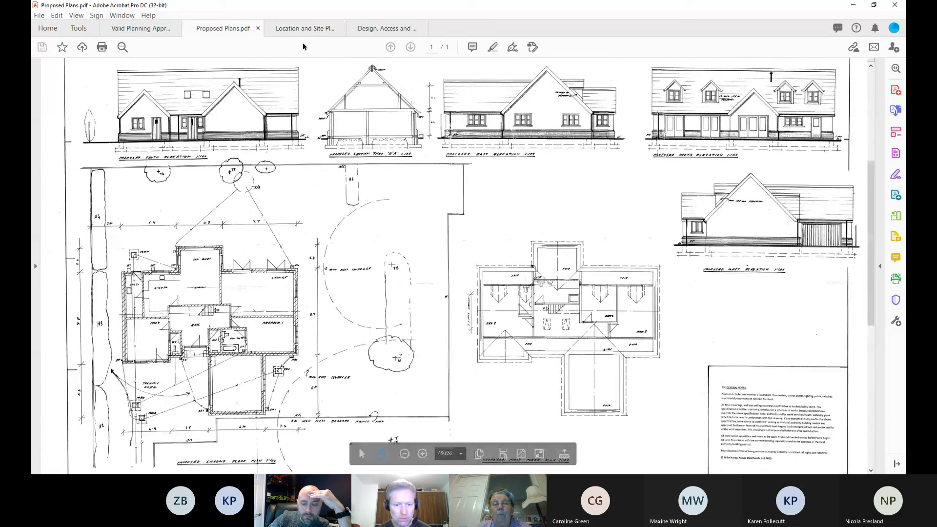
- Revisit the site map, enlarge the floor plans, and finish on Location and Site Plan
click(305, 28)
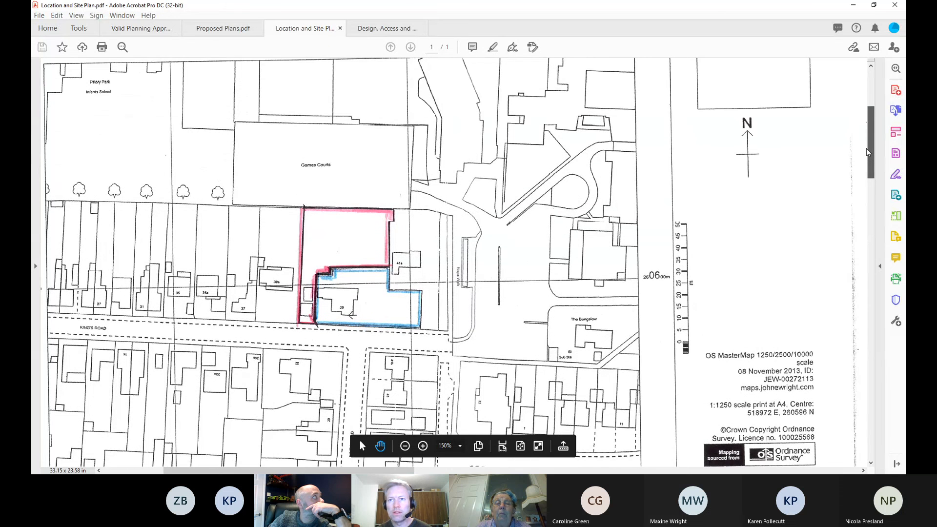
scroll(down, 3)
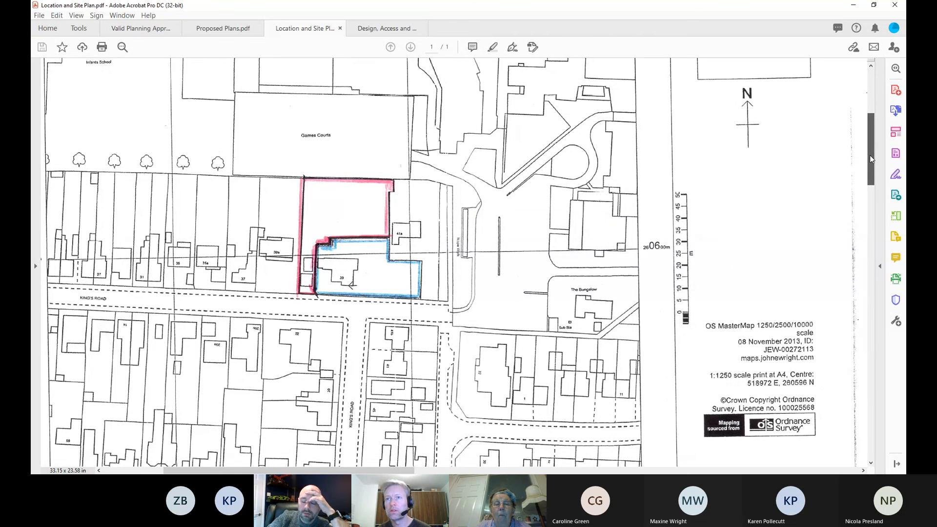
scroll(down, 3)
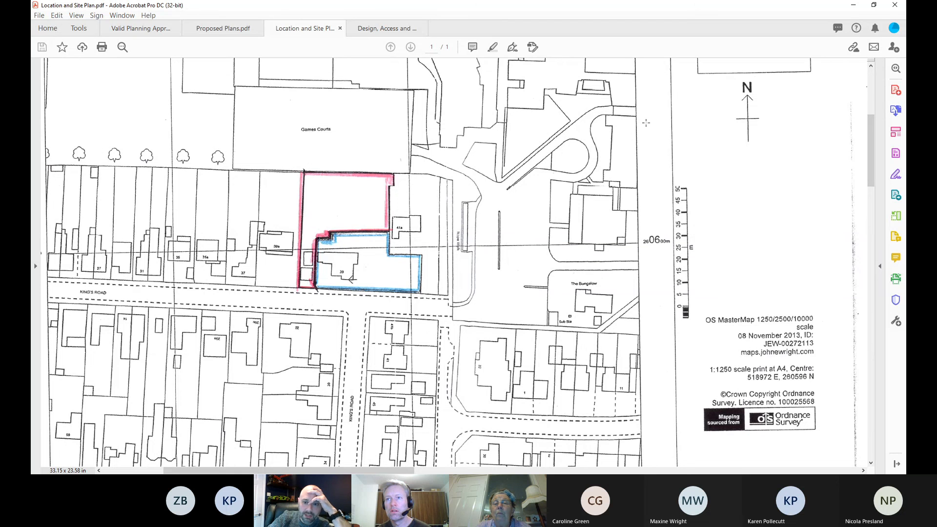
mouse_move(223, 29)
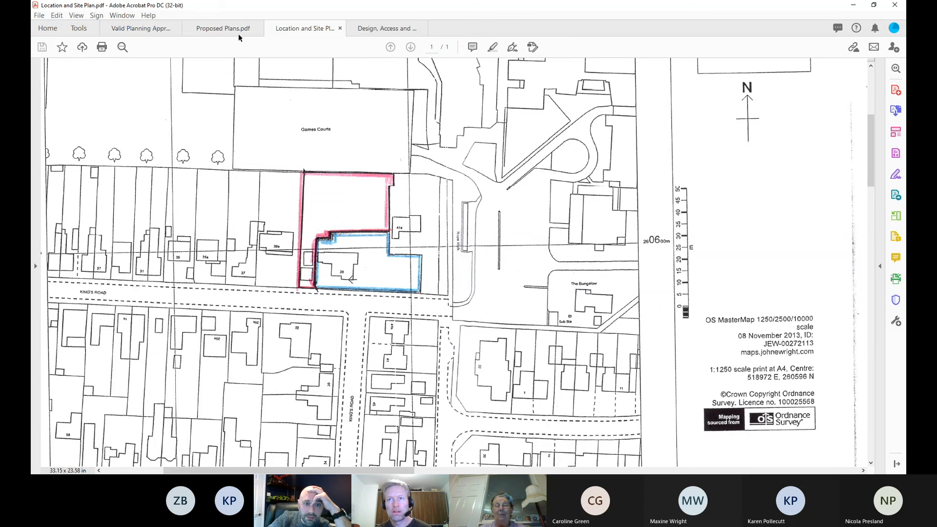
click(223, 28)
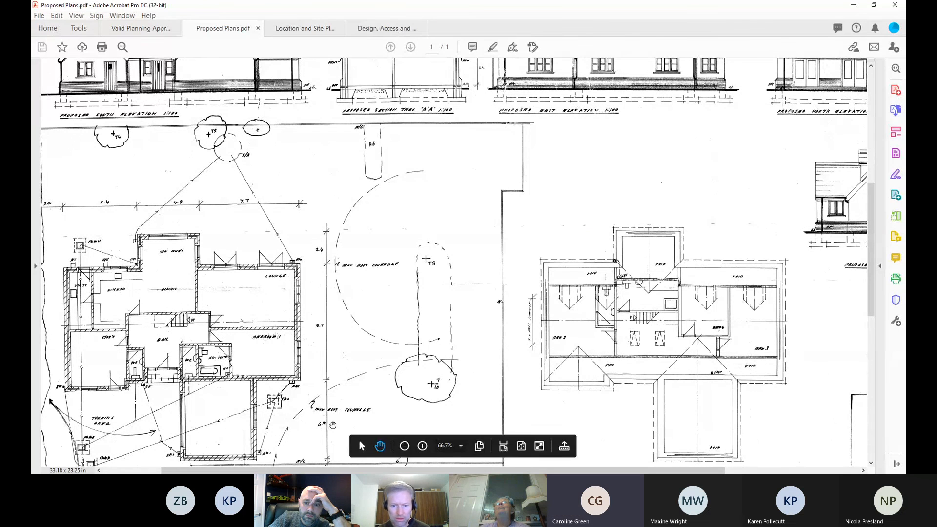
scroll(down, 3)
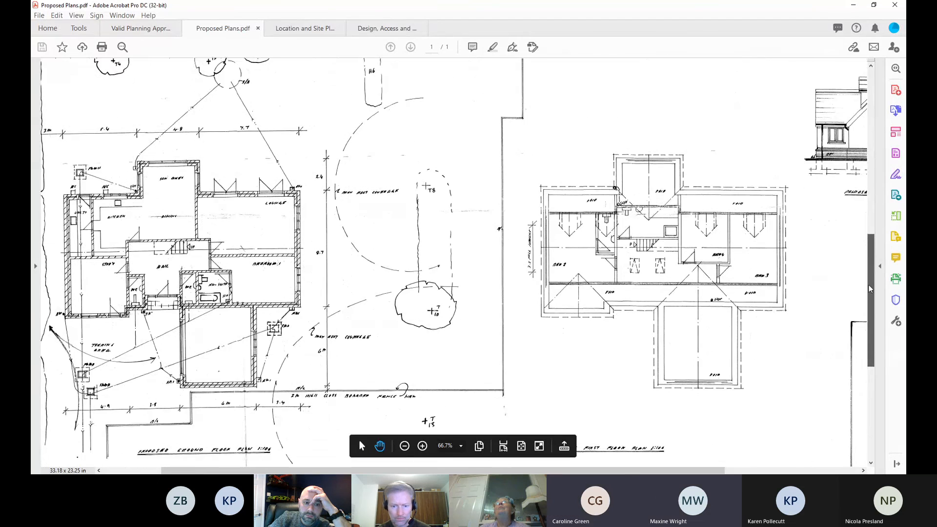
click(423, 445)
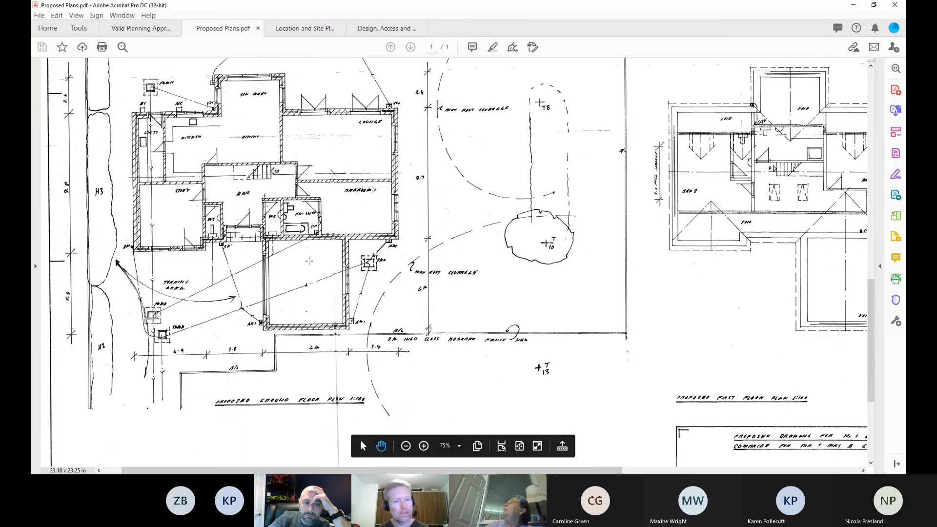
click(304, 28)
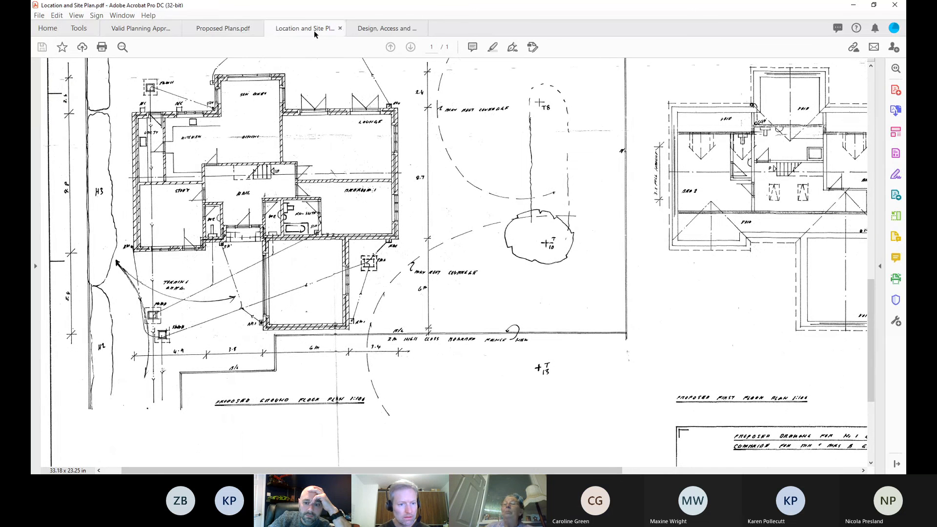
- Scroll past the OS map to the existing and proposed site layout drawings
scroll(down, 3)
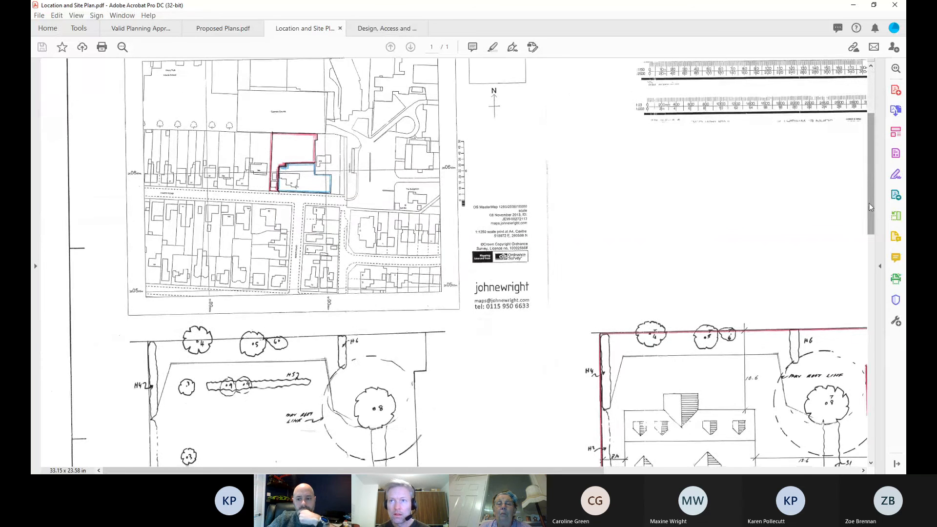
scroll(down, 3)
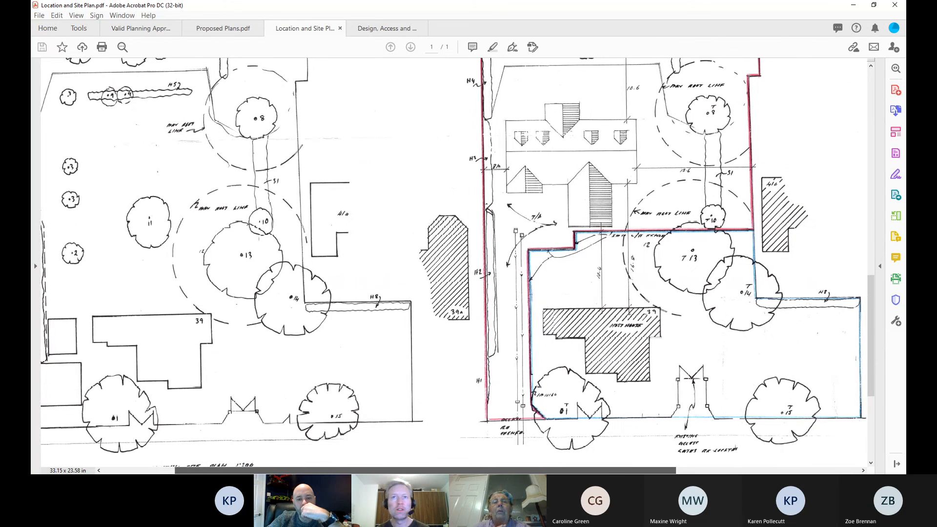
scroll(down, 3)
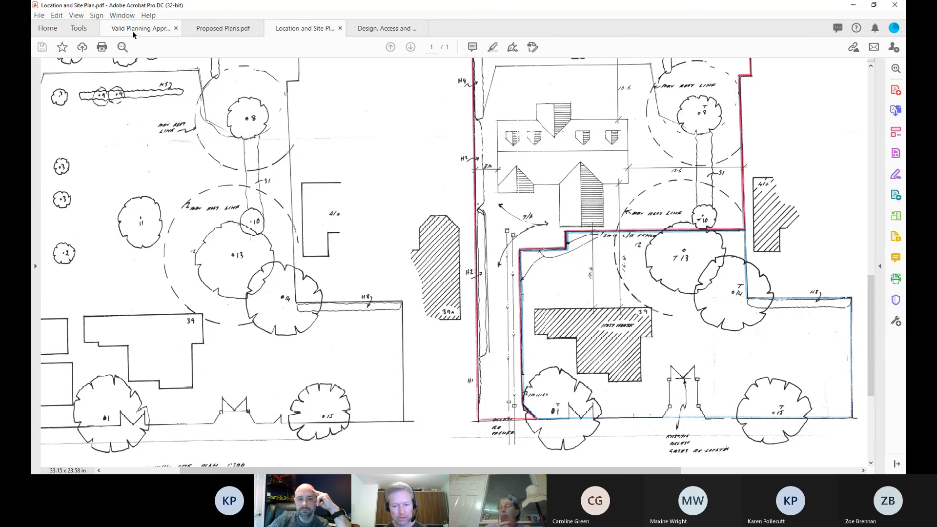
- Close Proposed Plans and the design statement without saving, keeping the approvals list
click(141, 29)
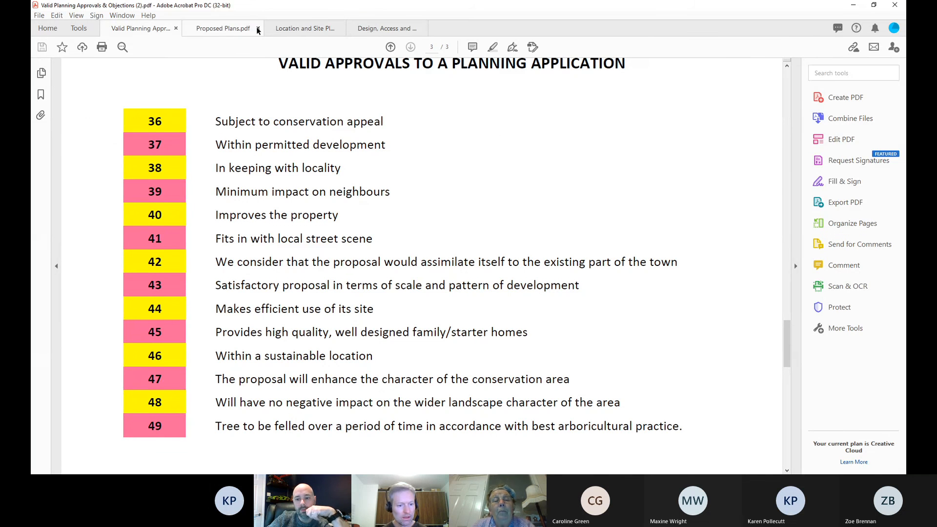
click(259, 28)
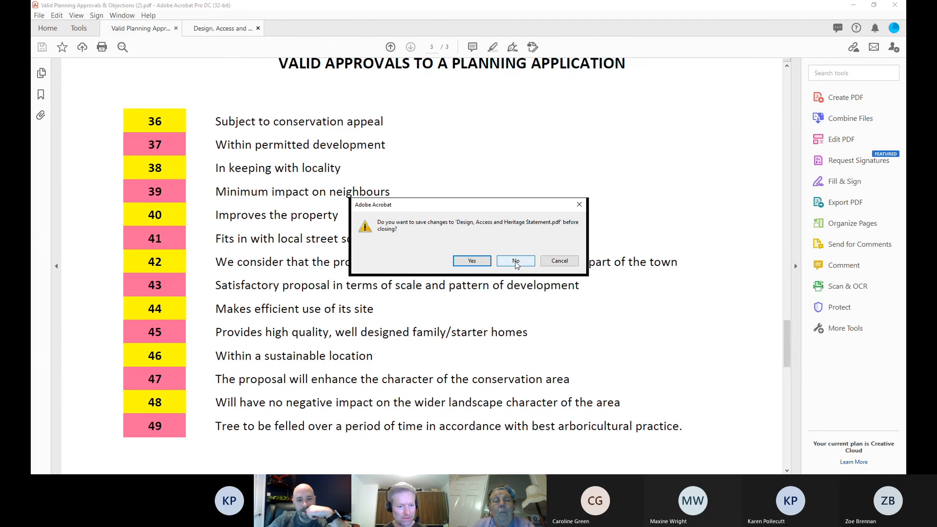
click(515, 261)
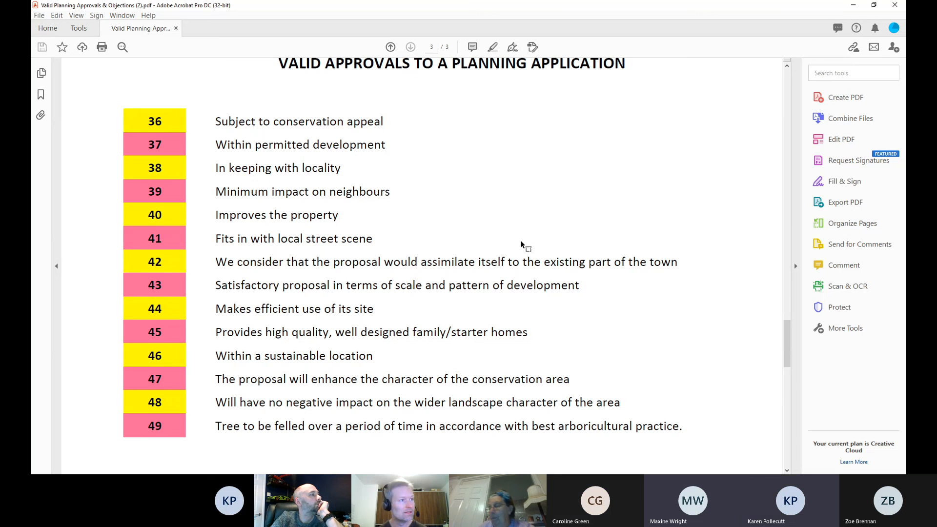
mouse_move(582, 213)
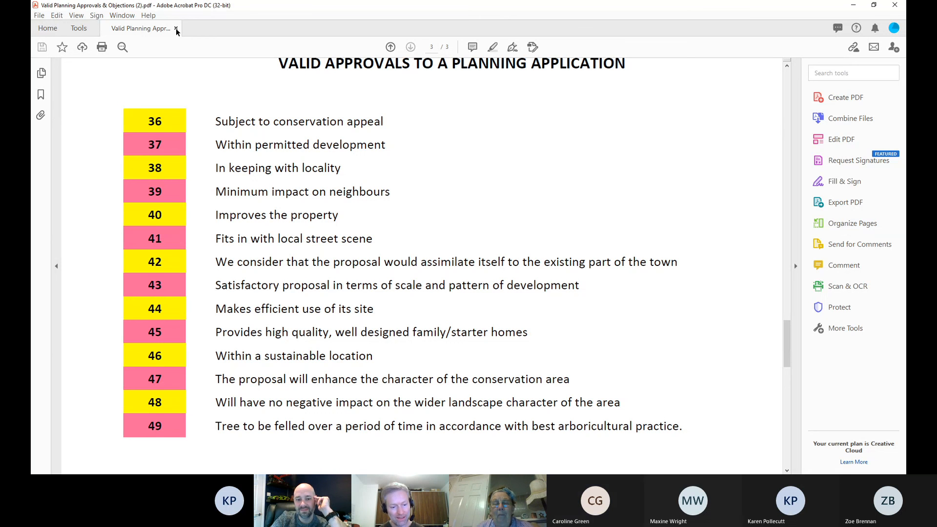
mouse_move(590, 130)
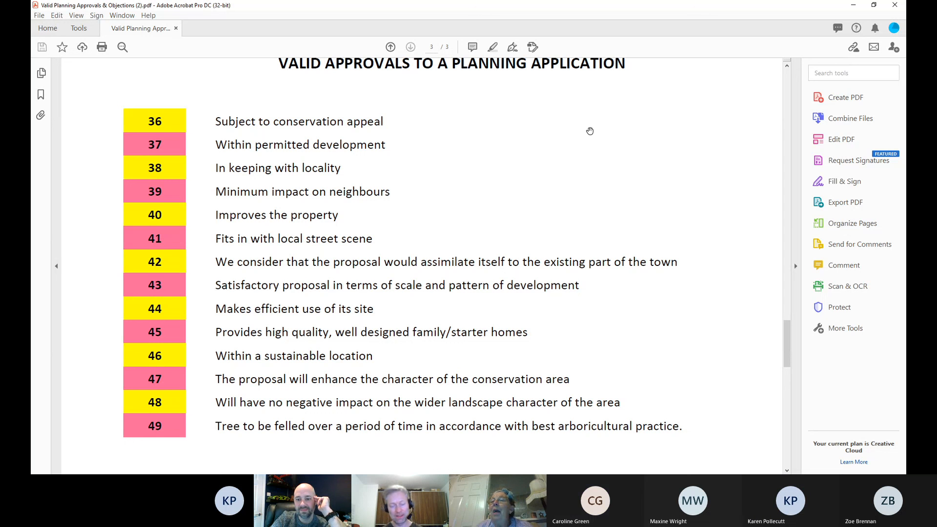